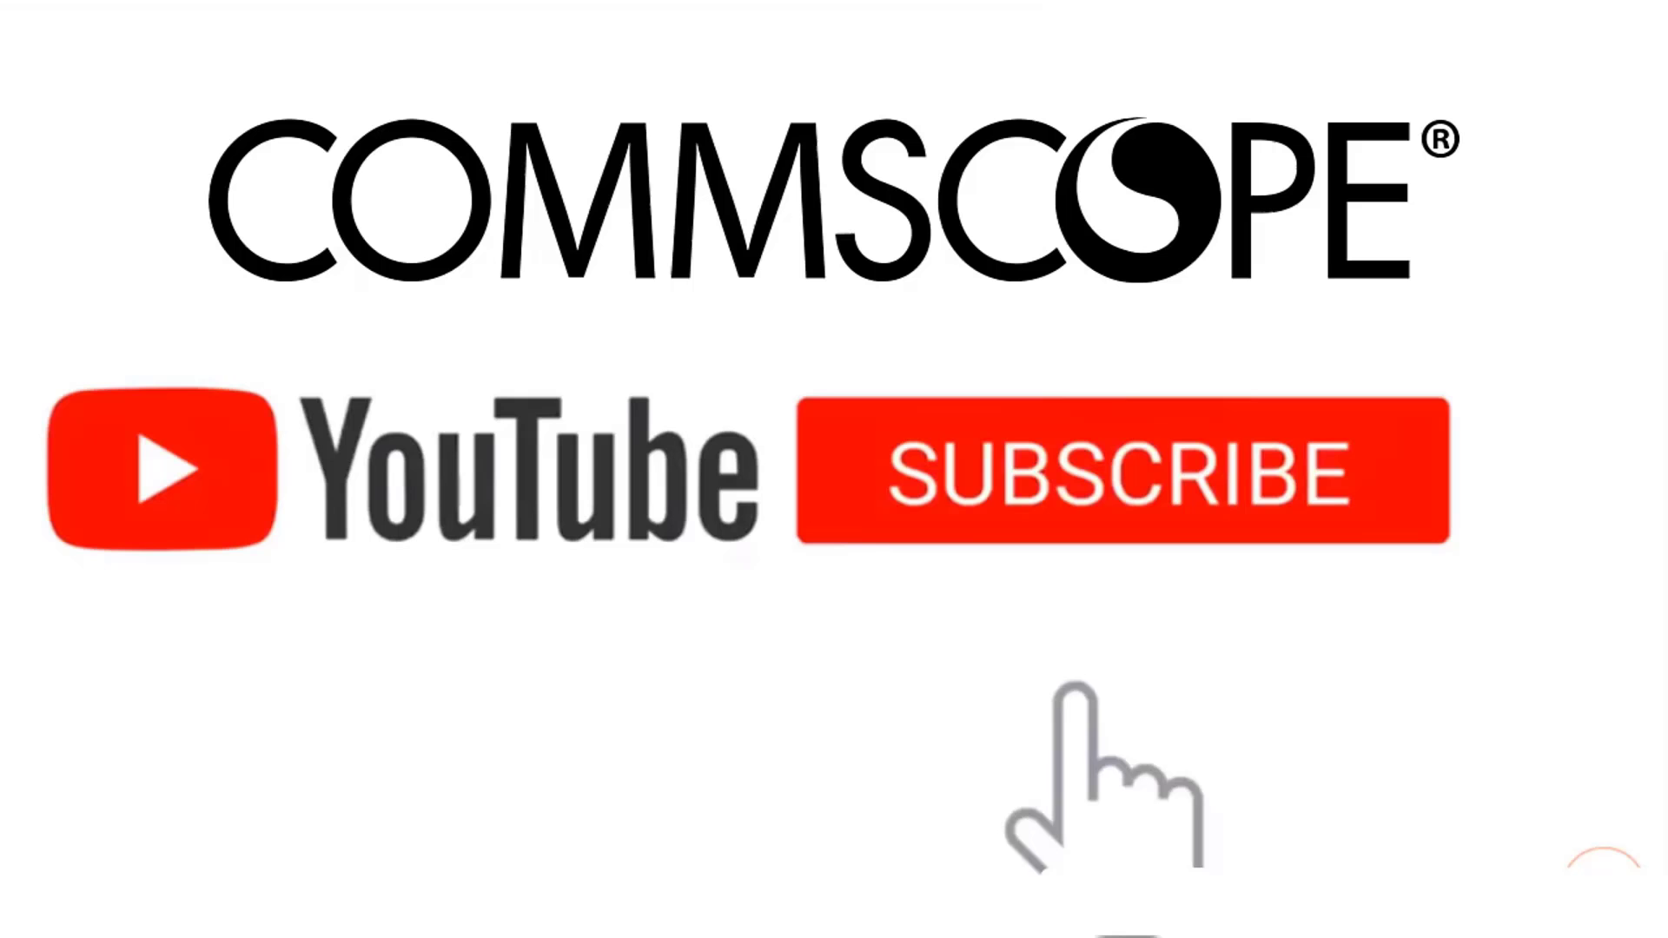
# Step: Bring up the dashboard with 10 active WLANs and zero incidents for Aug 16–17 2020
pyautogui.click(1123, 473)
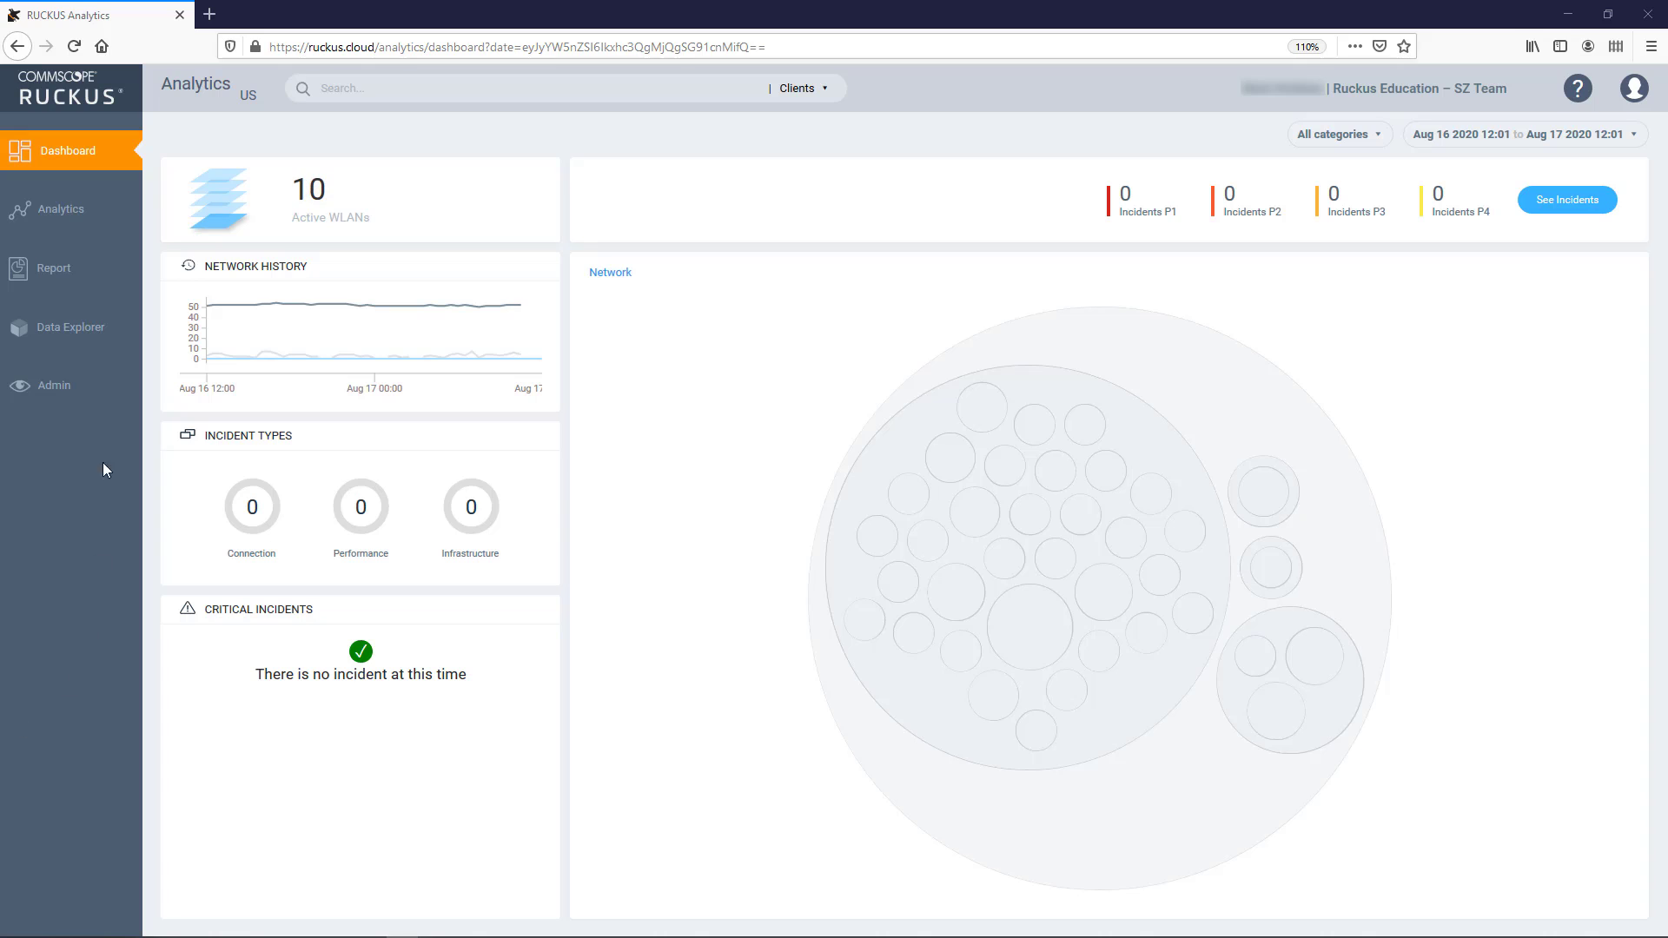
# Step: Generate the AP Details report for MAC 90:3A:72:1B:42:A0 (R3-Cam)
pyautogui.click(53, 268)
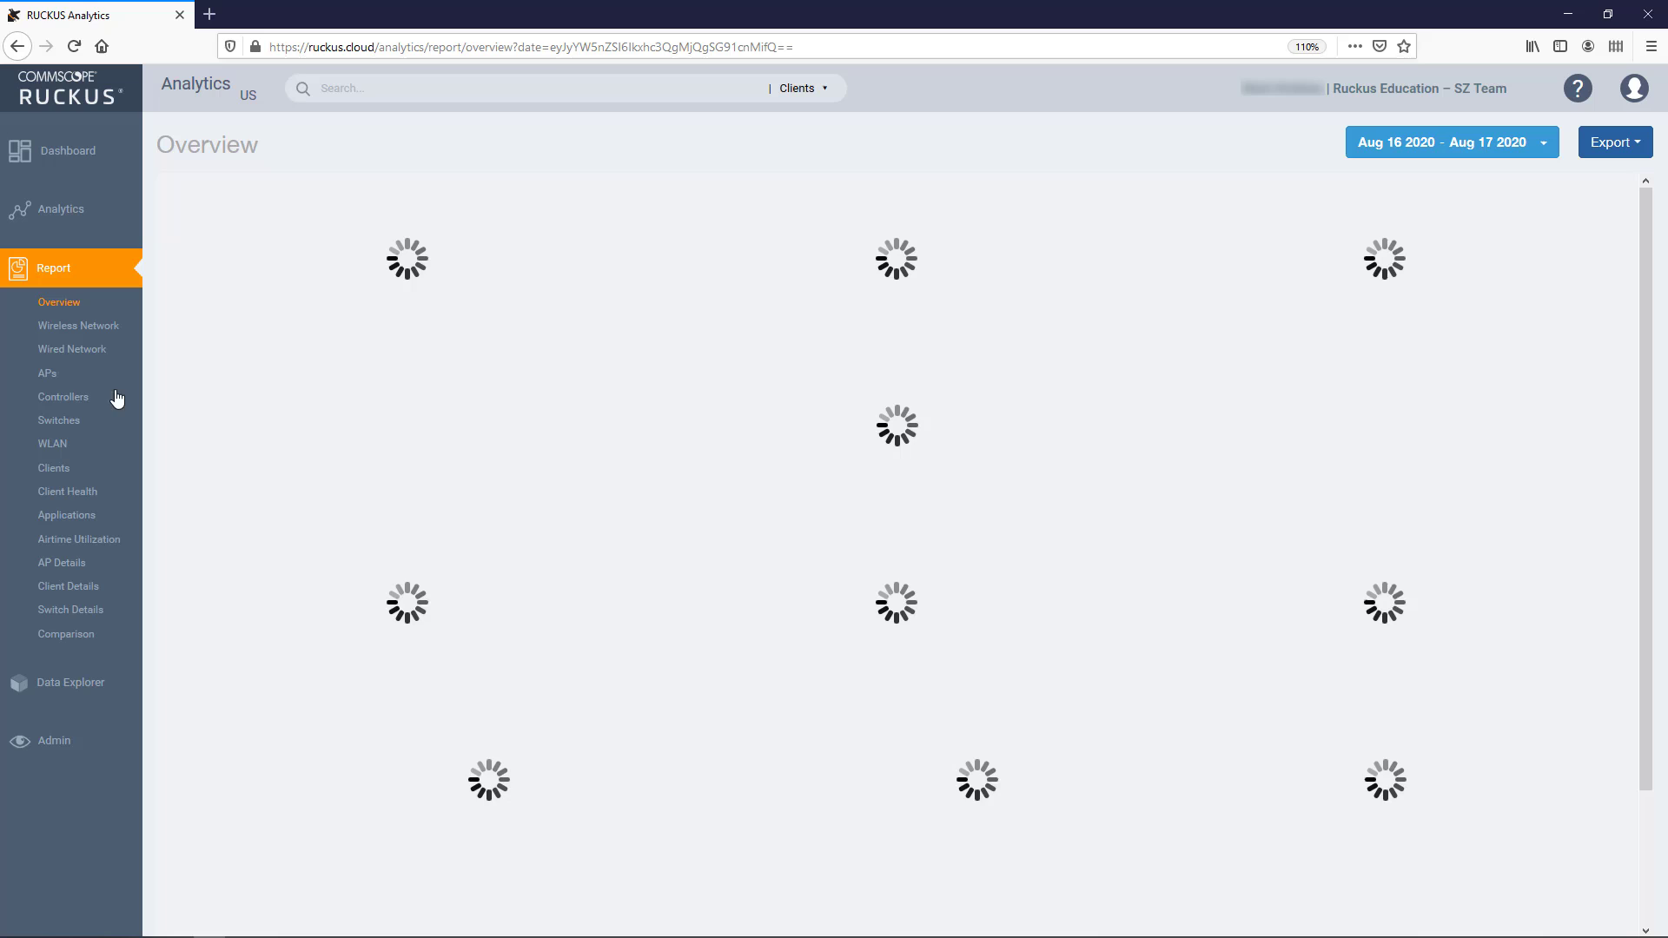
pyautogui.moveTo(61, 562)
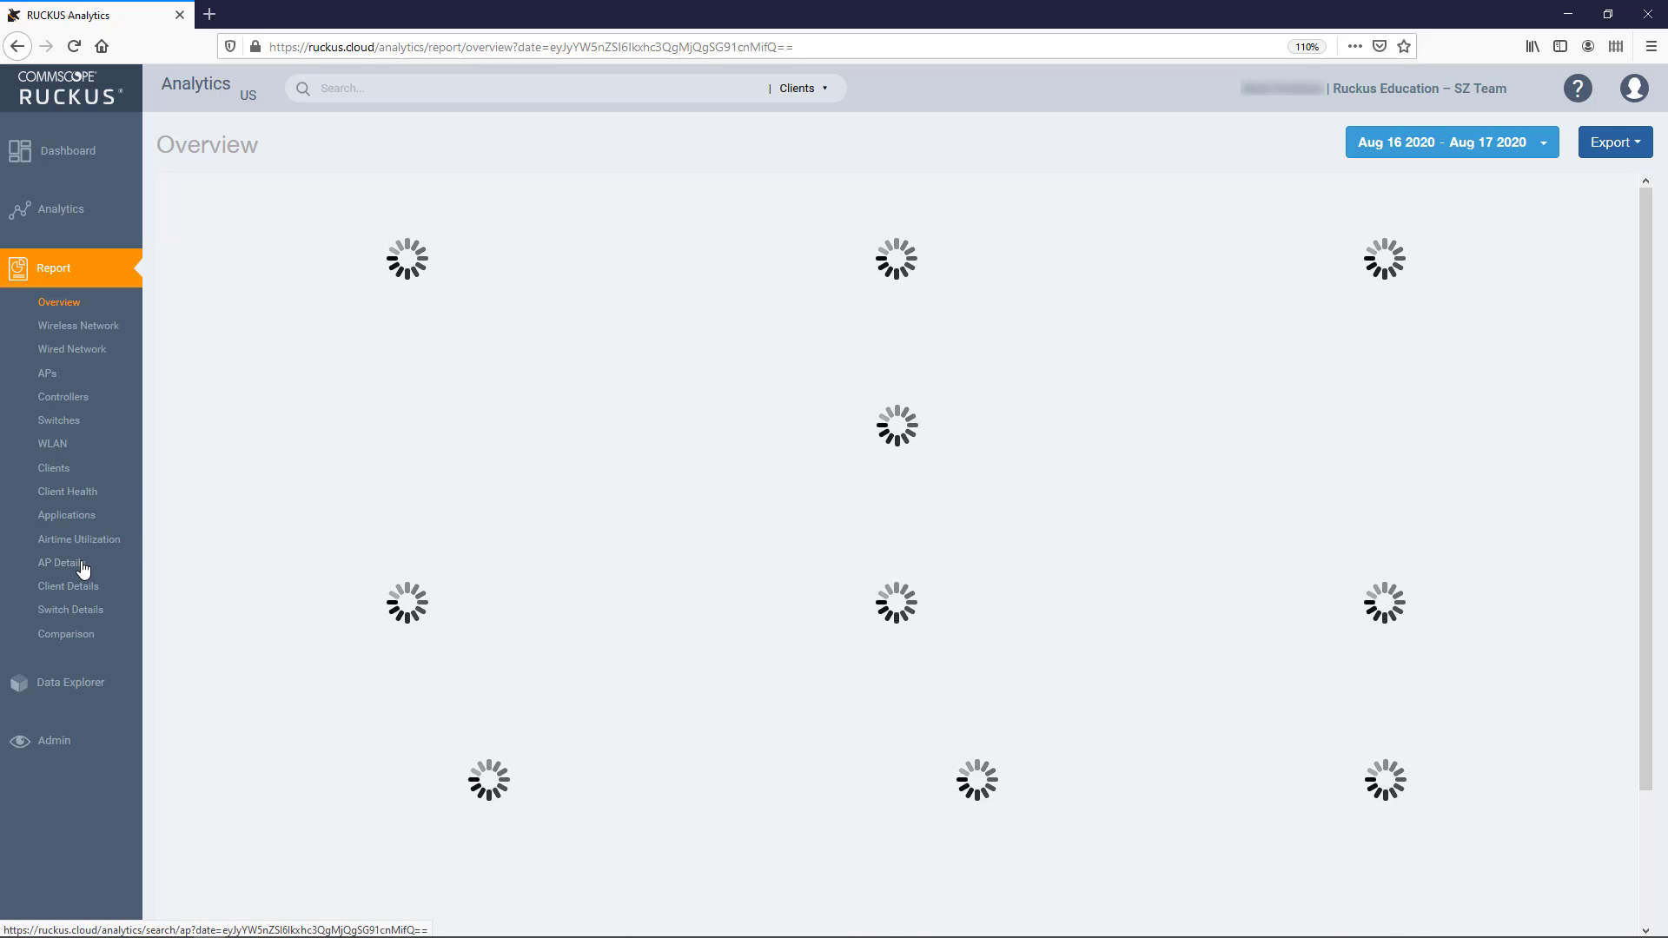
pyautogui.click(60, 562)
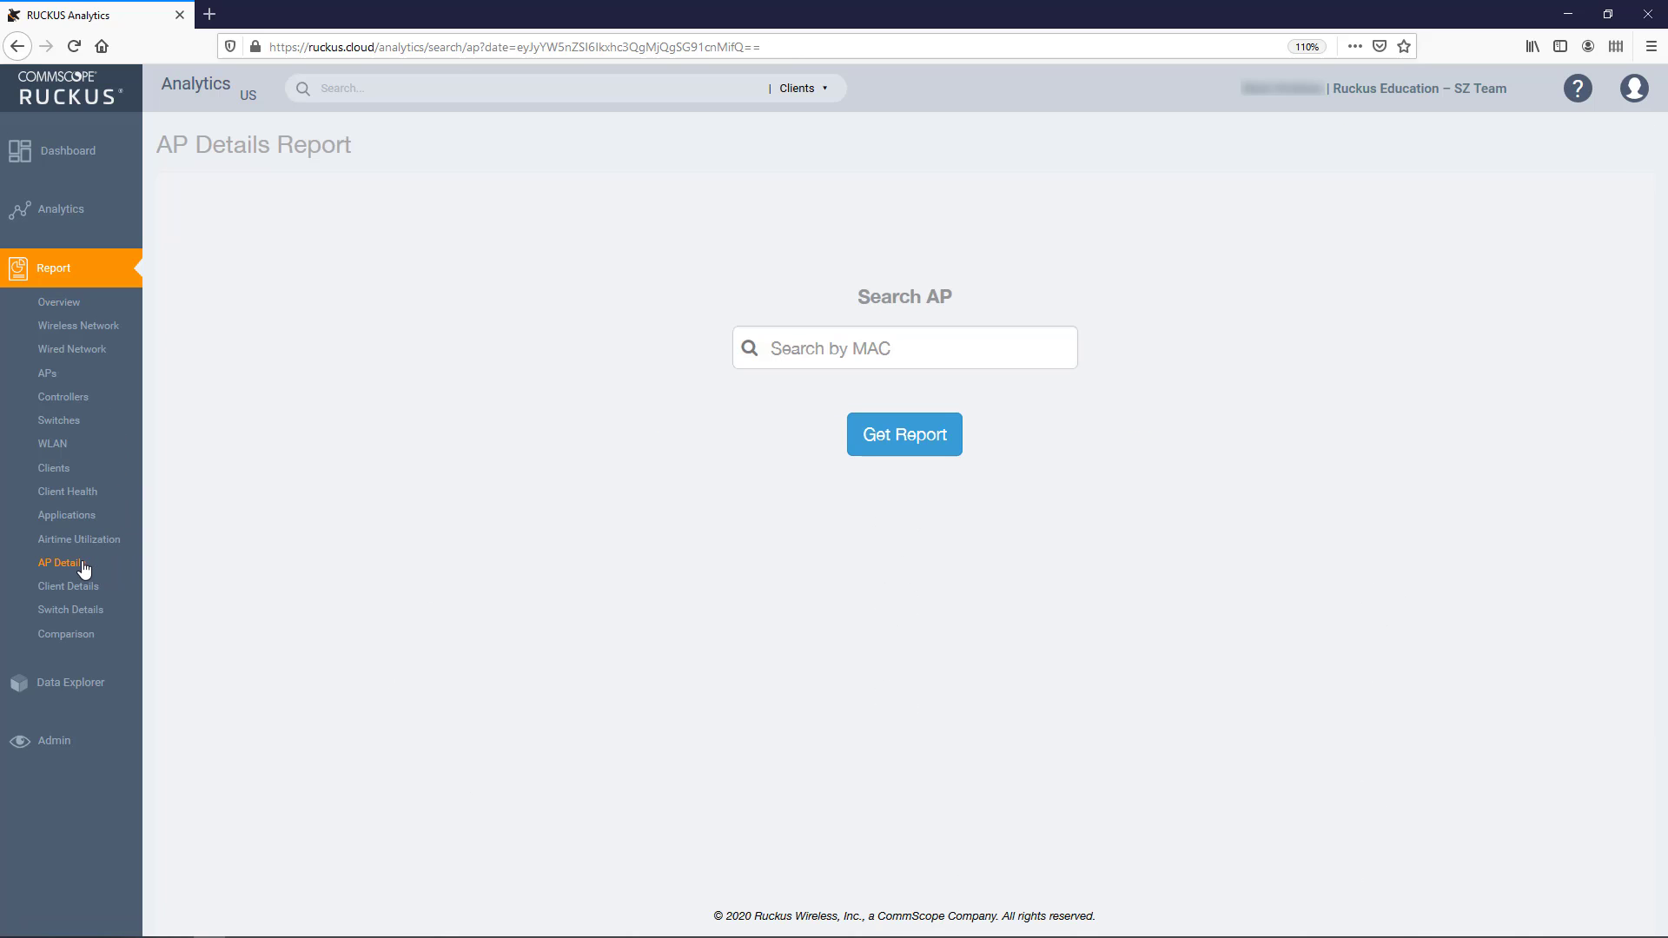
pyautogui.moveTo(203, 586)
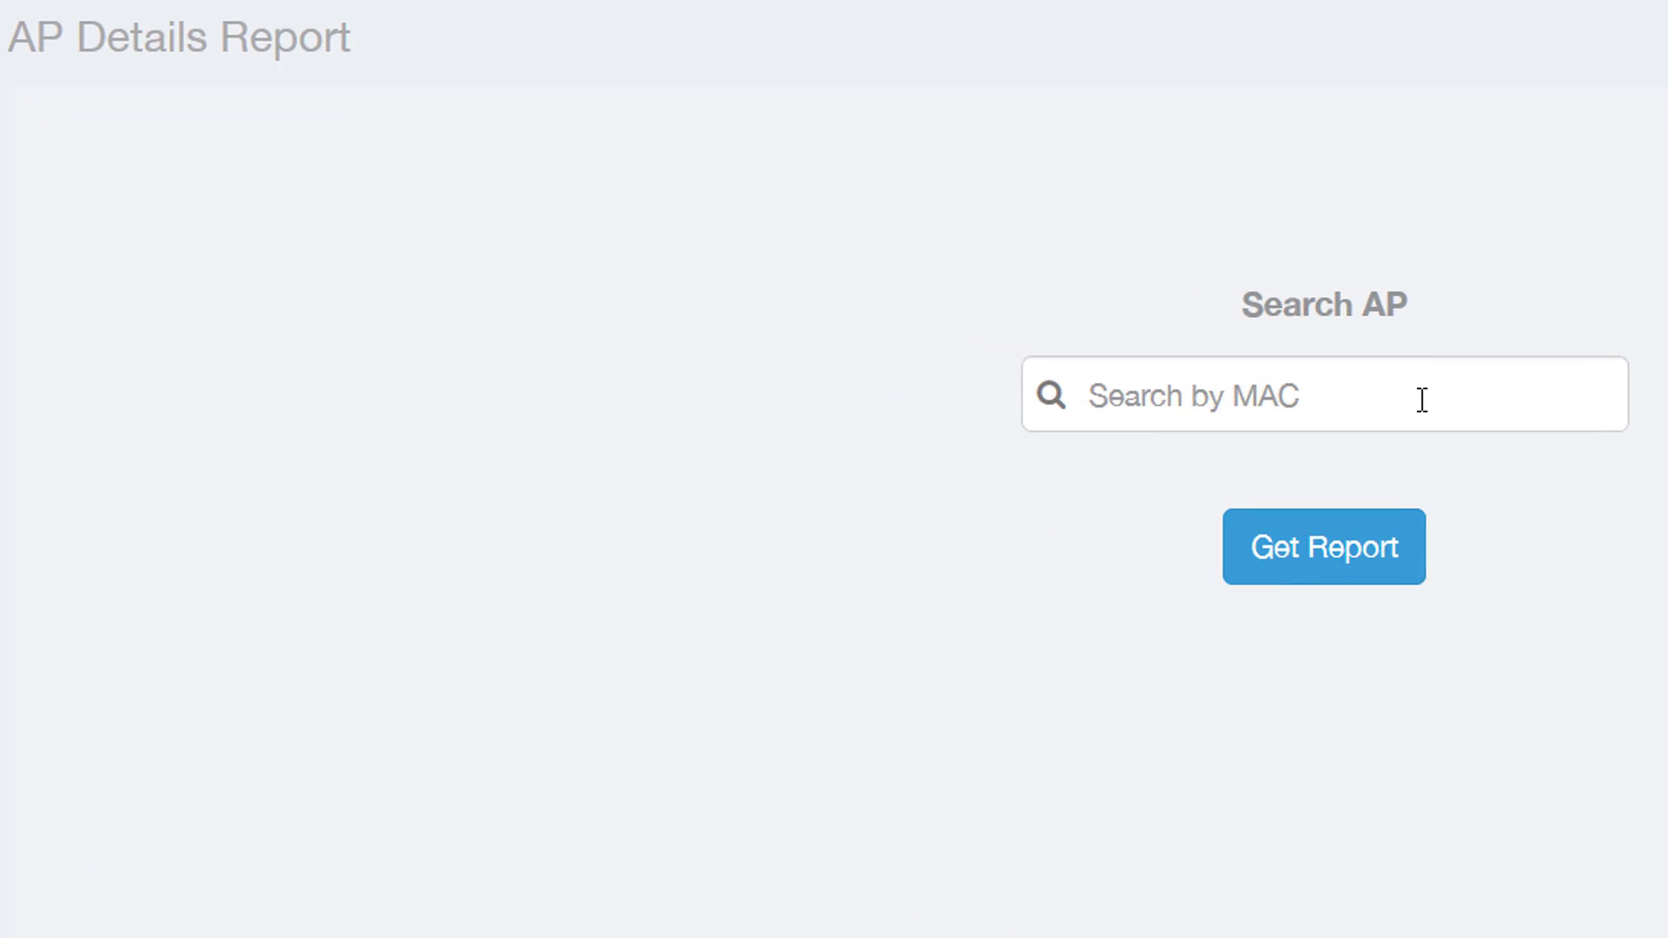
pyautogui.click(1324, 393)
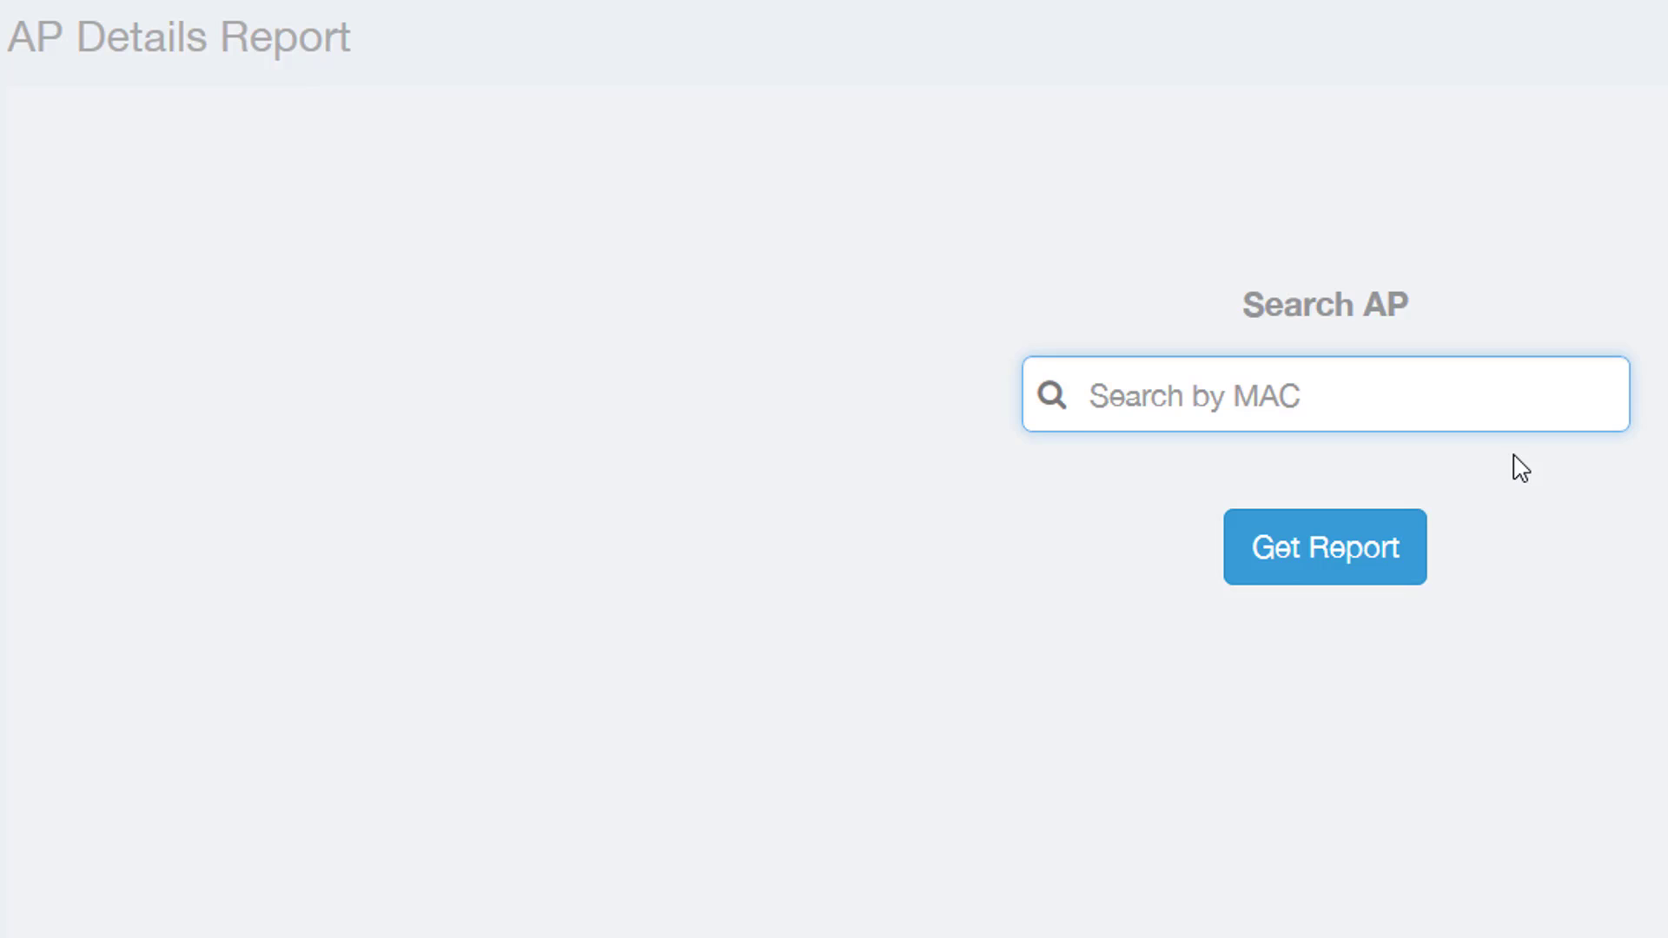
pyautogui.write('90:3A:72:1B:42:A0')
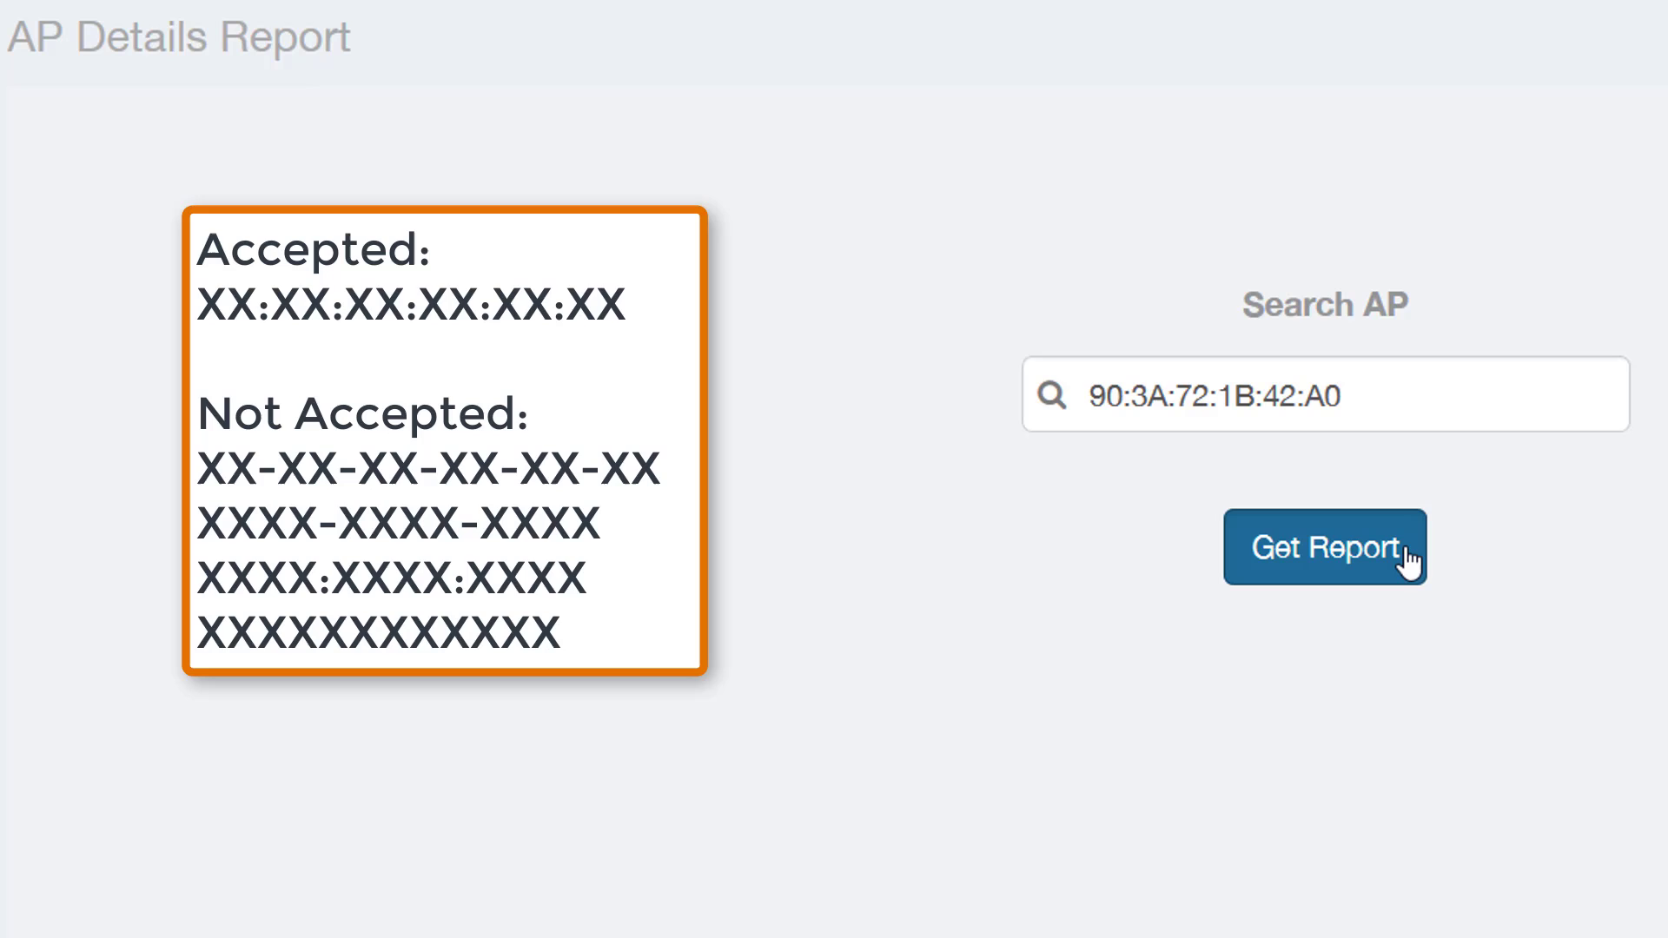
pyautogui.click(1324, 546)
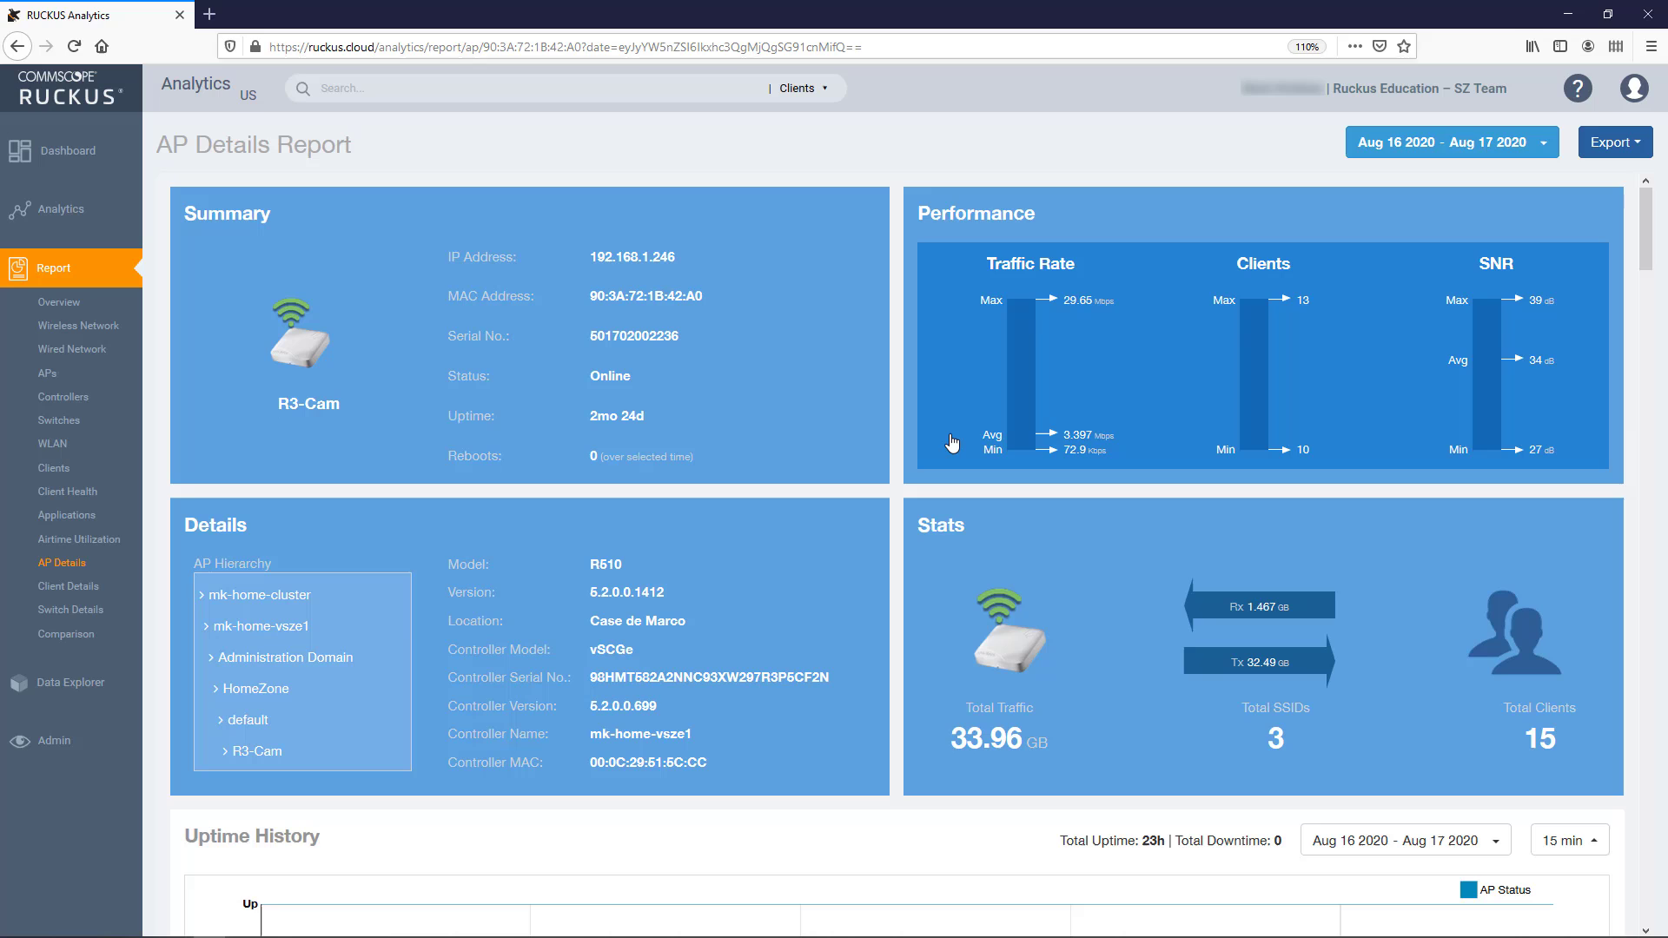
# Step: Open the Wireless Network report, filter it to all nine access points, and browse the charts
pyautogui.click(57, 210)
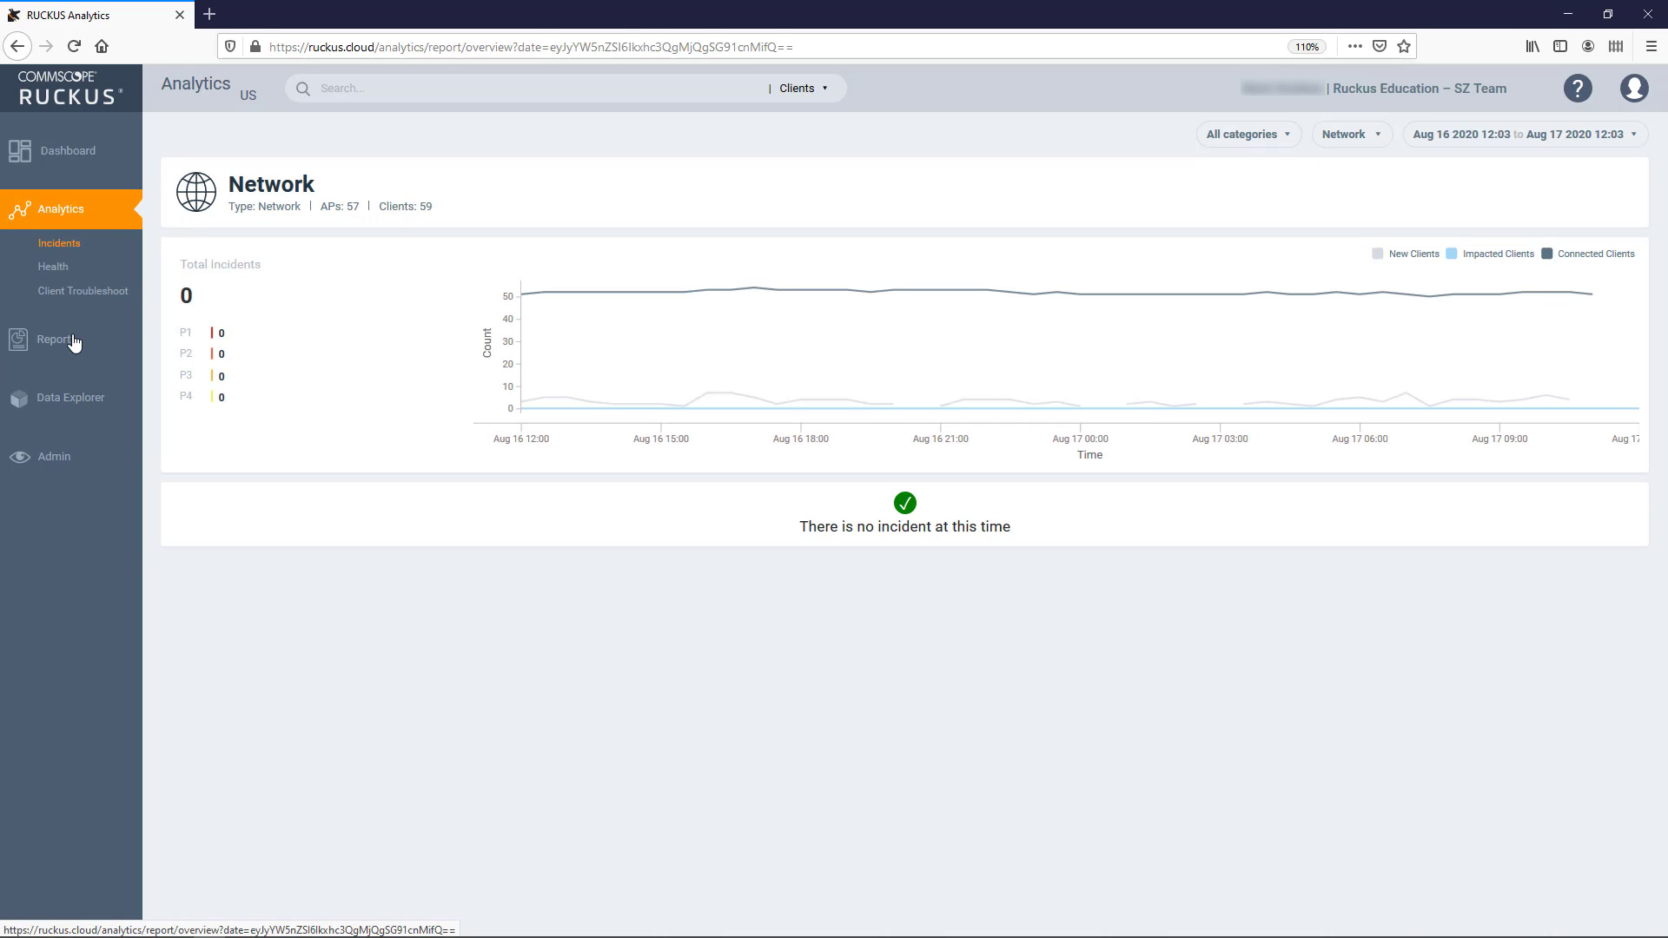
pyautogui.click(53, 341)
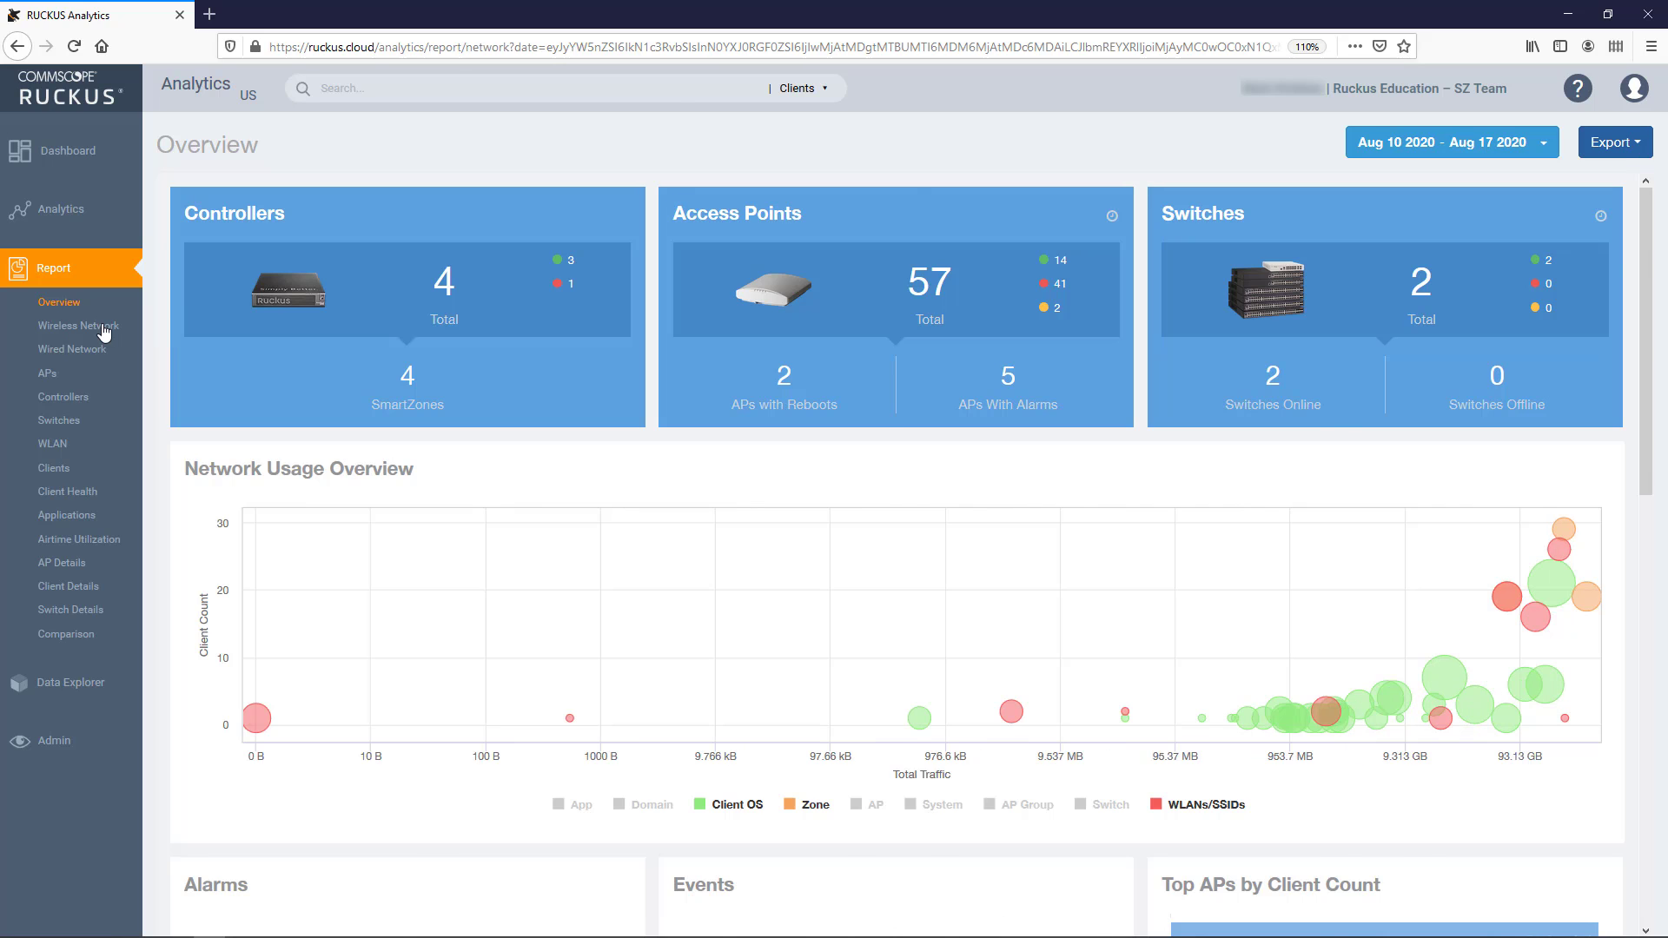
pyautogui.click(77, 326)
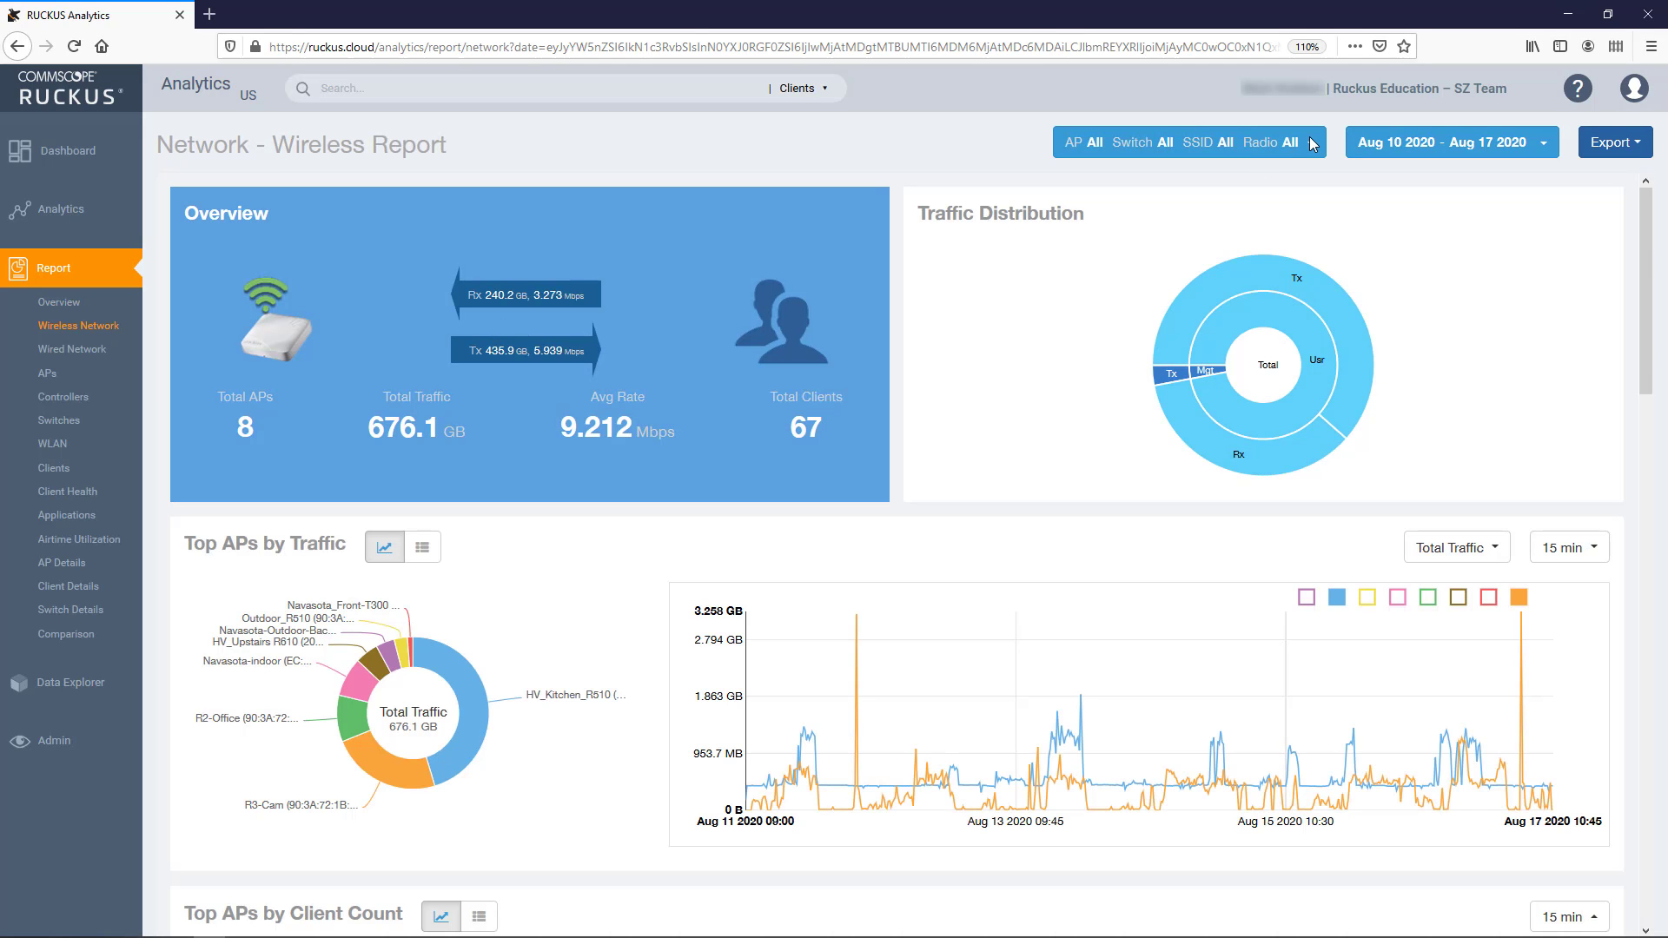
pyautogui.click(1311, 142)
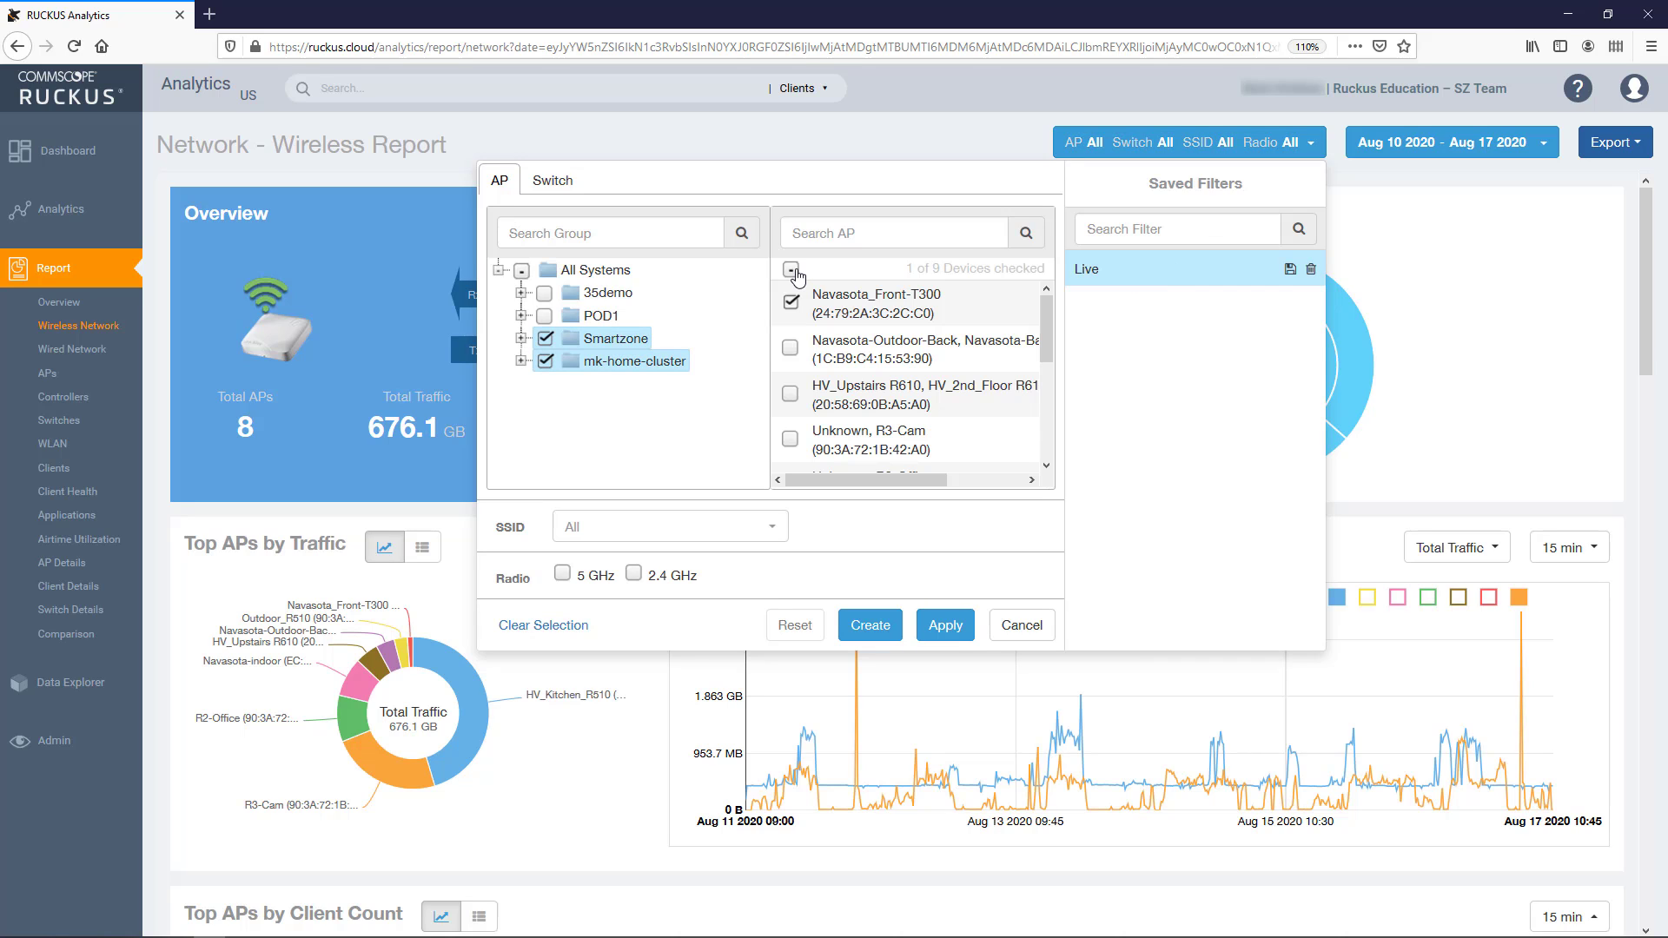
pyautogui.click(942, 625)
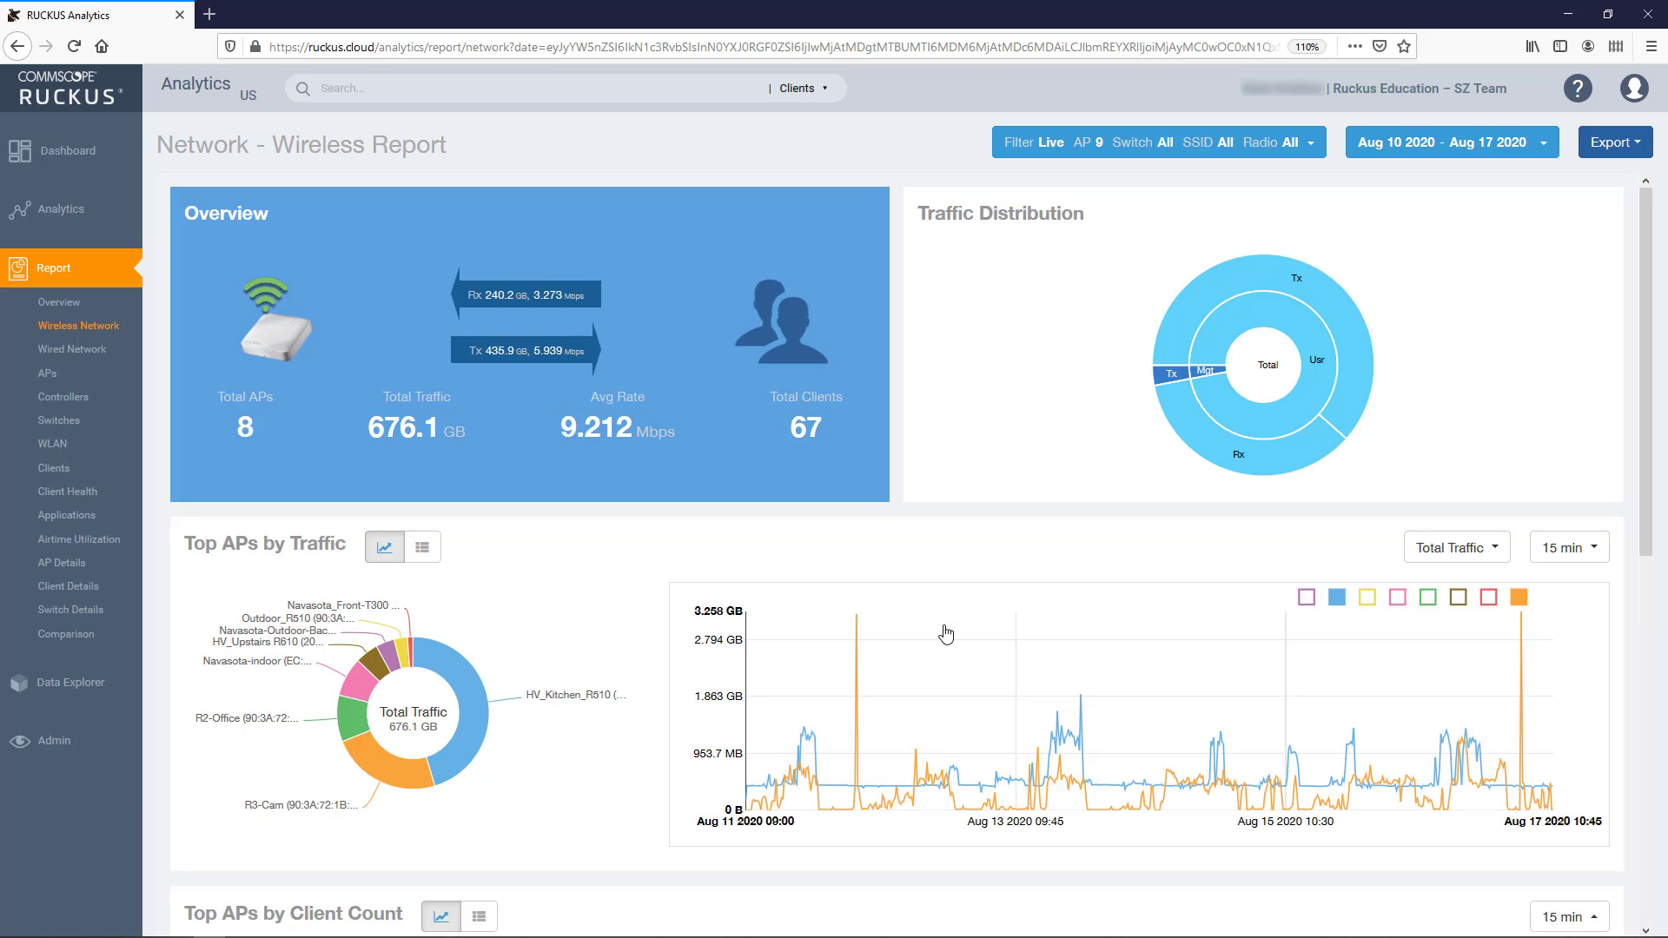
pyautogui.scroll(-3)
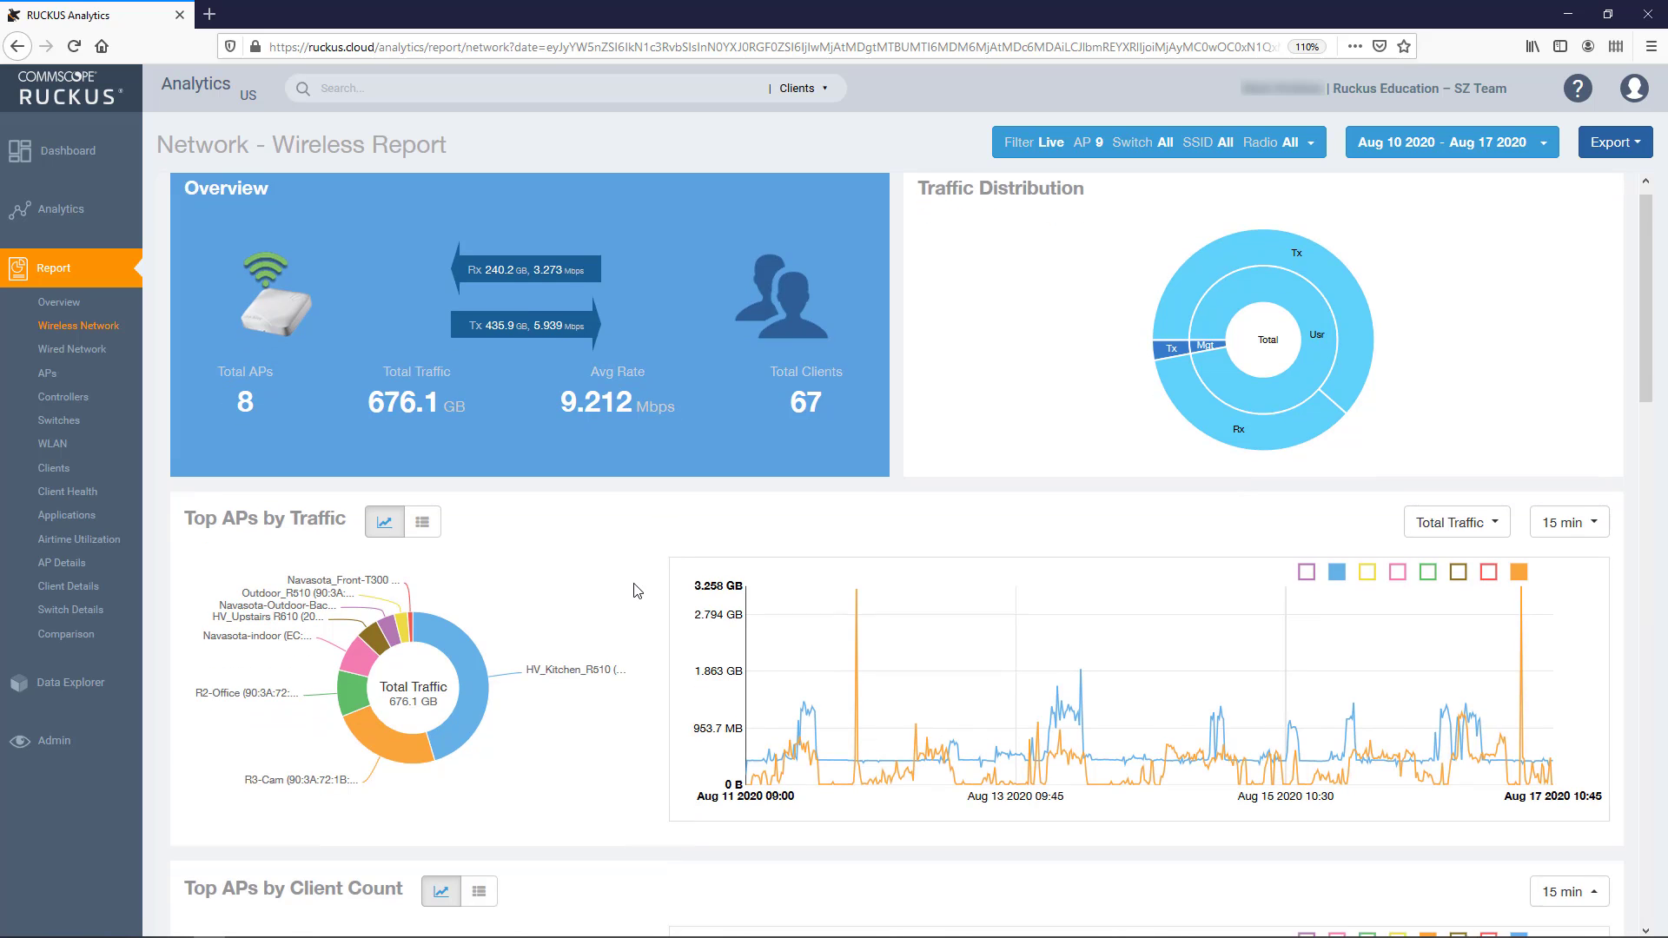
pyautogui.scroll(-3)
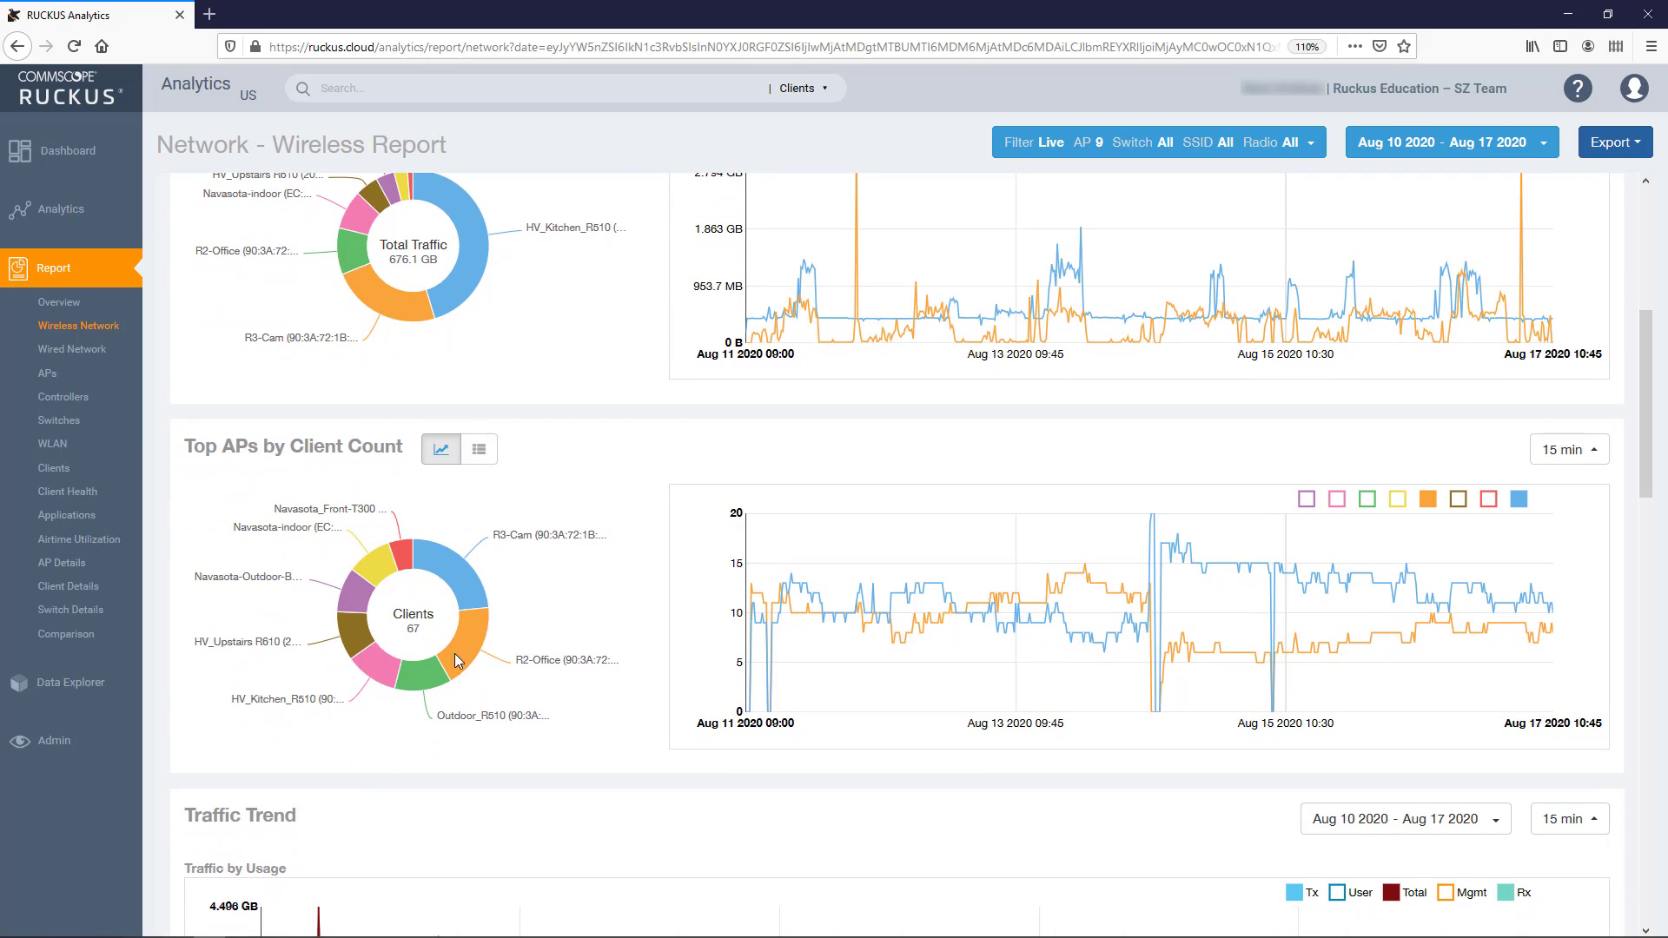
pyautogui.moveTo(468, 627)
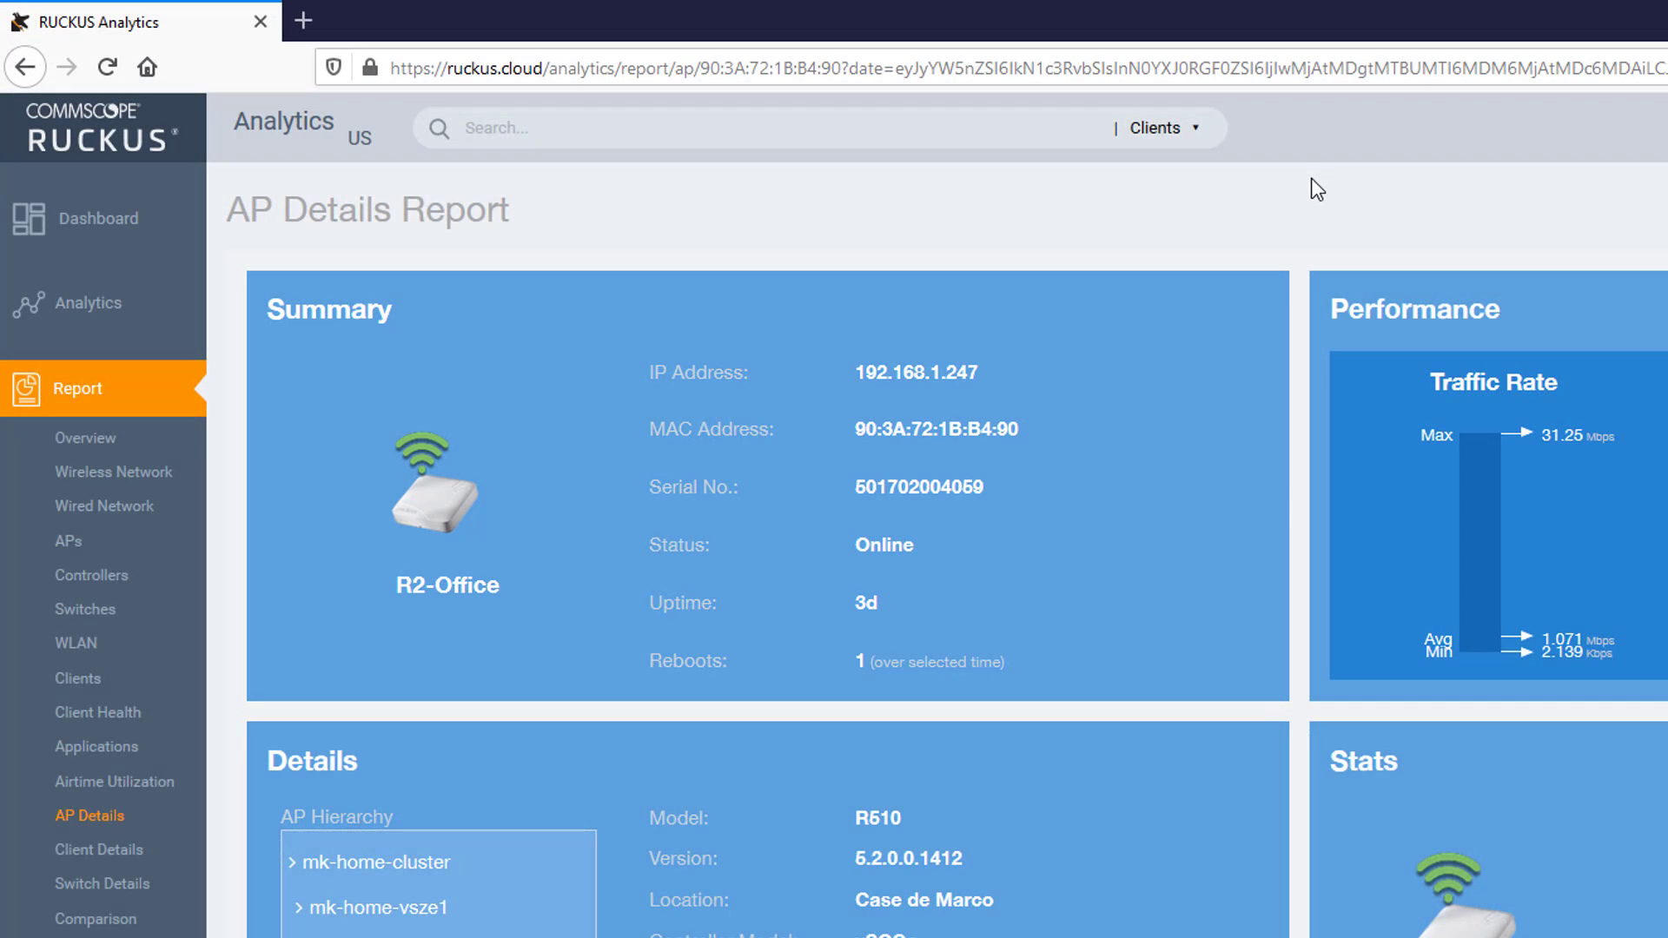
# Step: Scroll through R2-Office's AP Details Summary section
pyautogui.scroll(-3)
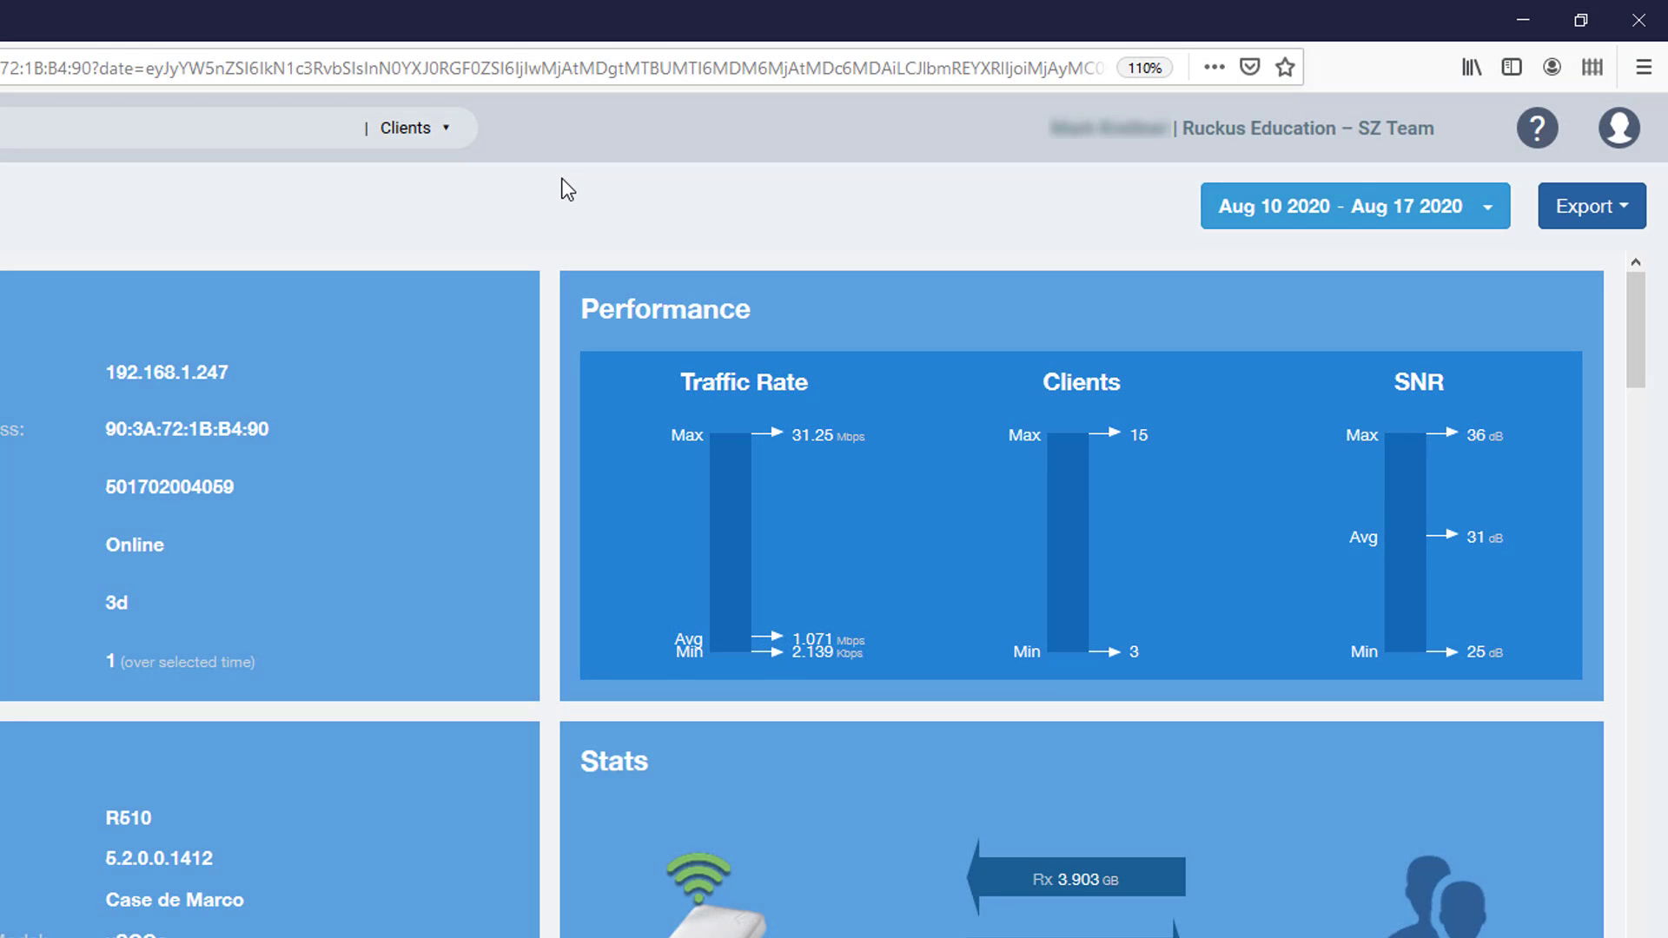
pyautogui.scroll(-3)
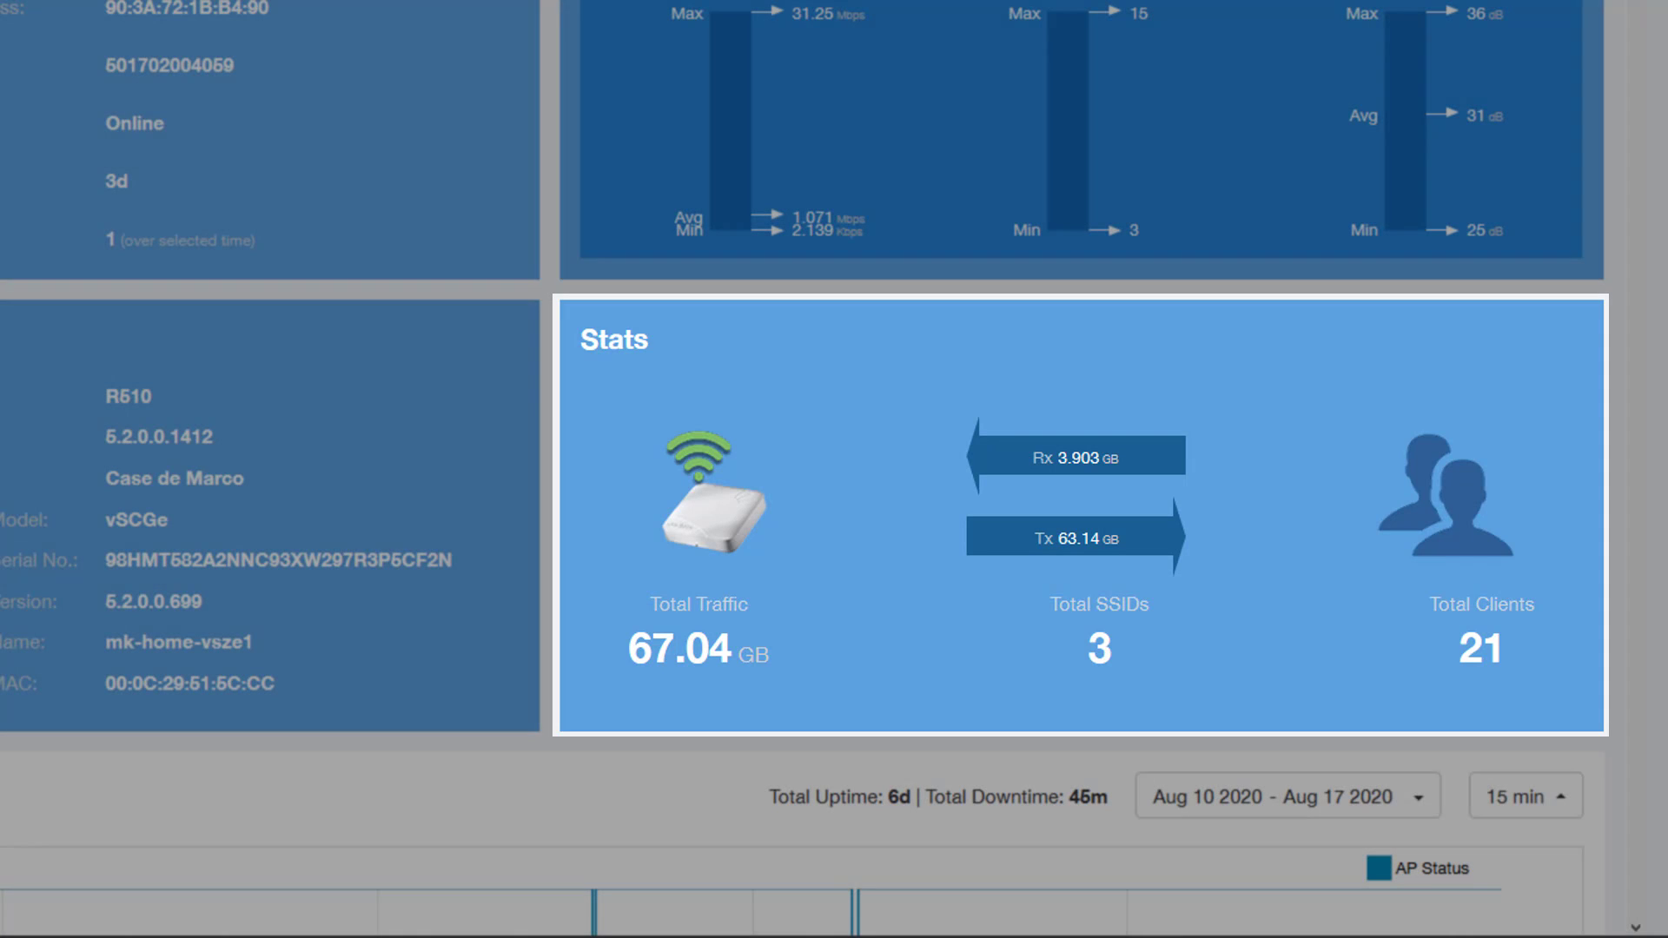
pyautogui.scroll(-3)
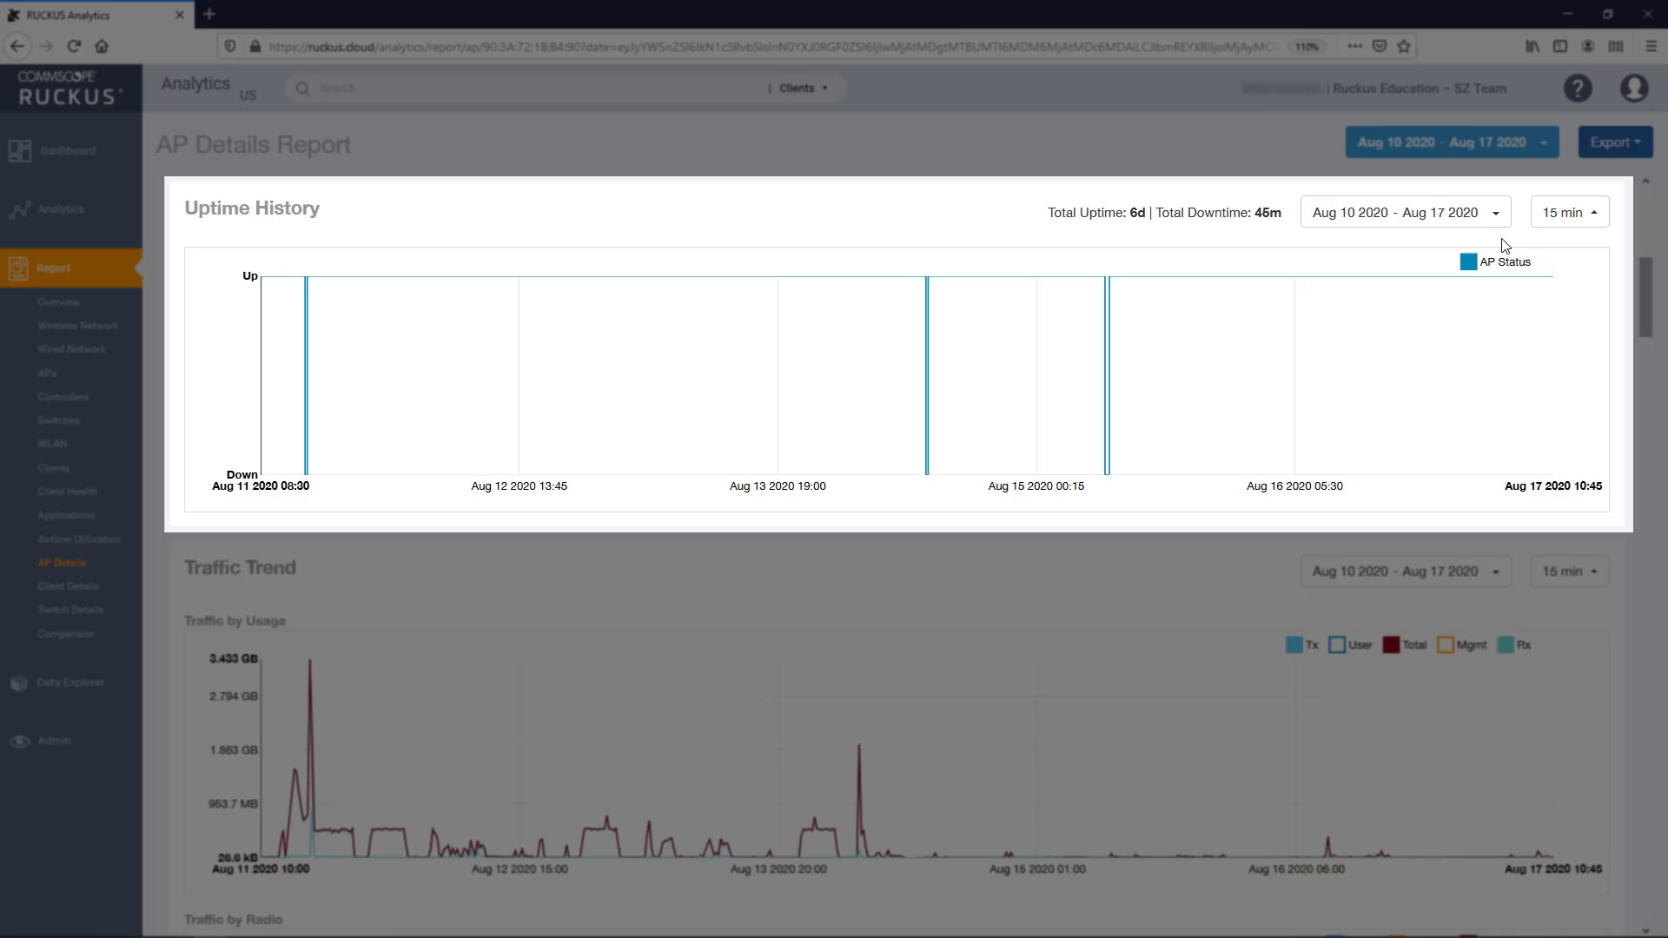
# Step: Set Uptime History to 08/01/2020–08/17/2020 with a 1-day interval
pyautogui.click(1403, 212)
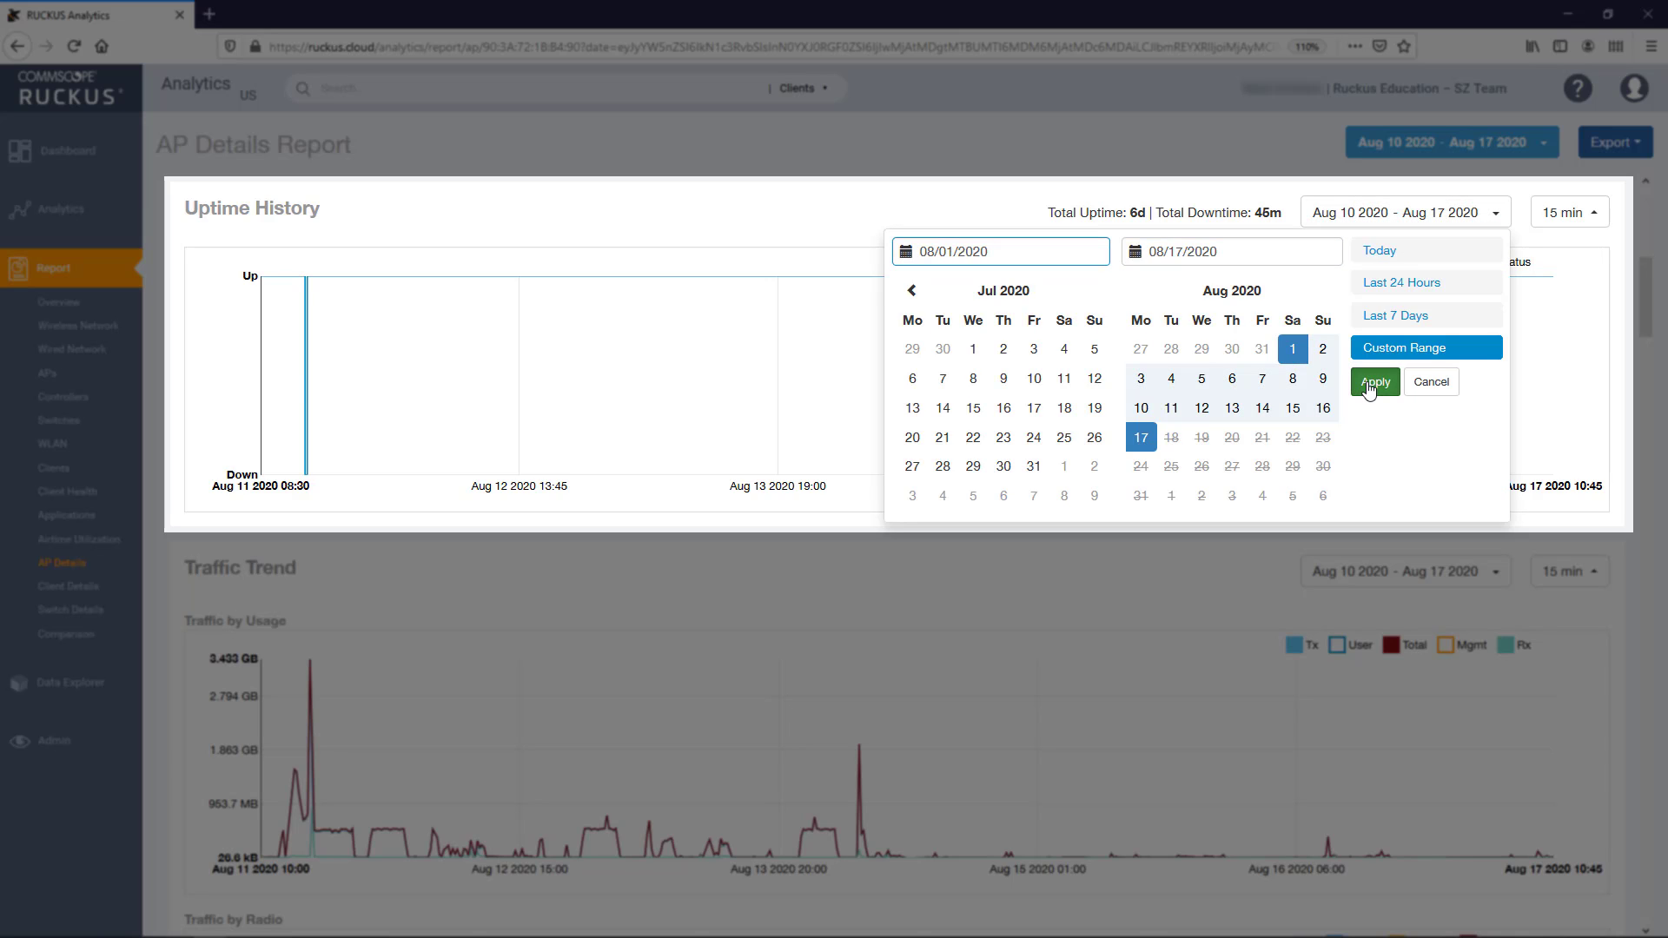
pyautogui.click(1374, 382)
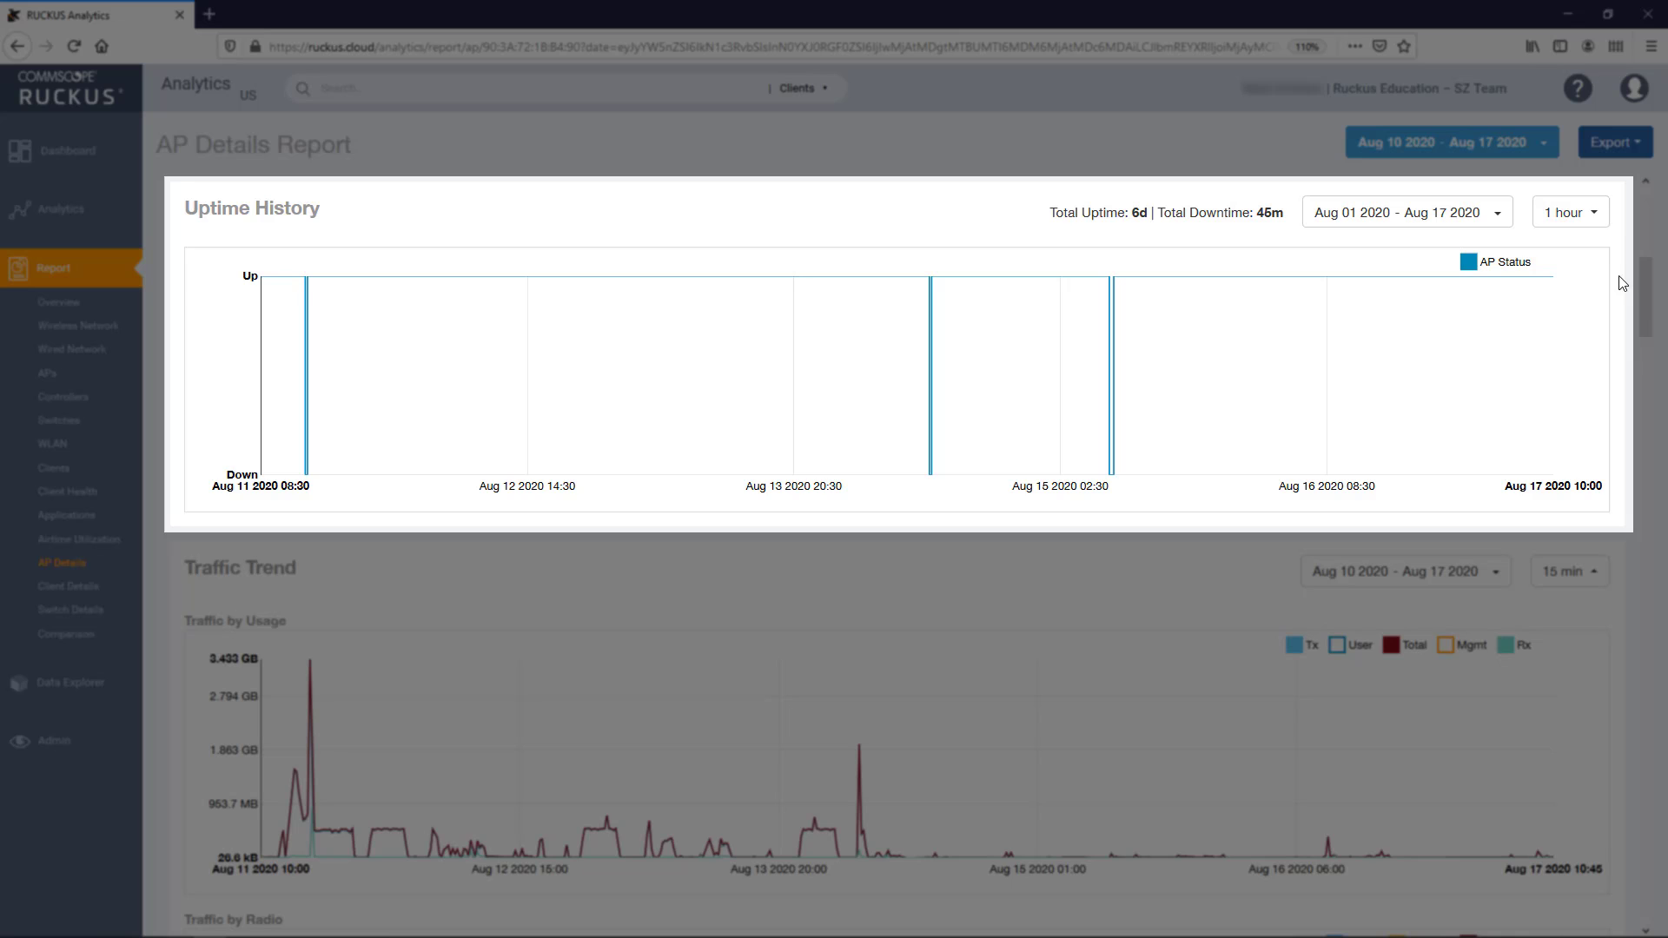
pyautogui.click(1569, 212)
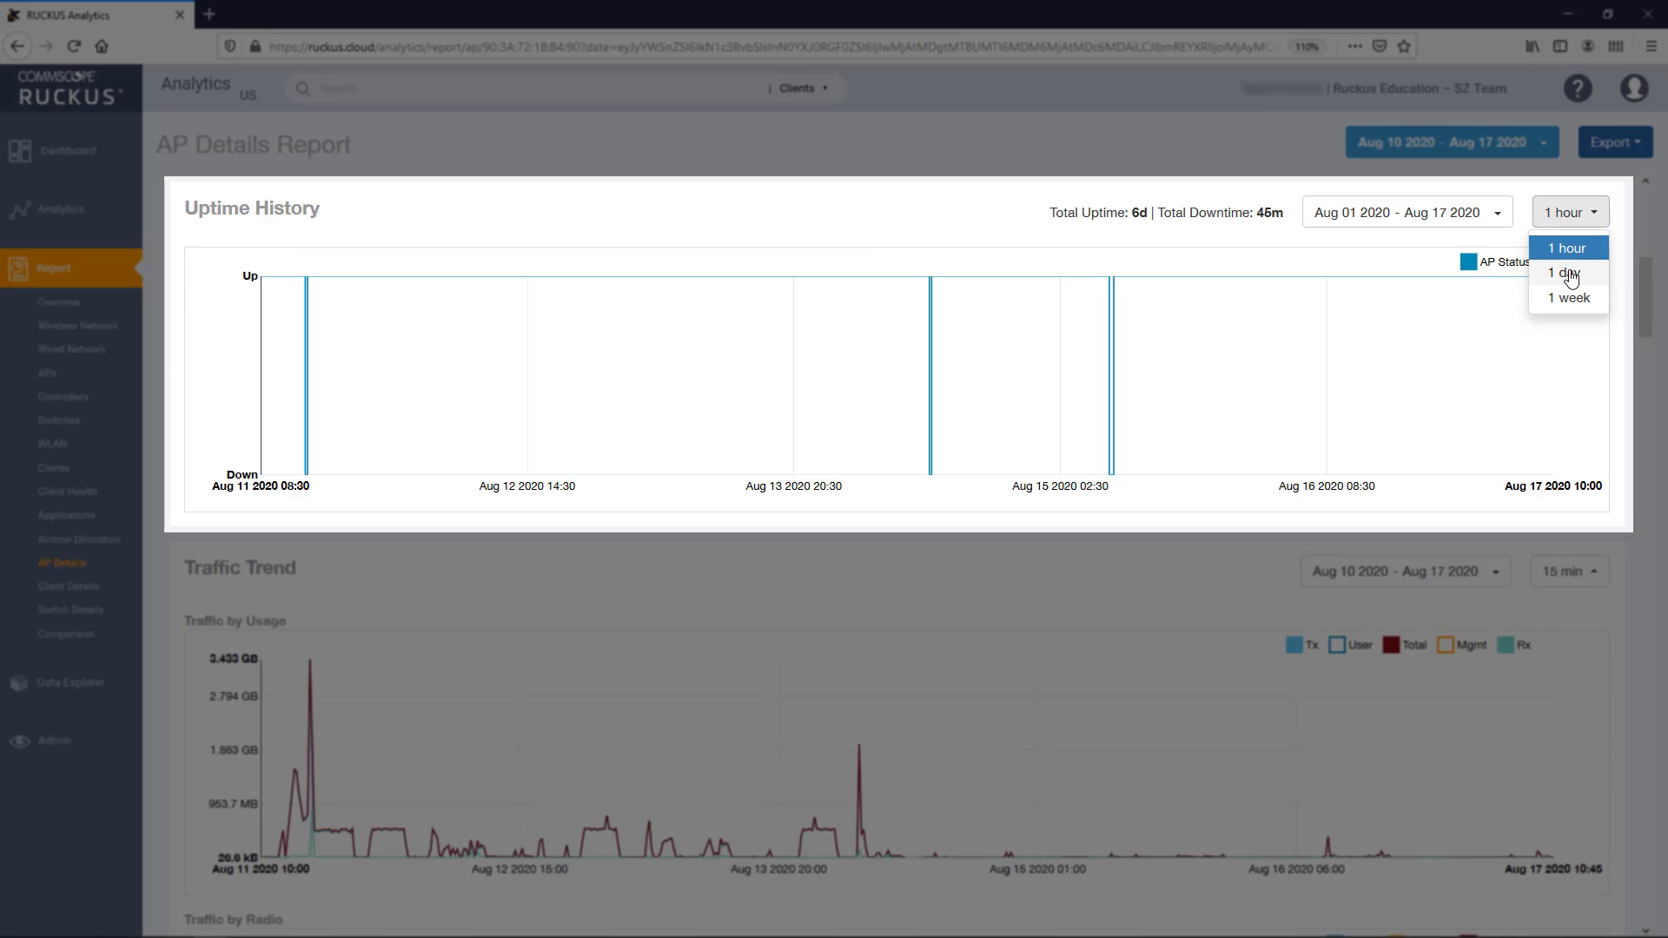
pyautogui.click(1568, 271)
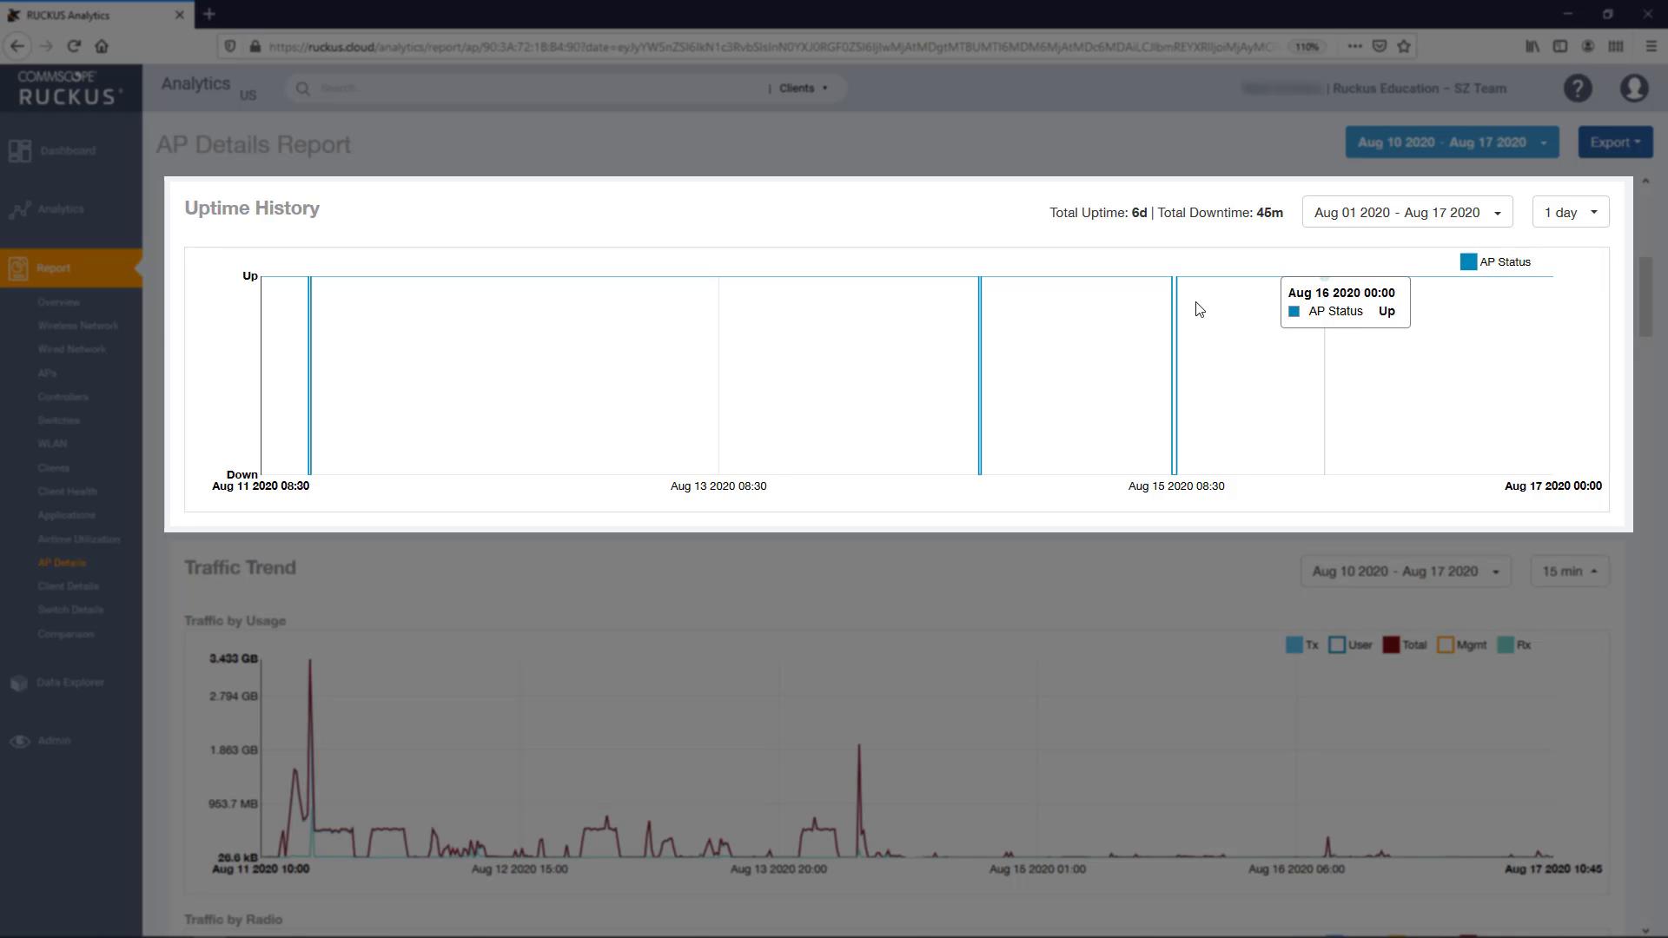
pyautogui.moveTo(1178, 308)
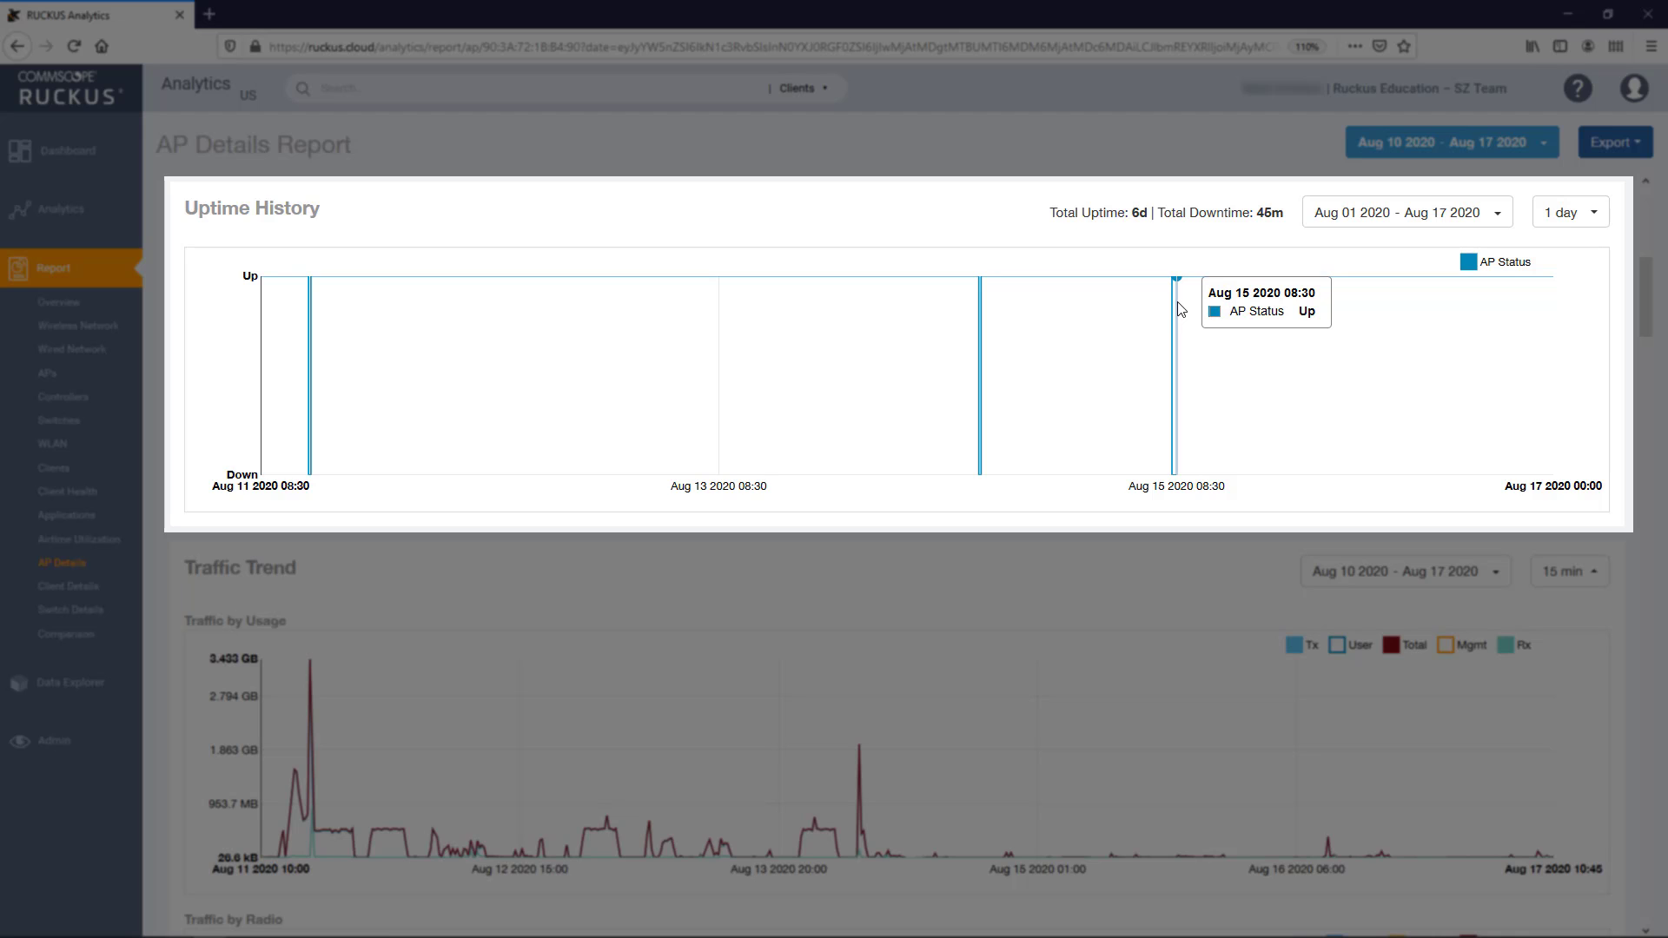
pyautogui.moveTo(1173, 319)
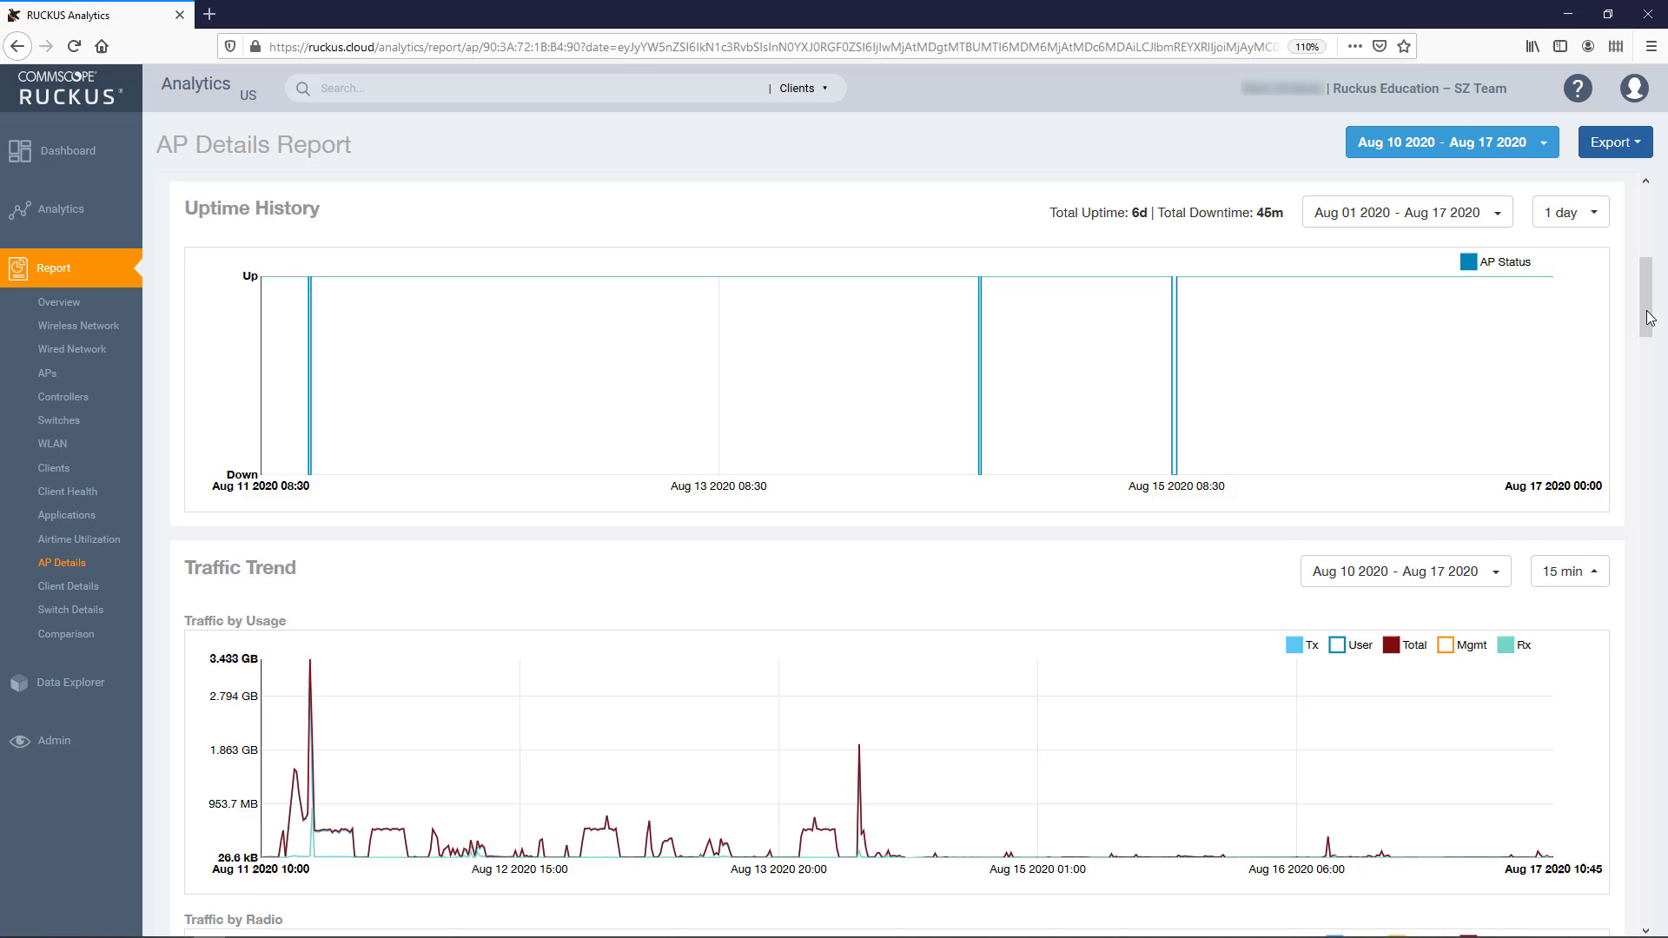
# Step: Toggle the Traffic by Usage legend series so the Total series is shown
pyautogui.scroll(-3)
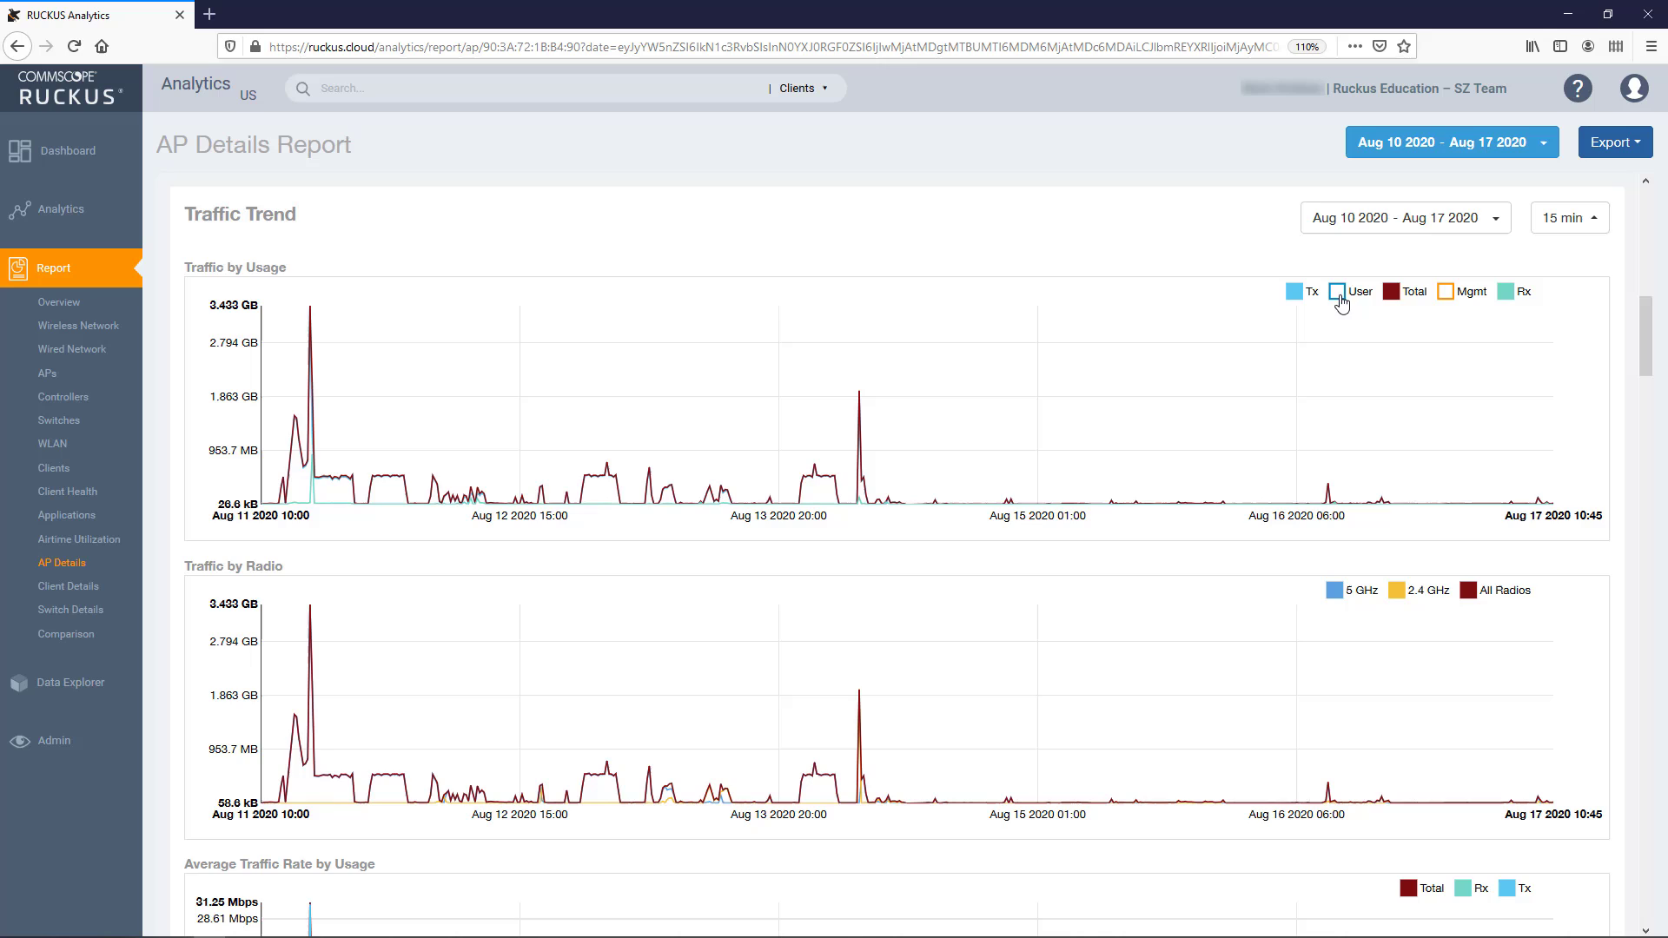
pyautogui.click(1337, 290)
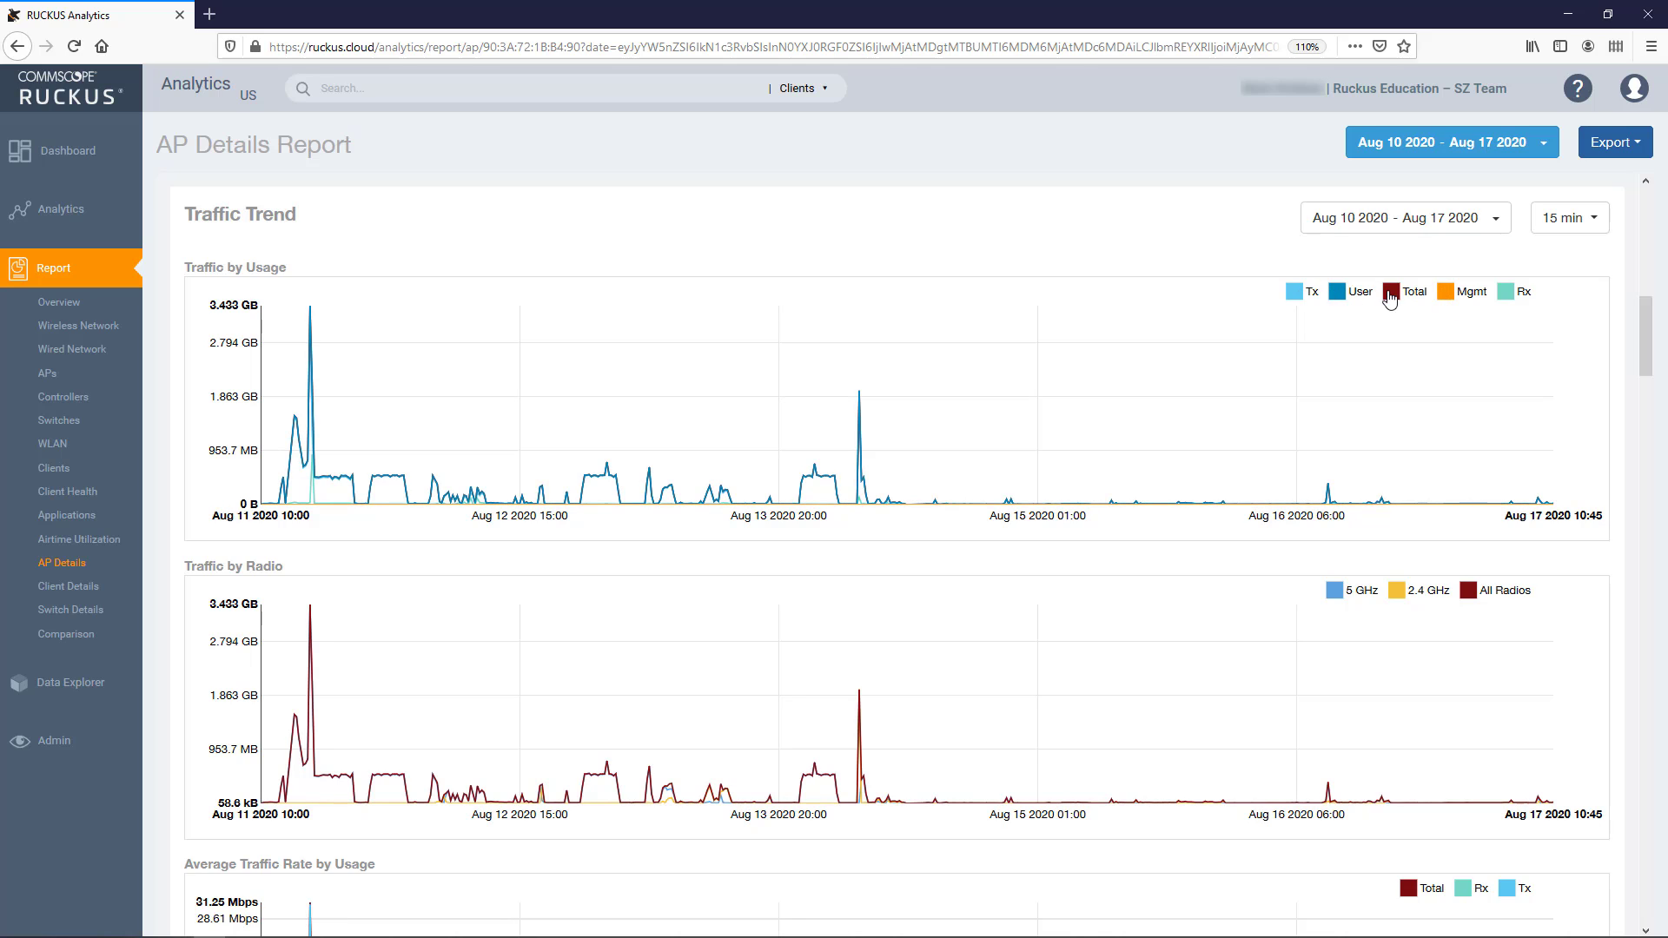
pyautogui.click(1416, 292)
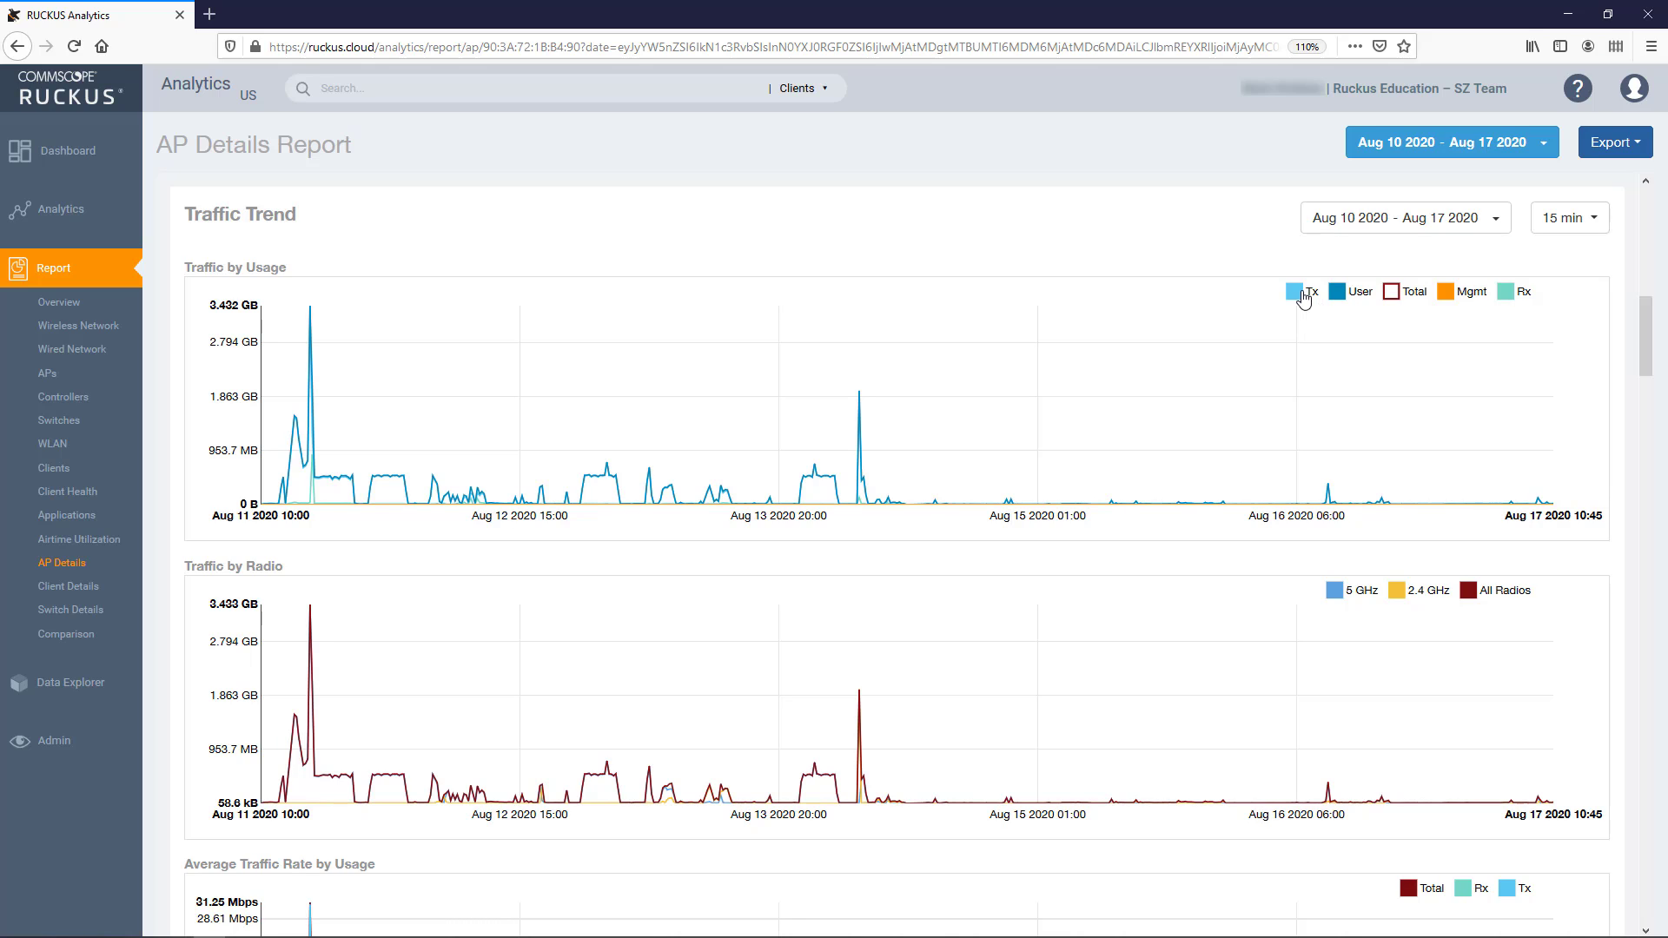
pyautogui.click(1297, 291)
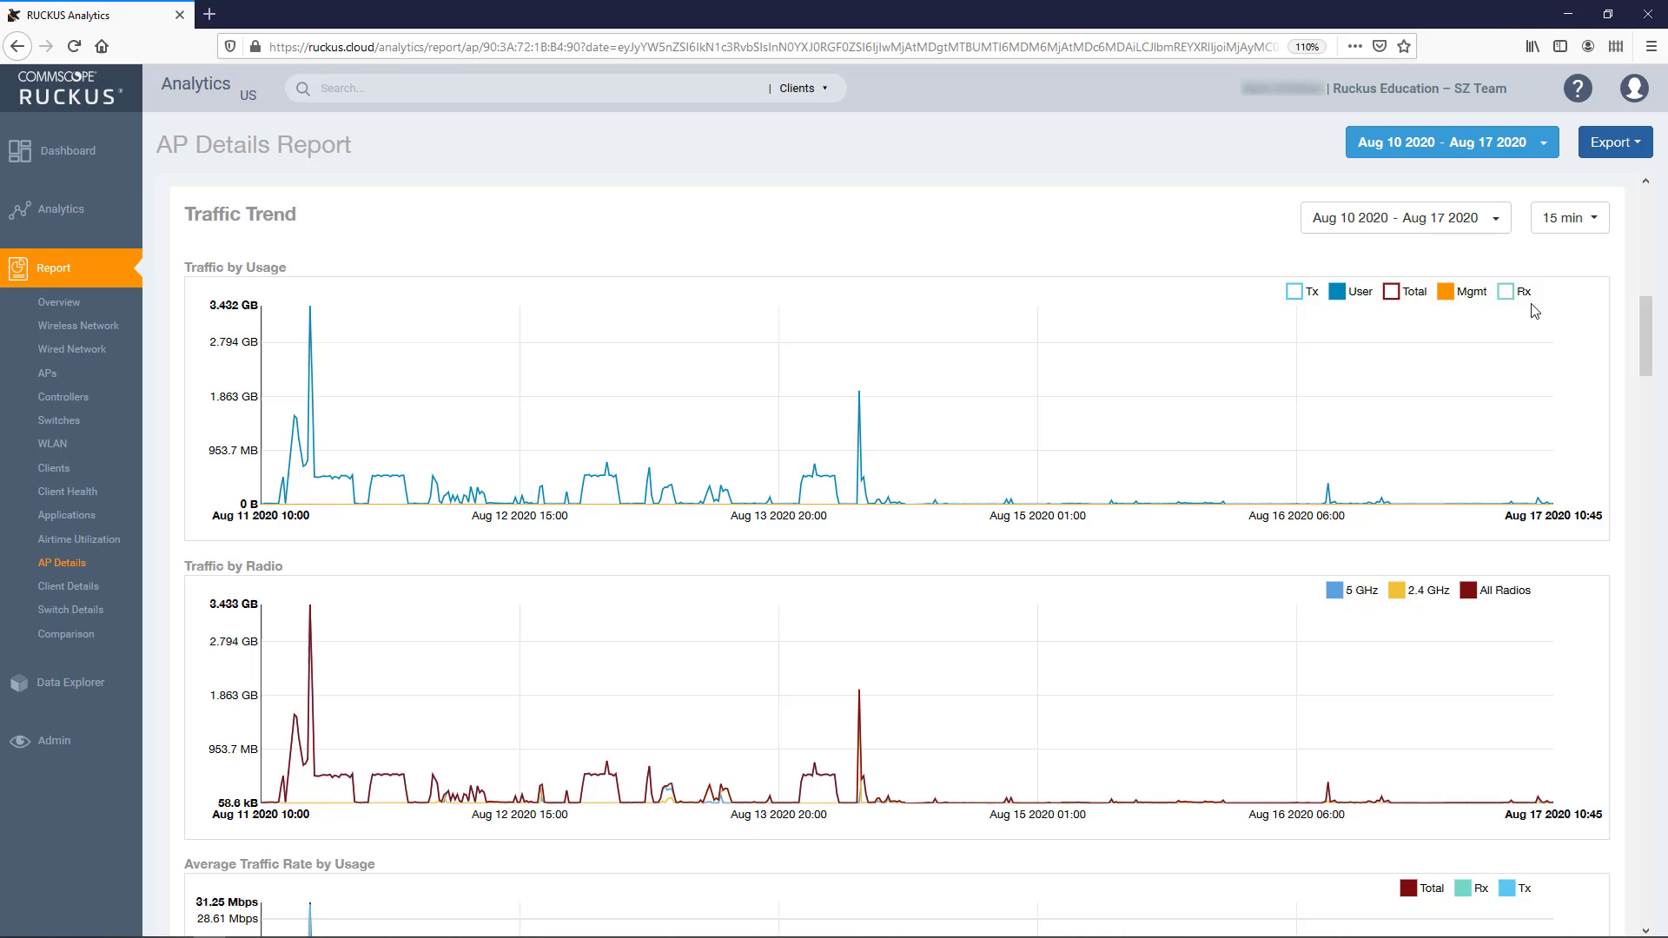
pyautogui.click(1337, 290)
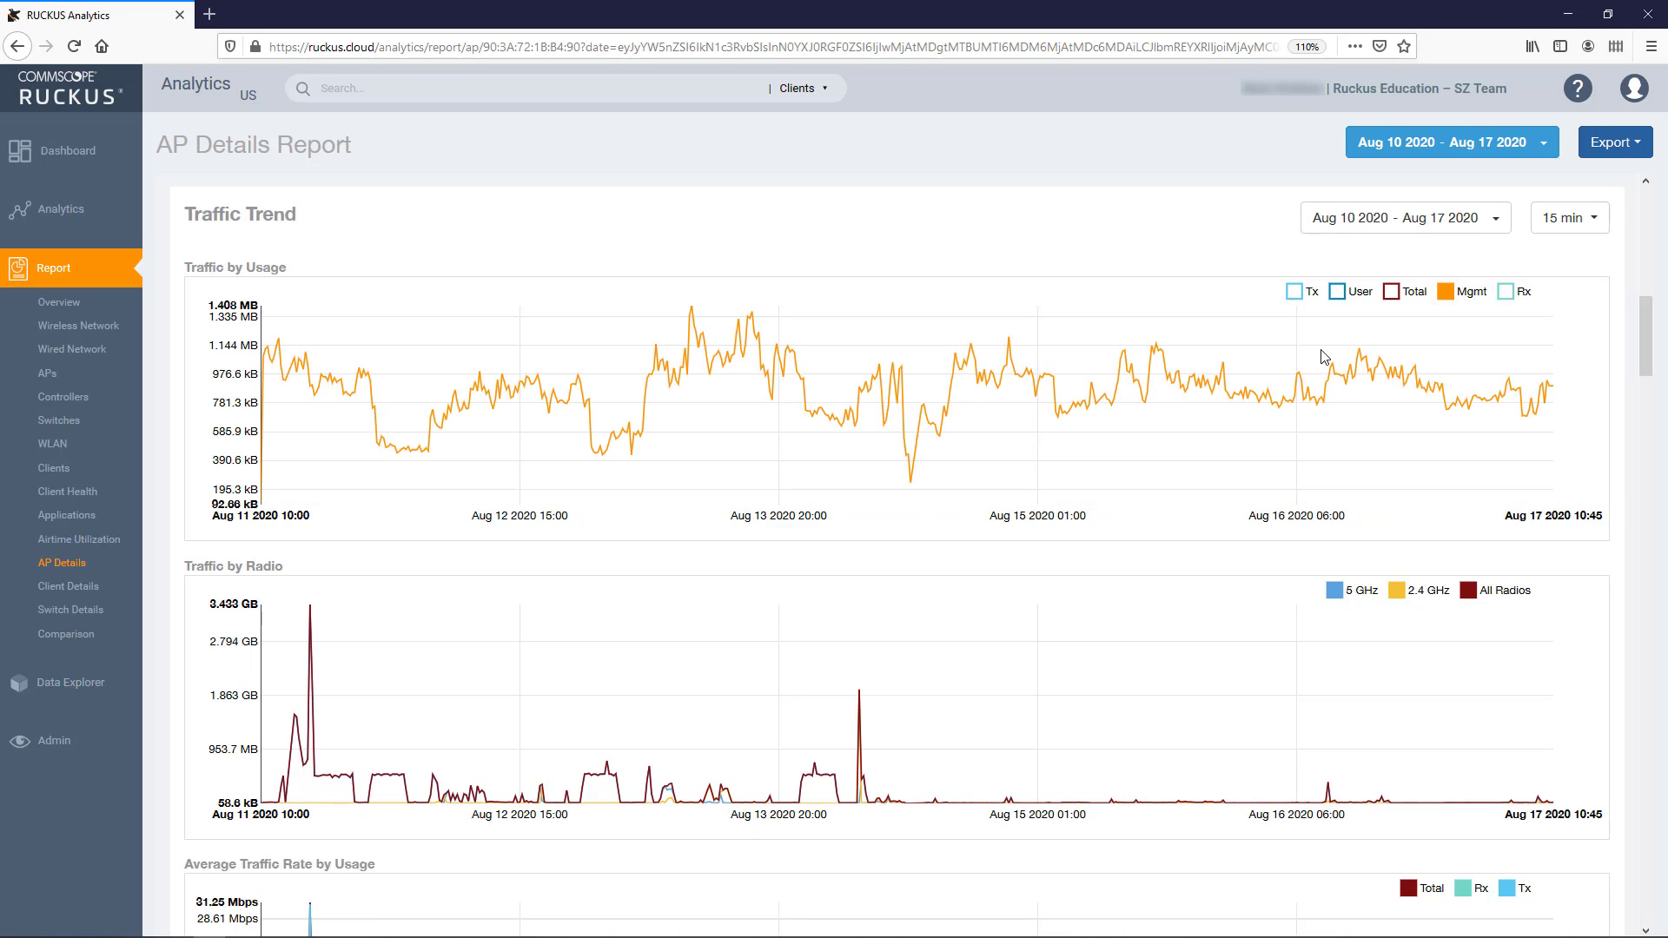
pyautogui.moveTo(1247, 397)
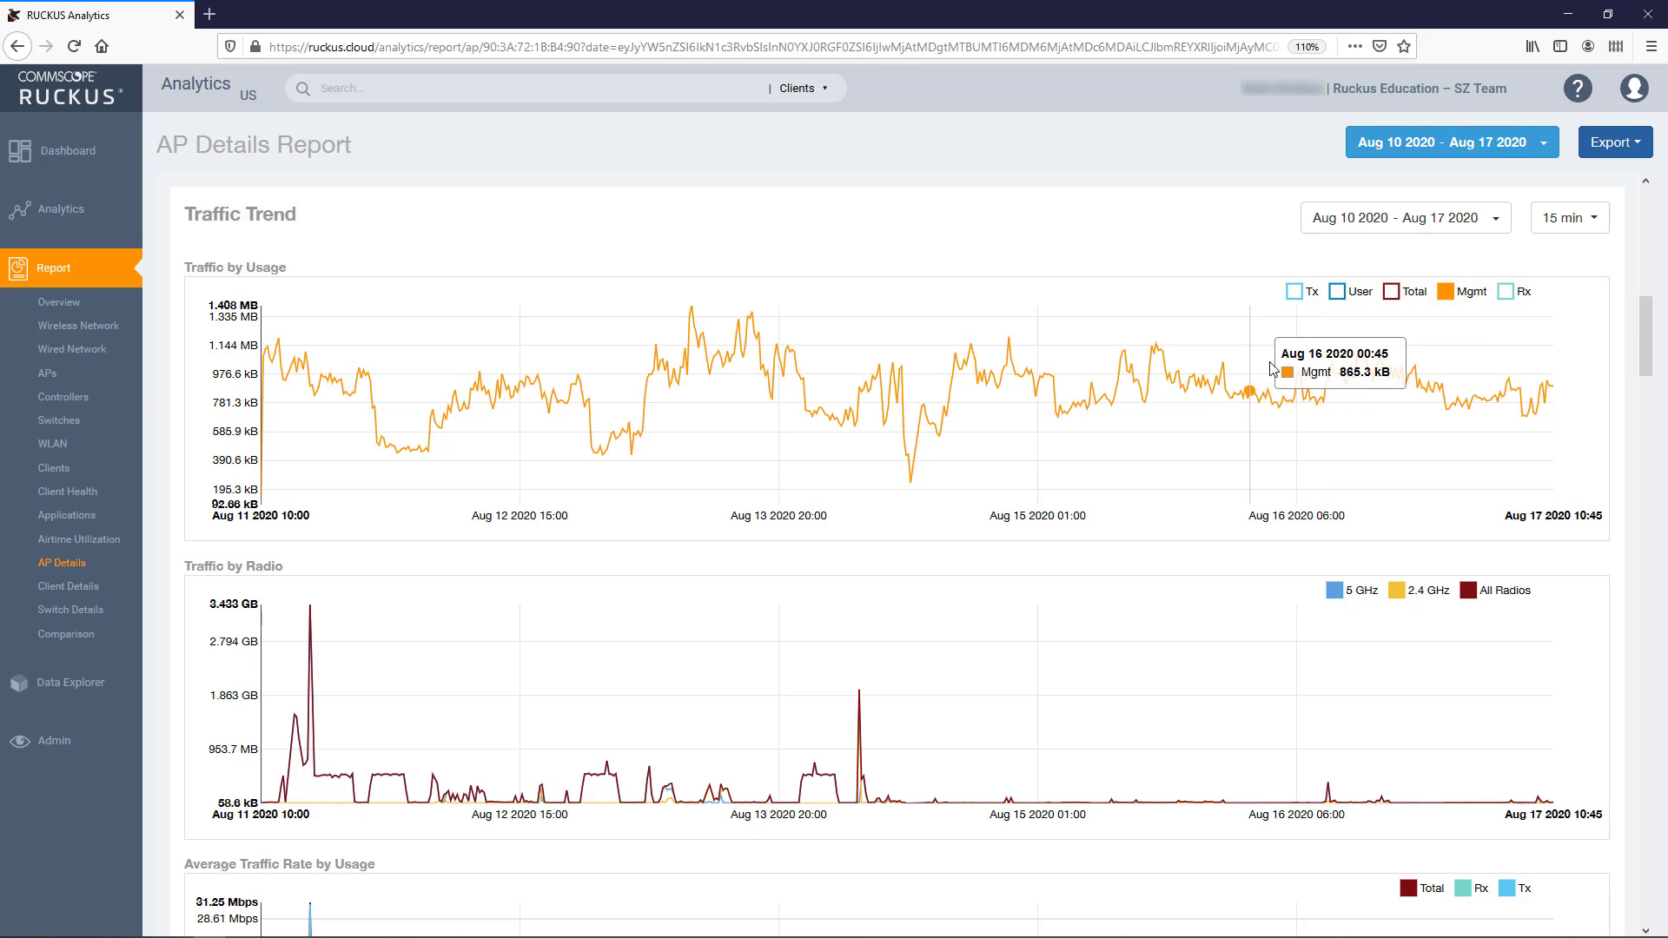
pyautogui.click(1390, 291)
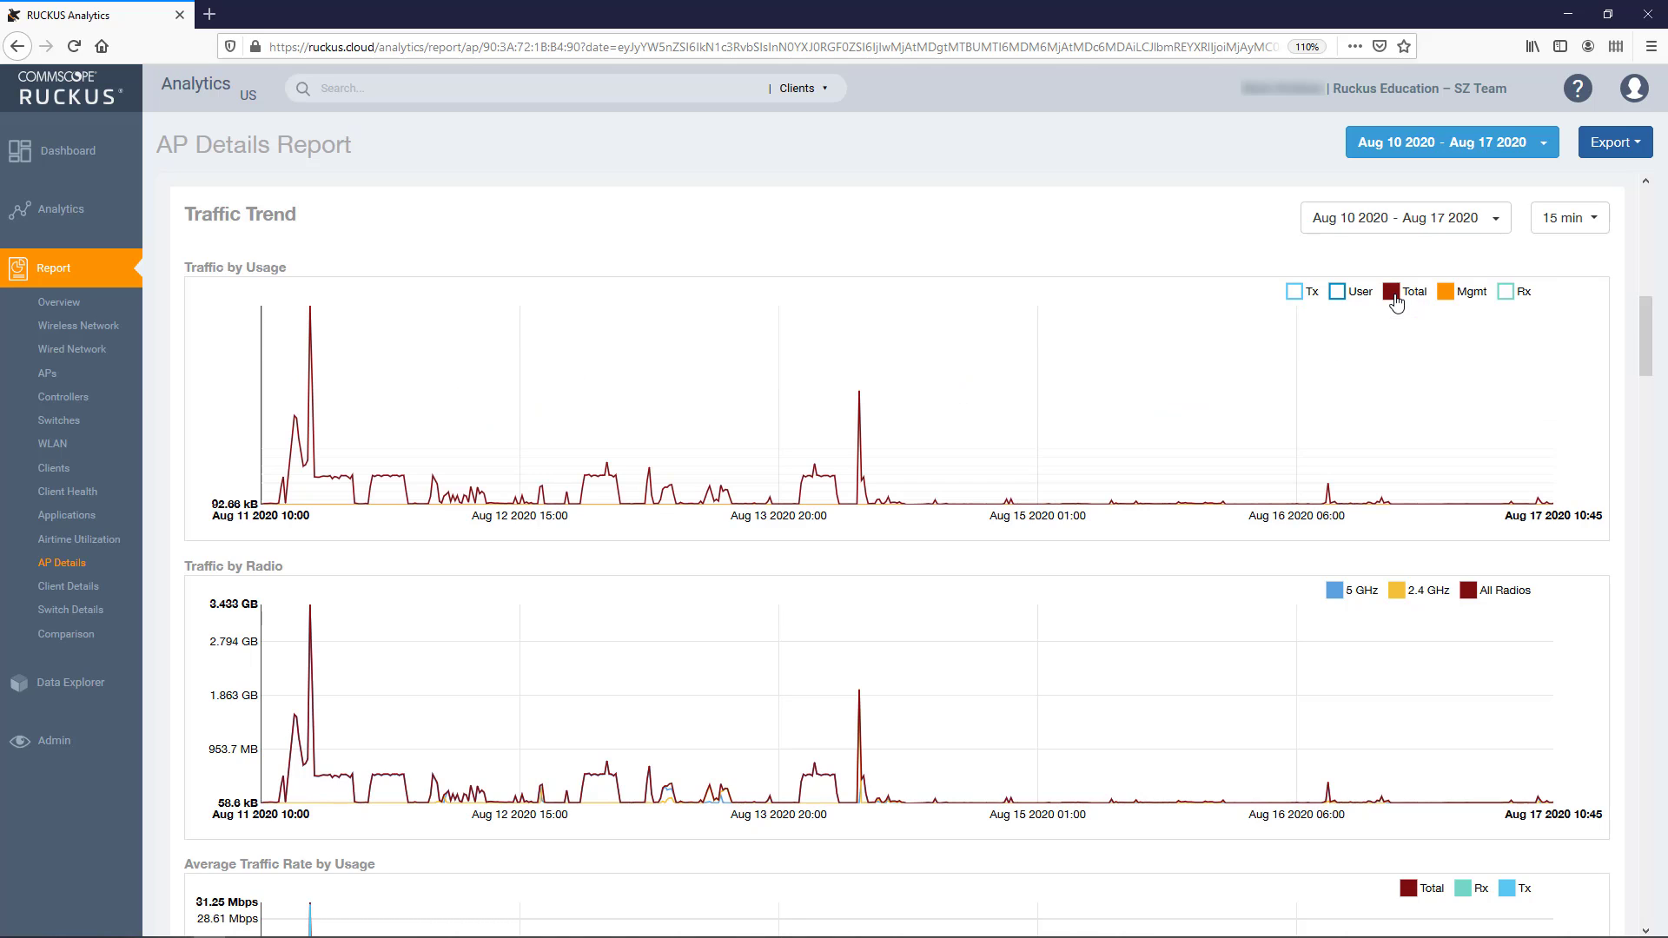
pyautogui.moveTo(1359, 497)
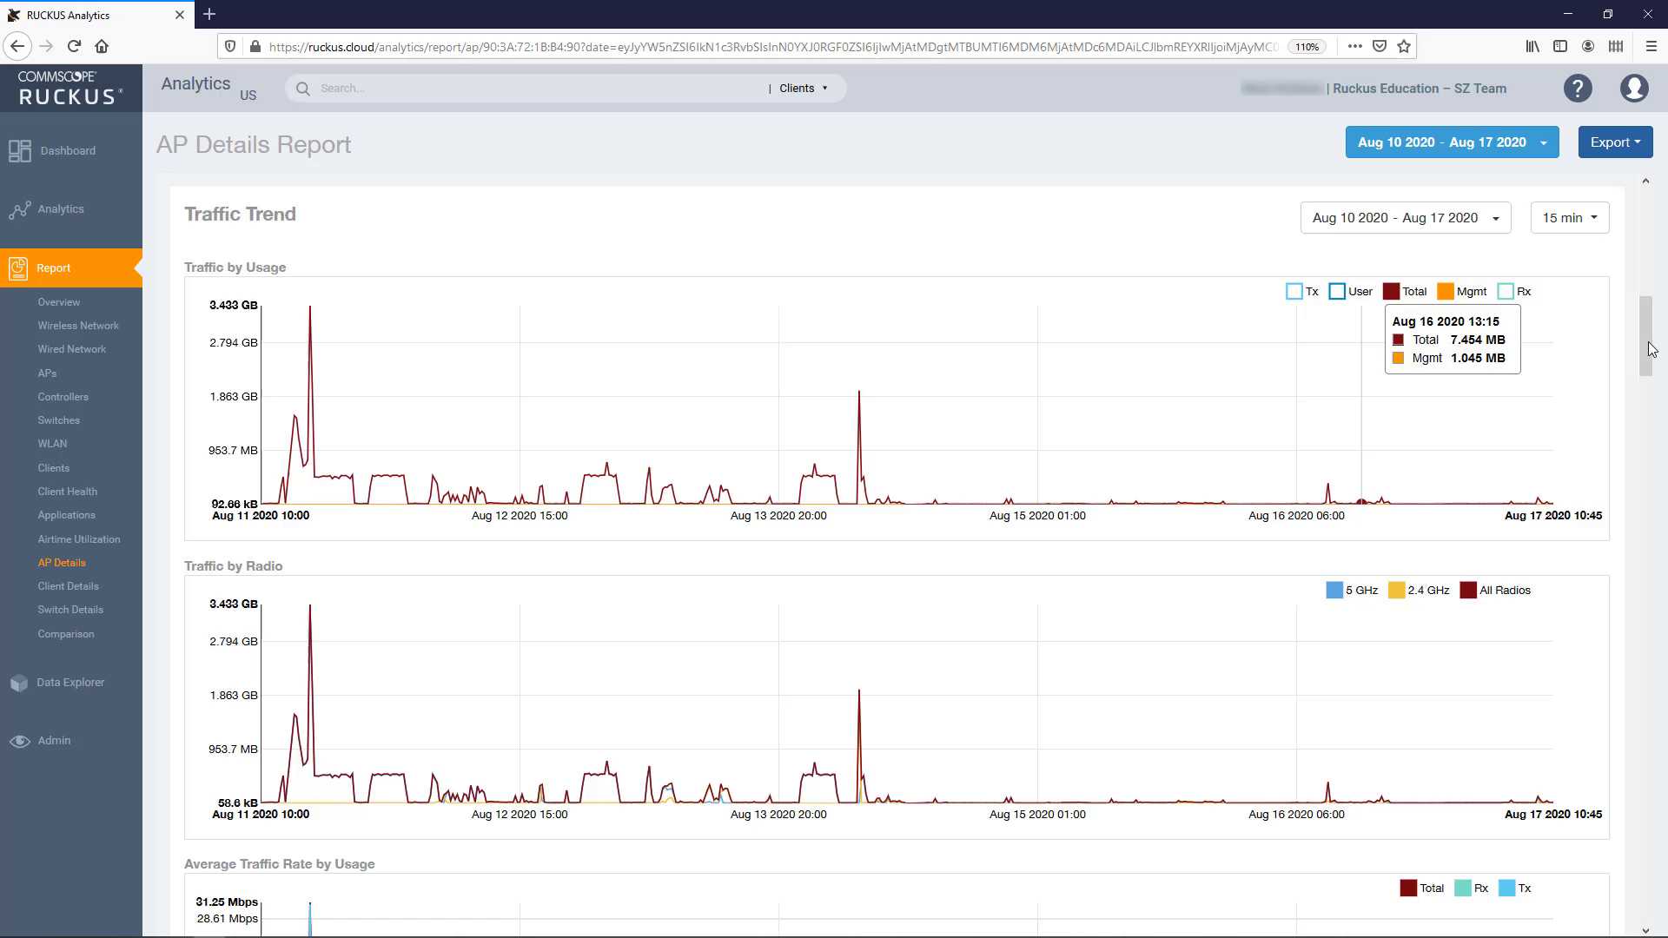
# Step: Hide Total and All Radios from the average traffic rate charts, keeping 5 GHz visible
pyautogui.scroll(-3)
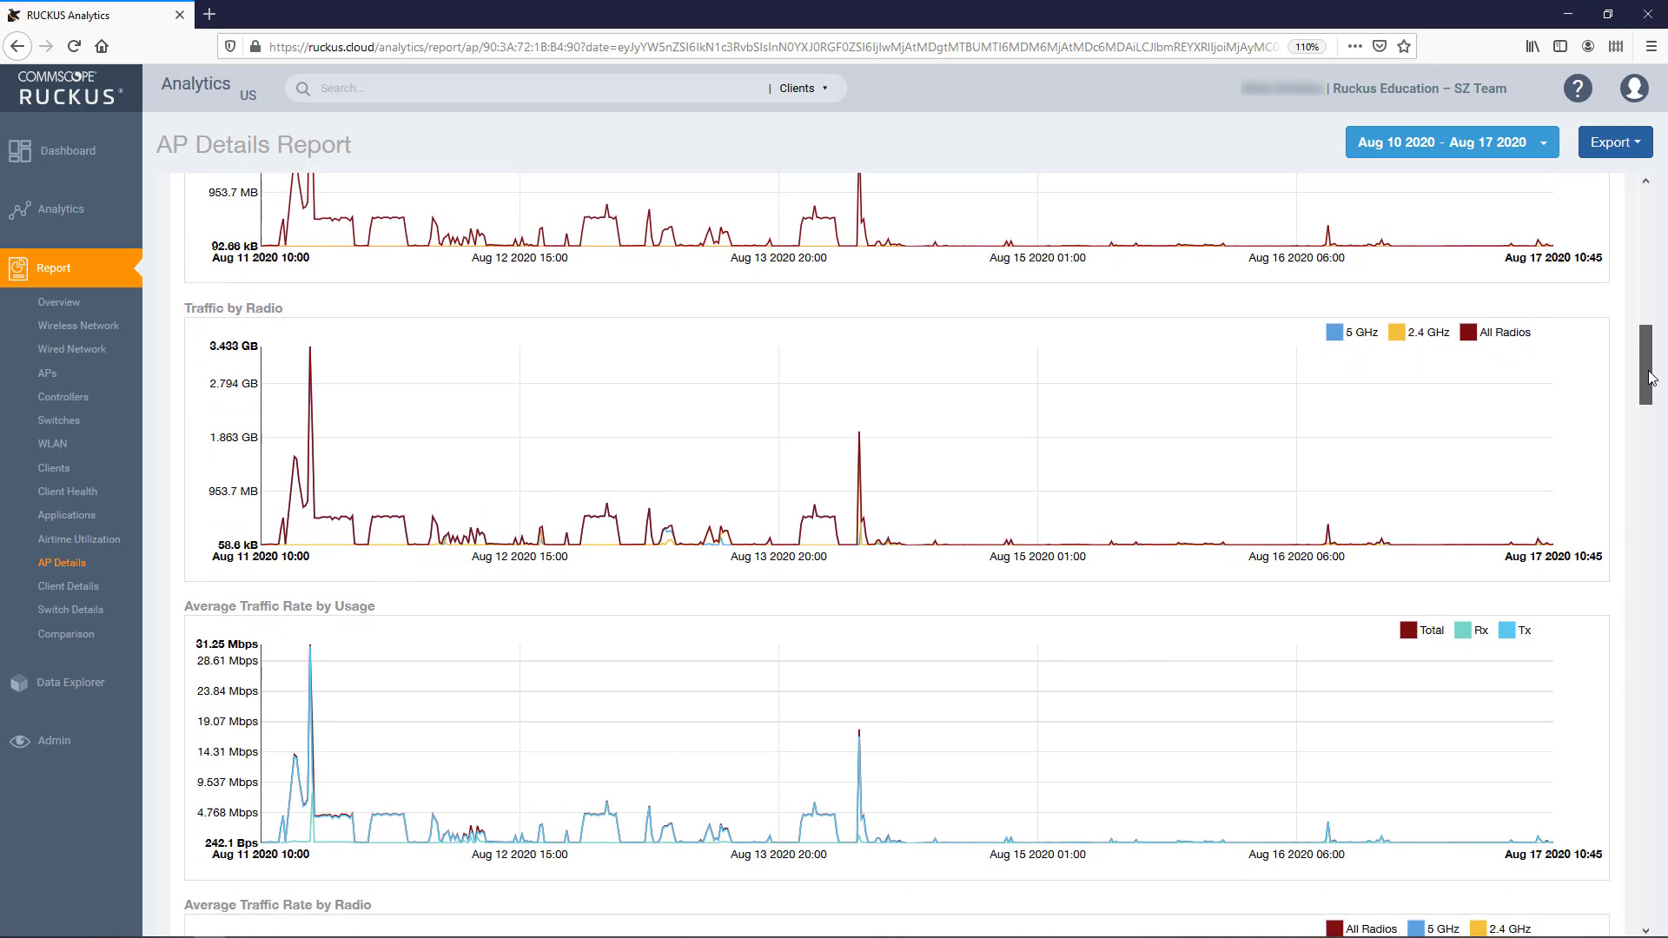
pyautogui.scroll(-3)
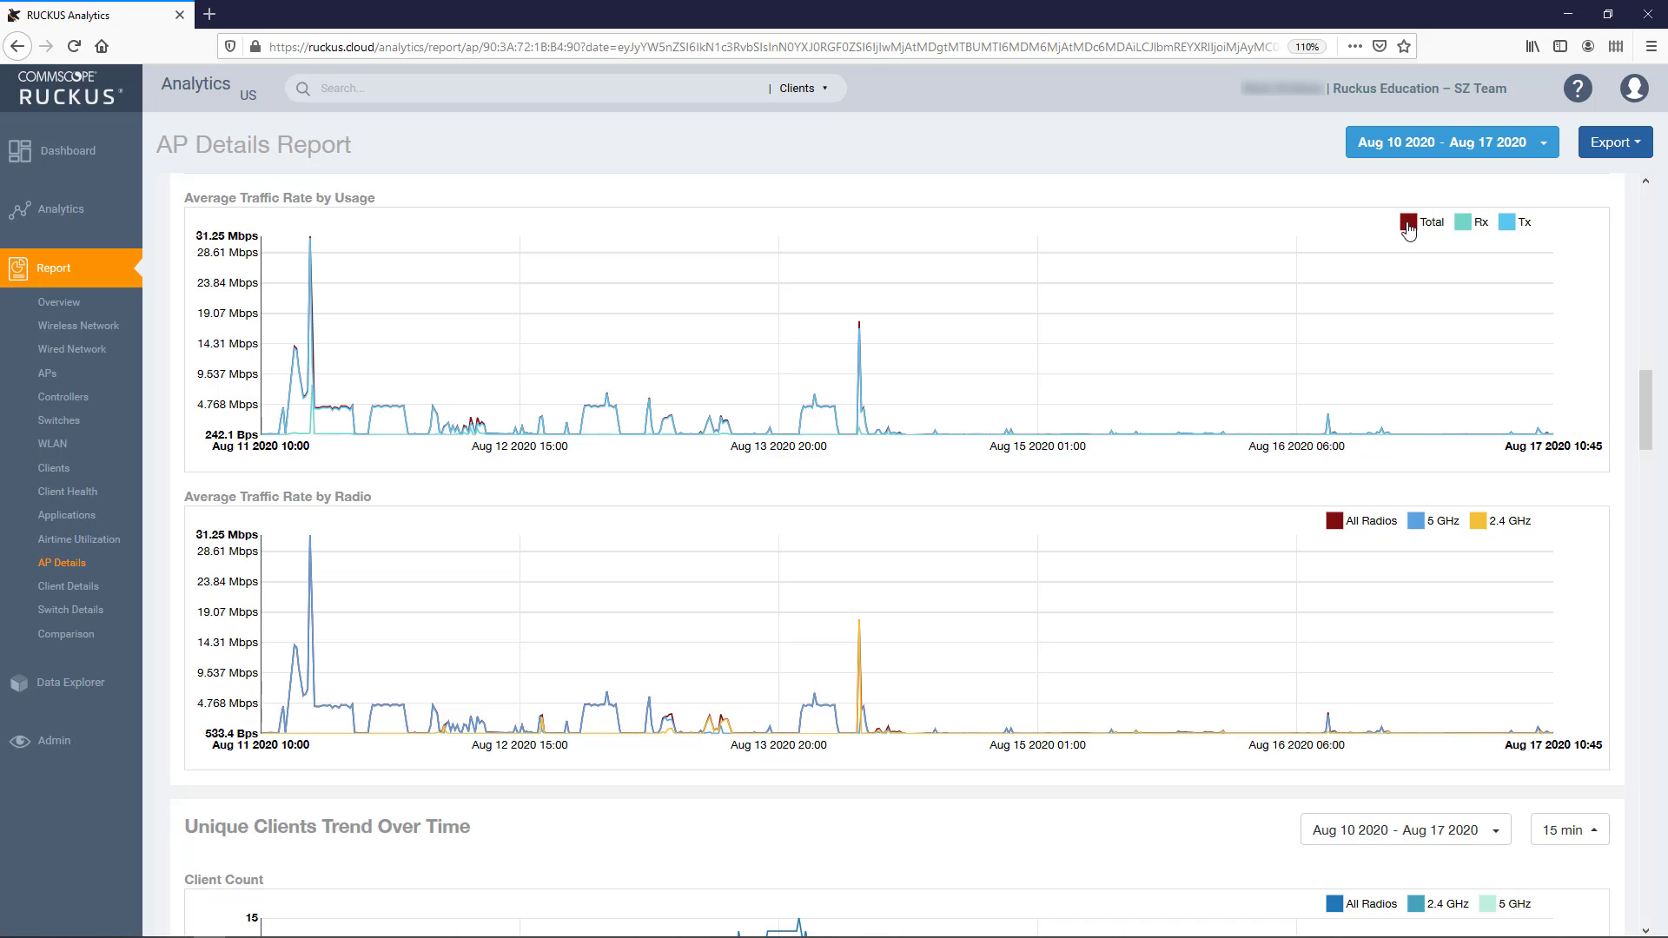
pyautogui.click(1407, 222)
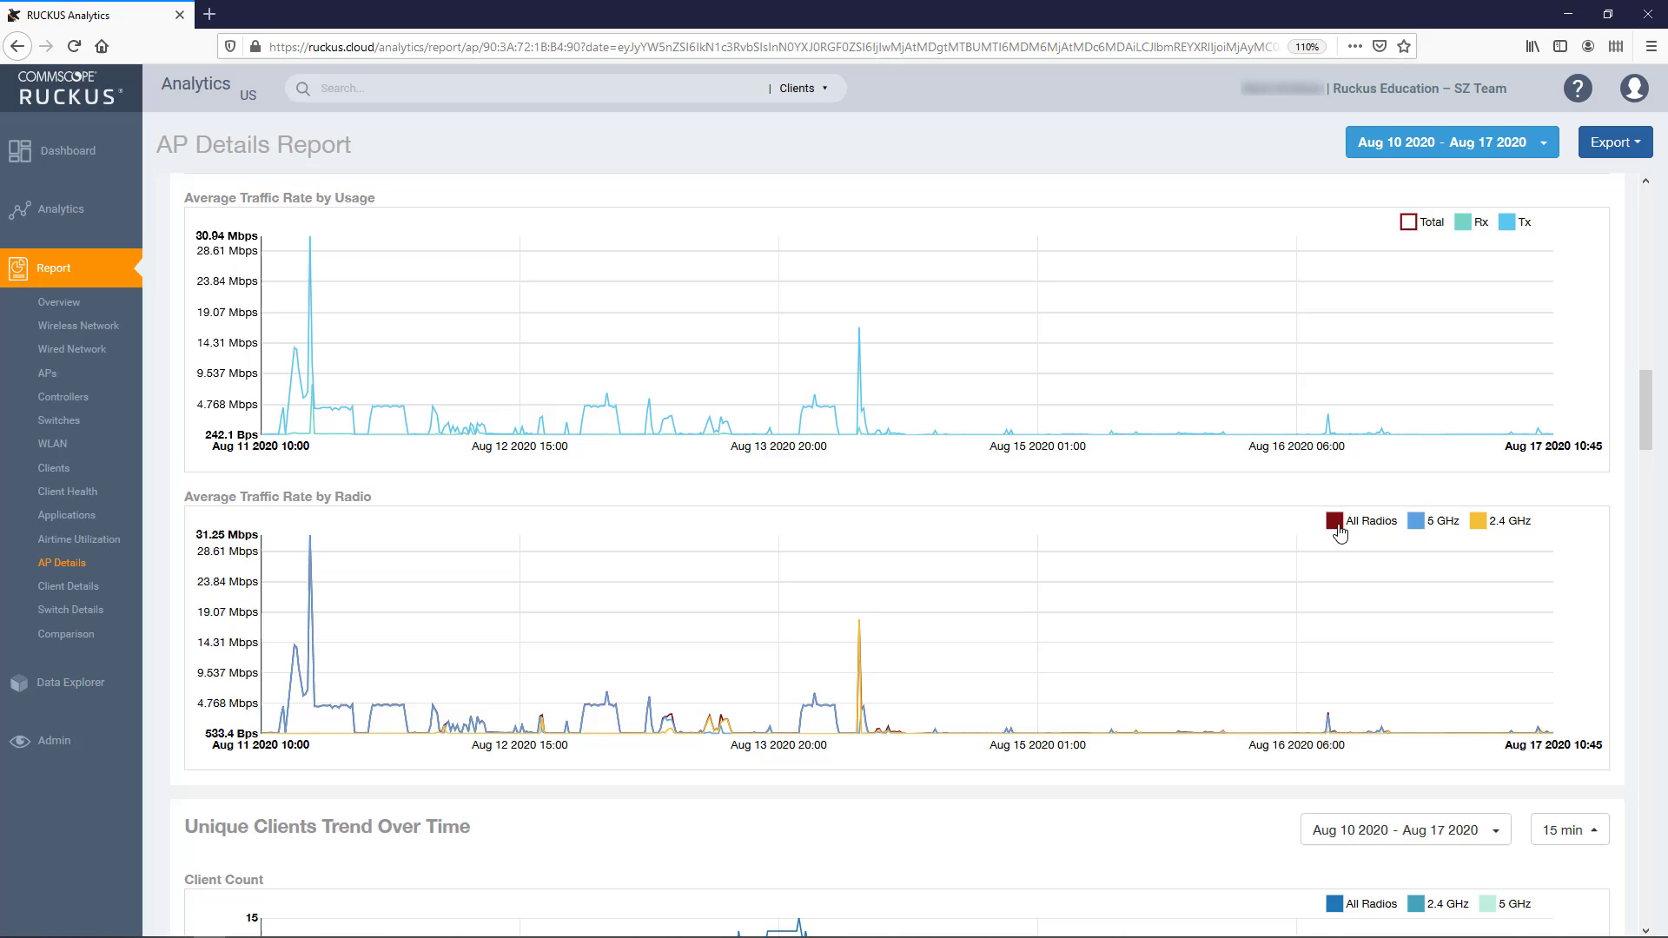
pyautogui.click(1365, 521)
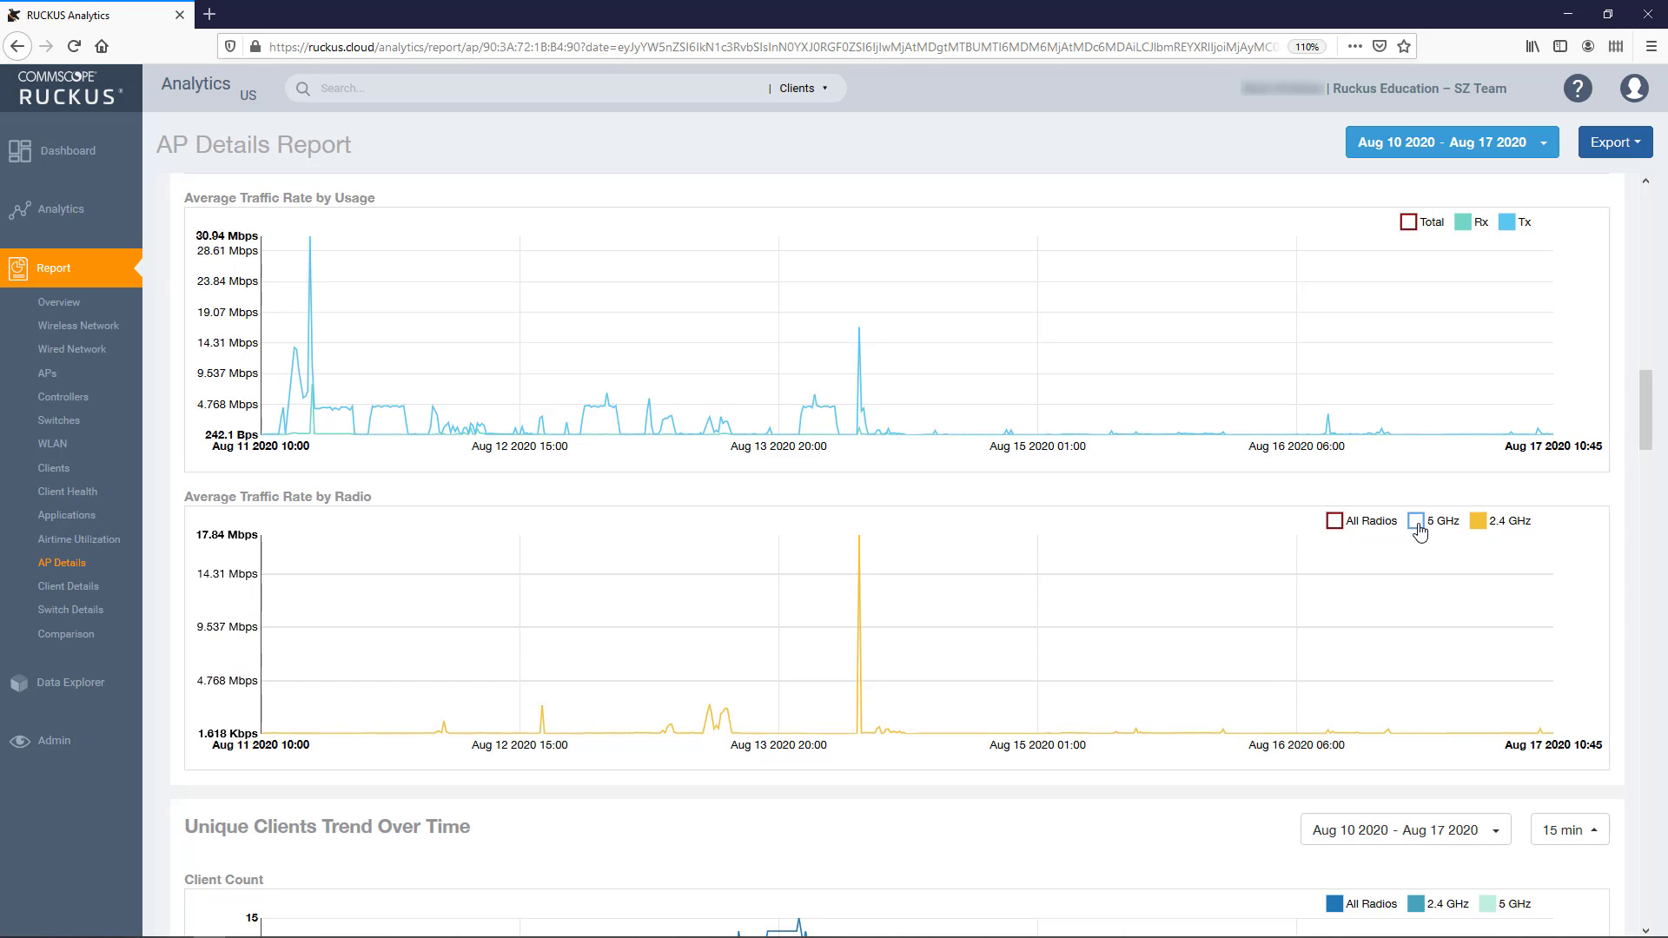
pyautogui.click(1442, 521)
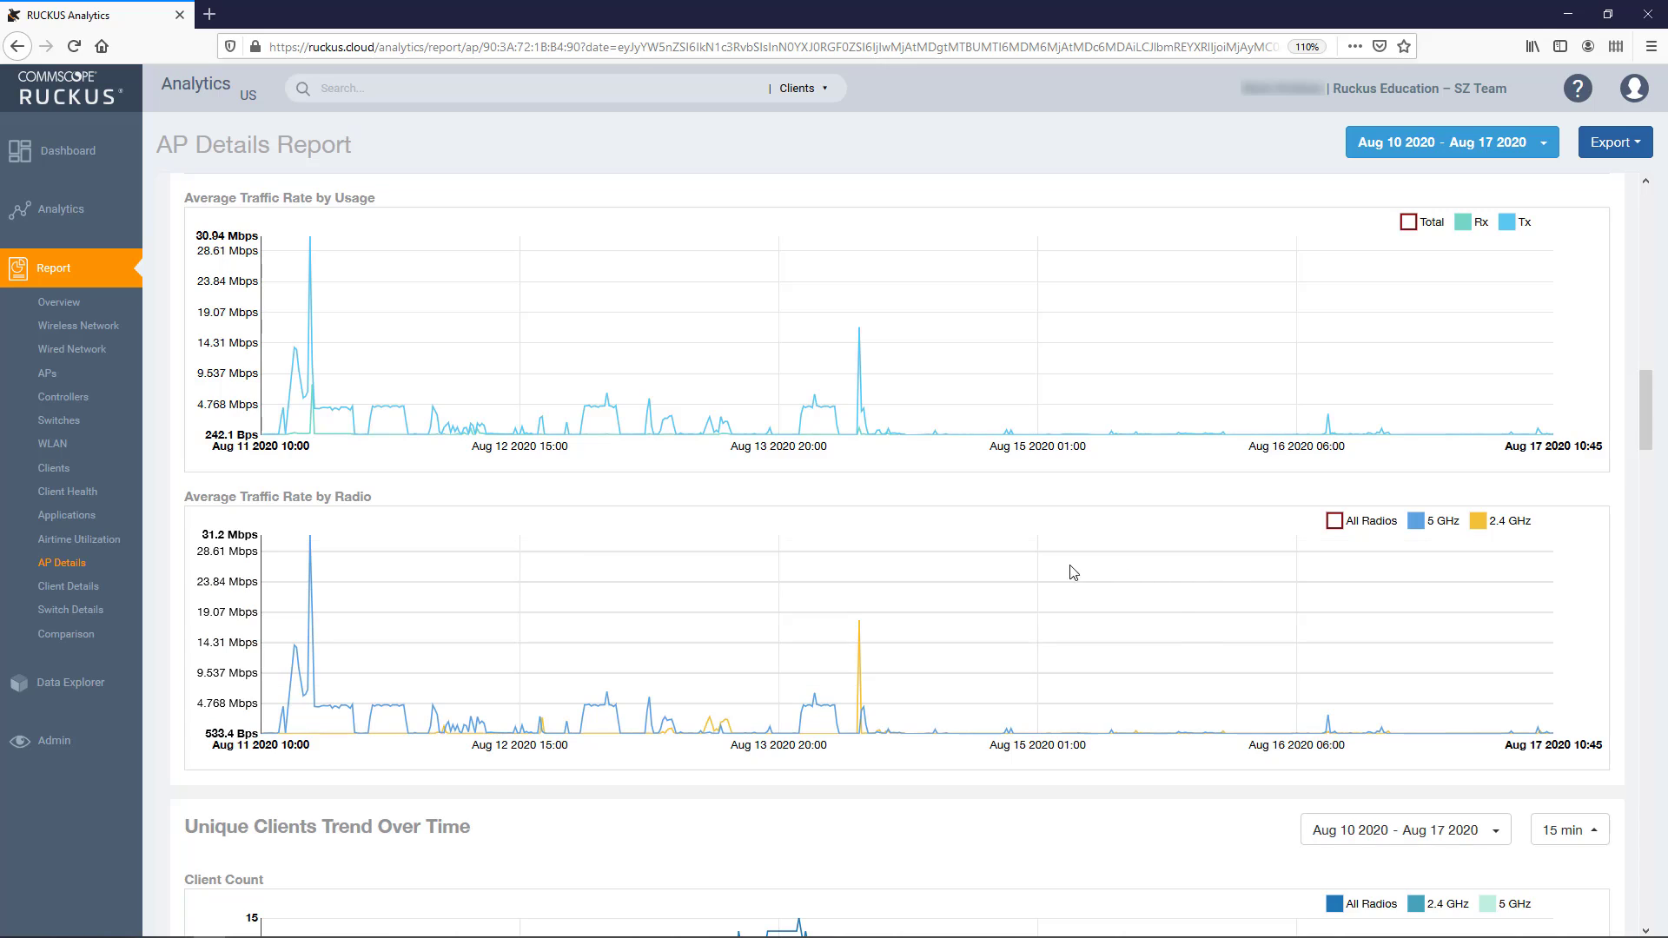
pyautogui.moveTo(861, 615)
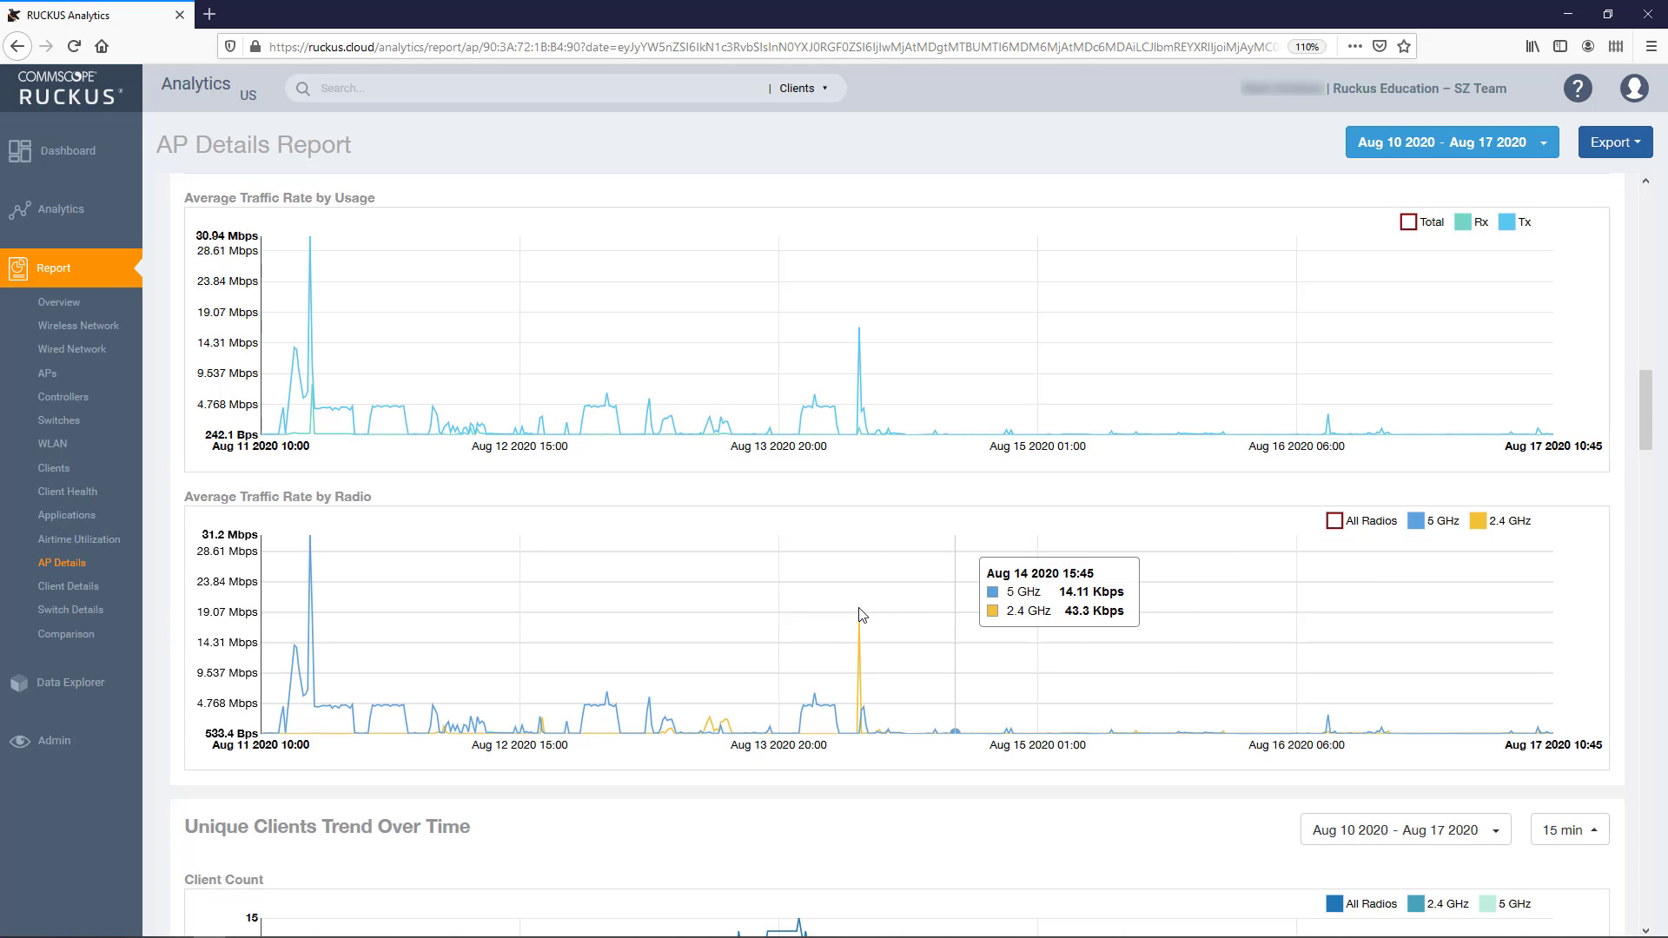
pyautogui.moveTo(859, 615)
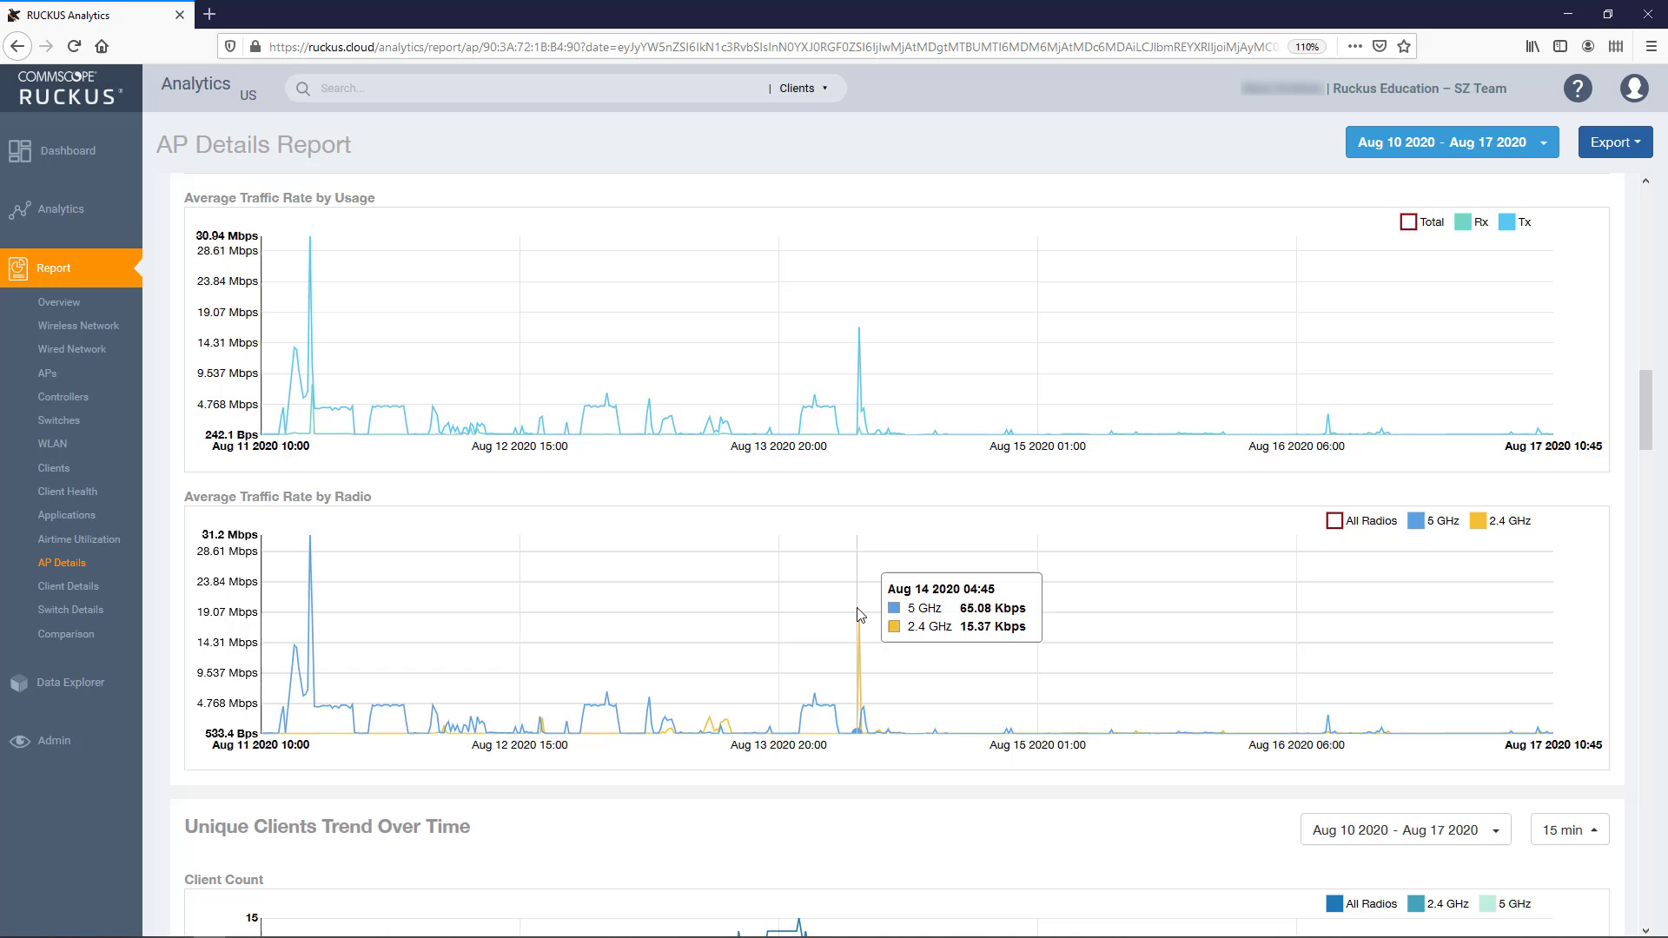
pyautogui.moveTo(859, 616)
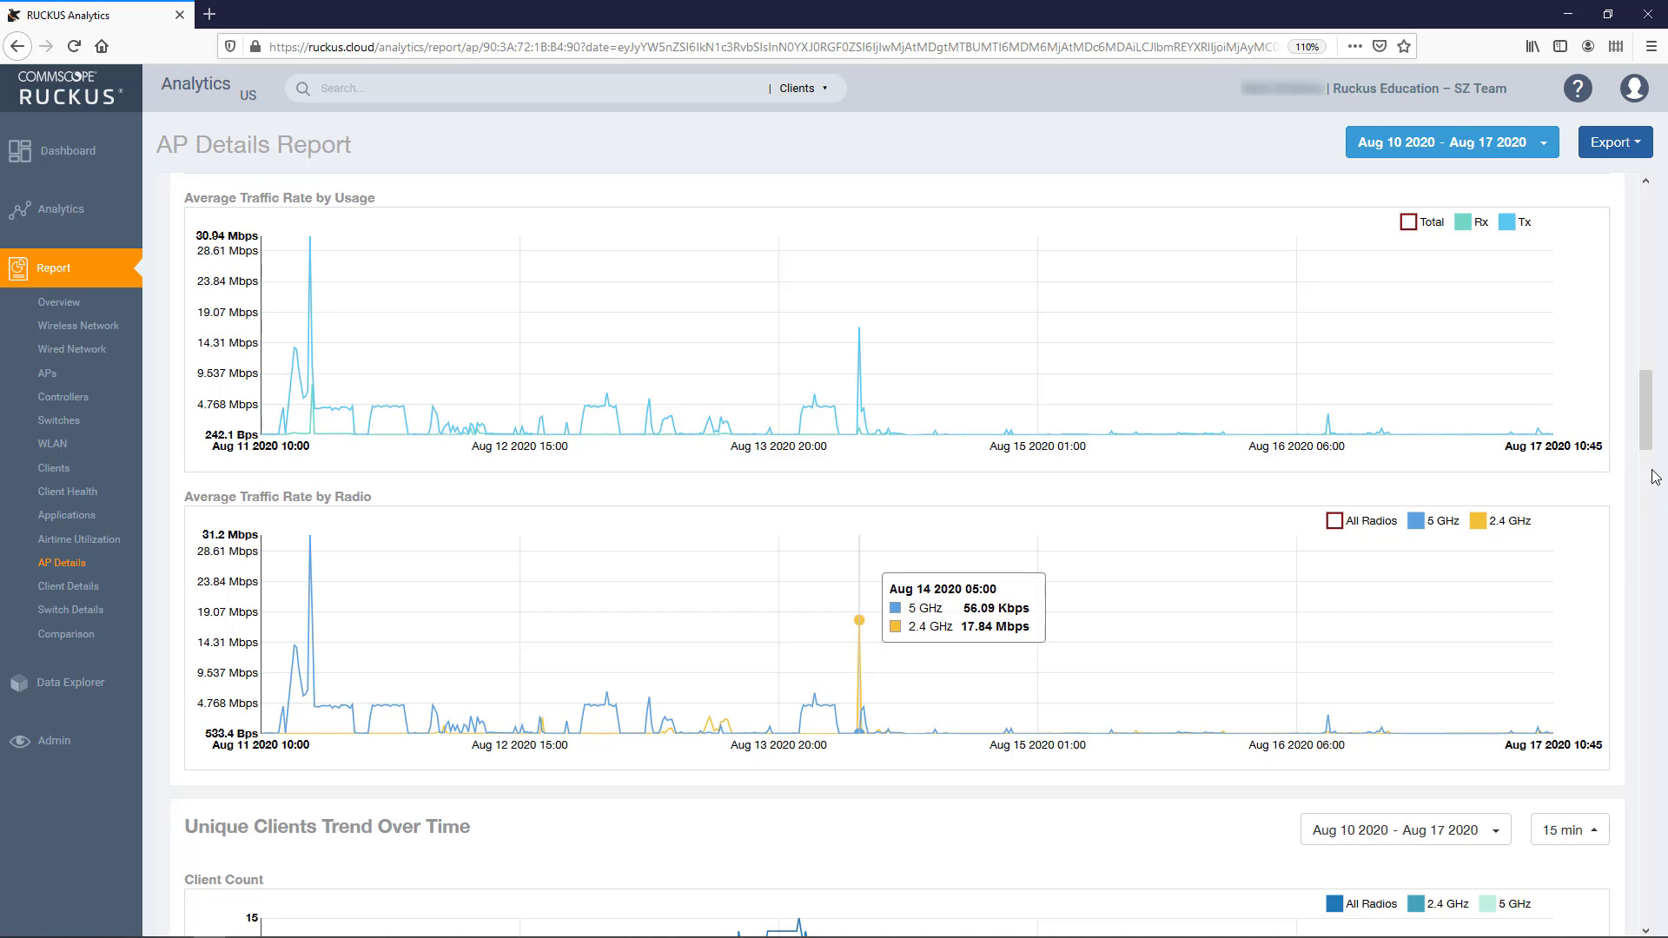
pyautogui.scroll(-3)
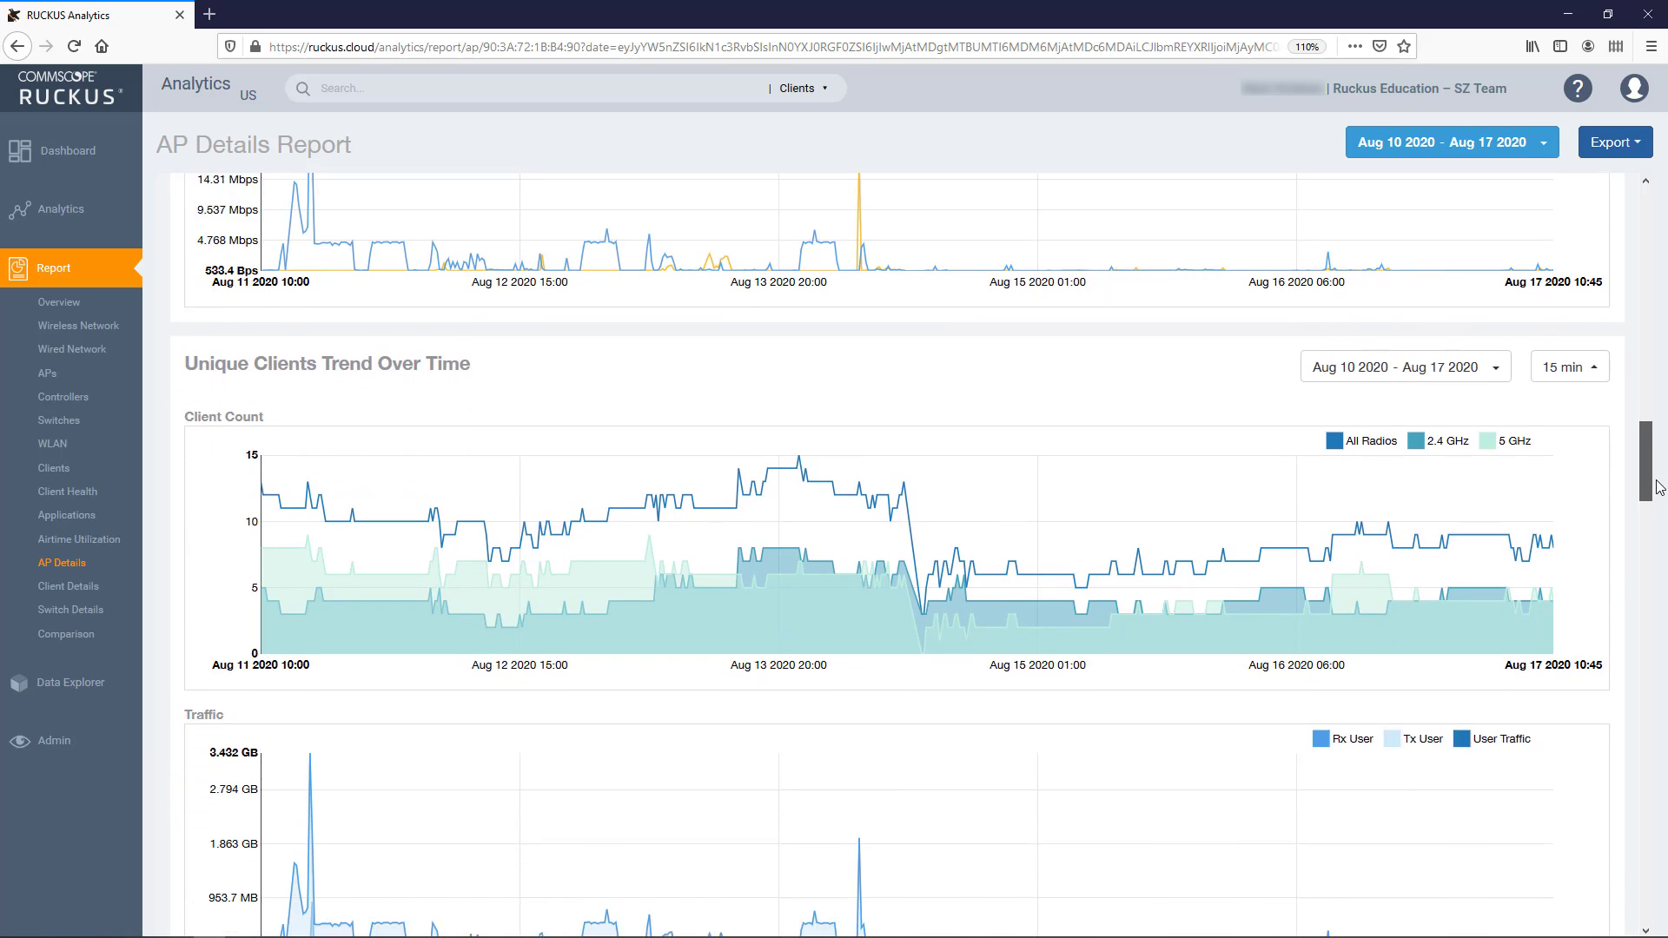
# Step: Hide the 2.4 GHz series in Client Count, leaving the date range unchanged
pyautogui.scroll(-3)
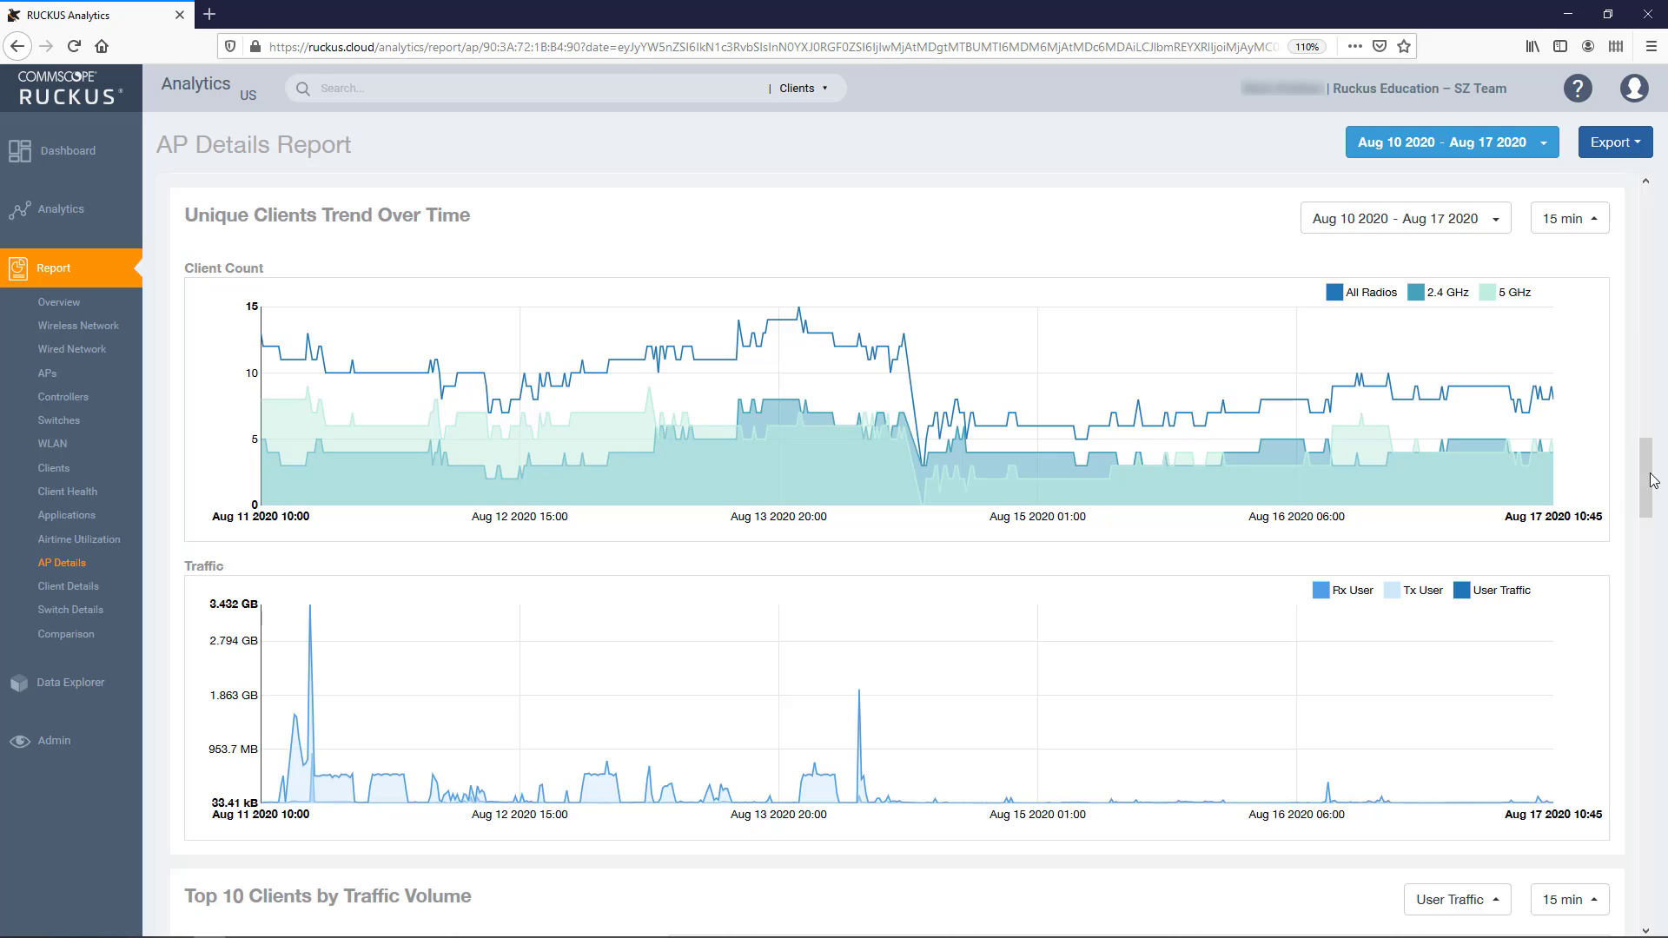
pyautogui.click(1403, 218)
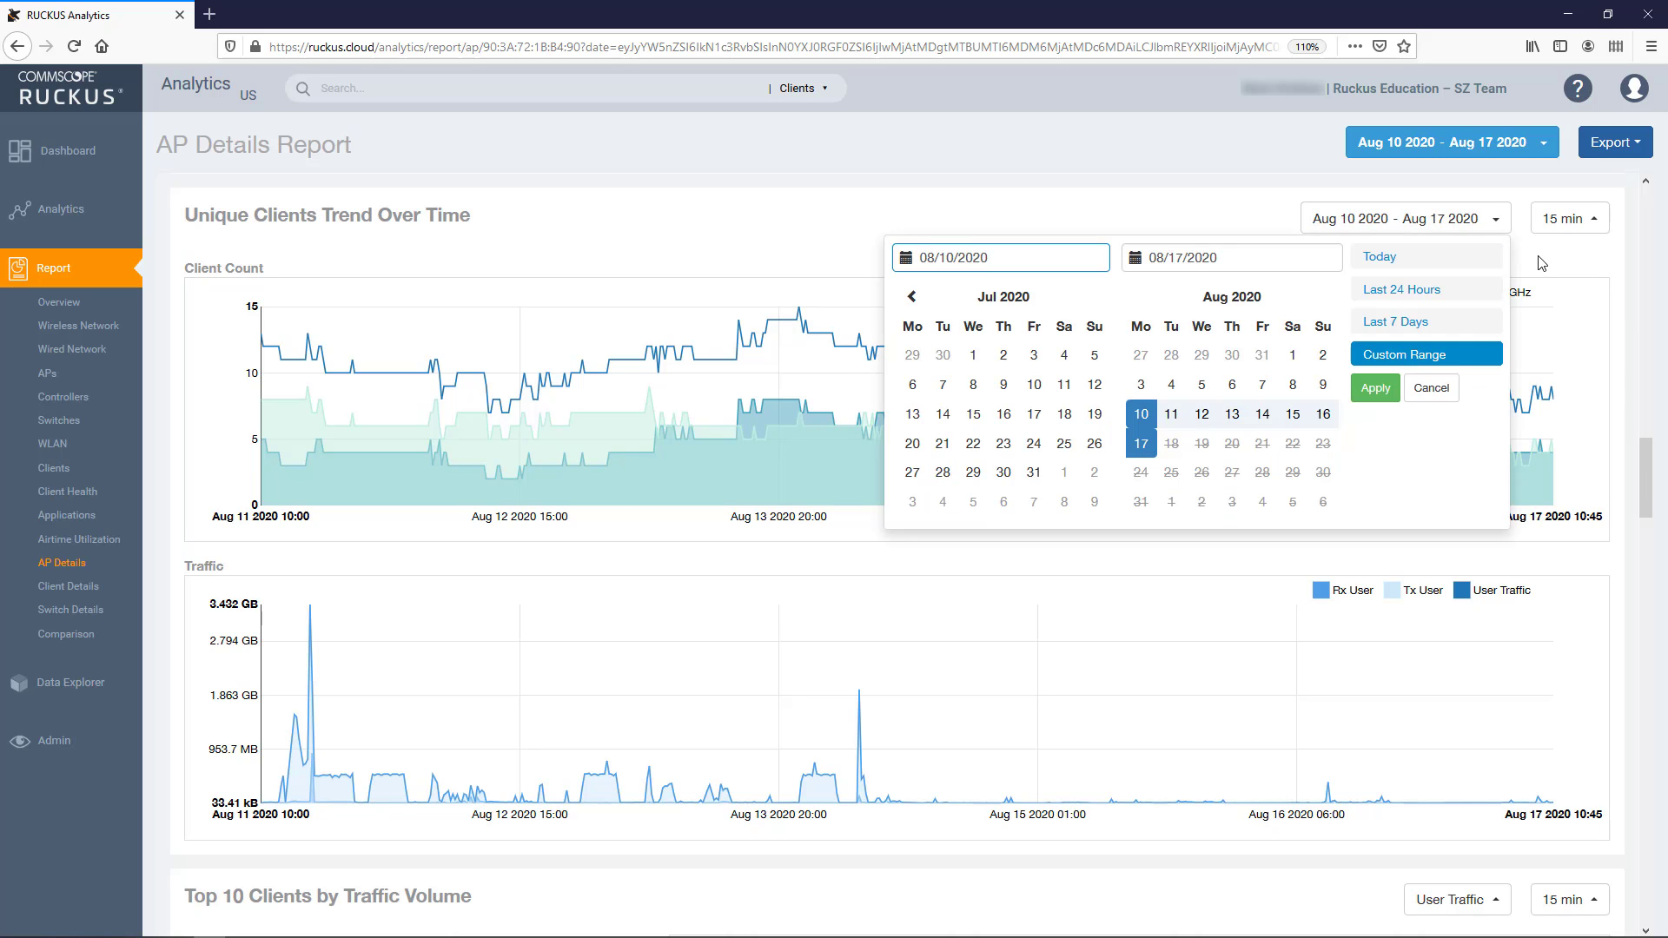
pyautogui.click(1566, 218)
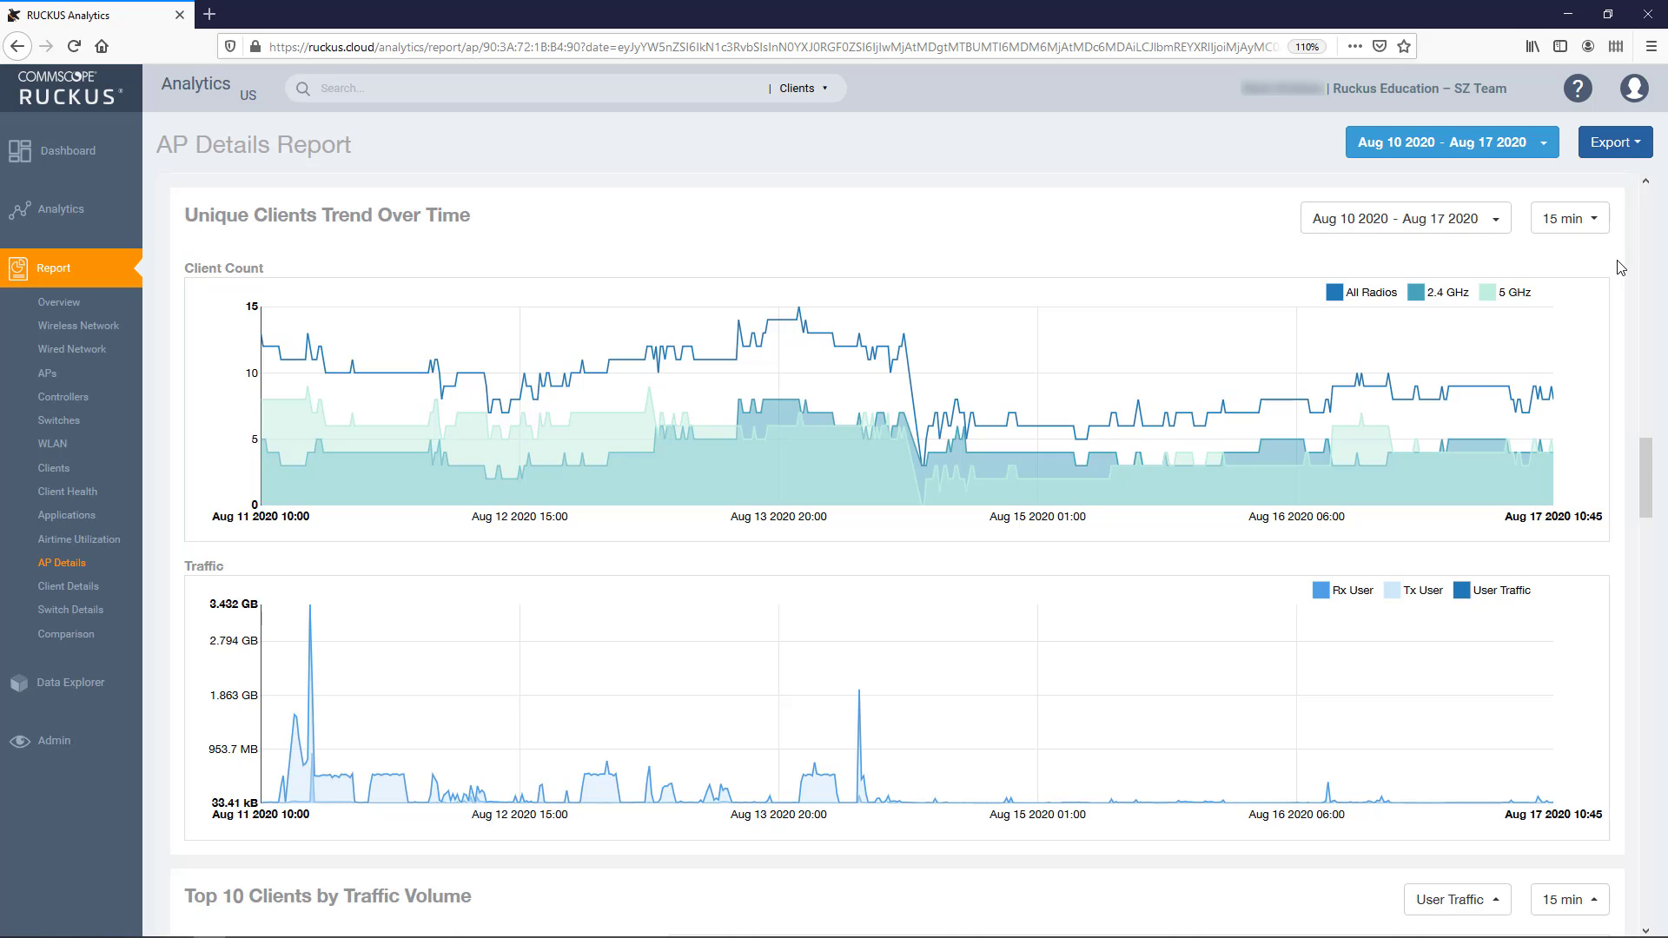
pyautogui.moveTo(1551, 286)
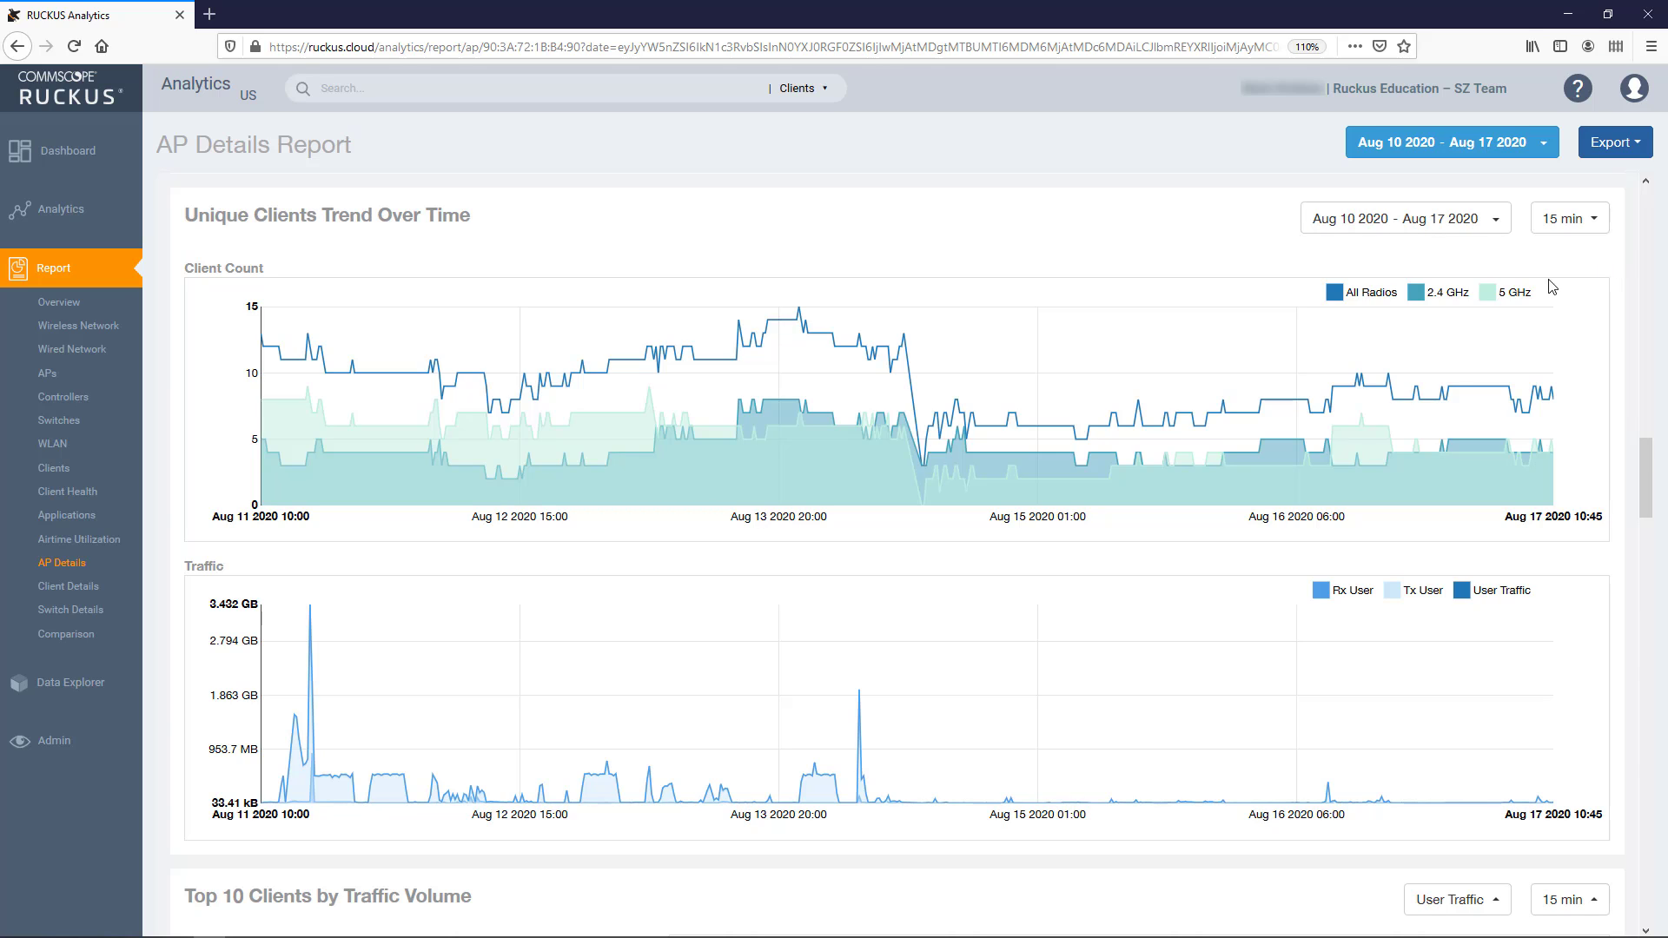
pyautogui.click(1333, 292)
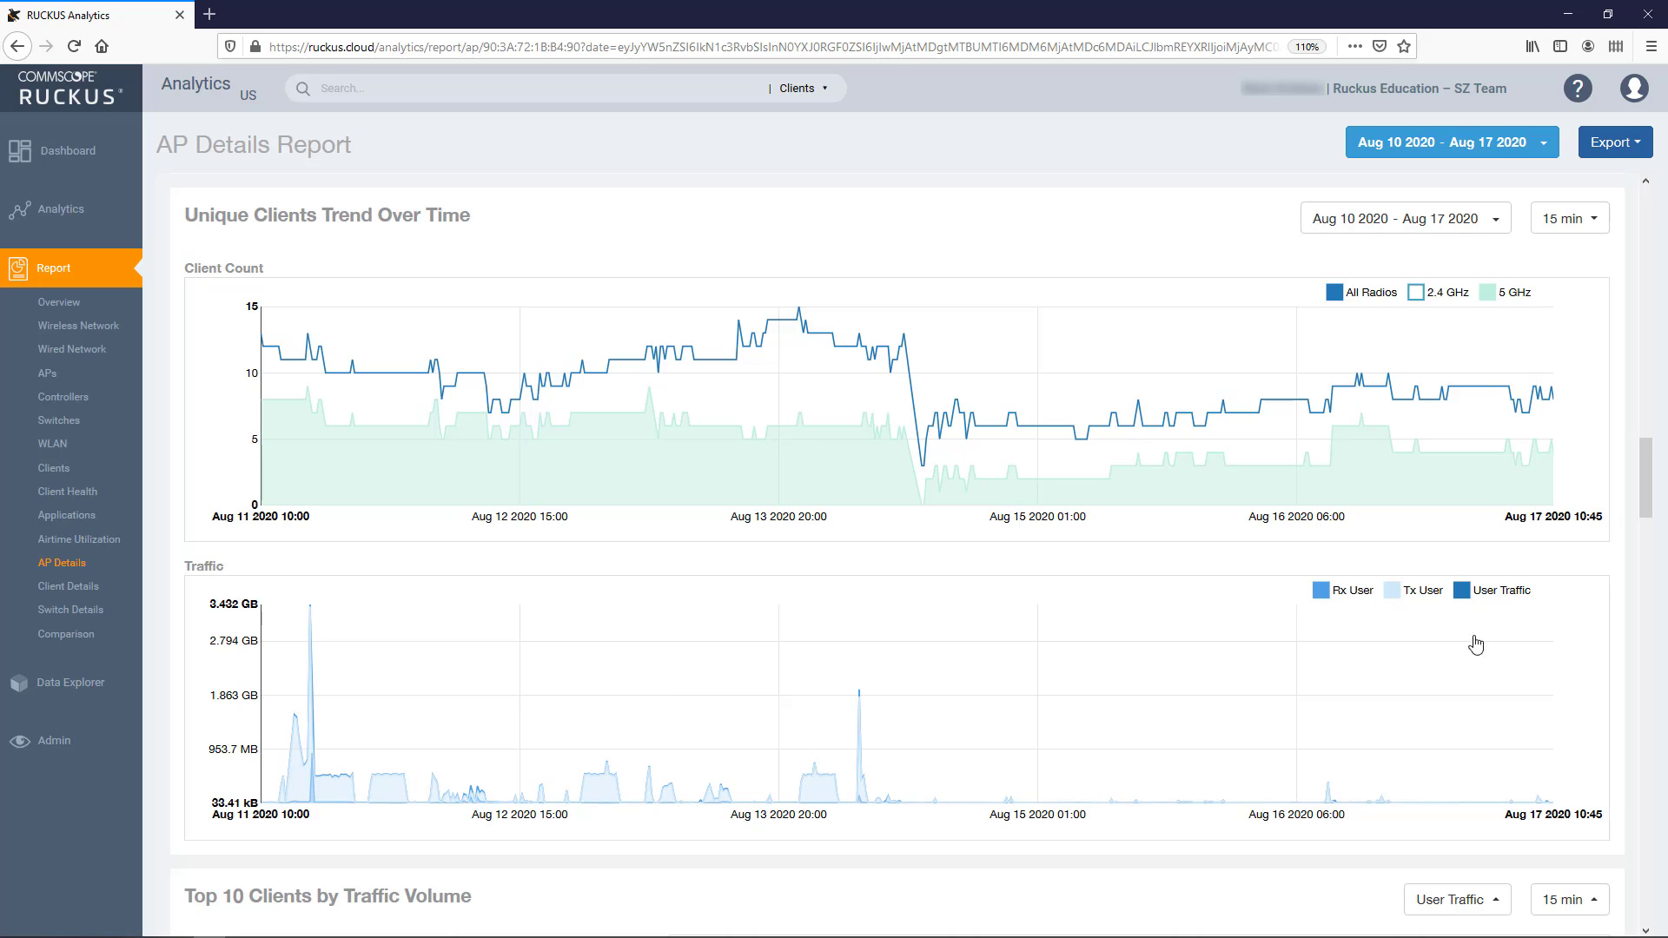
pyautogui.moveTo(862, 706)
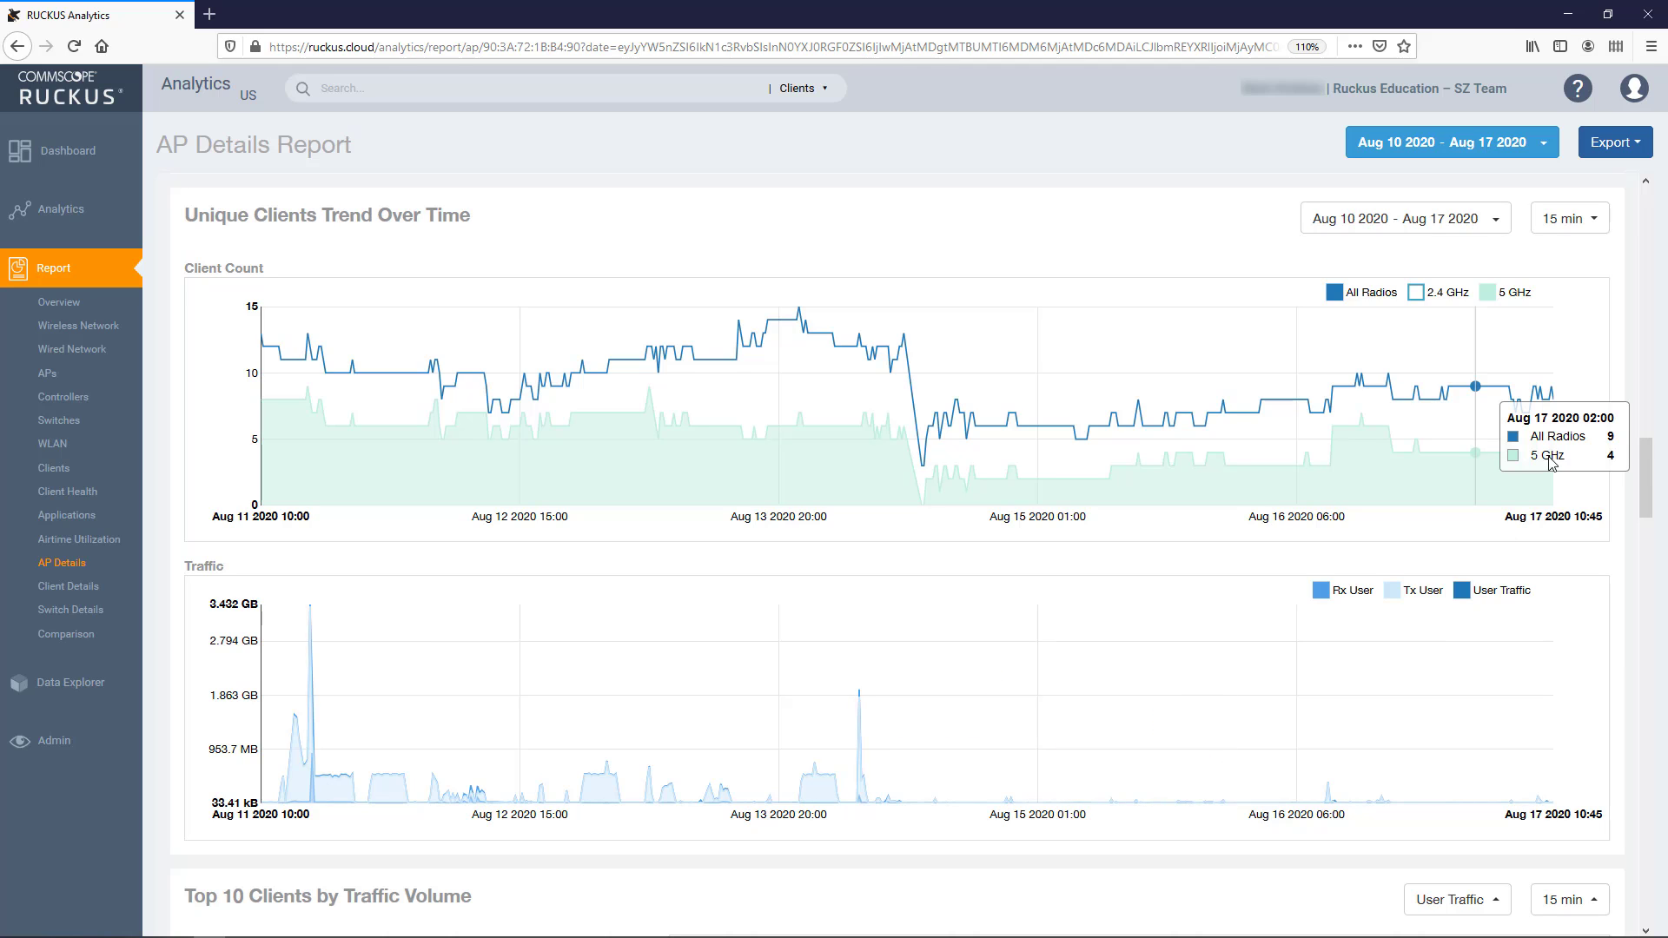
pyautogui.moveTo(1648, 482)
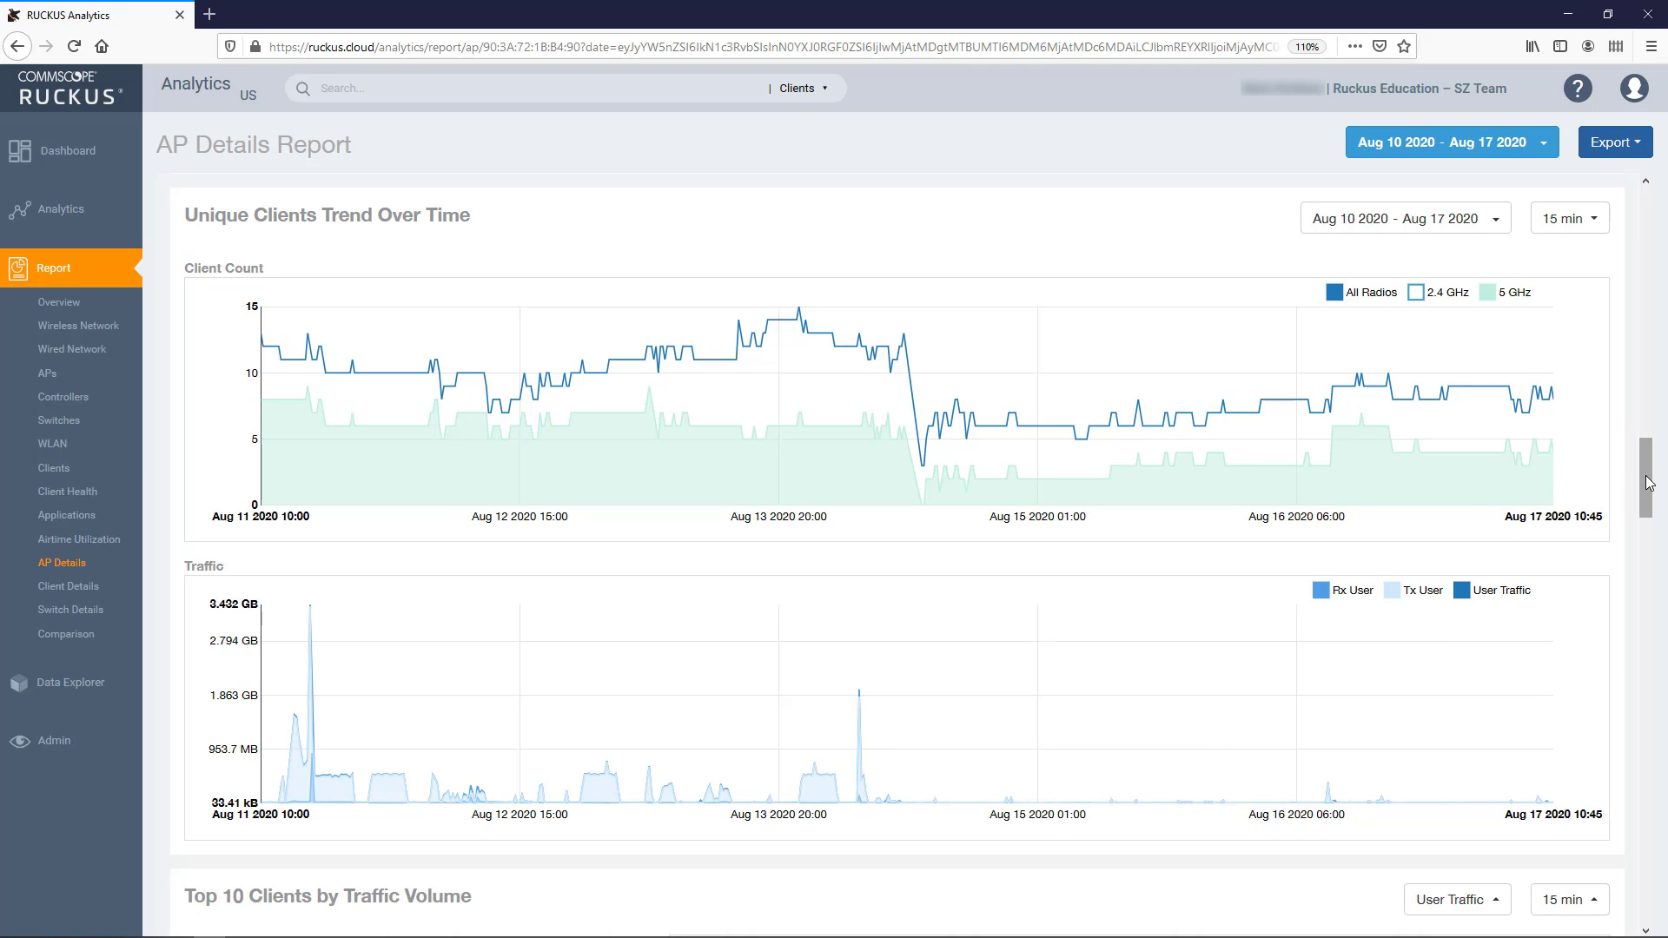
pyautogui.scroll(-3)
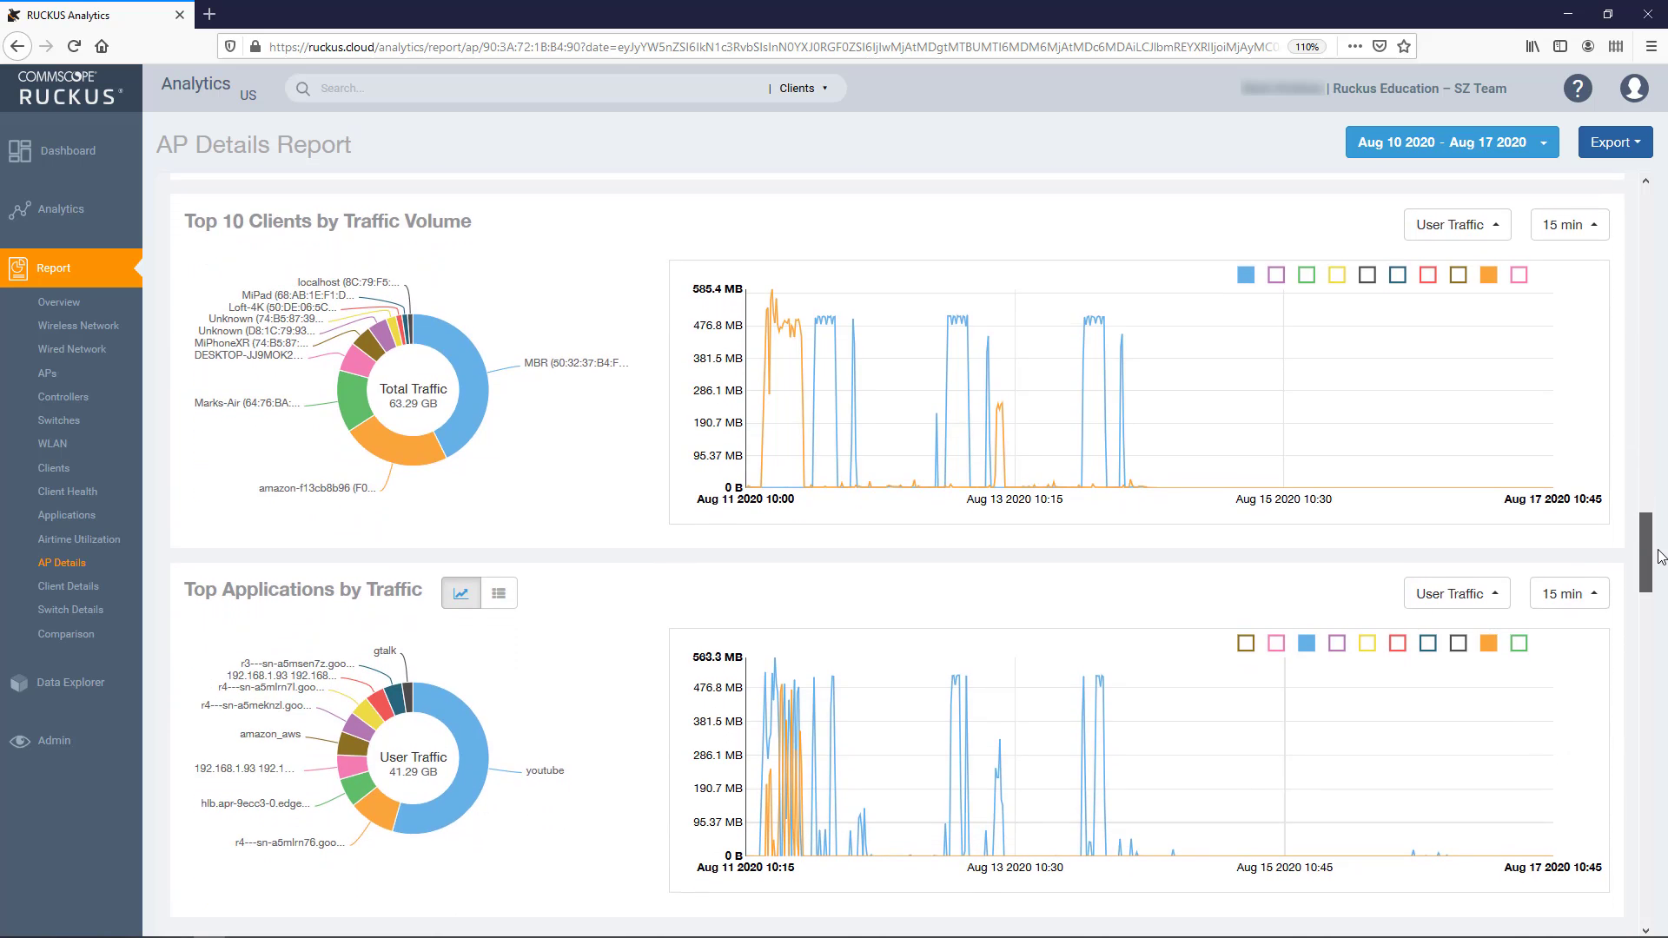
# Step: Rank Top 10 Clients by Tx User traffic and add another client's line
pyautogui.scroll(-3)
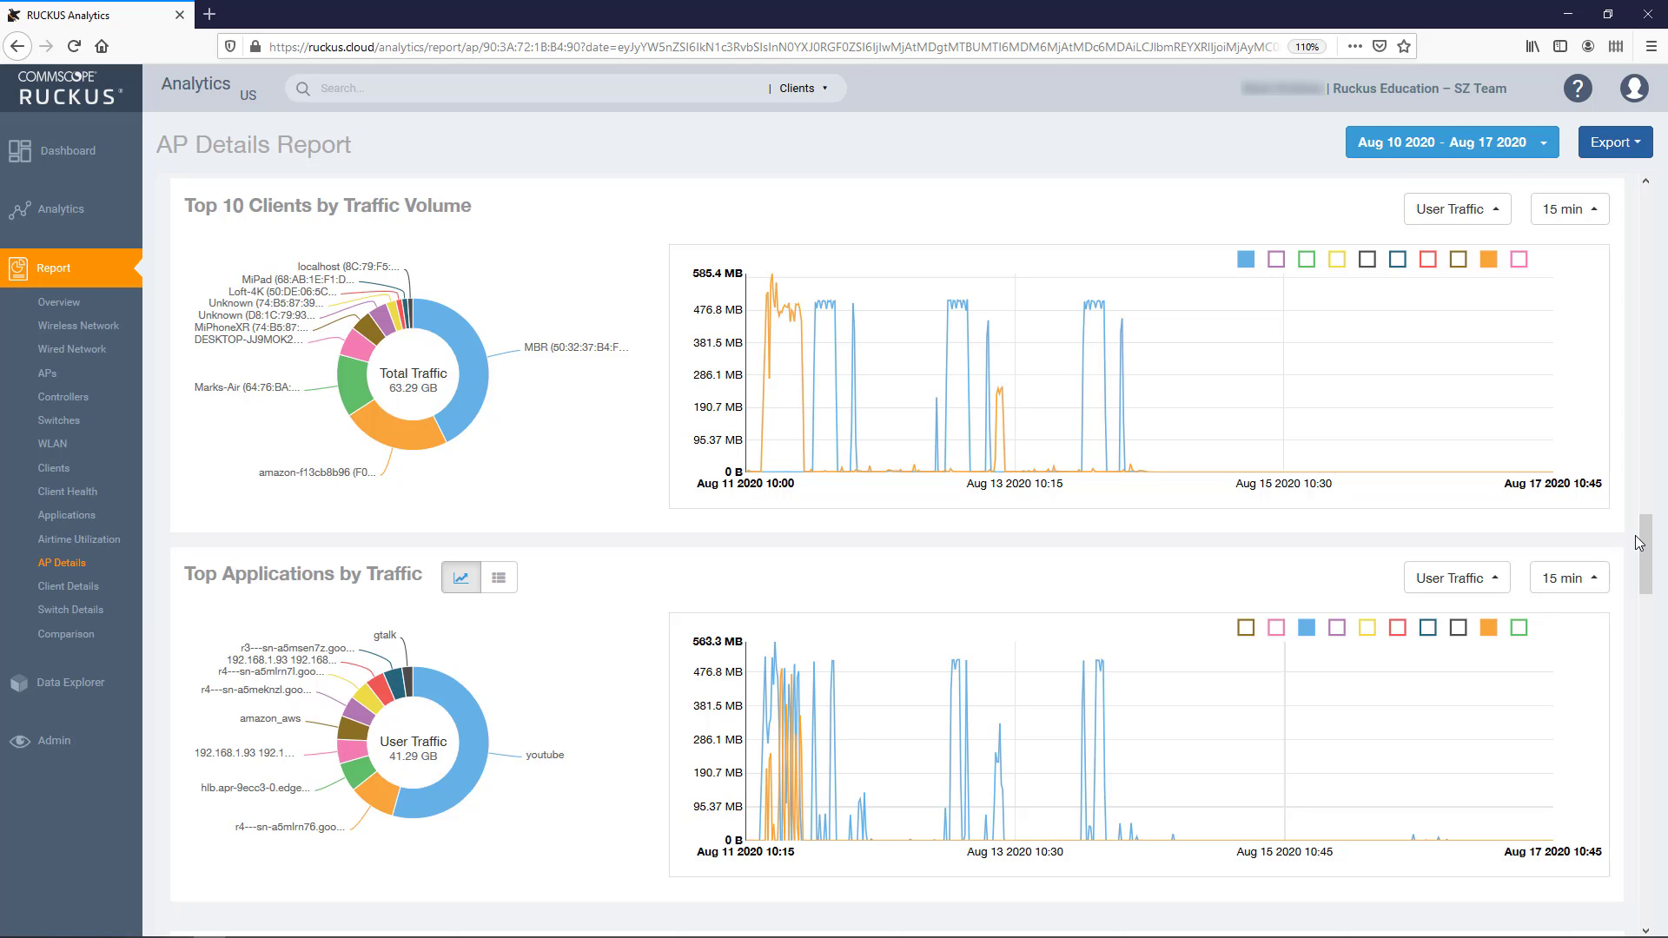
pyautogui.moveTo(1273, 509)
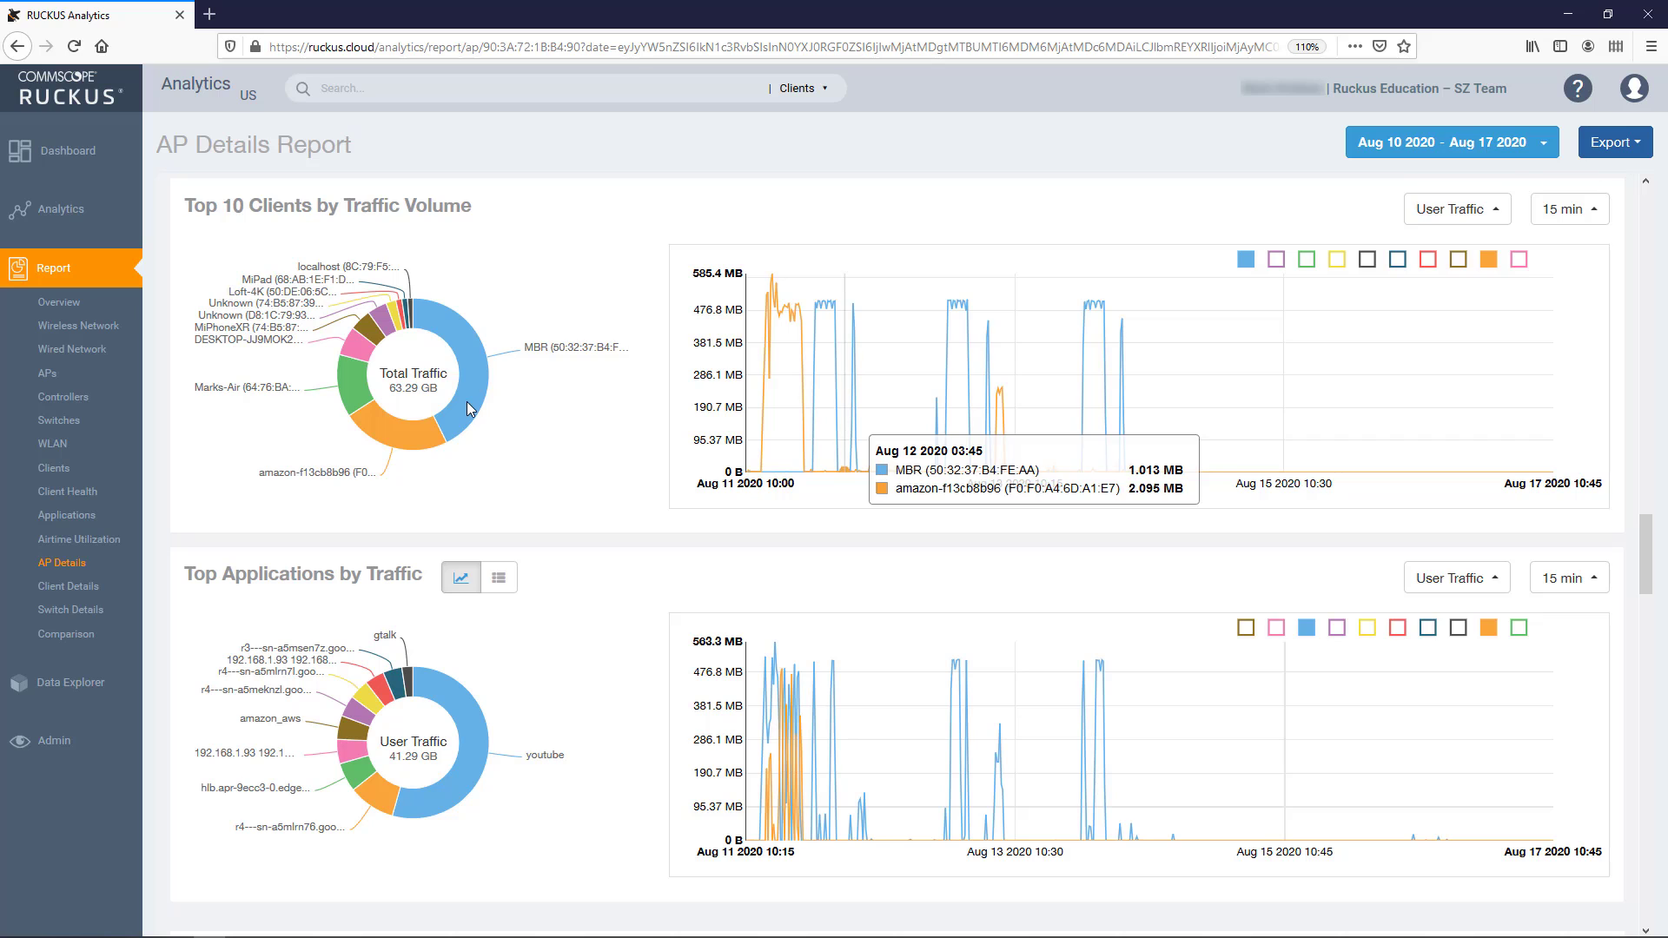
pyautogui.moveTo(366, 416)
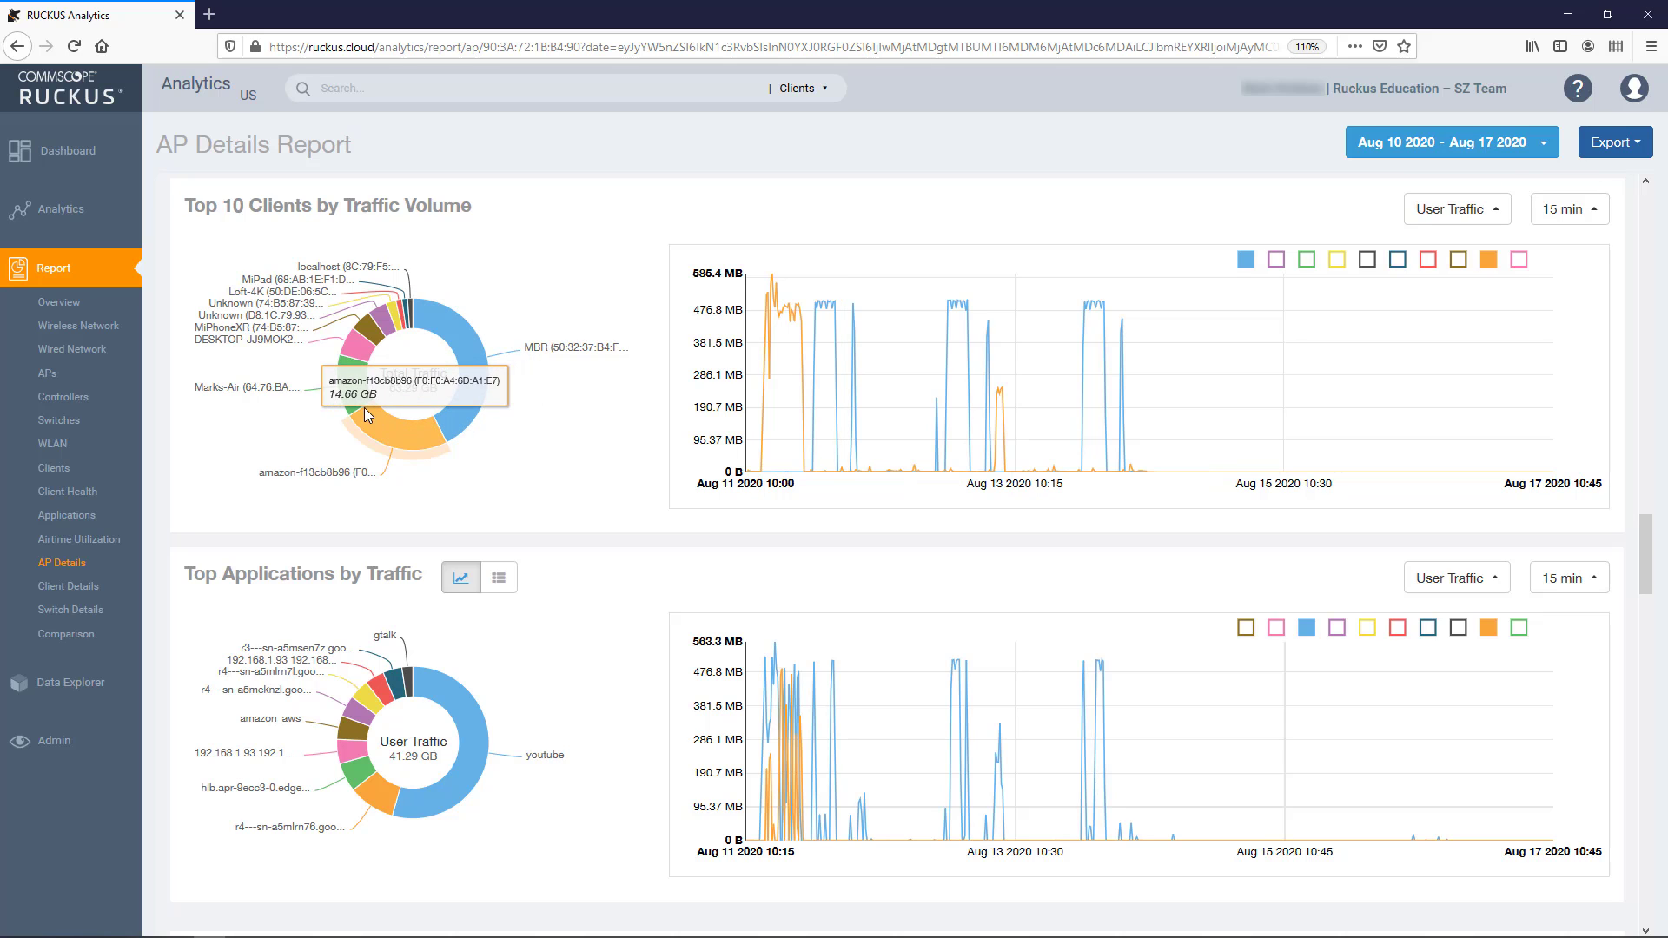
pyautogui.moveTo(370, 338)
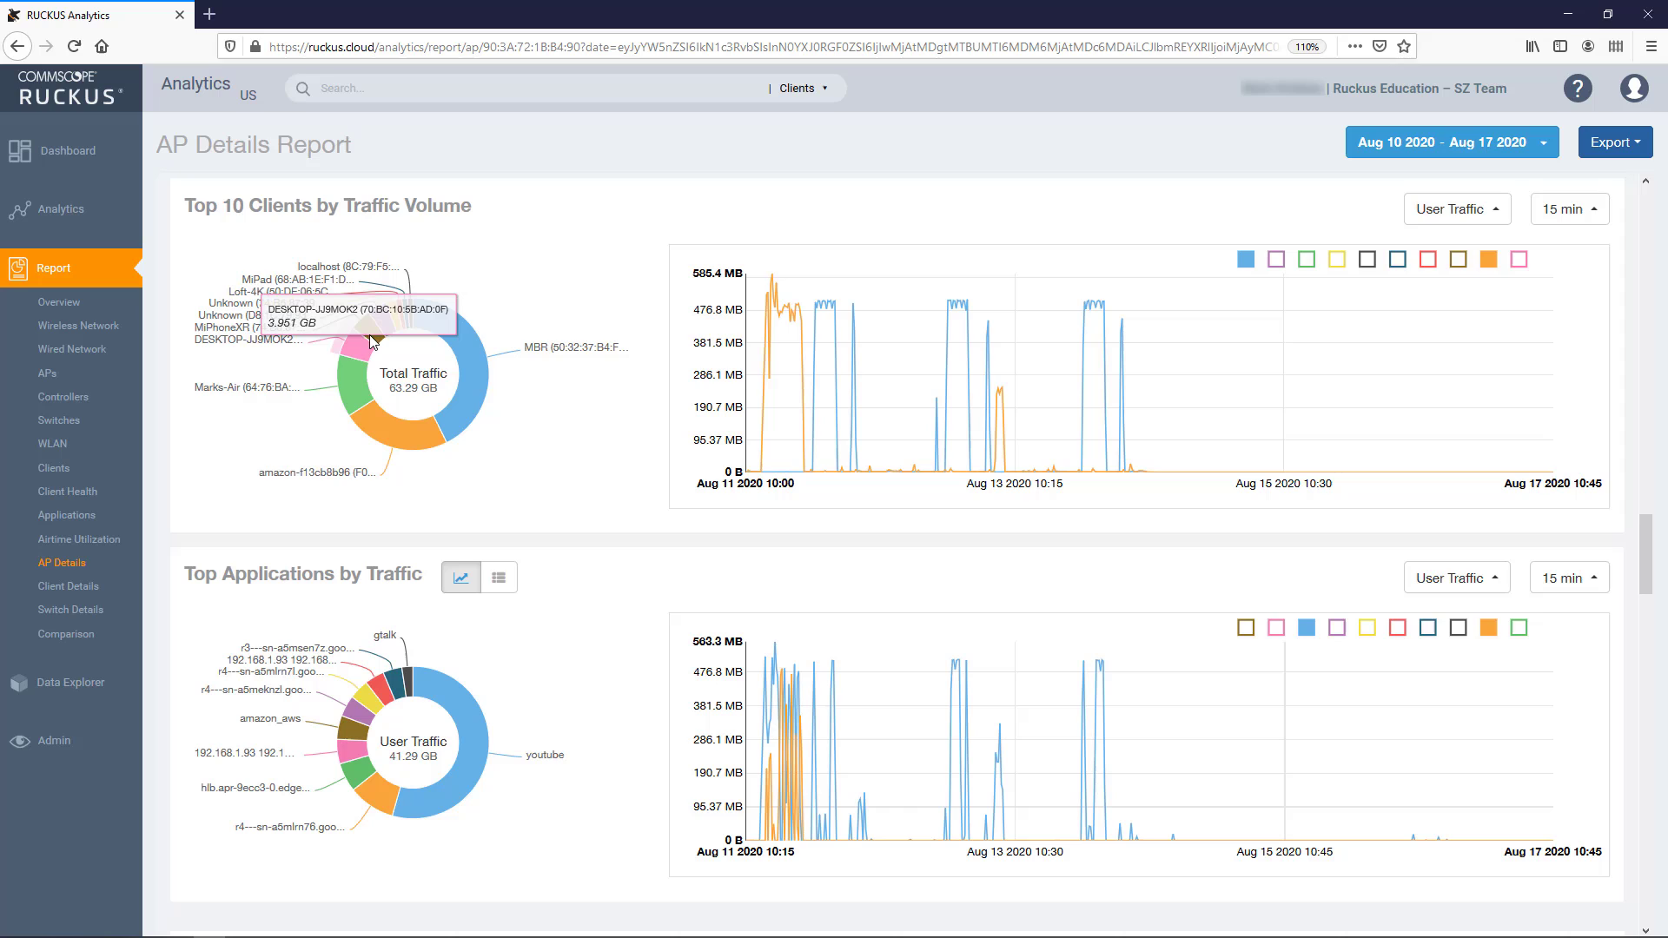
pyautogui.moveTo(393, 298)
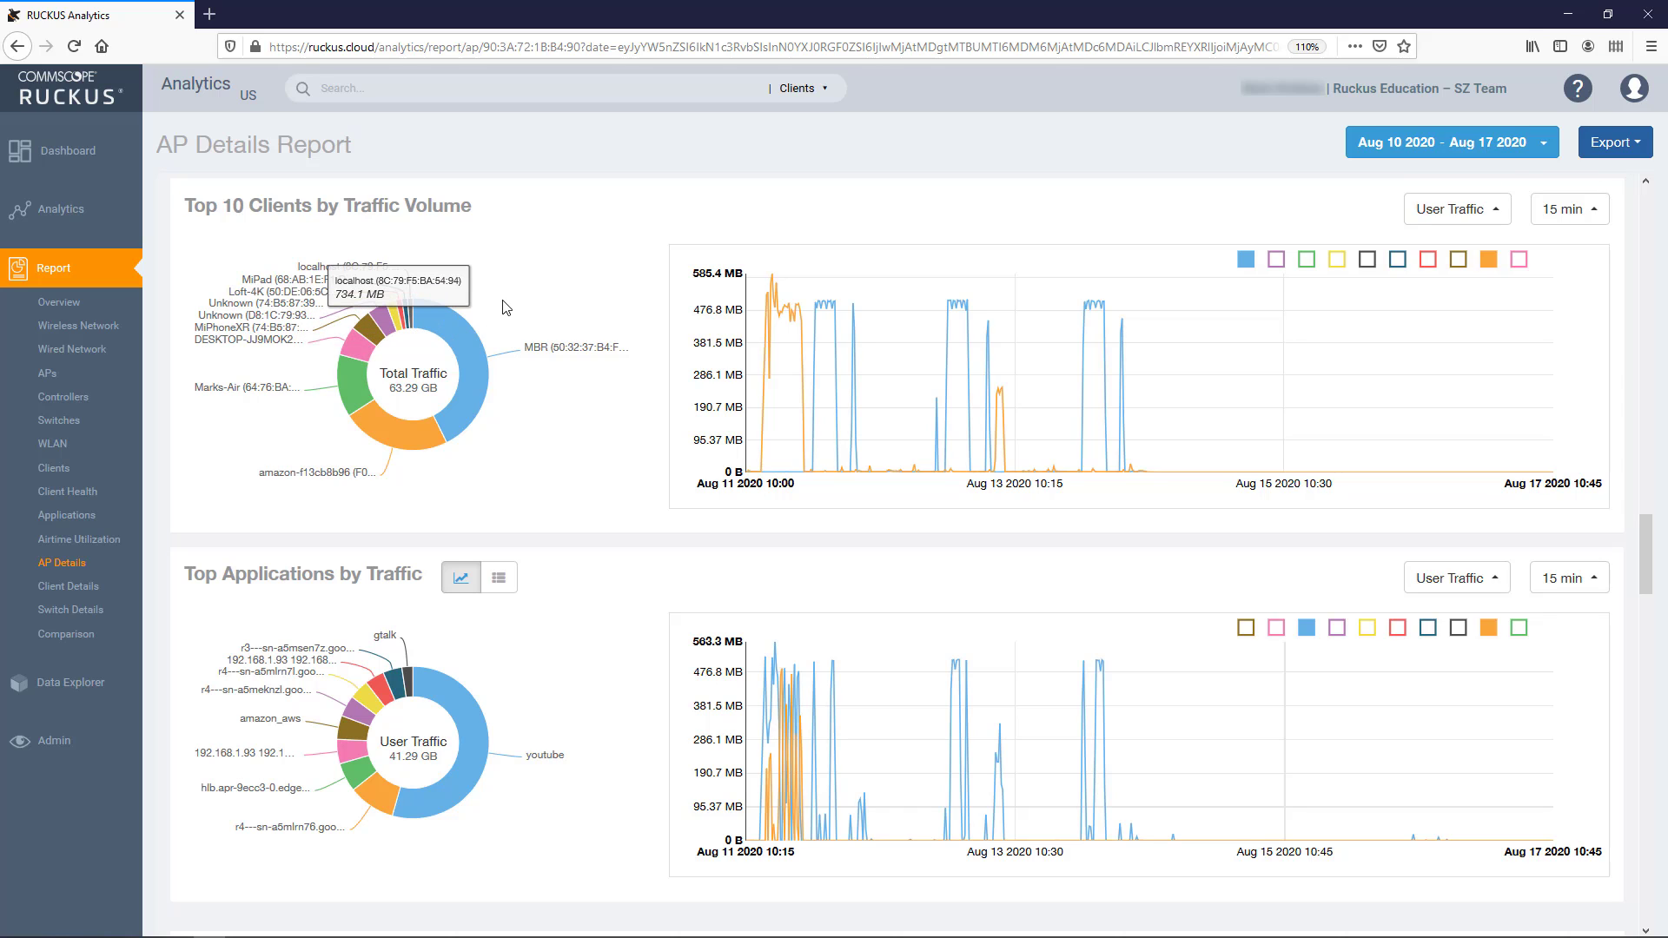
pyautogui.moveTo(1318, 227)
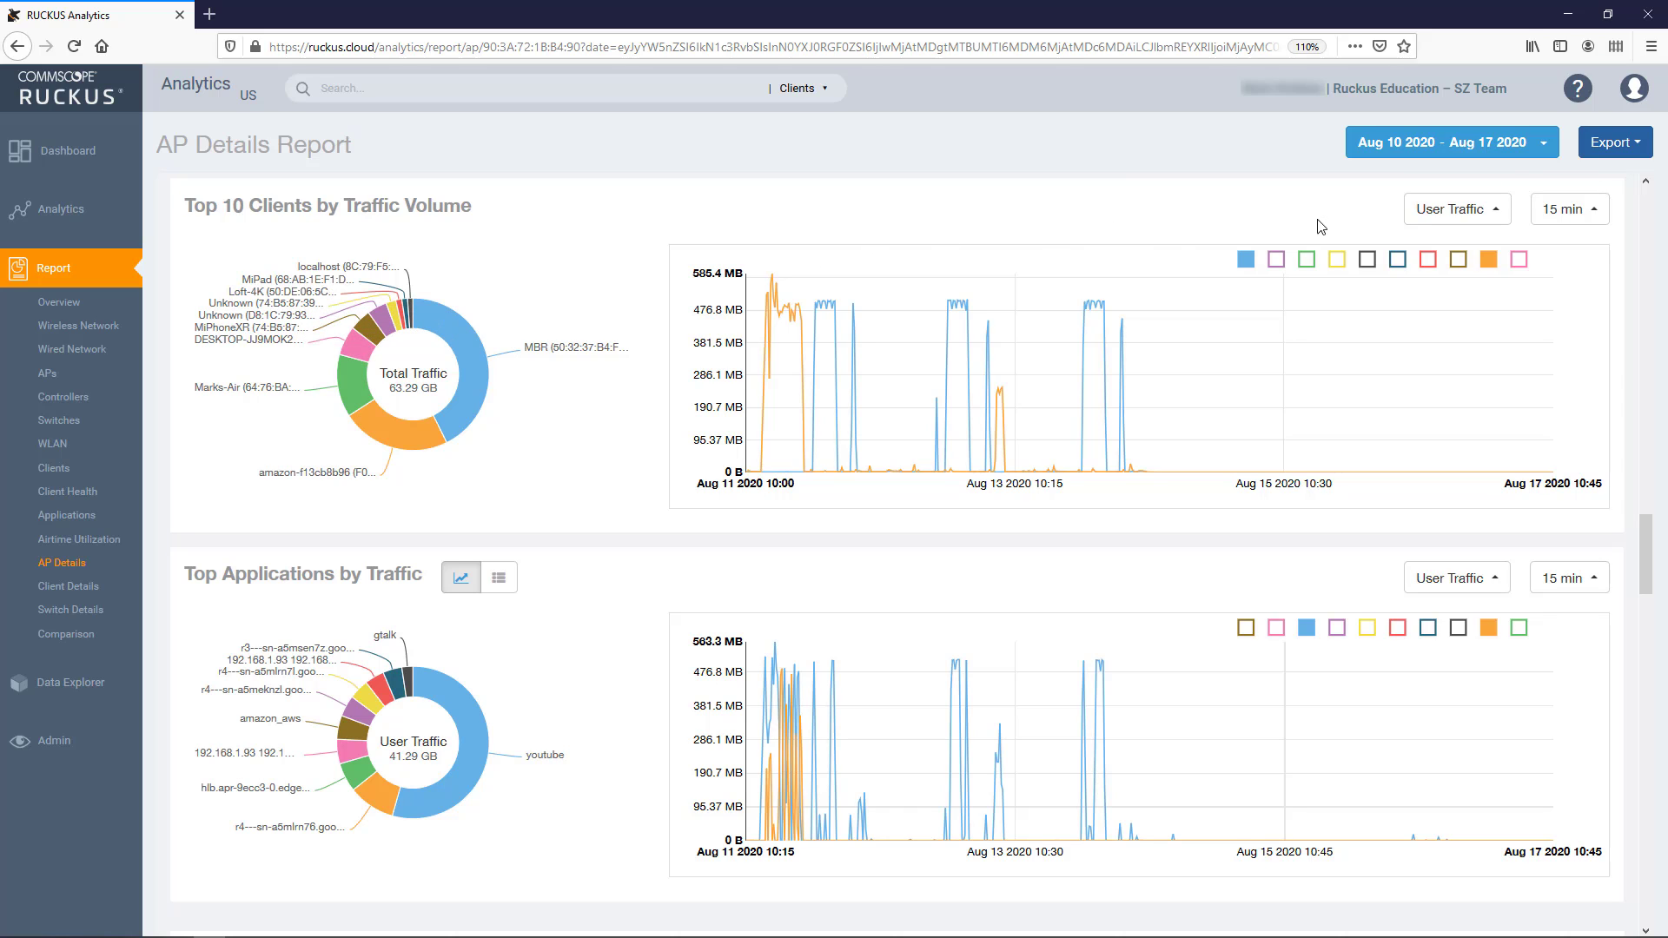
pyautogui.moveTo(1456, 209)
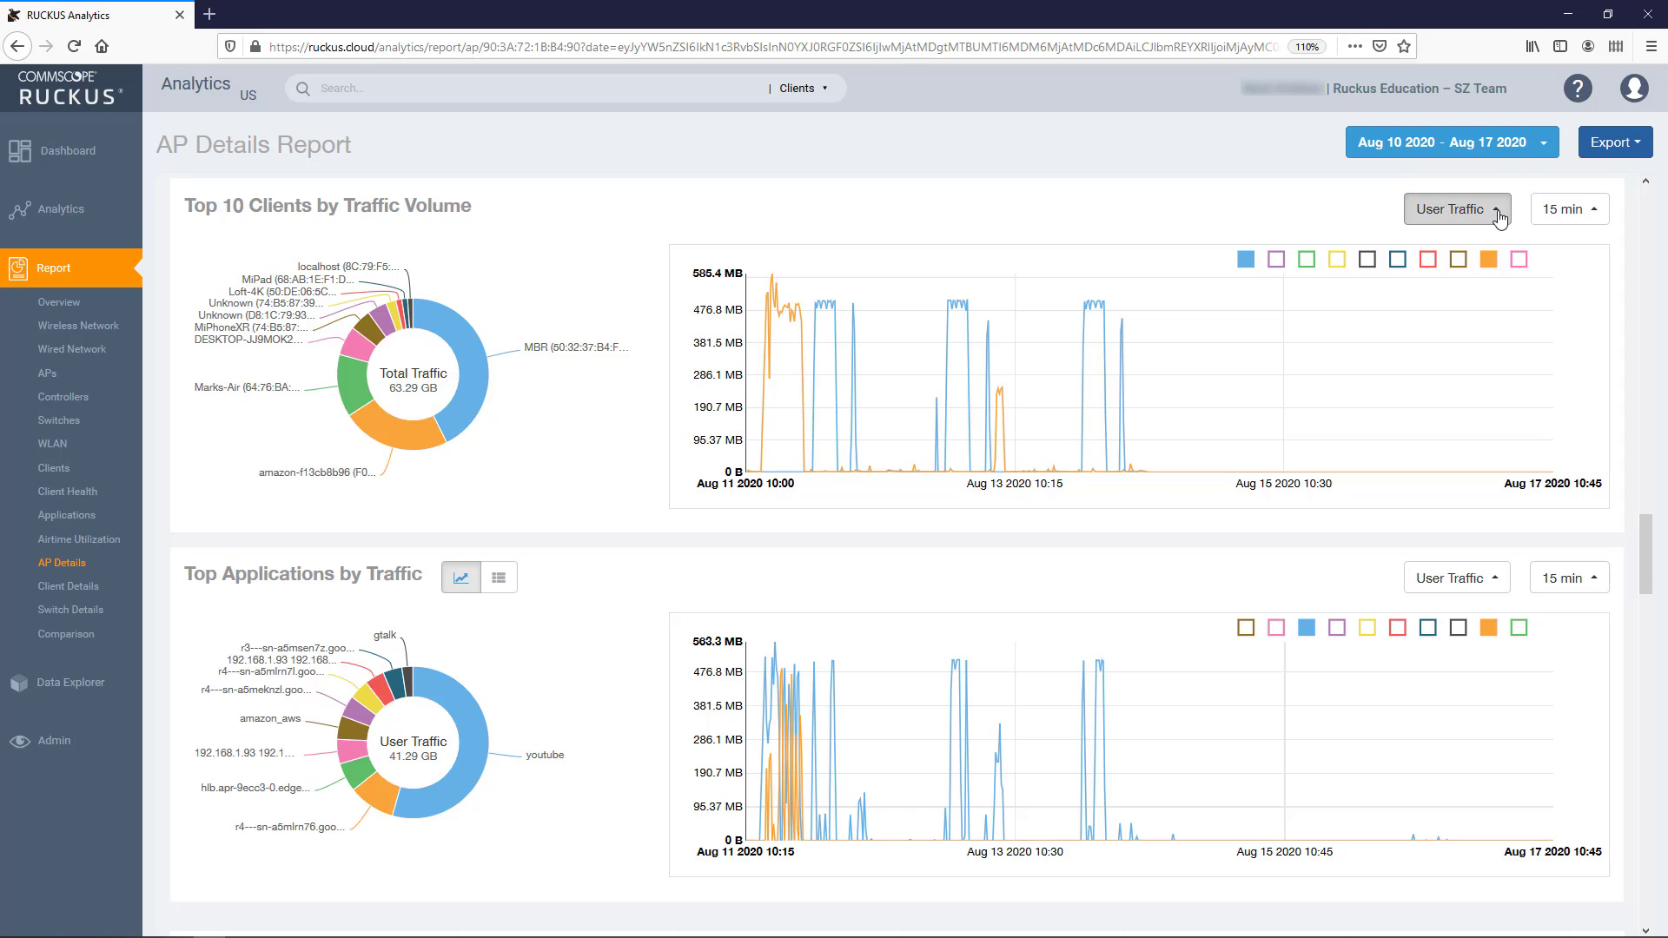
pyautogui.click(1456, 208)
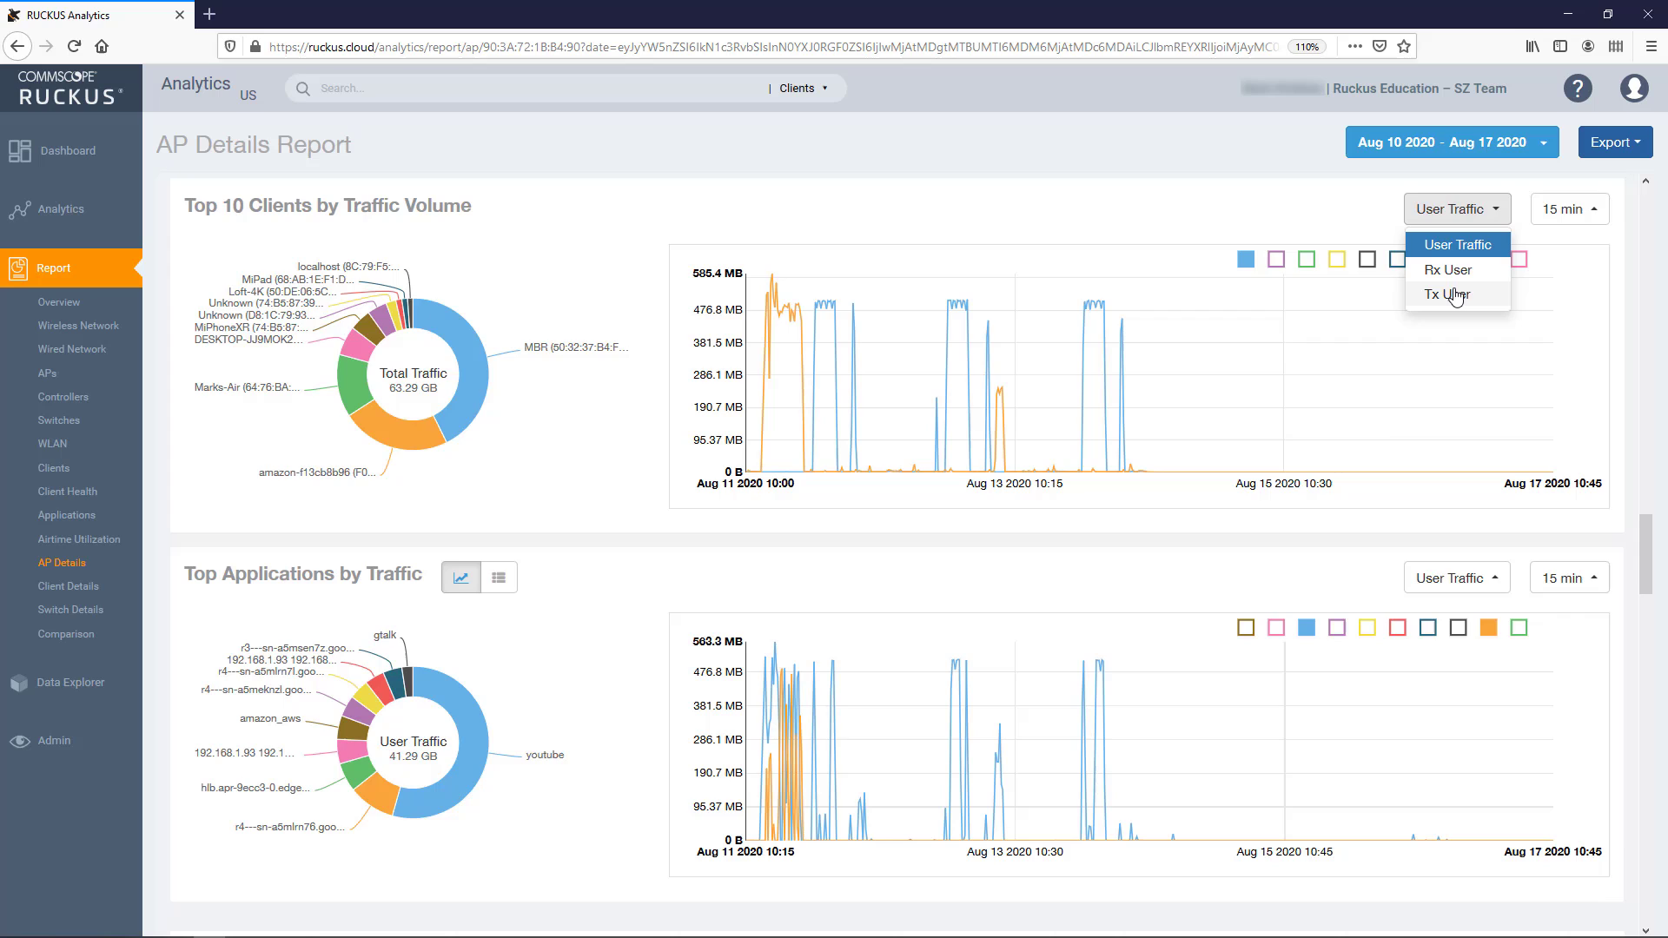
pyautogui.click(1451, 294)
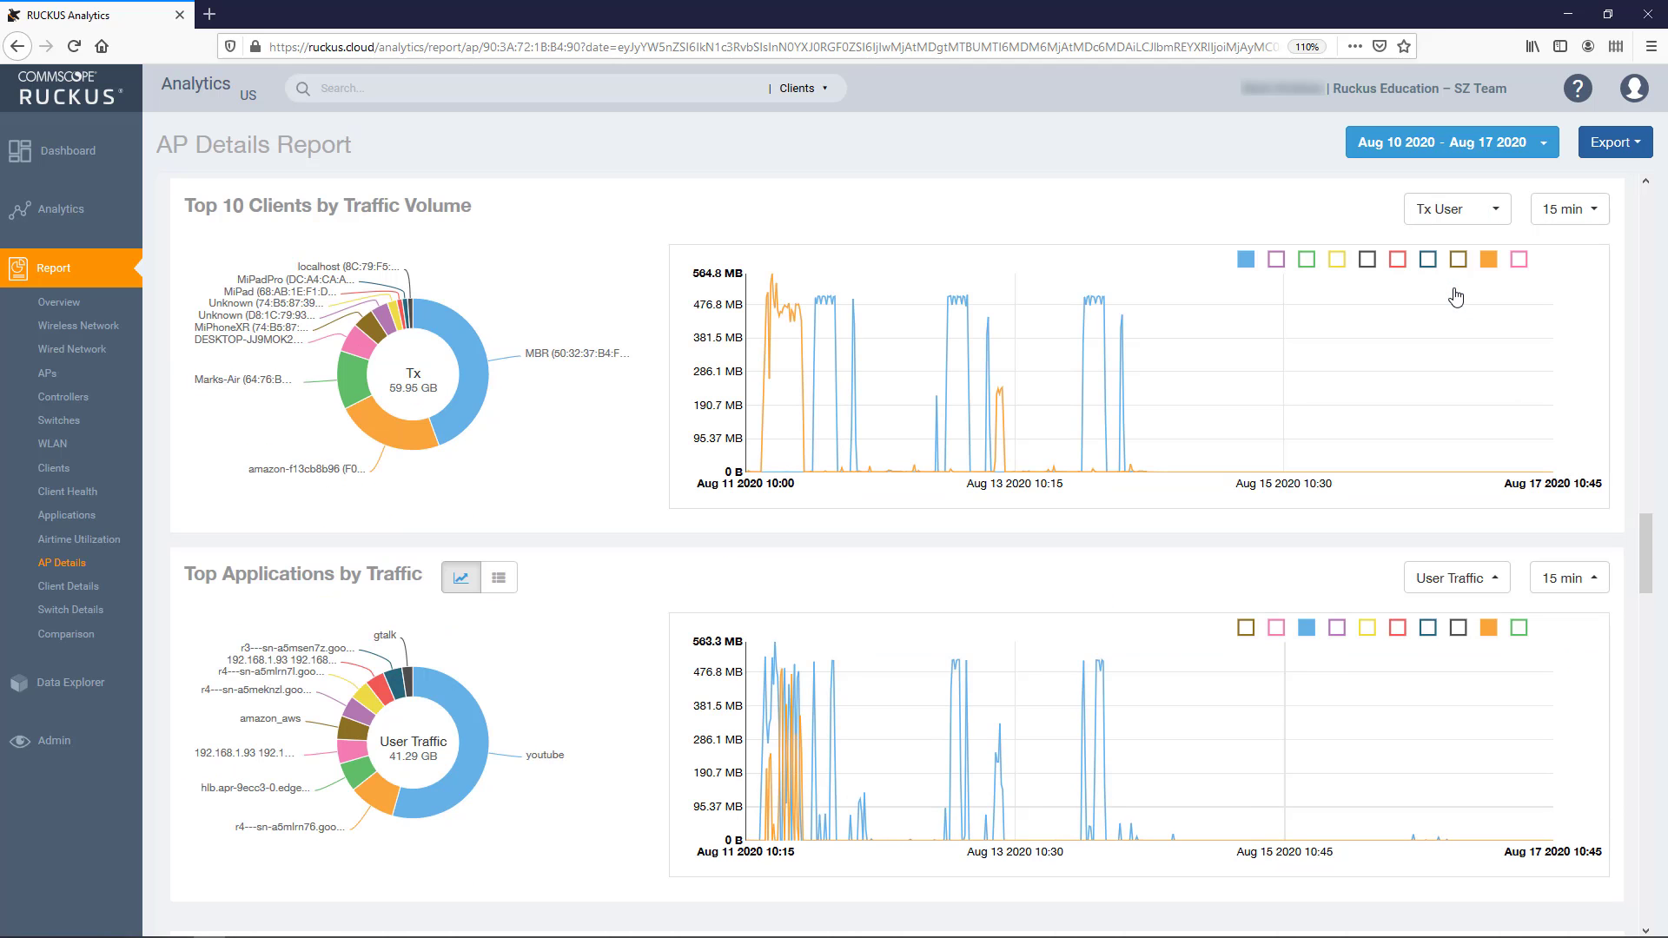
pyautogui.click(1568, 209)
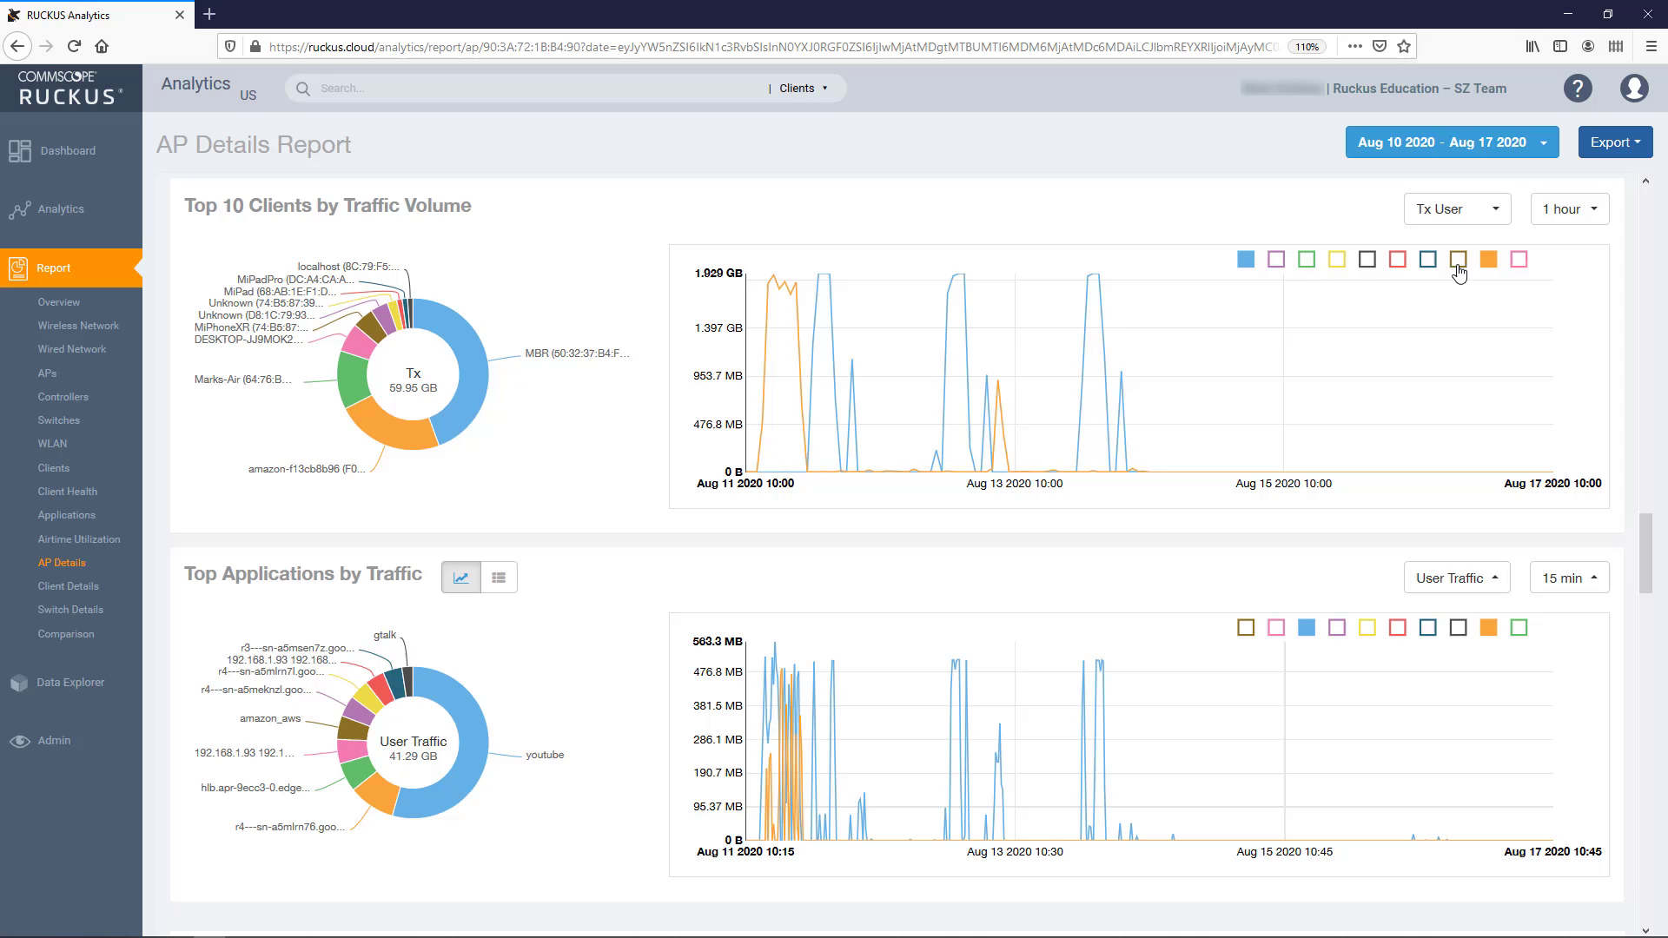
pyautogui.click(1335, 259)
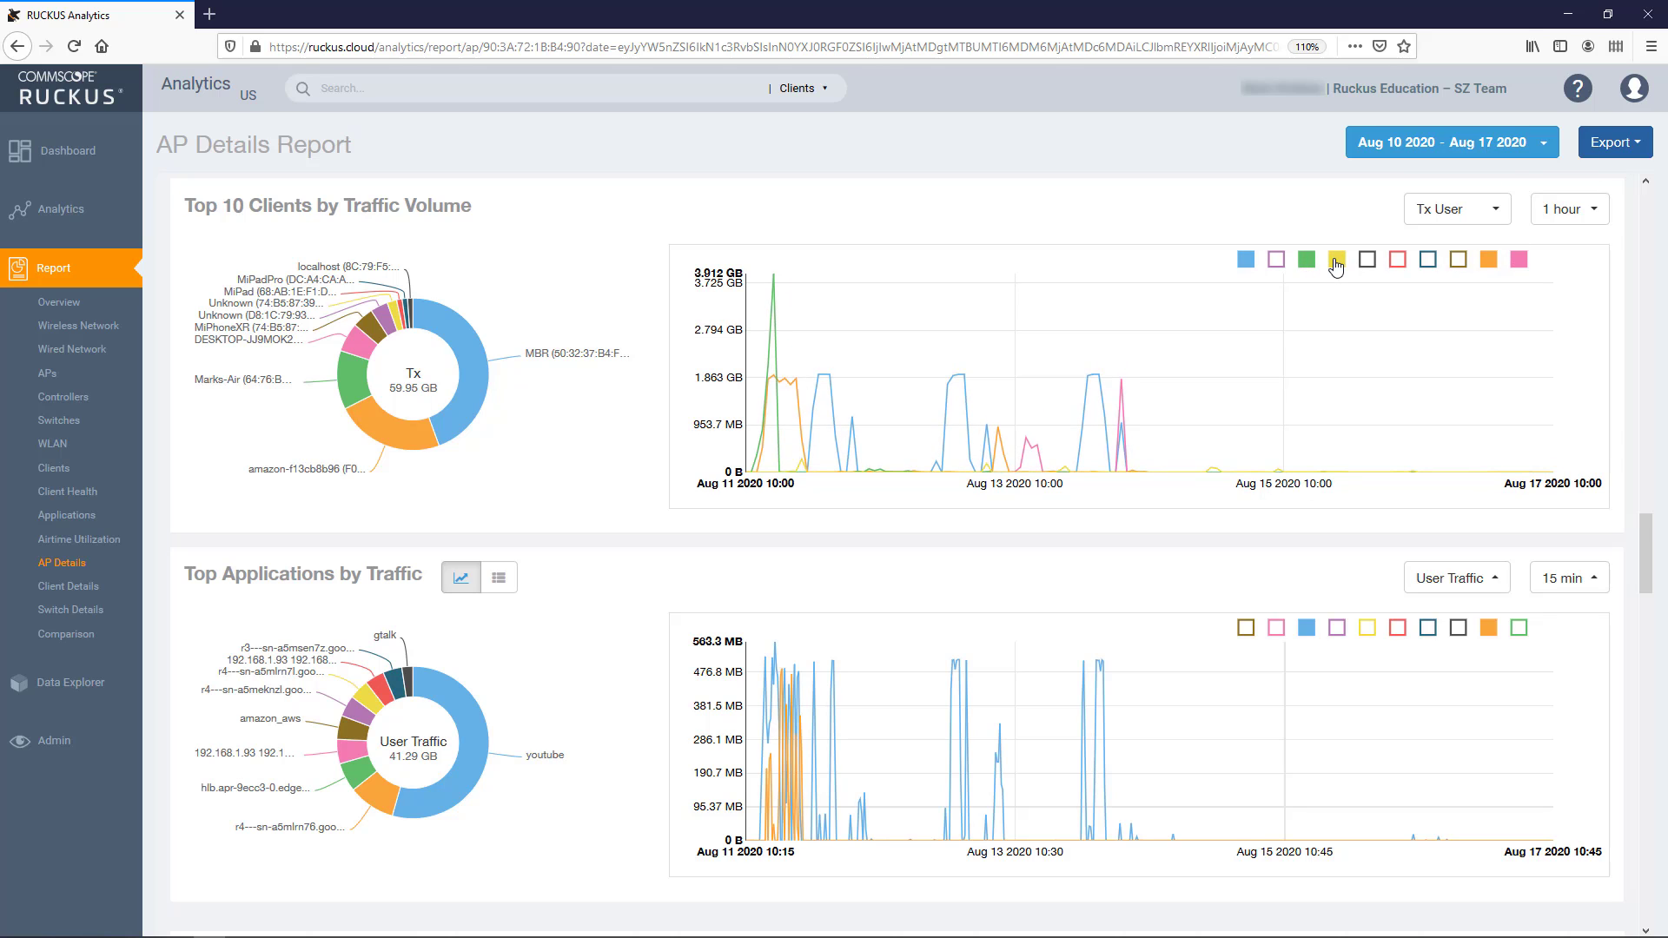
pyautogui.moveTo(1122, 441)
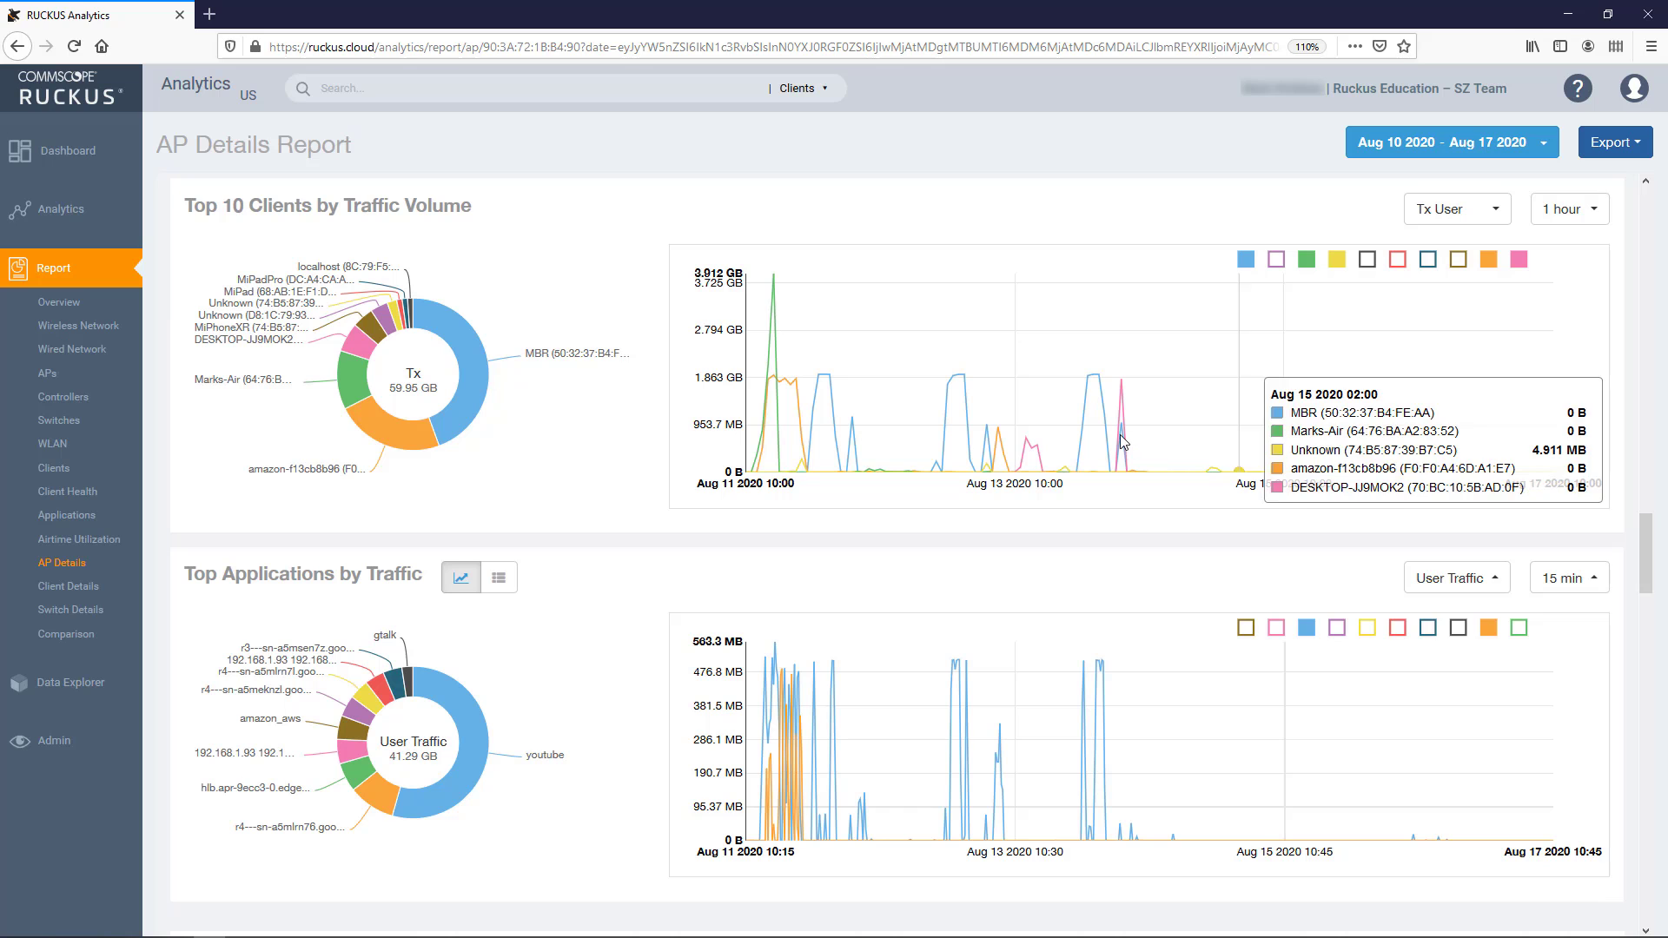
pyautogui.scroll(-3)
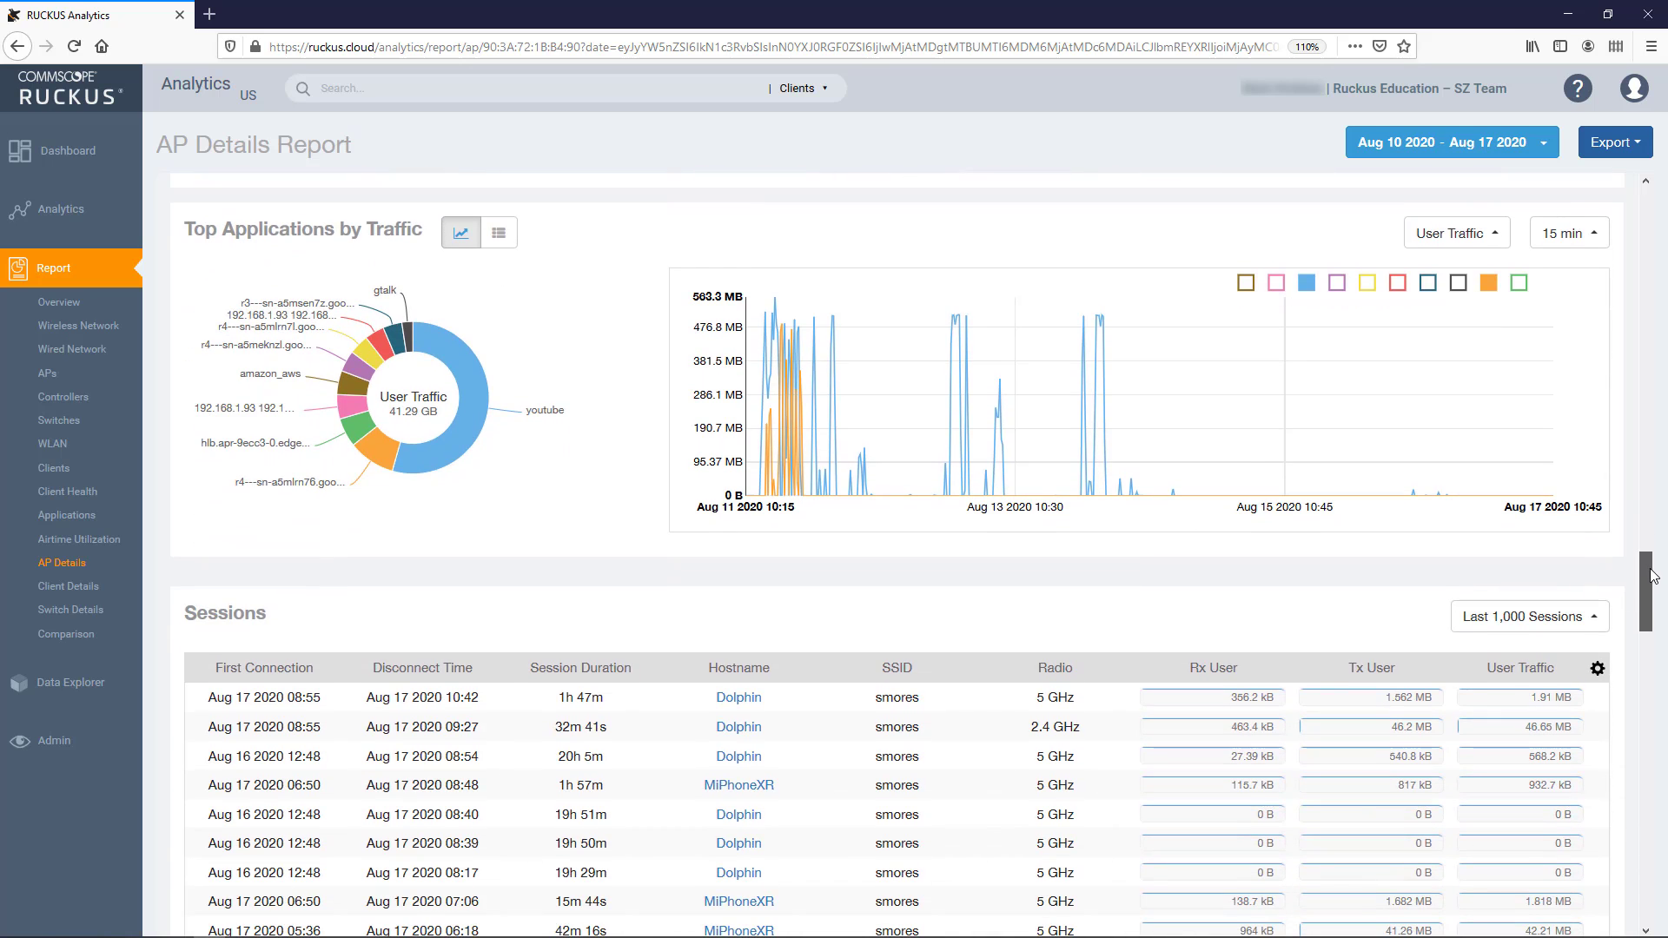
pyautogui.moveTo(1422, 565)
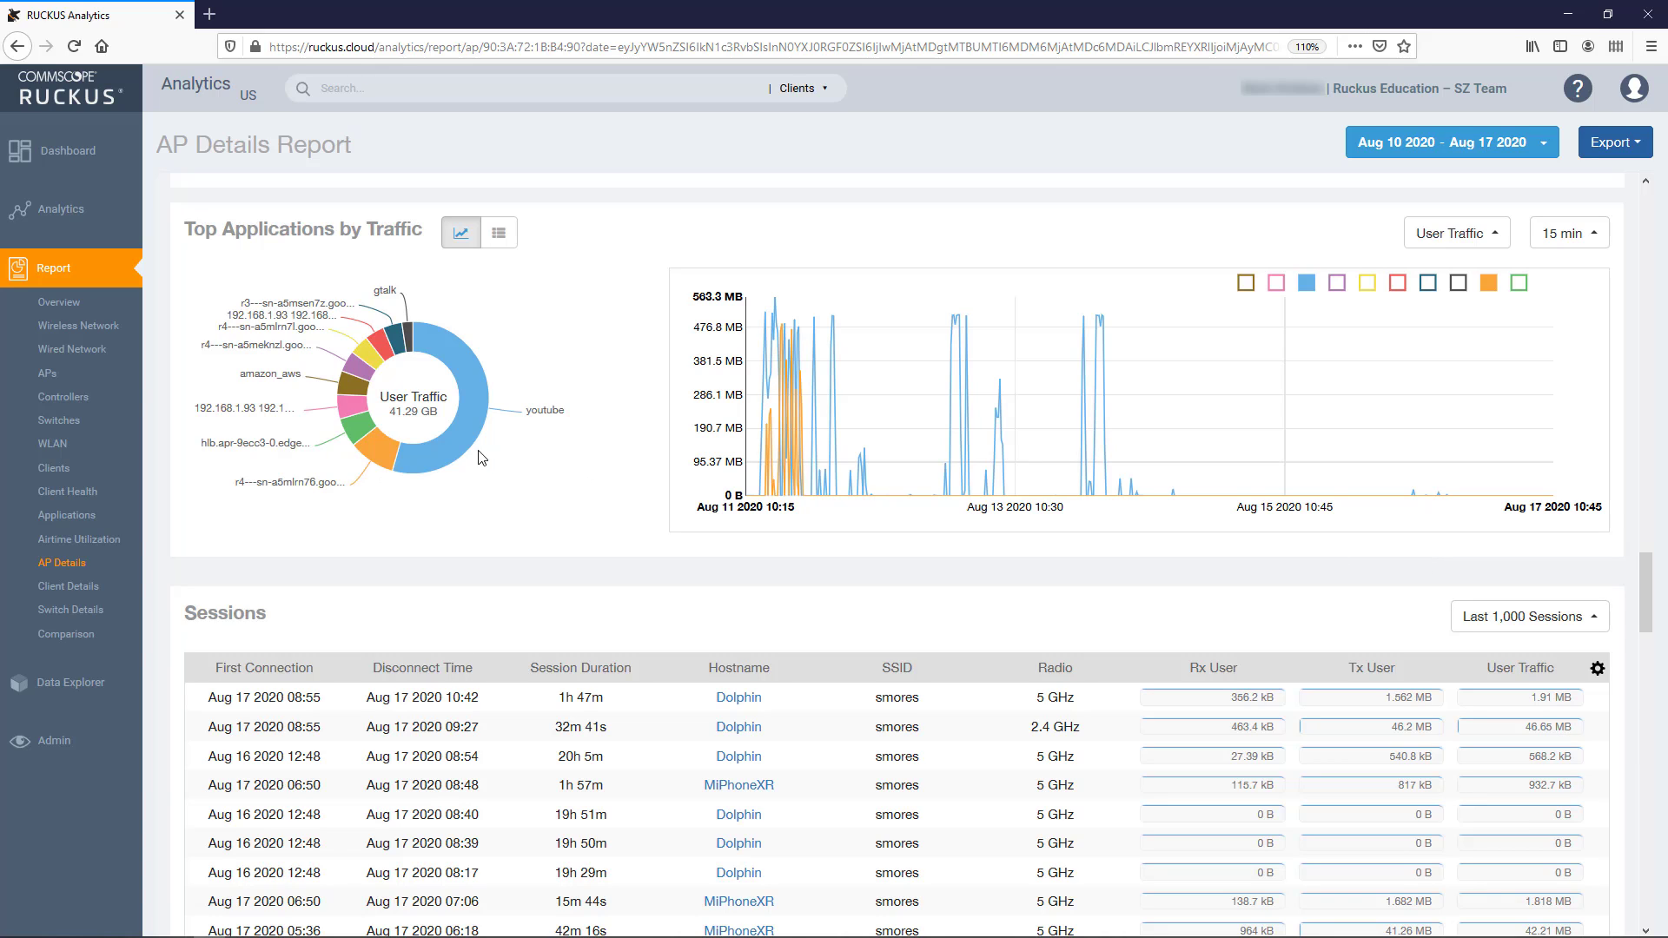
pyautogui.moveTo(459, 458)
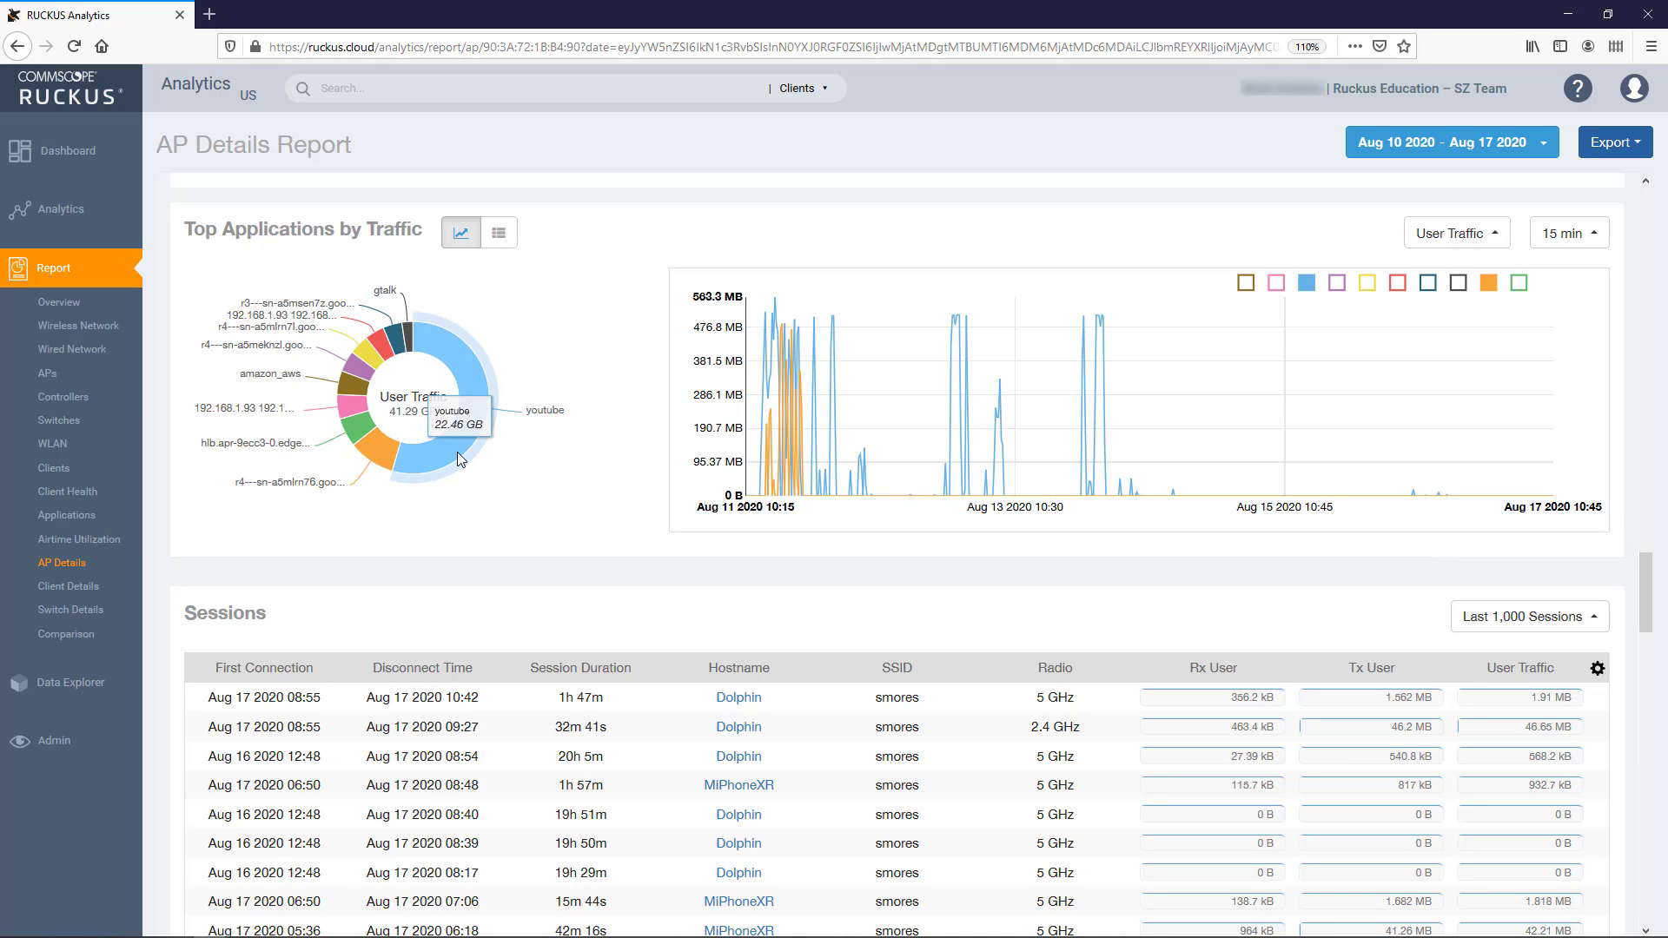
pyautogui.moveTo(386, 461)
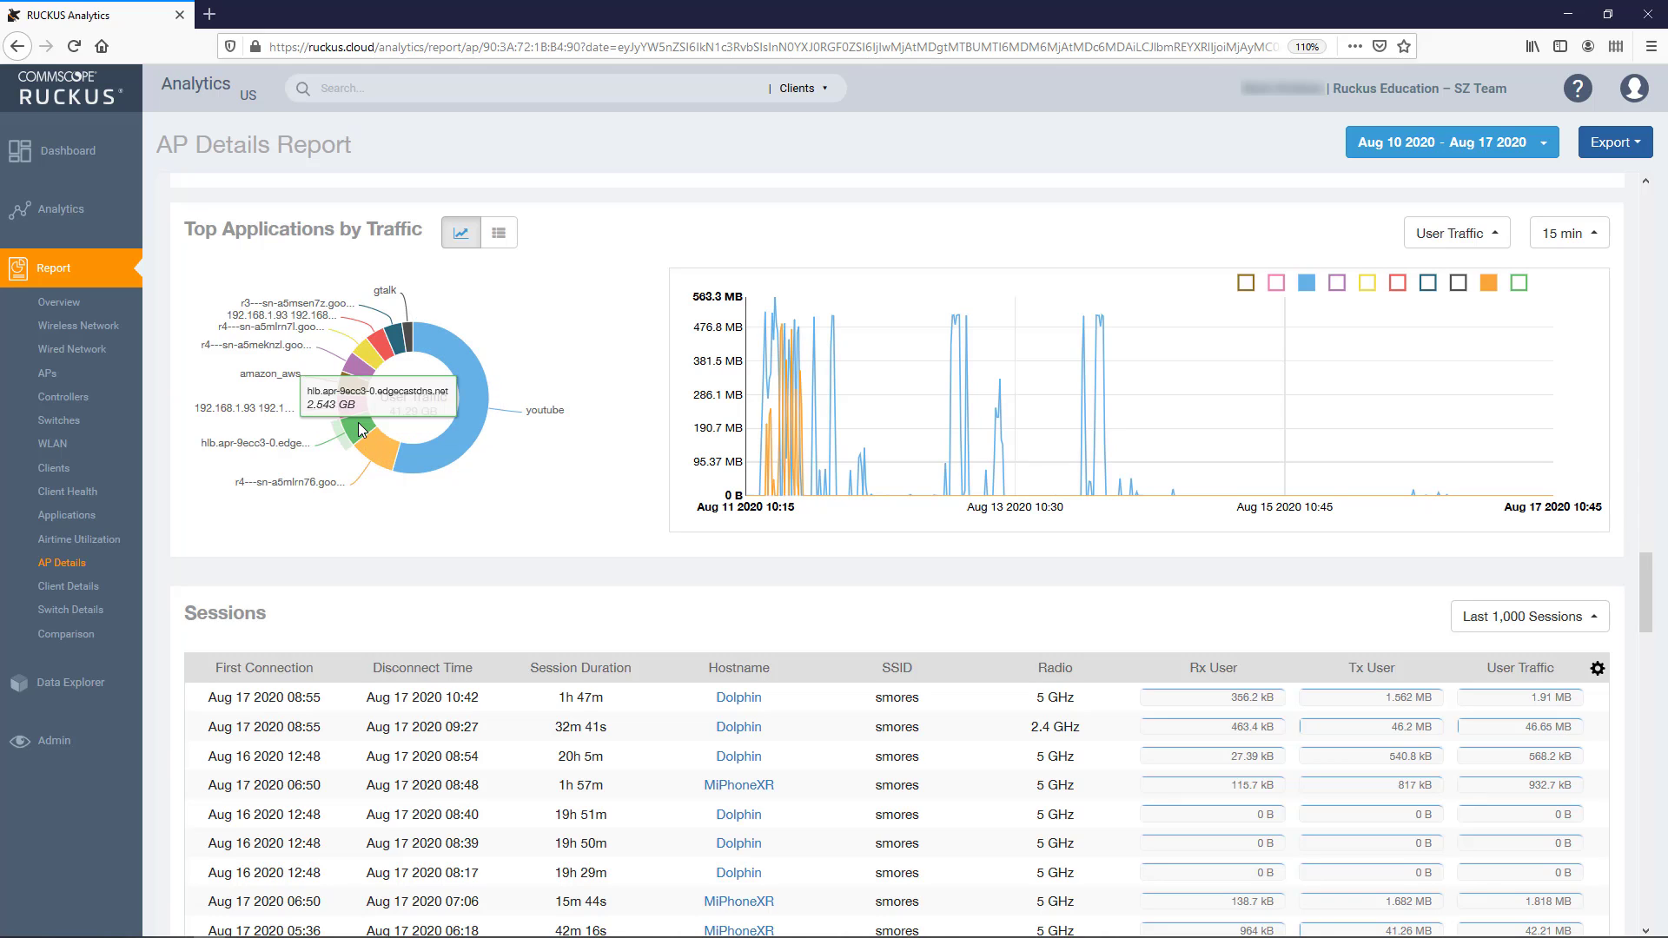
pyautogui.moveTo(349, 404)
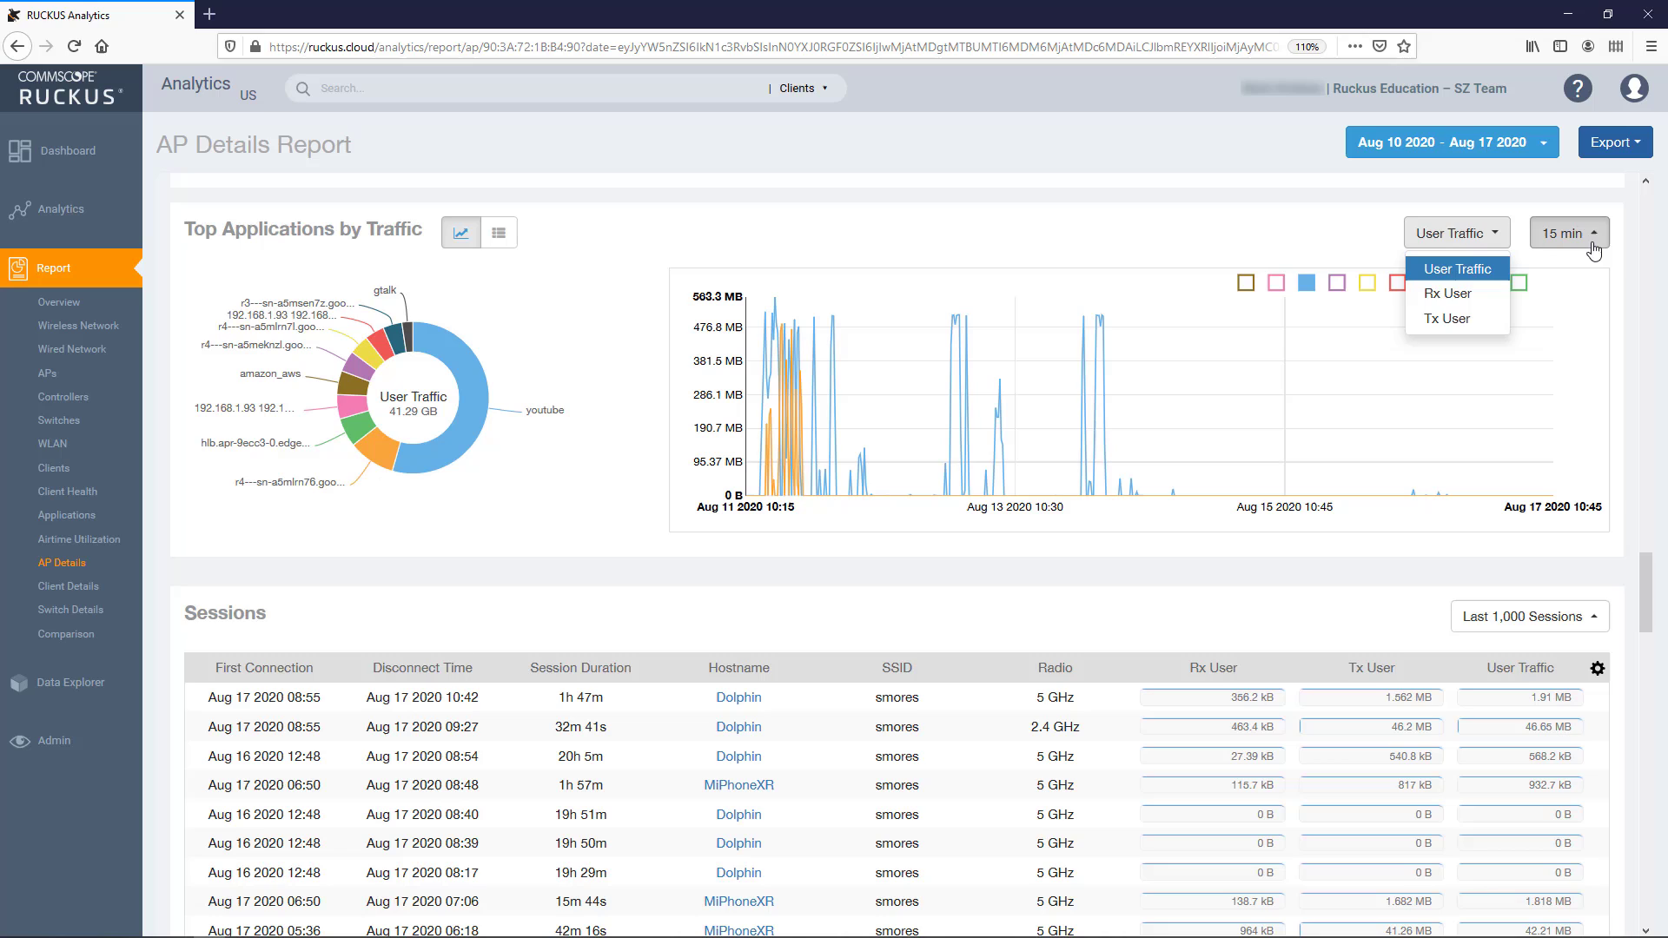
# Step: Add the green and pink application lines to Top Applications by Traffic
pyautogui.click(1568, 232)
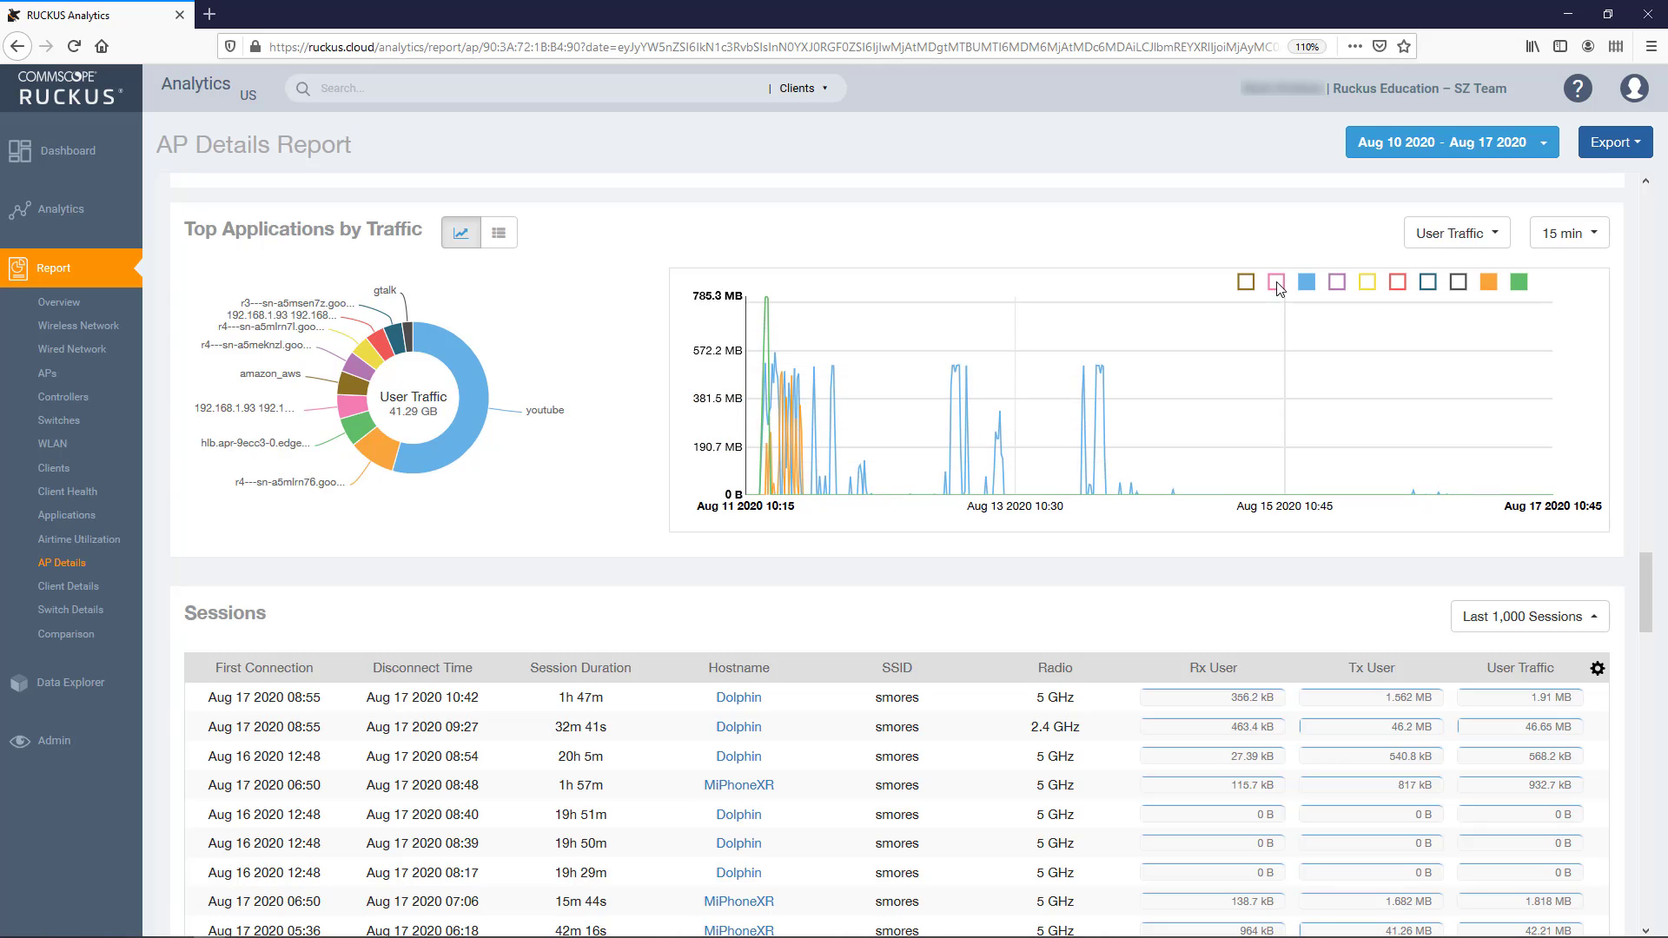
pyautogui.click(1275, 282)
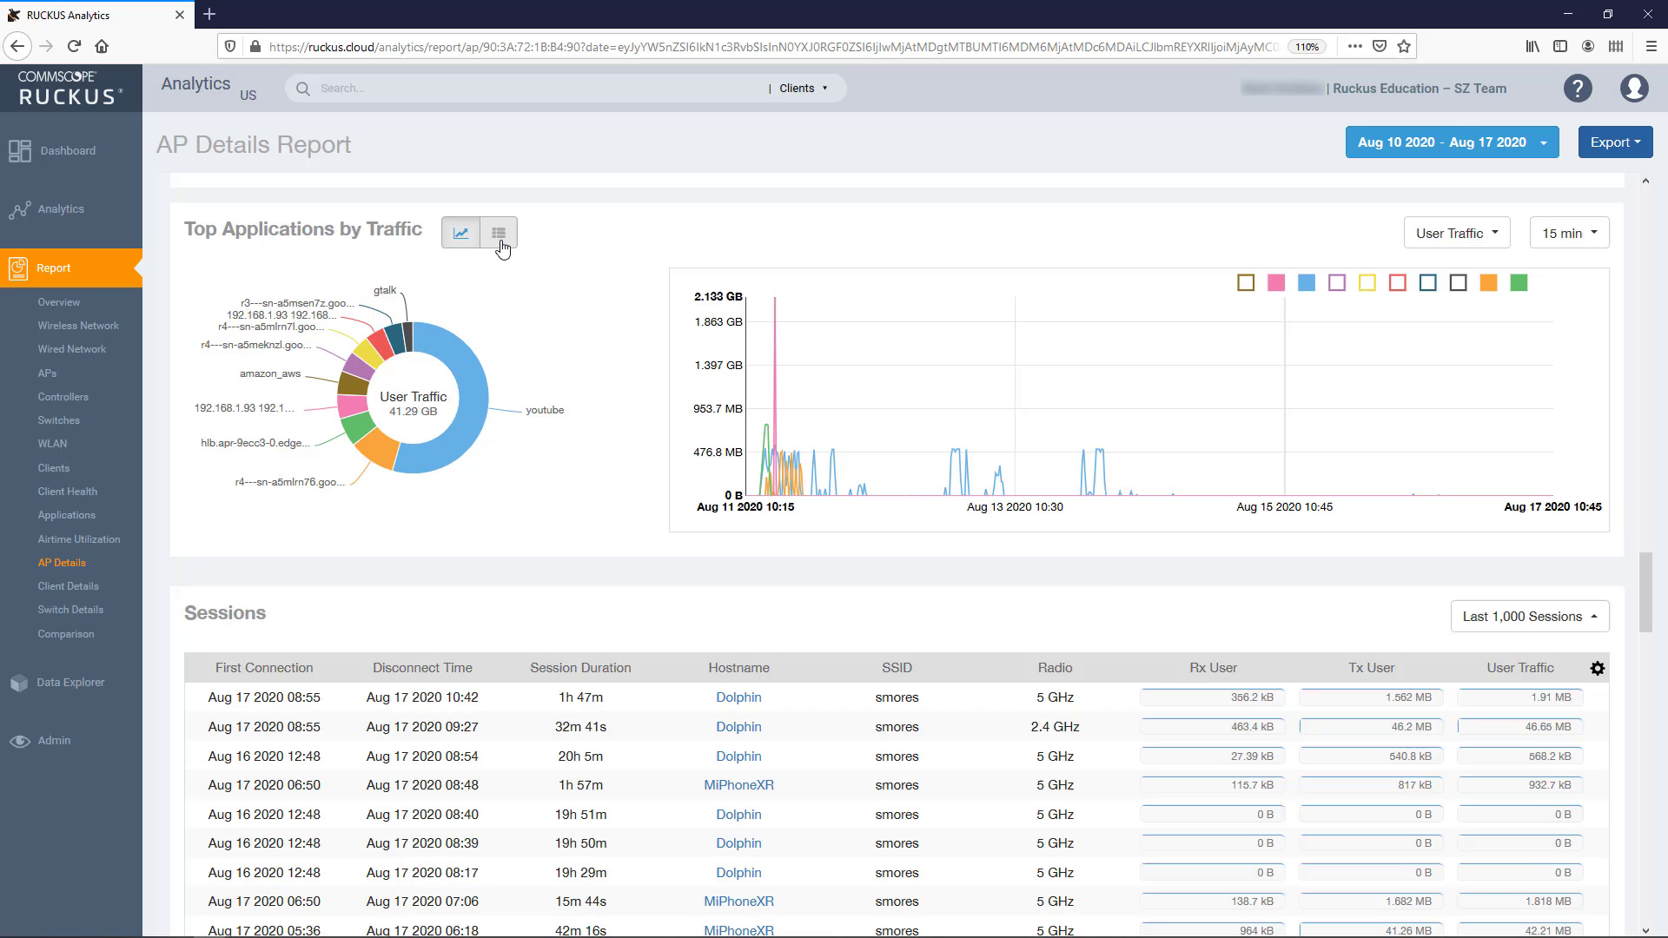
# Step: Show Top Applications as a top-20 table sorted by Index, with Ports hidden
pyautogui.click(497, 232)
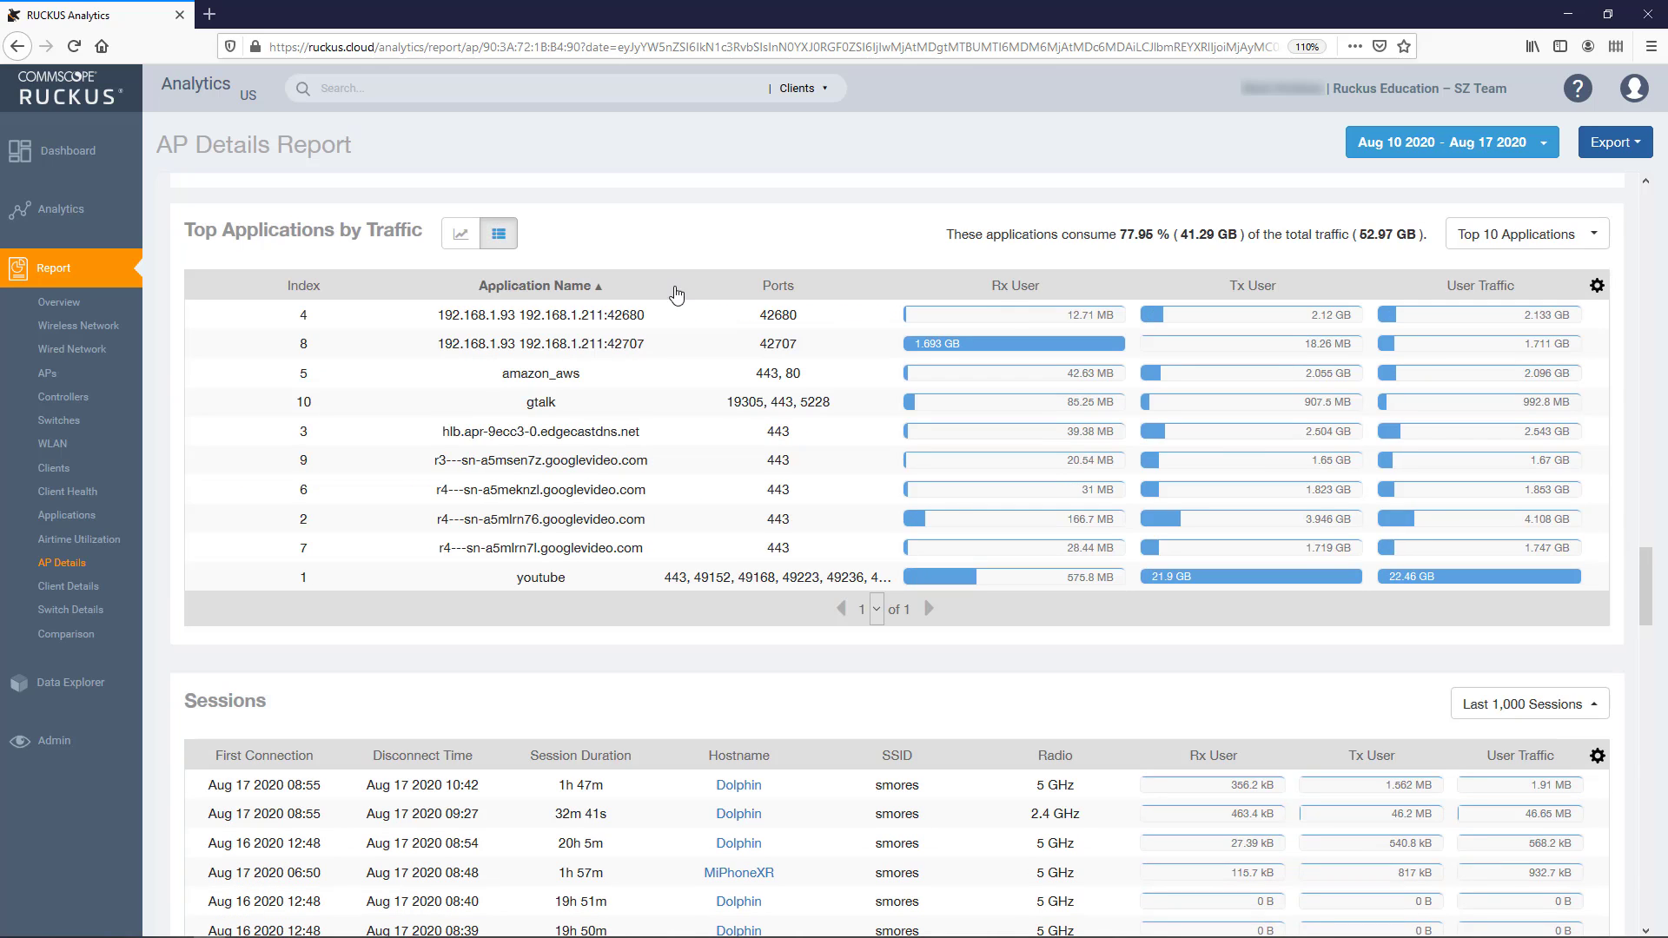
pyautogui.click(1013, 285)
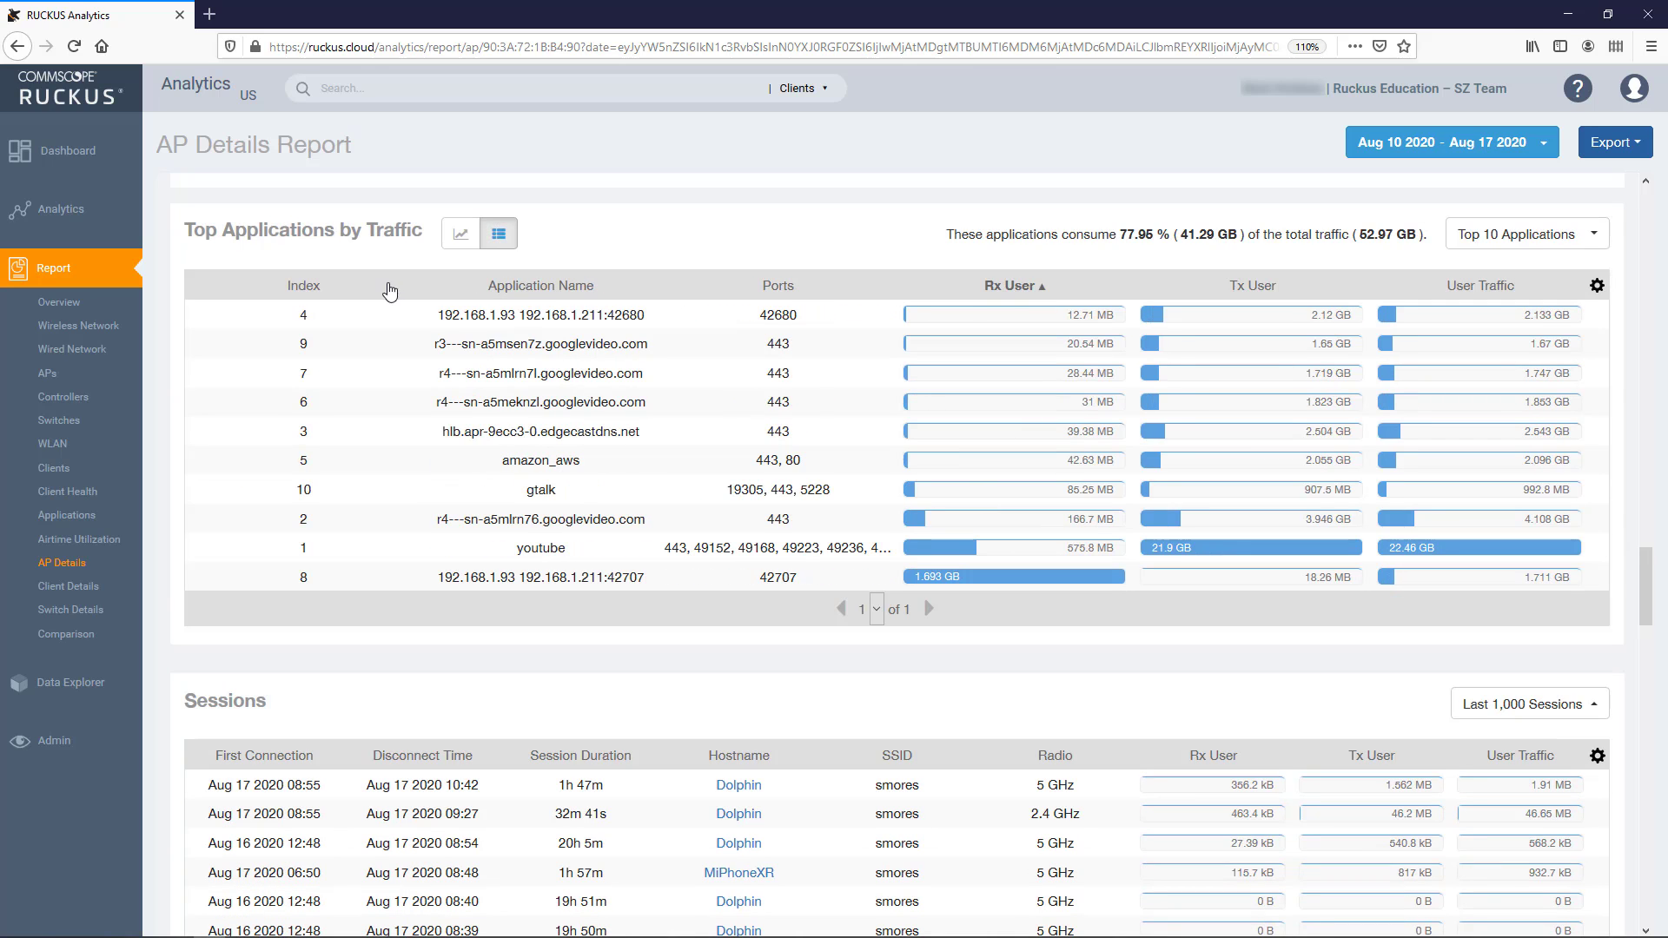
pyautogui.click(1525, 234)
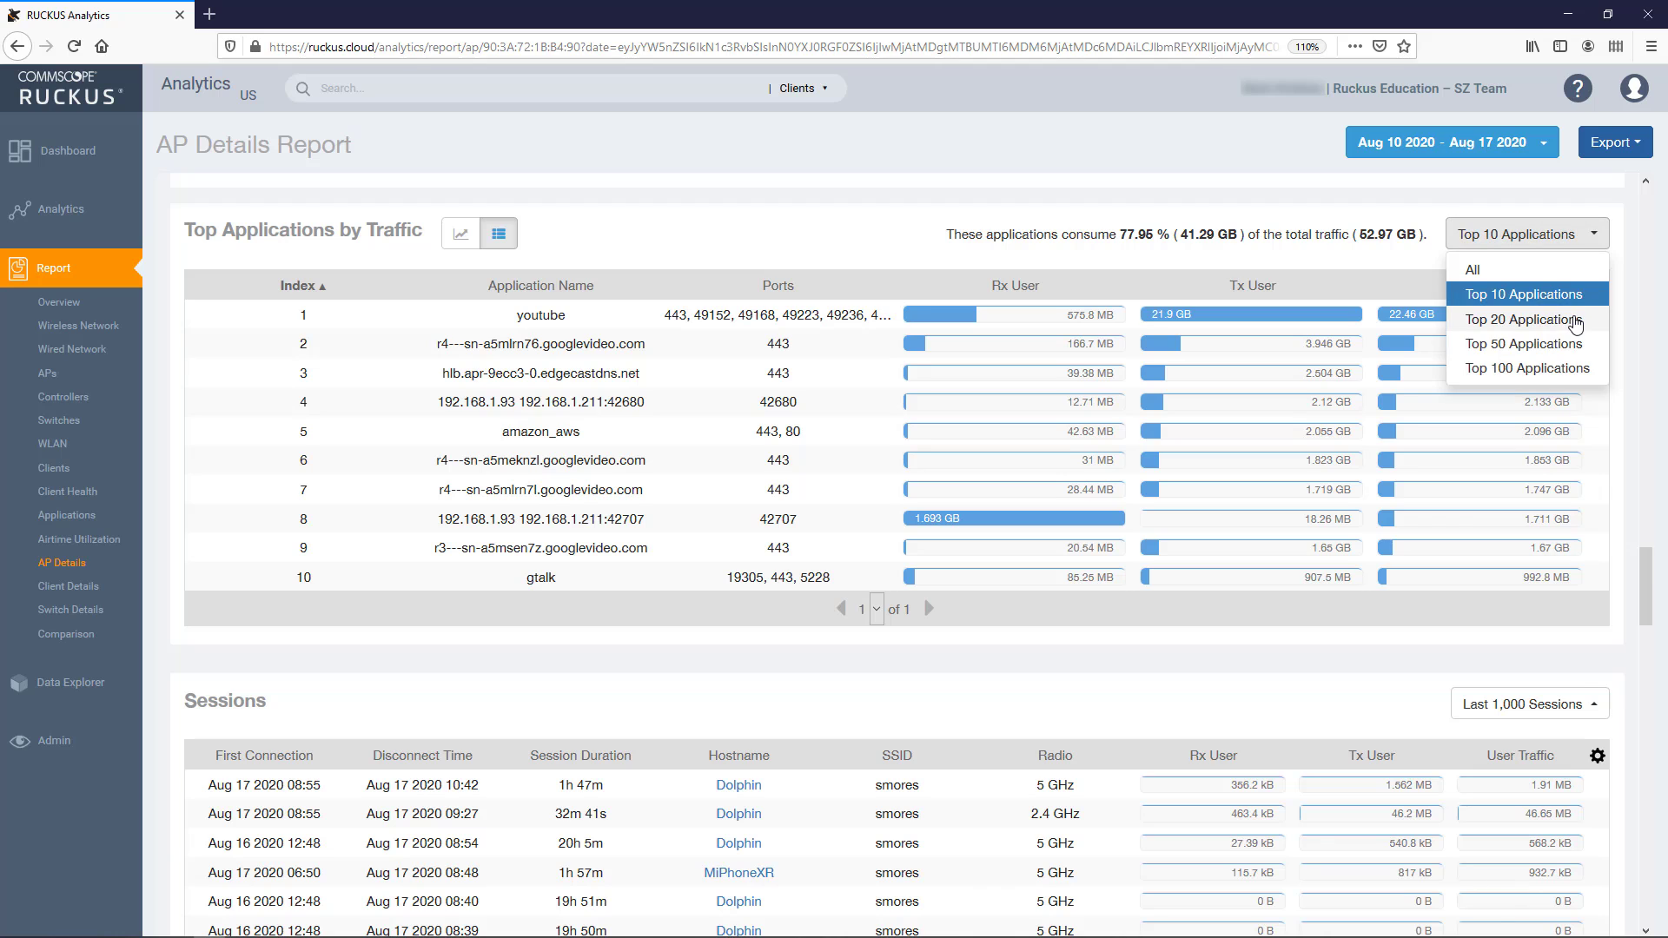
pyautogui.click(1522, 318)
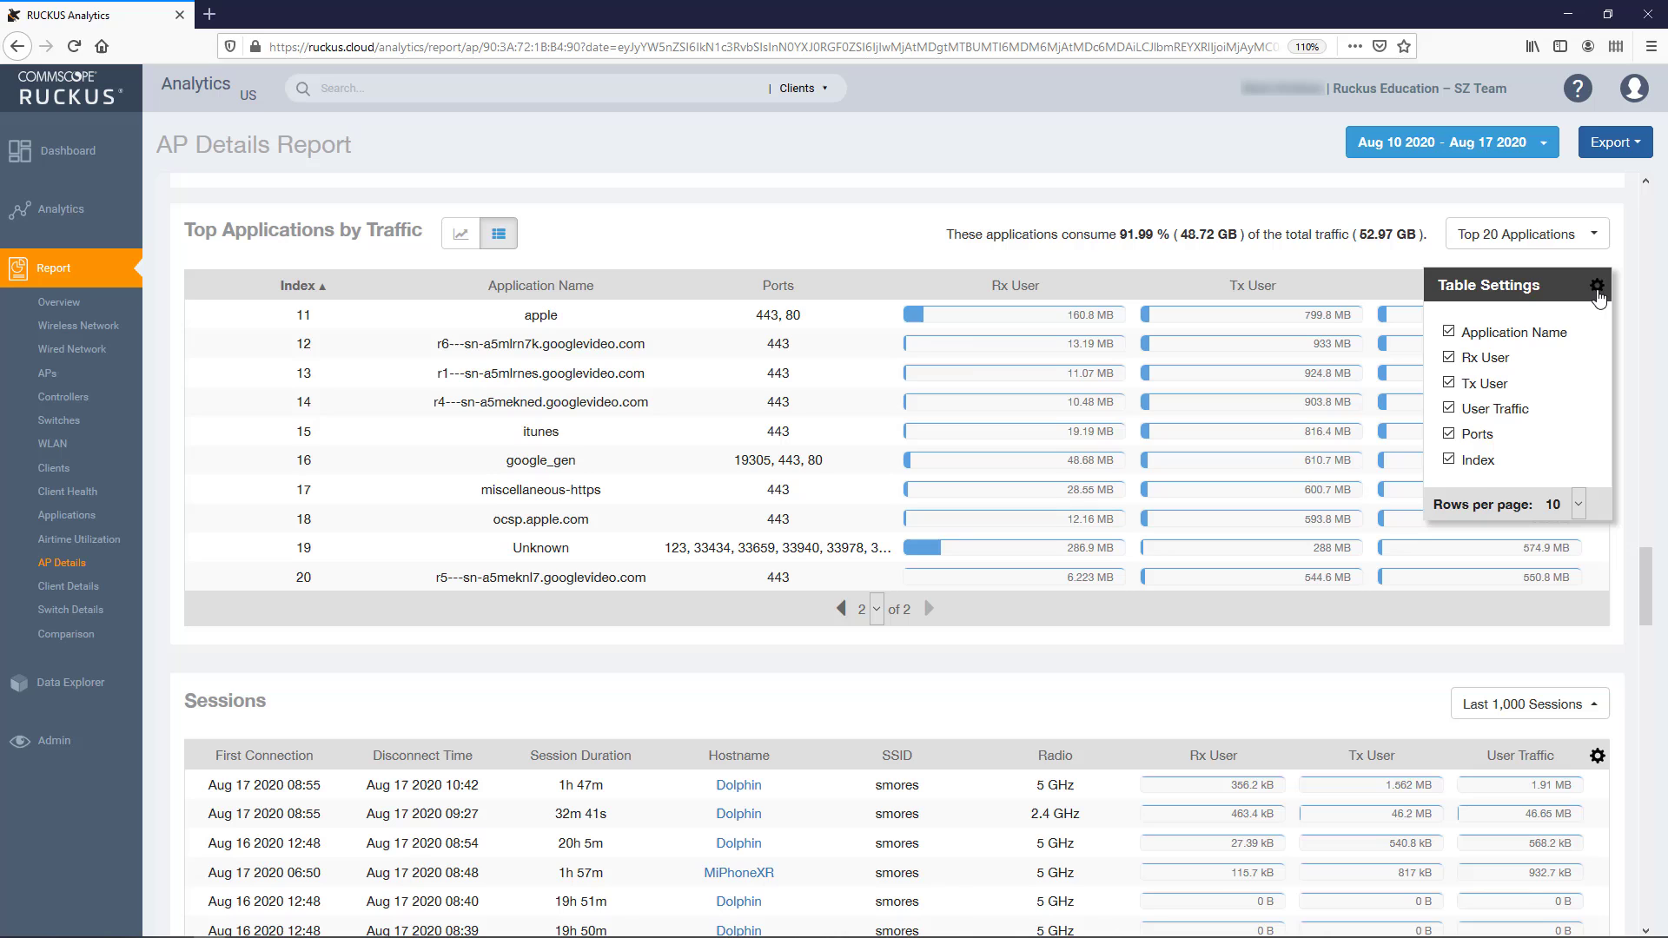
pyautogui.click(1575, 503)
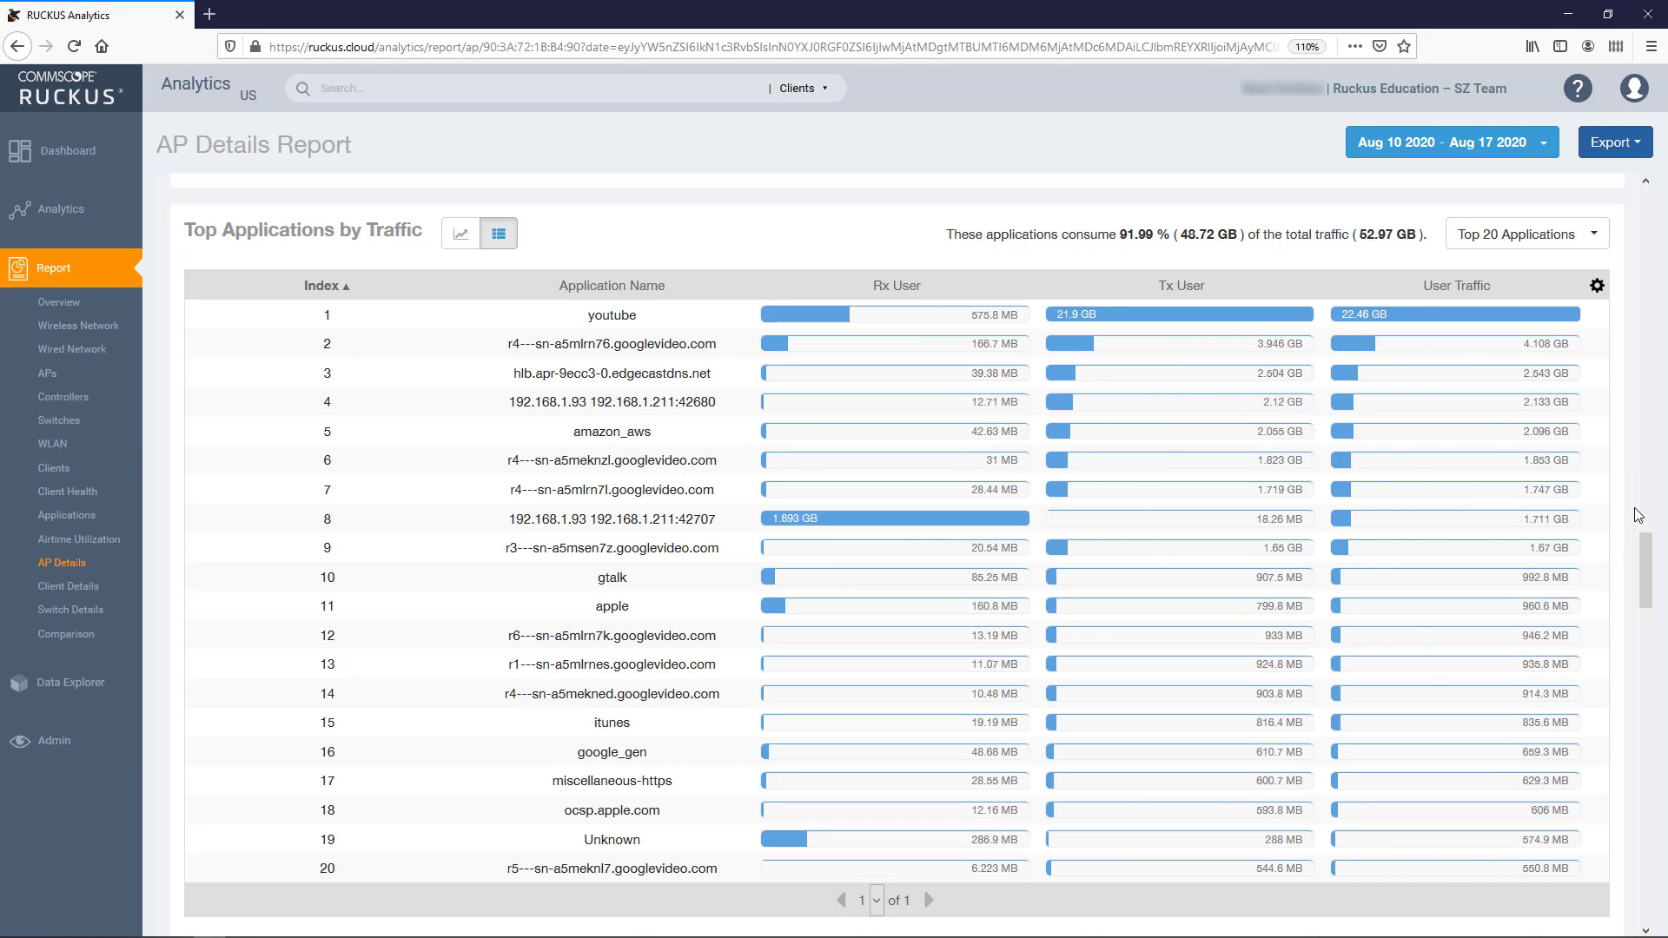
pyautogui.scroll(-3)
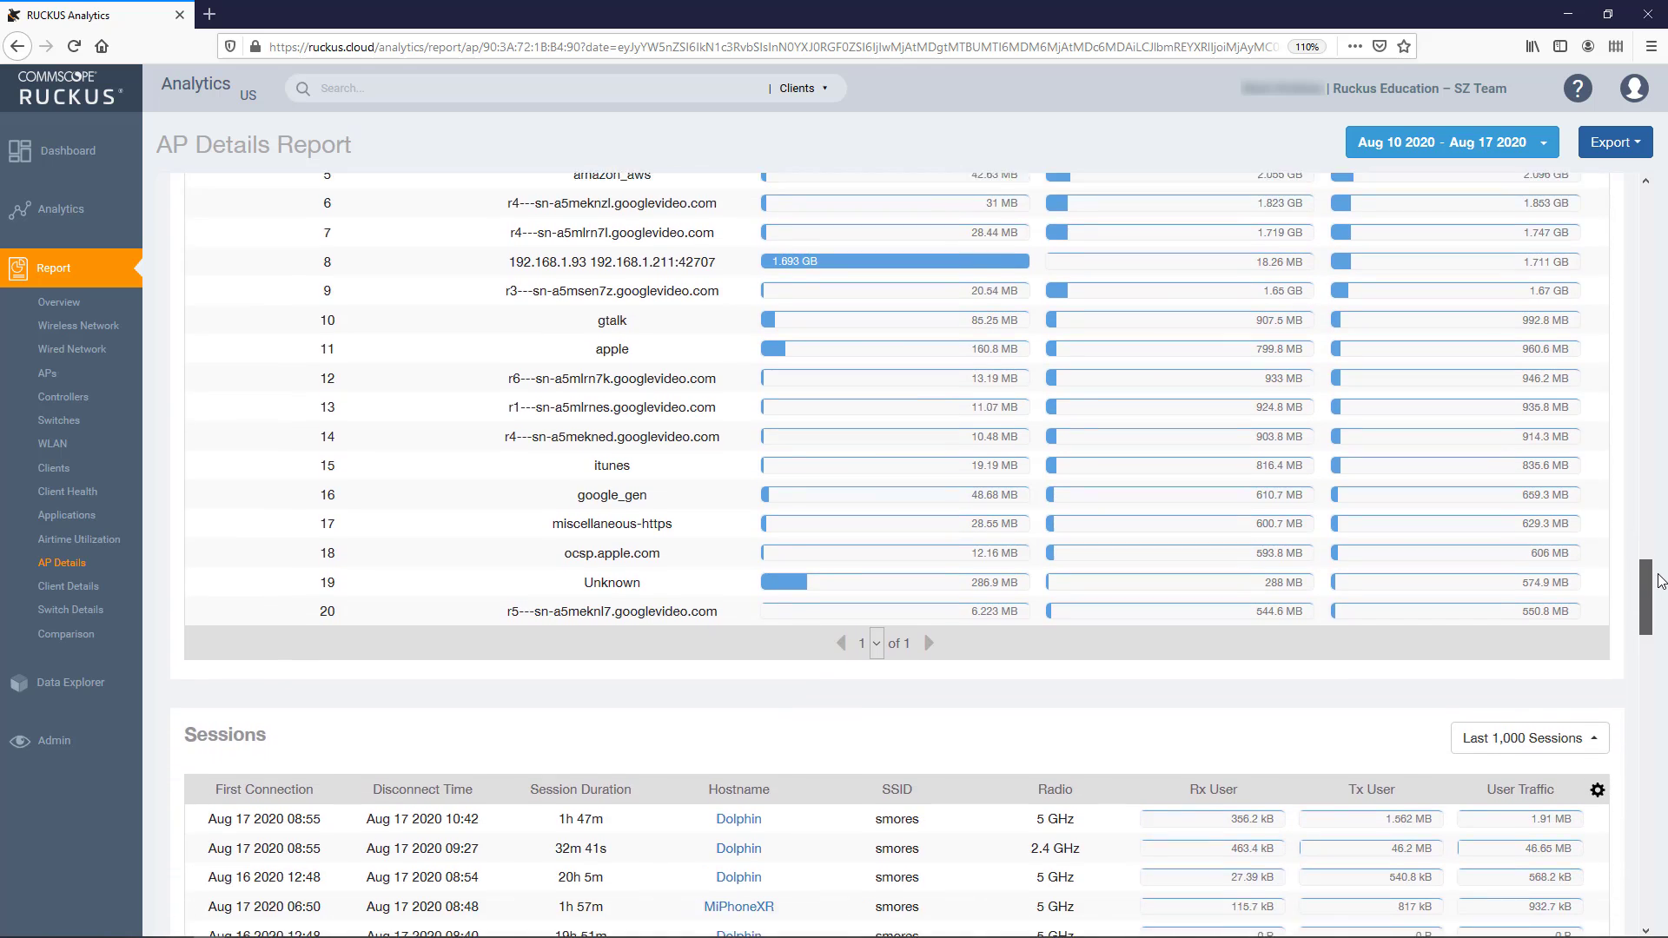
# Step: Enable the Authentication column in the Sessions table, showing Open for every session
pyautogui.scroll(-3)
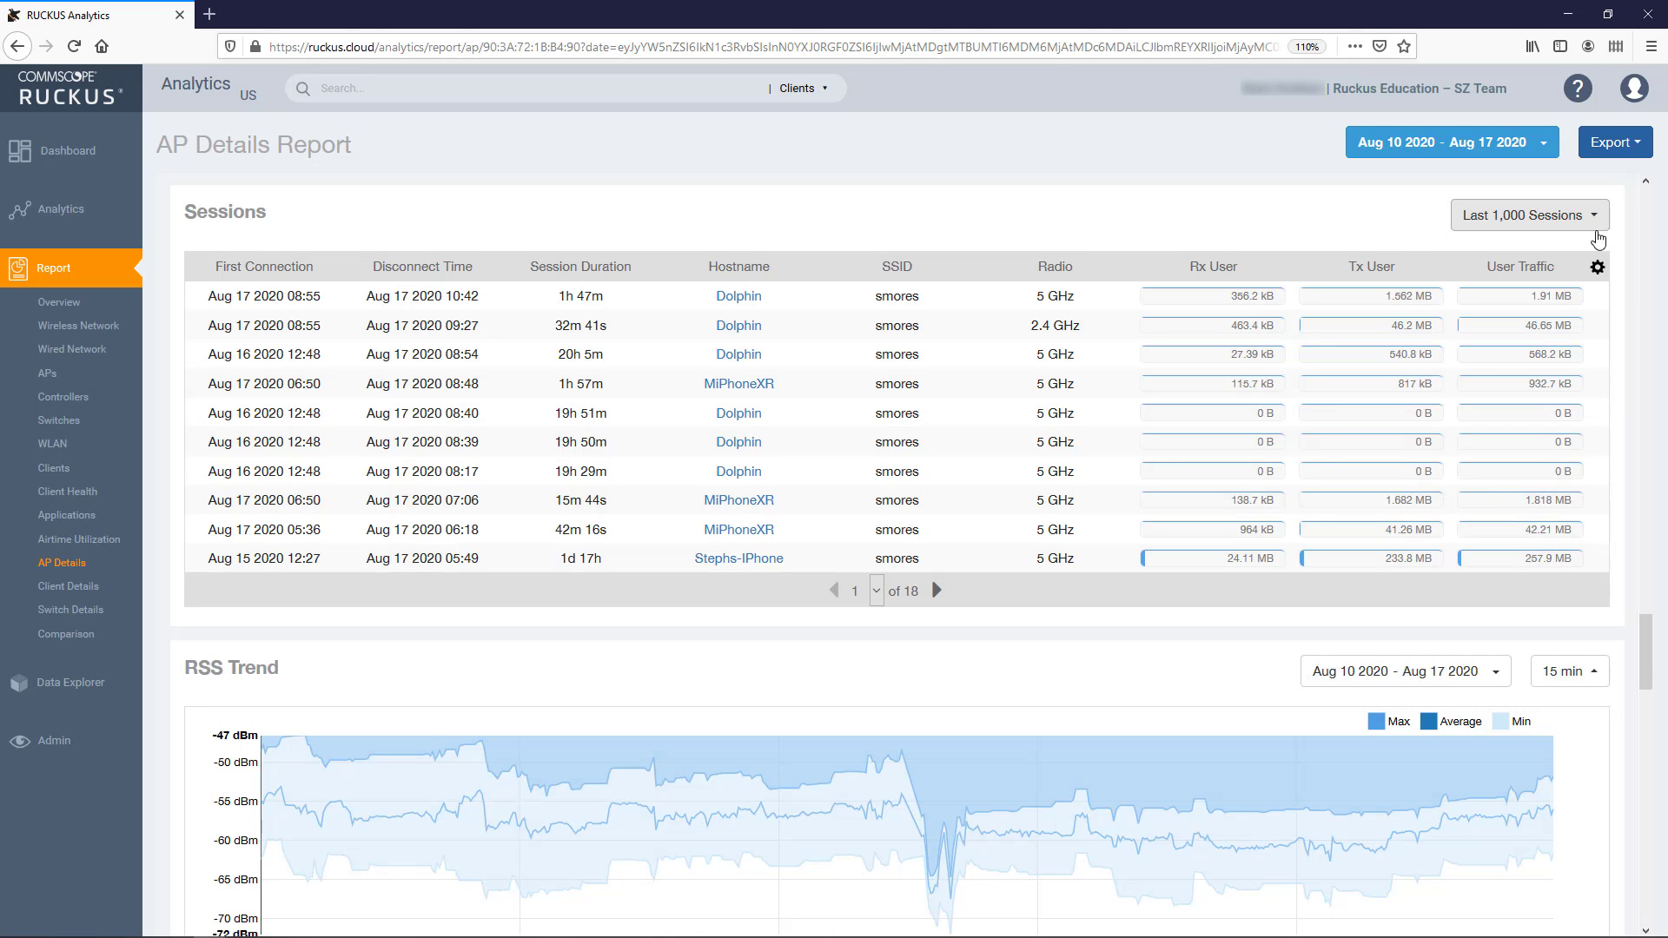
pyautogui.click(1597, 267)
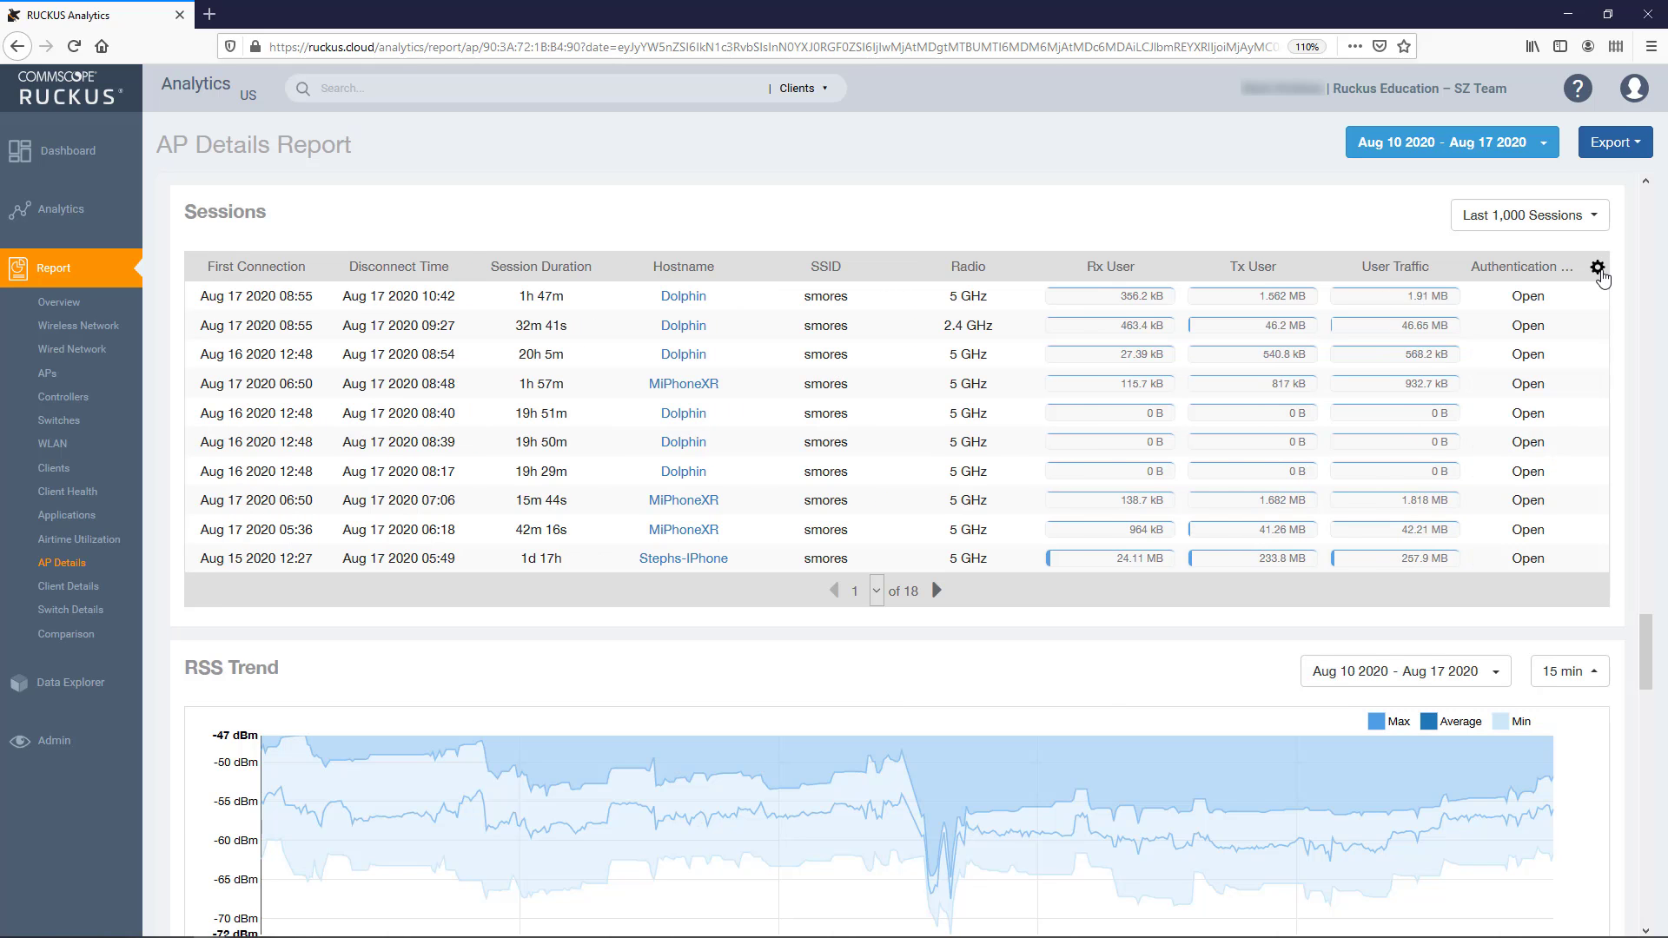
pyautogui.scroll(-3)
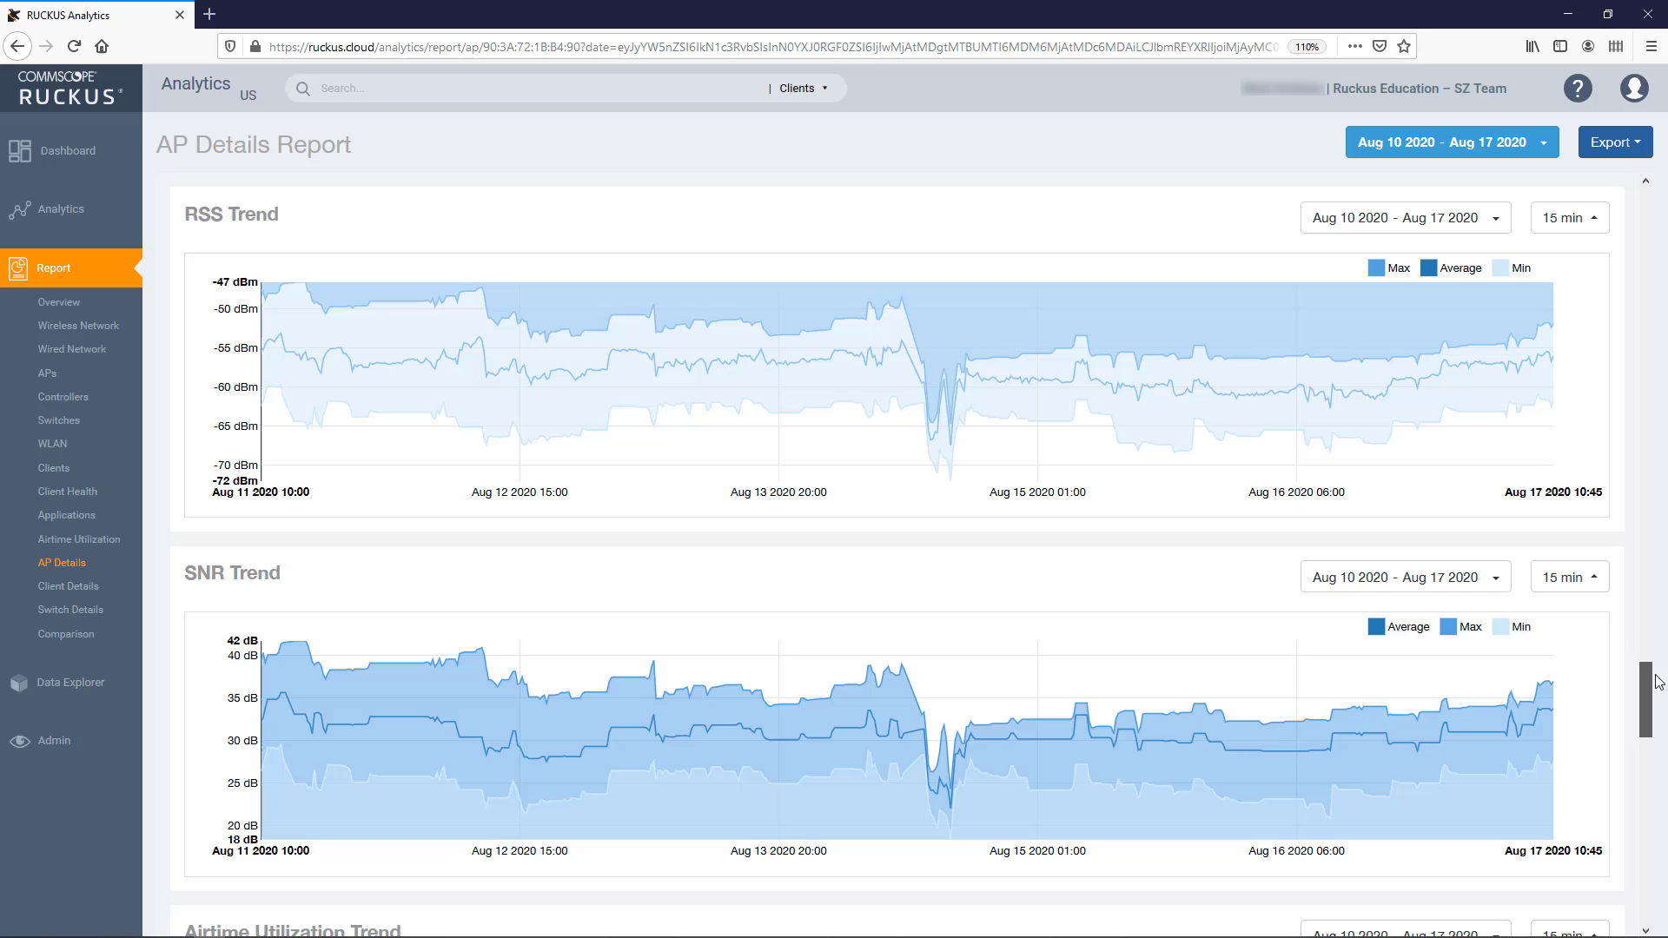
# Step: Check the RSS and SNR Trend 15 min interval choices and hide the RSS Average line
pyautogui.scroll(-3)
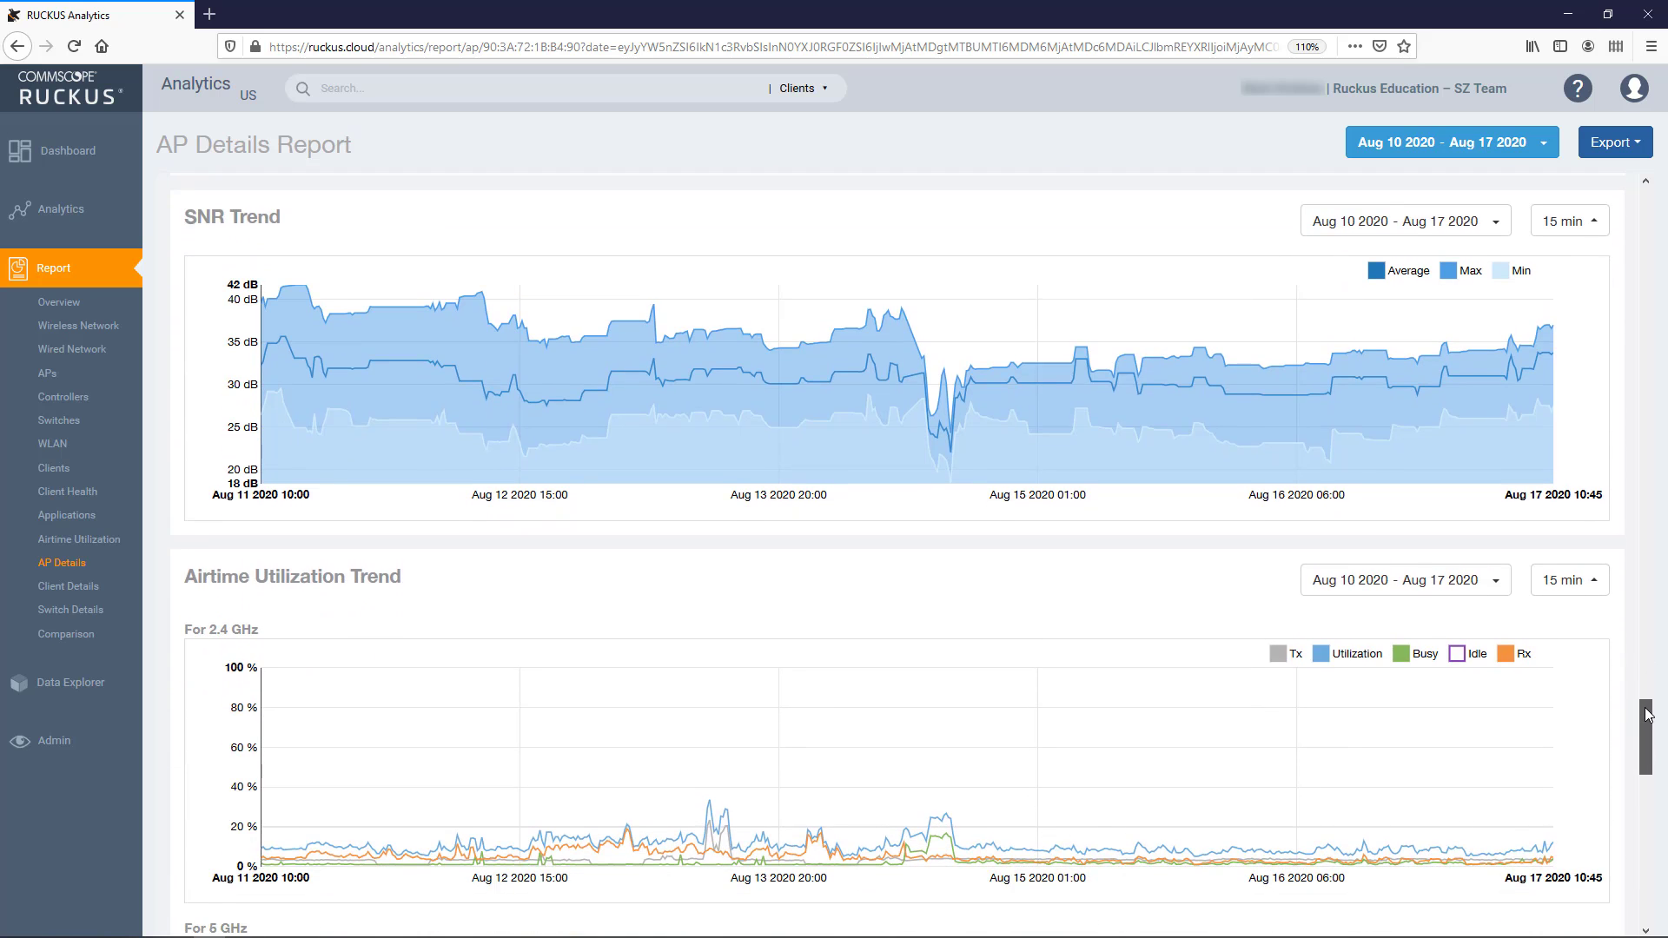
pyautogui.scroll(-3)
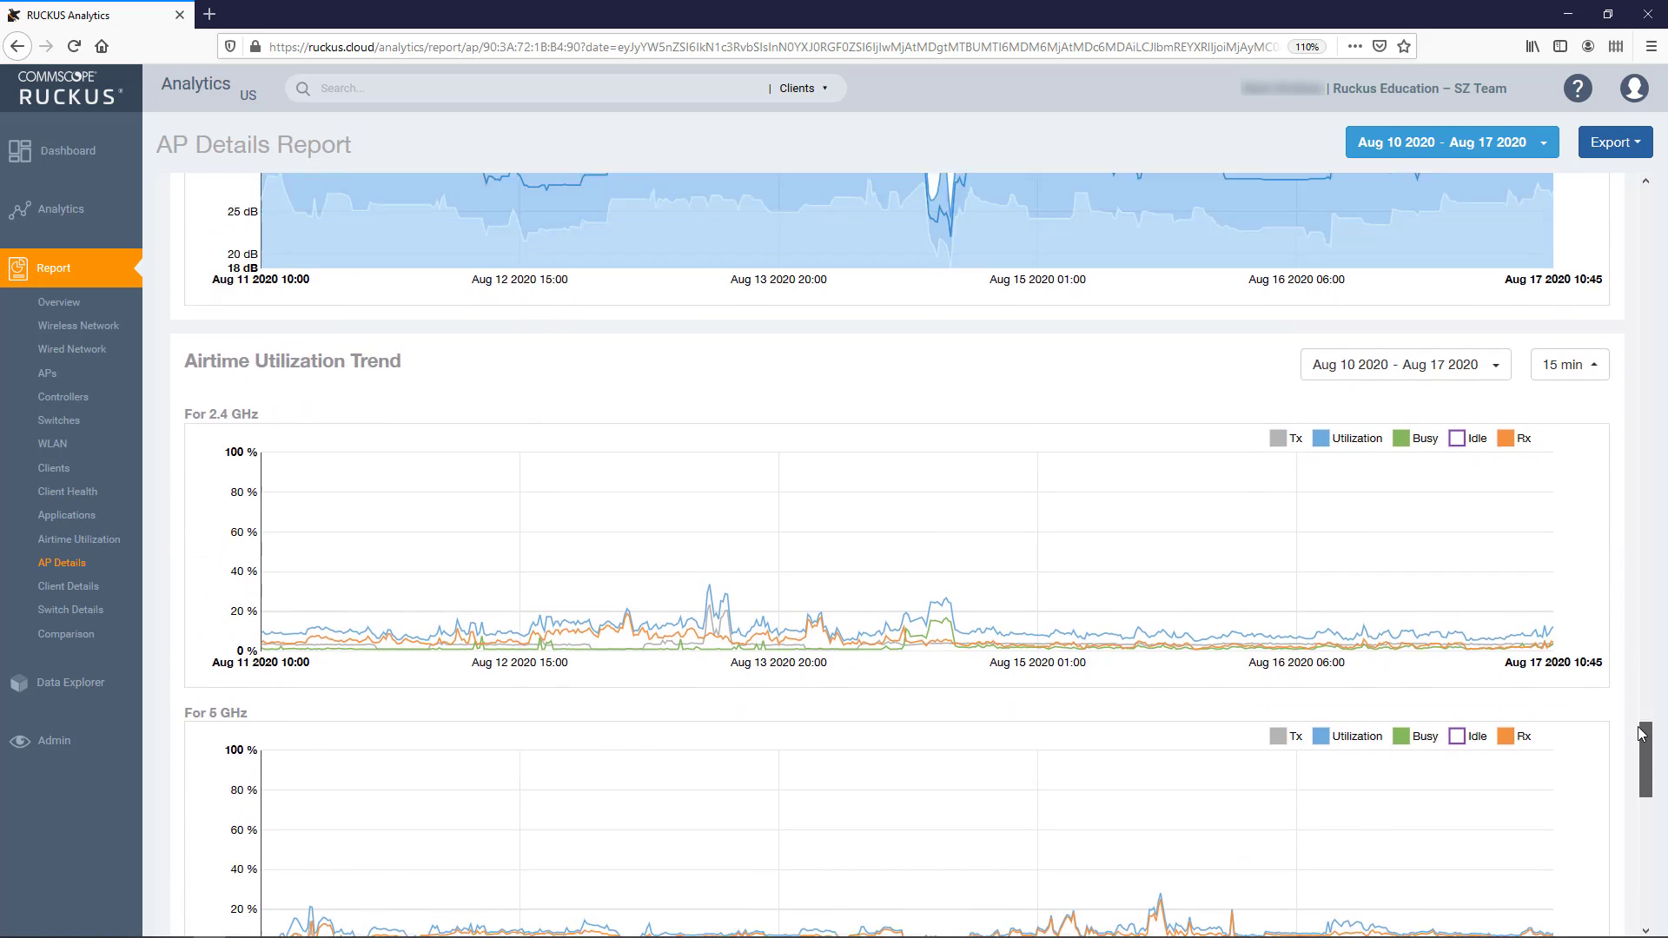
pyautogui.scroll(-3)
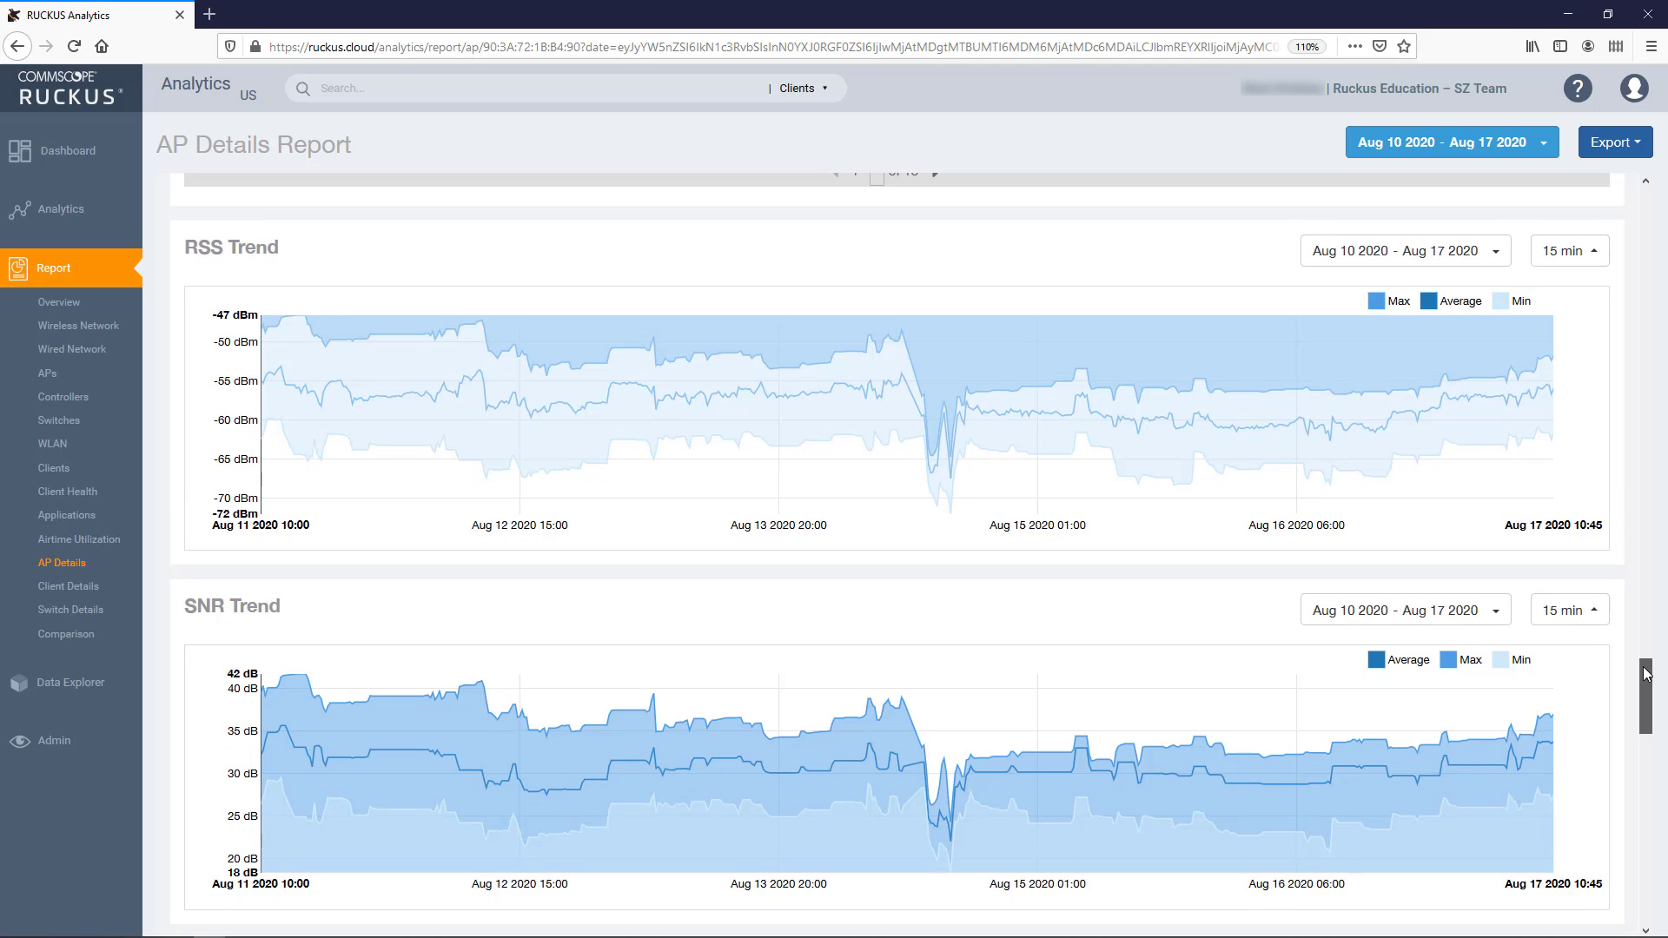
pyautogui.click(1403, 251)
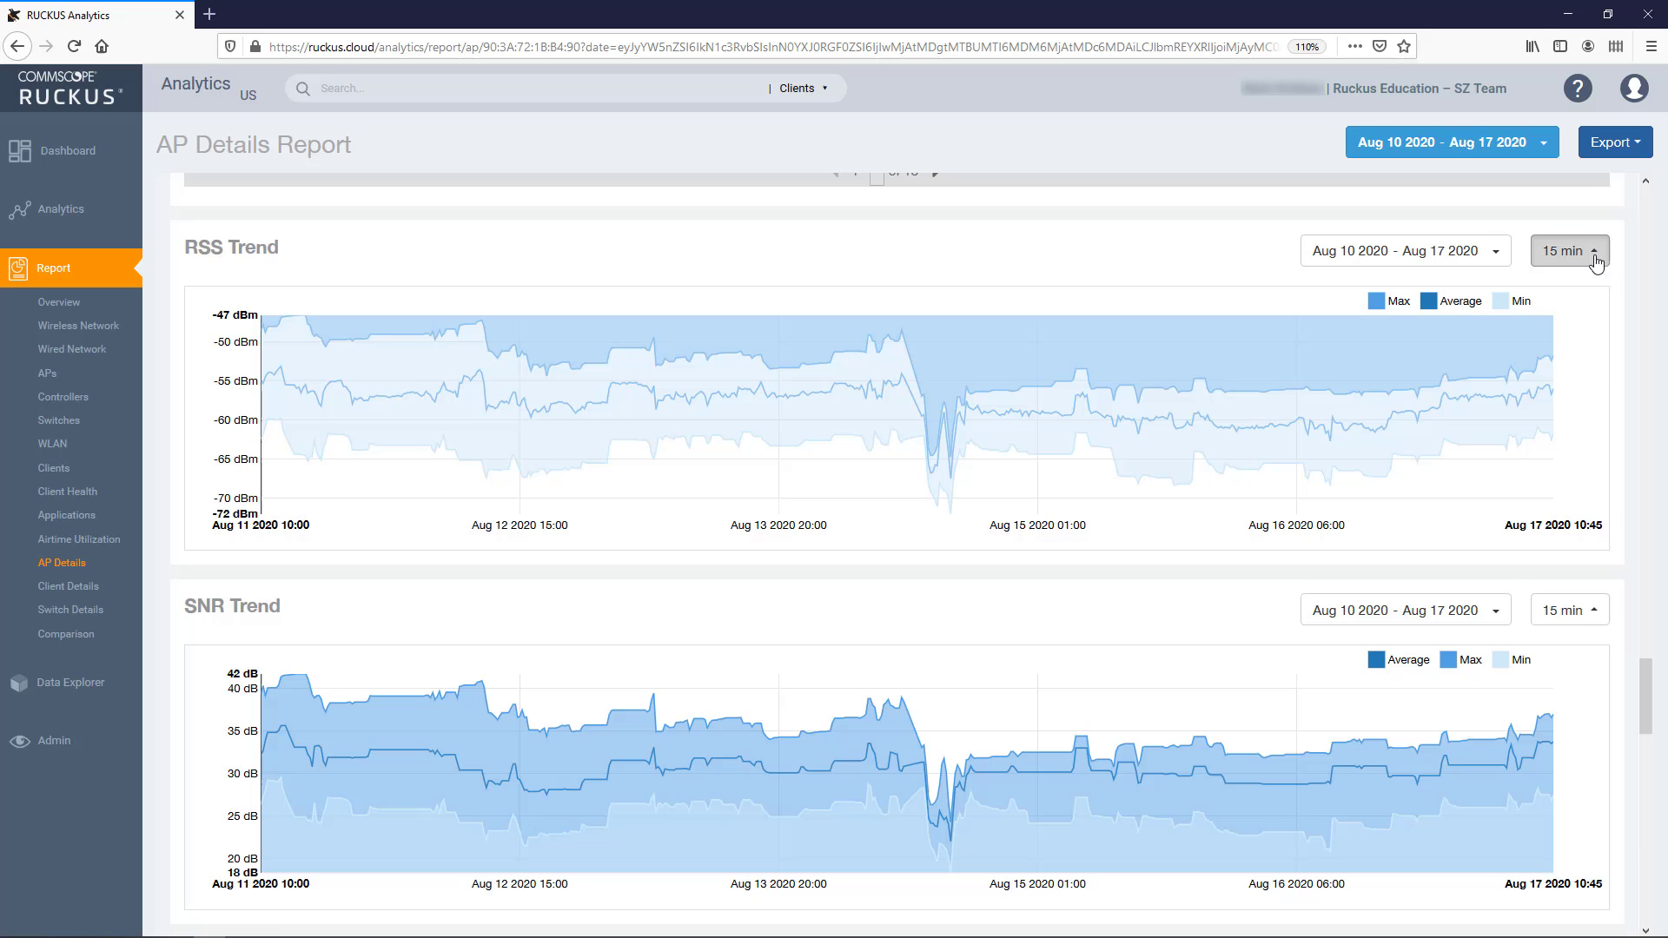
pyautogui.click(1568, 610)
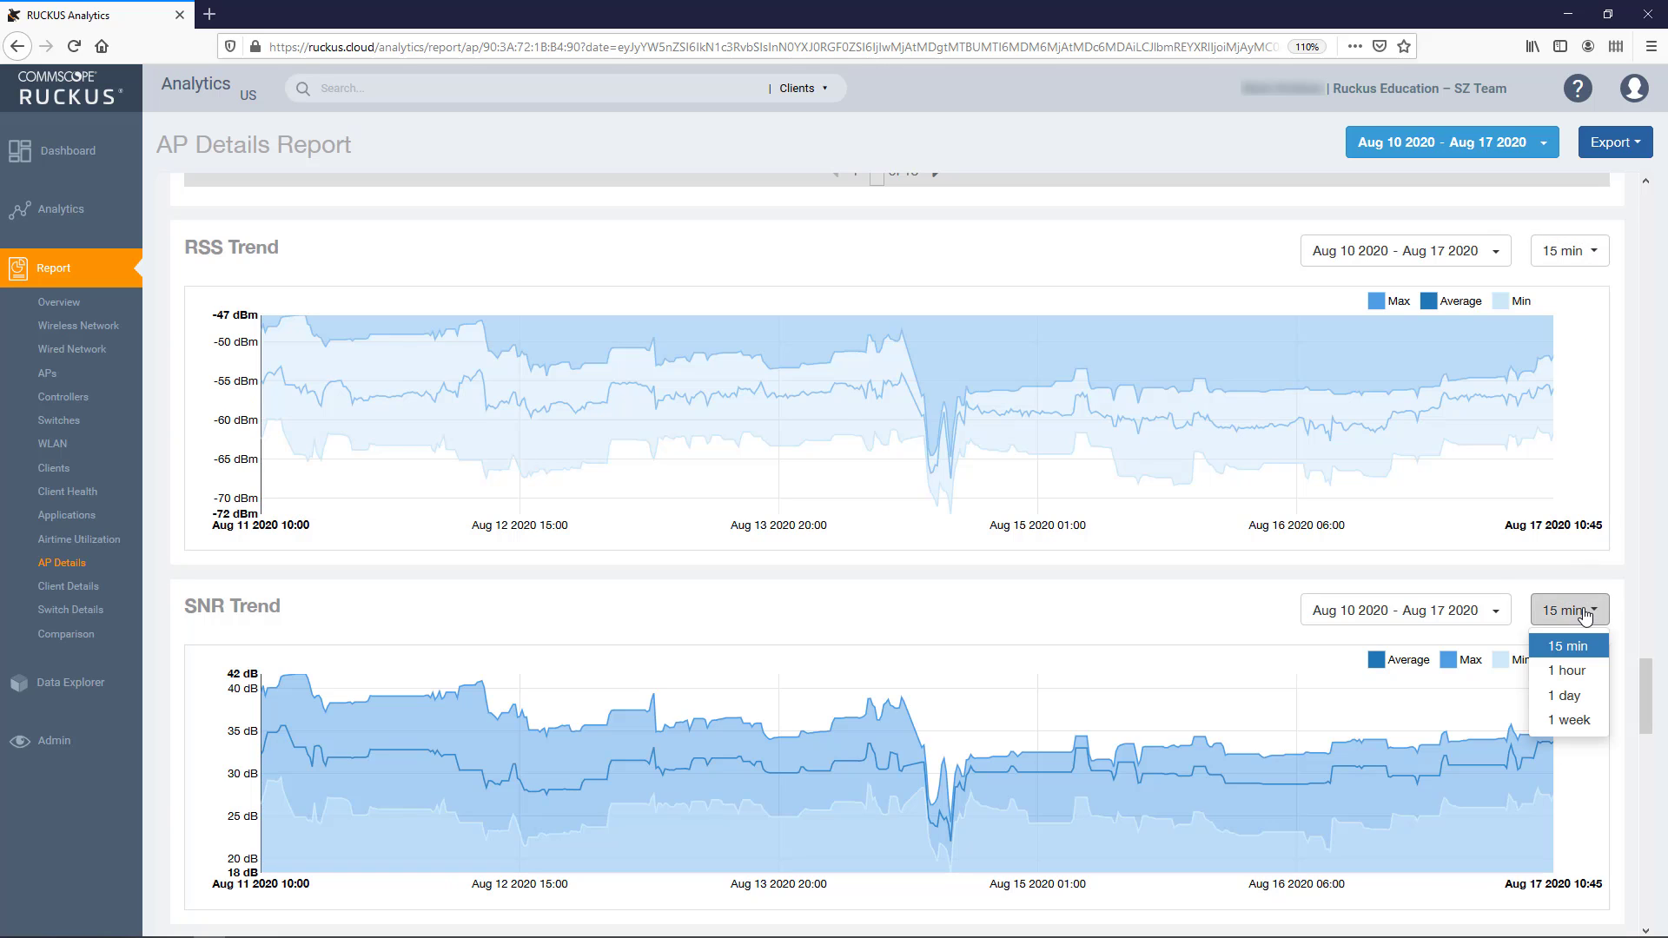
pyautogui.click(1454, 300)
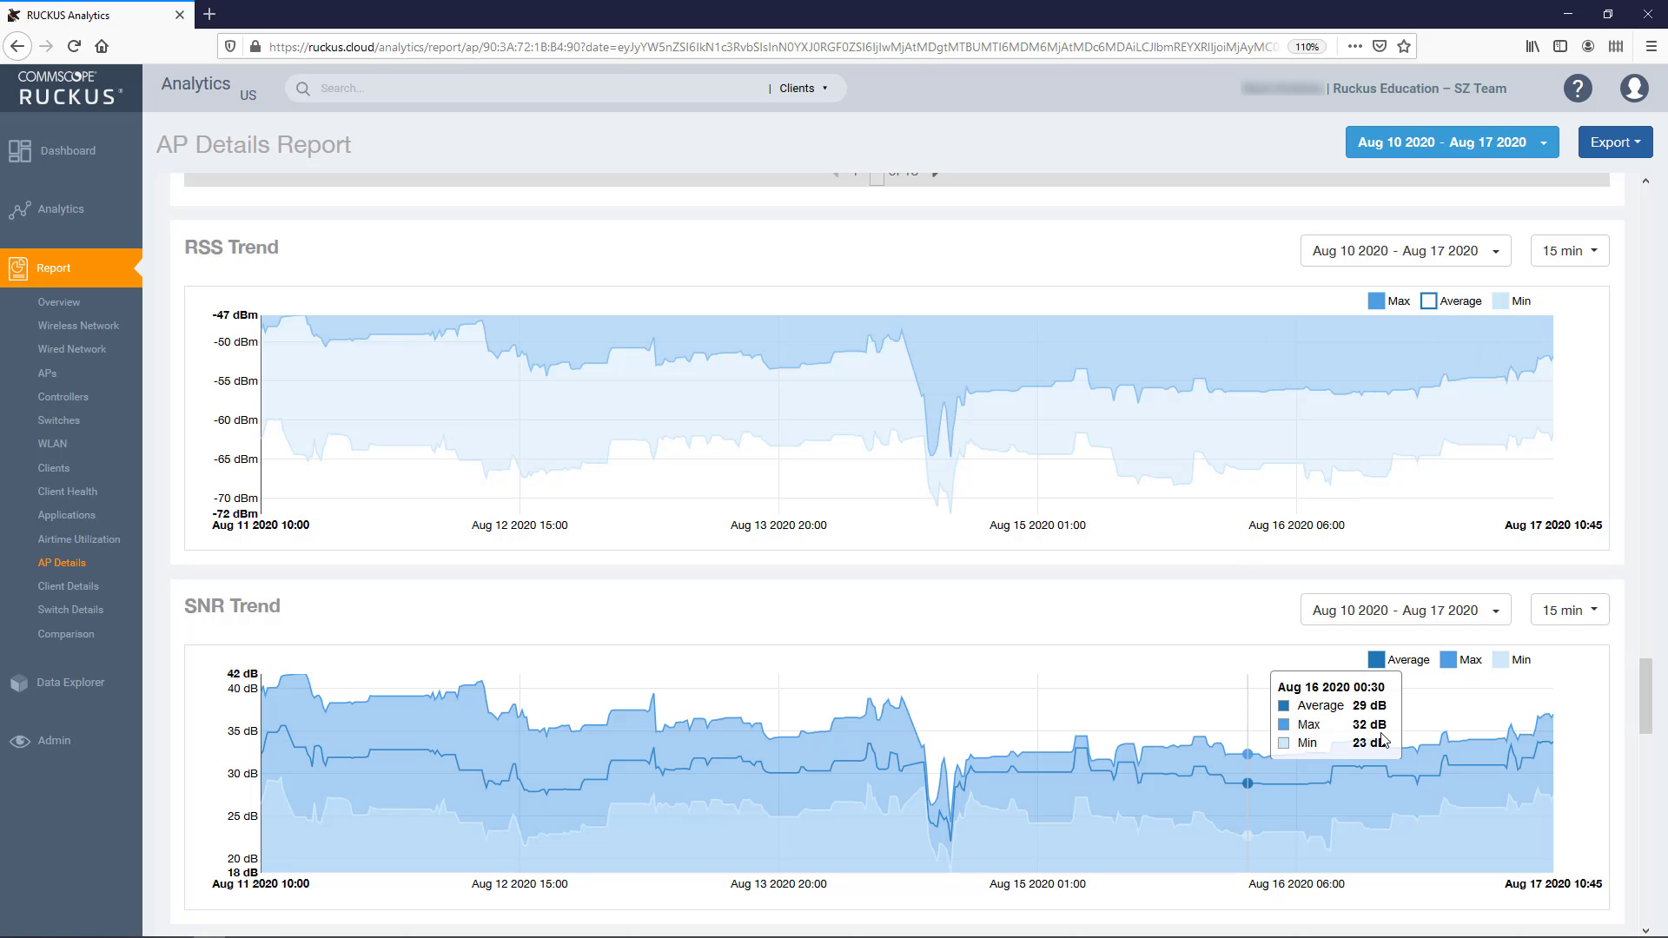
pyautogui.scroll(-3)
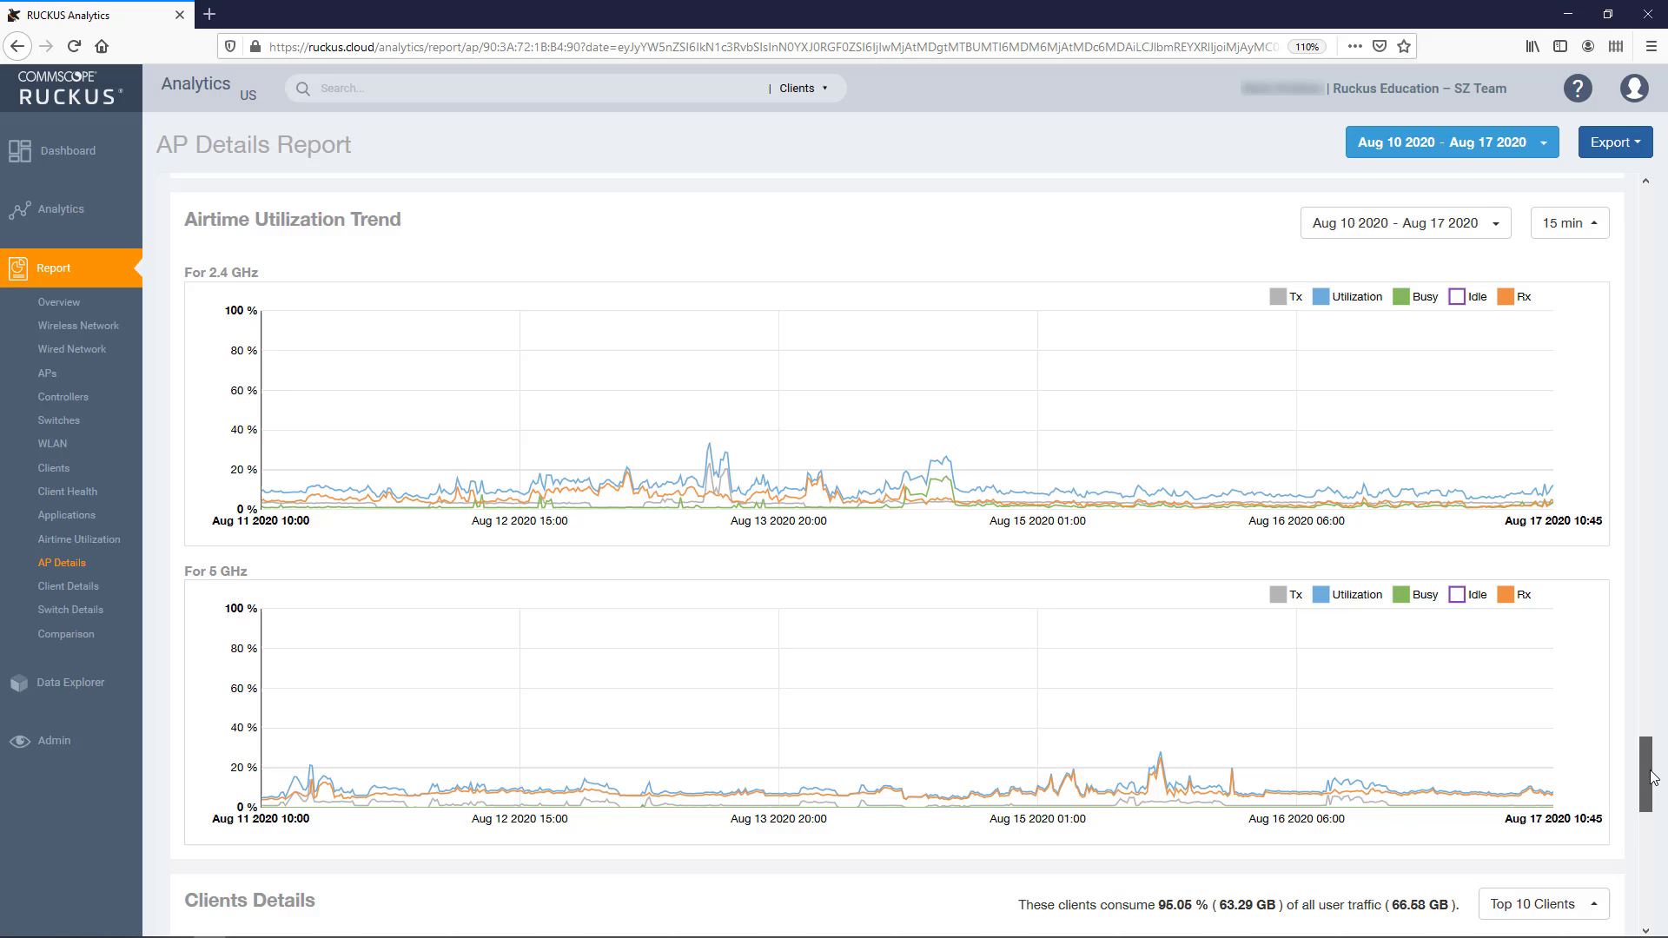
pyautogui.moveTo(1360, 550)
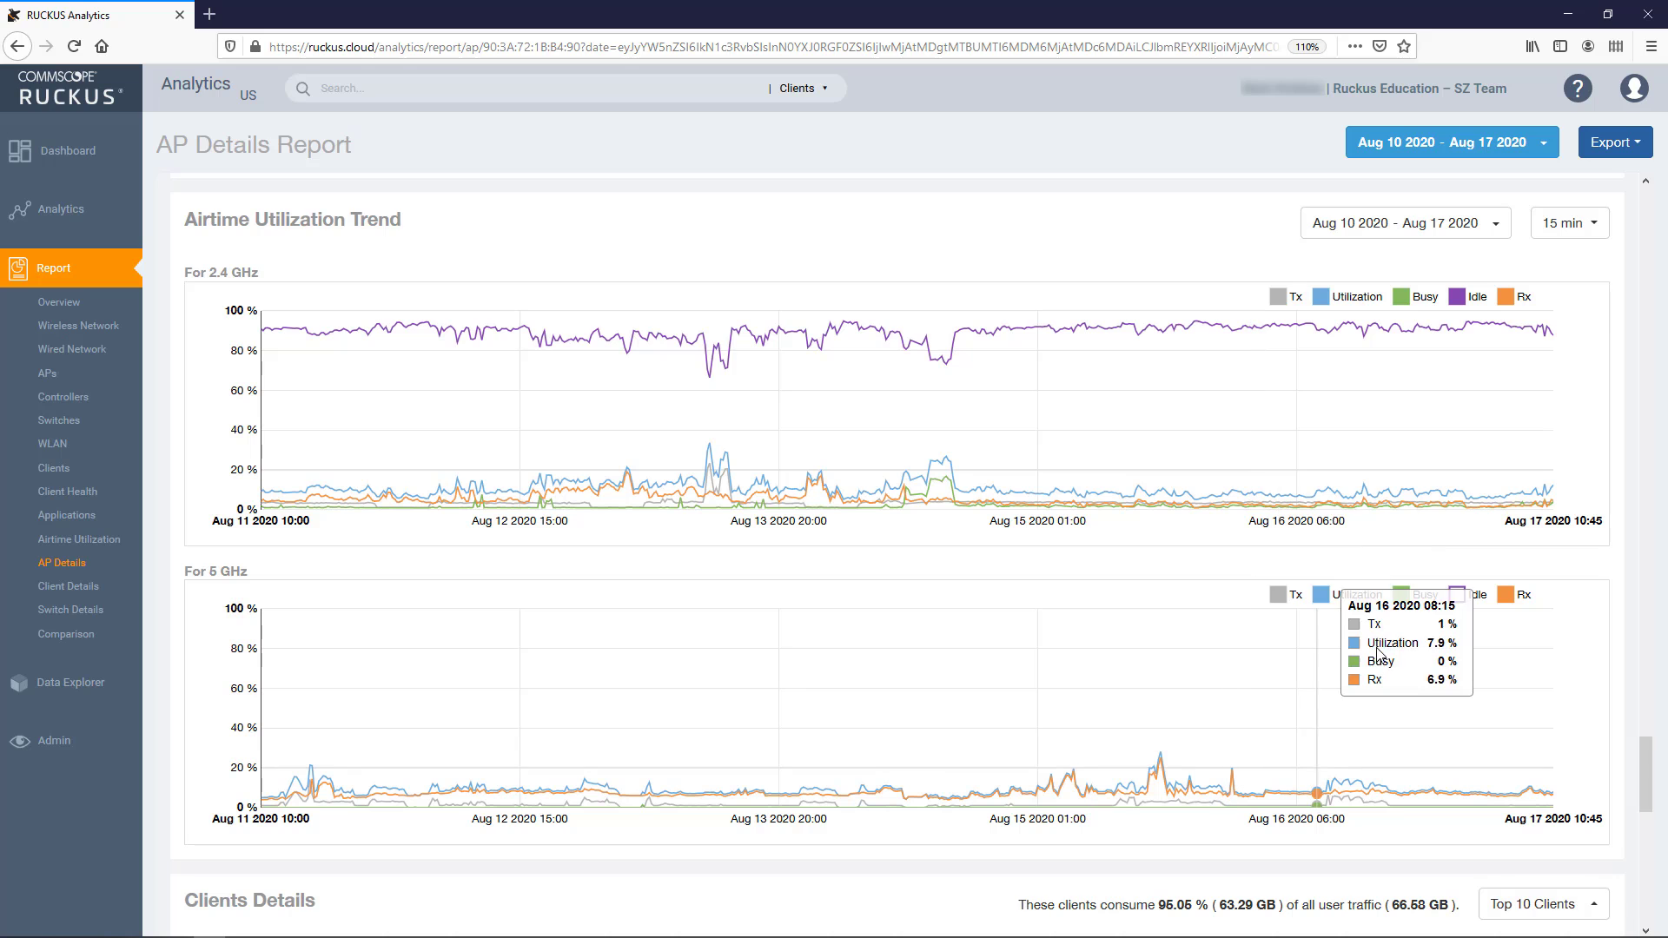
pyautogui.scroll(-3)
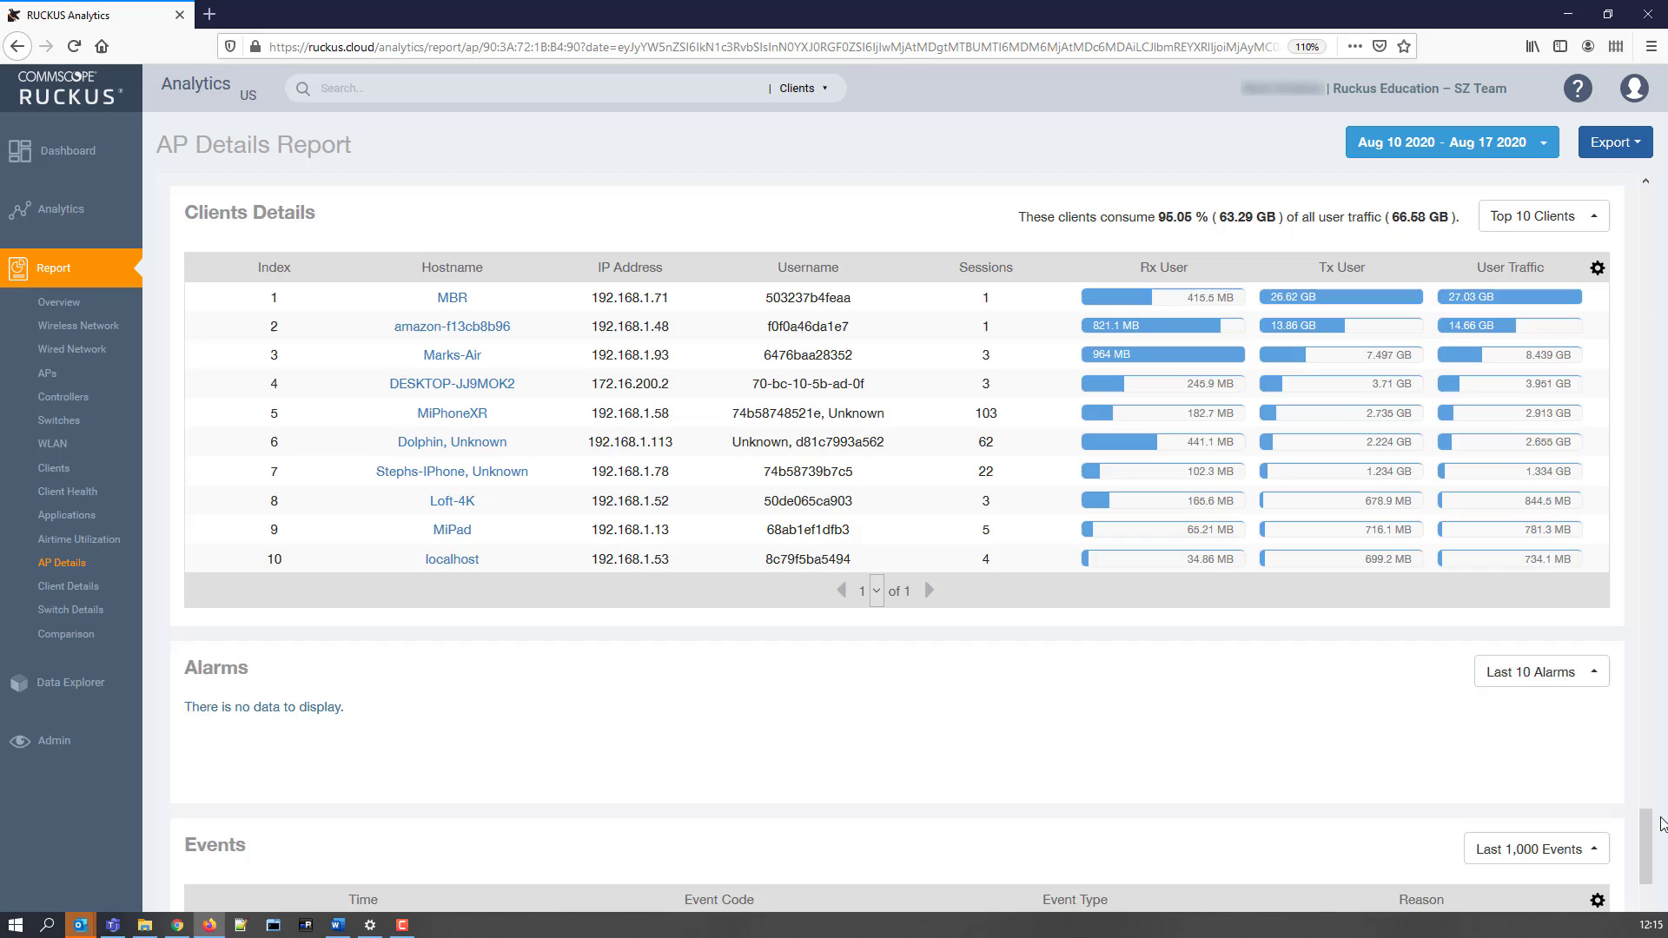
pyautogui.moveTo(1648, 821)
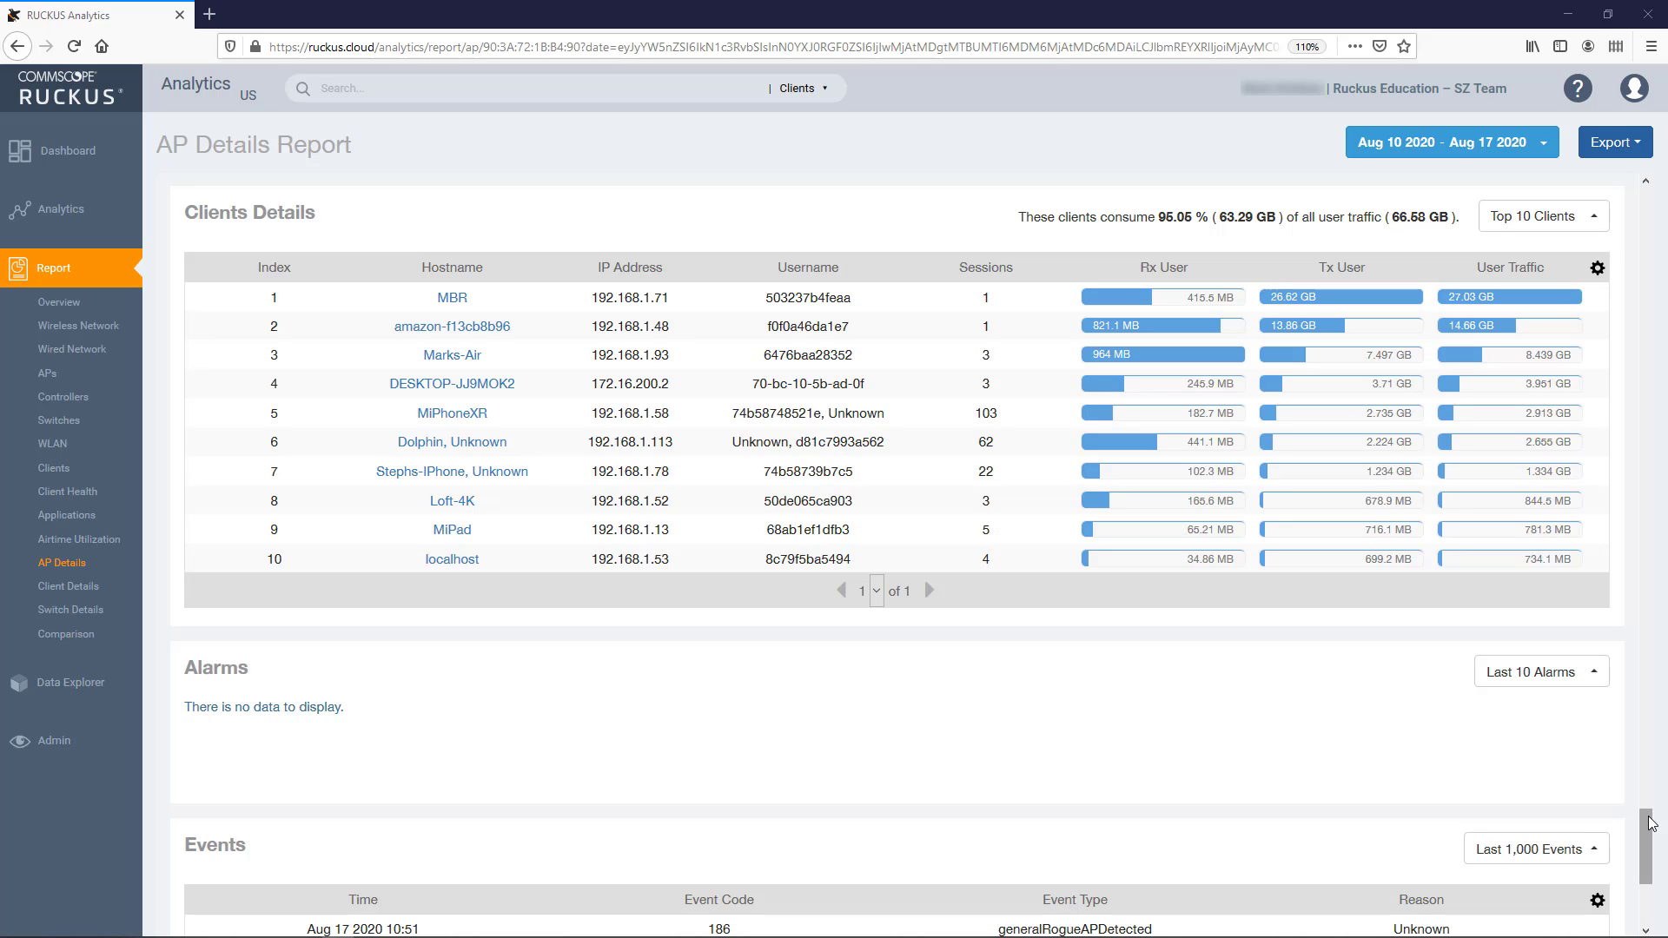
# Step: Show the top 20 clients sorted by User Traffic, then move down toward Alarms and Events
pyautogui.click(626, 266)
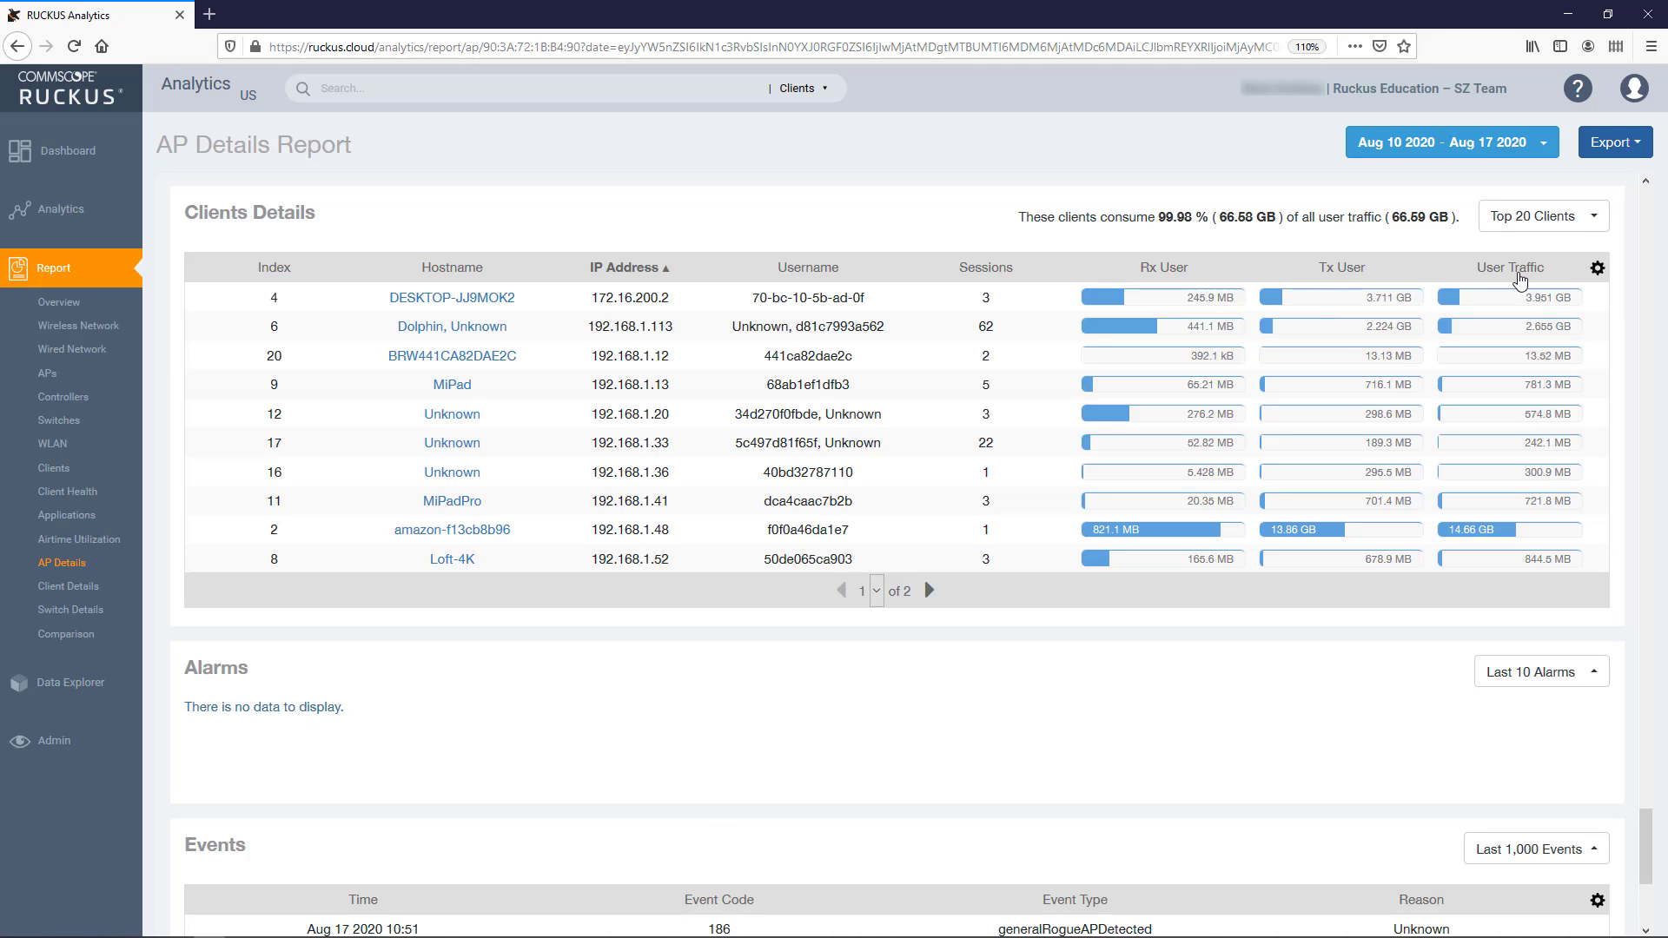
pyautogui.click(1596, 268)
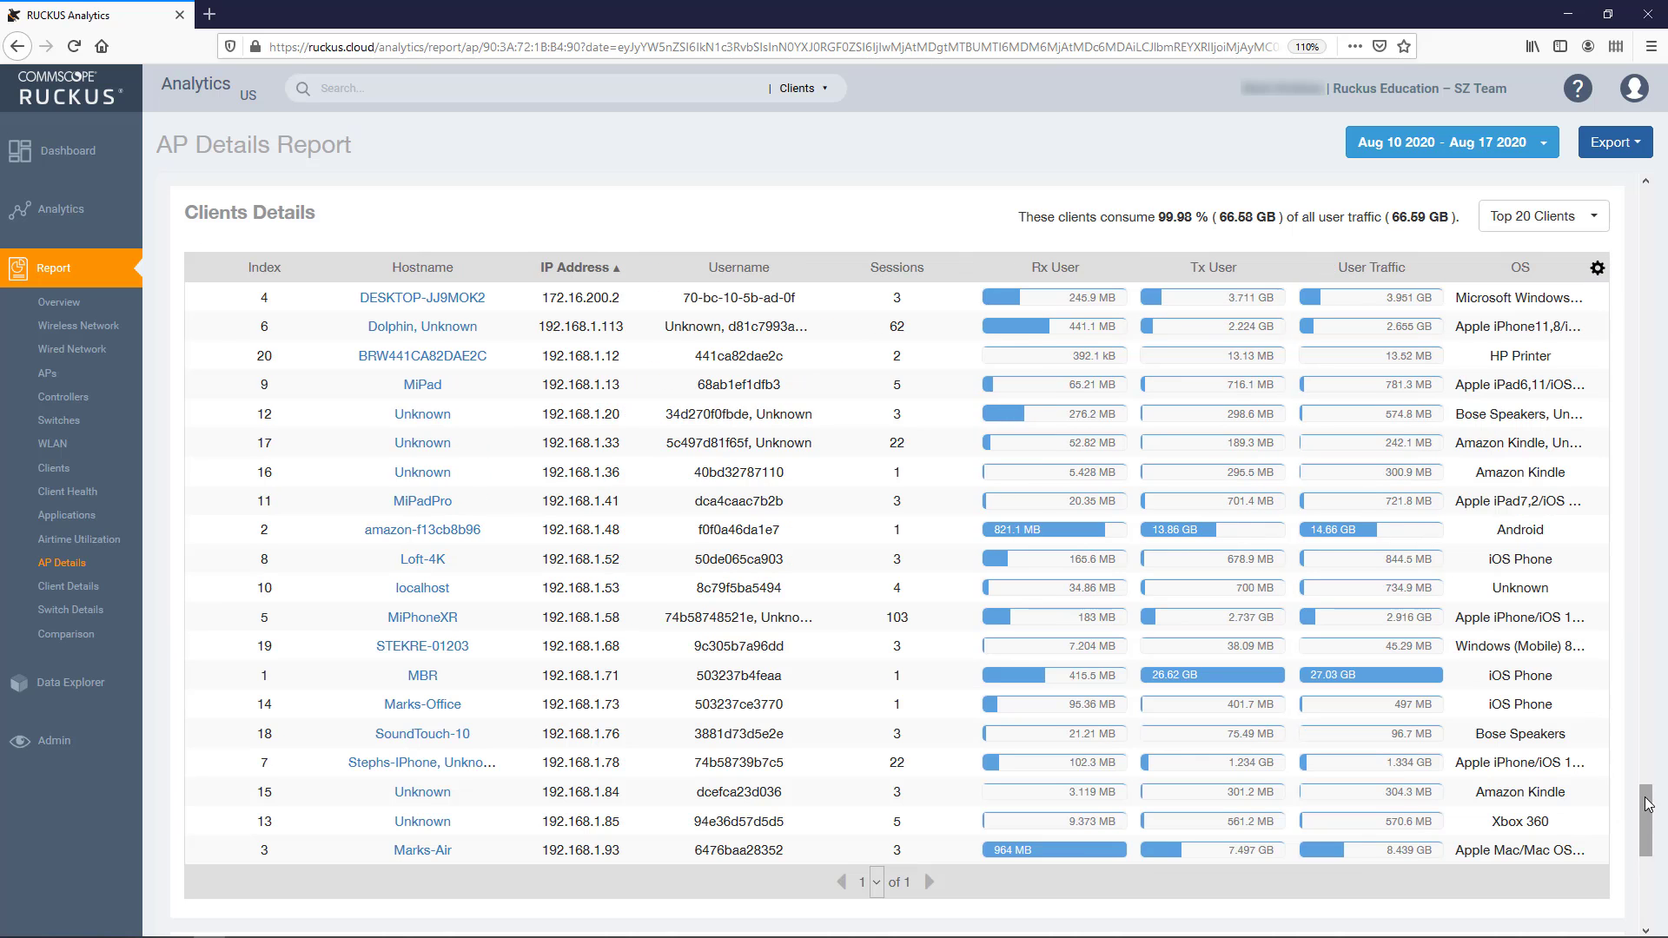
pyautogui.scroll(-3)
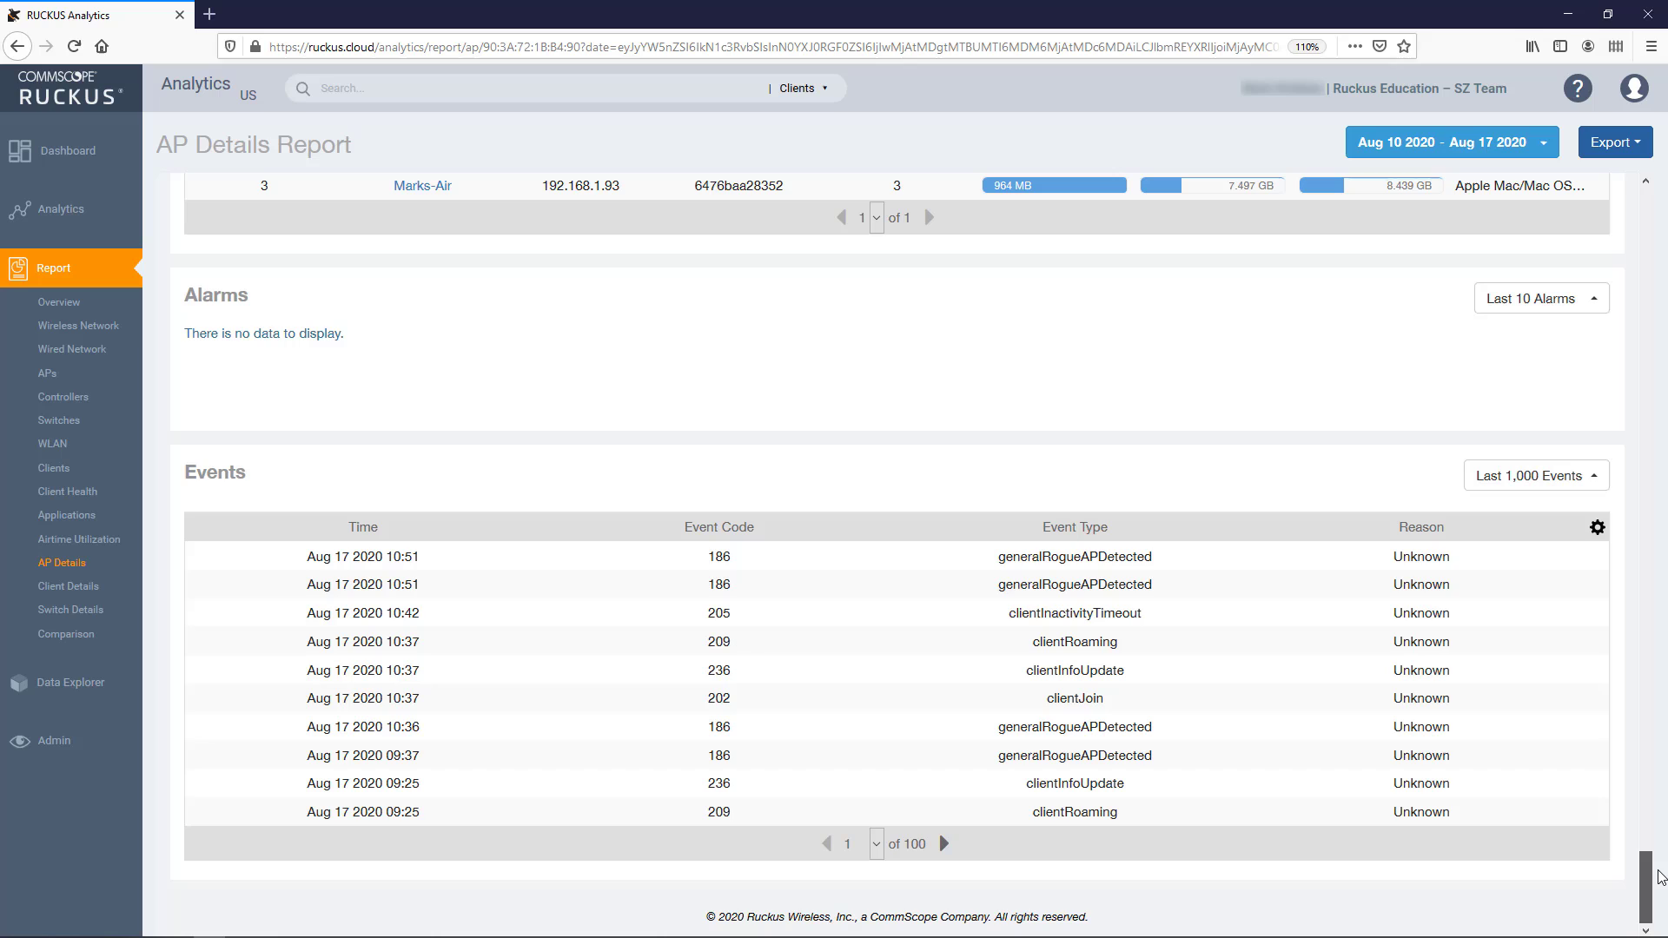
pyautogui.moveTo(1604, 276)
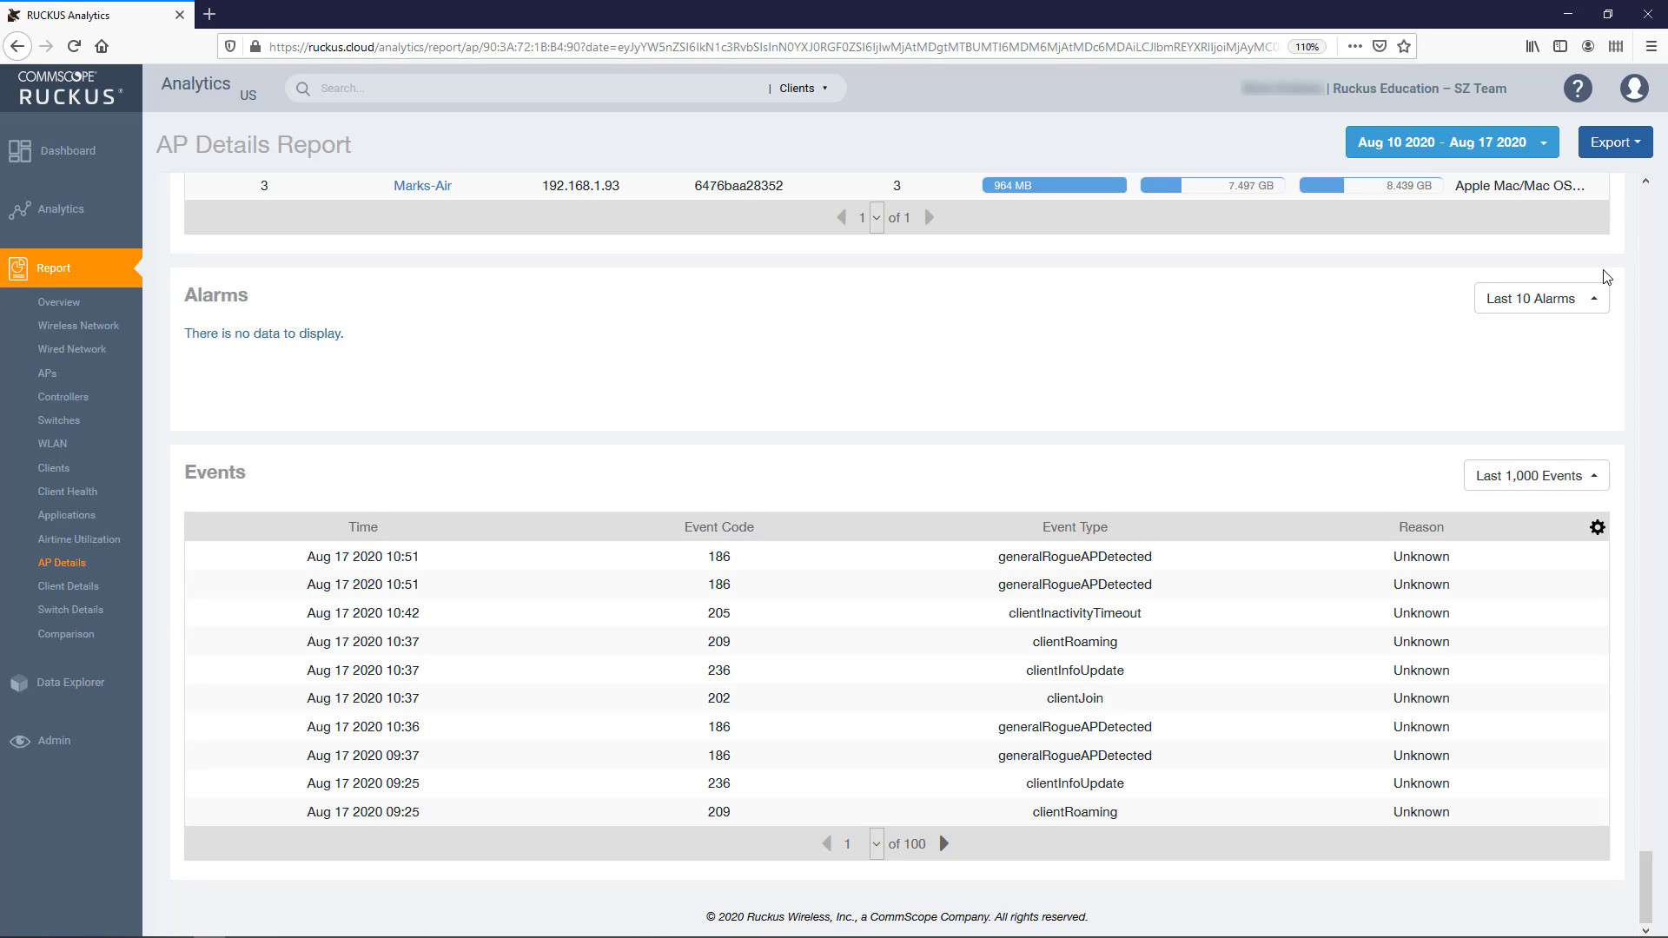
# Step: Change the Alarms tile from Last 10 Alarms to All
pyautogui.click(1539, 298)
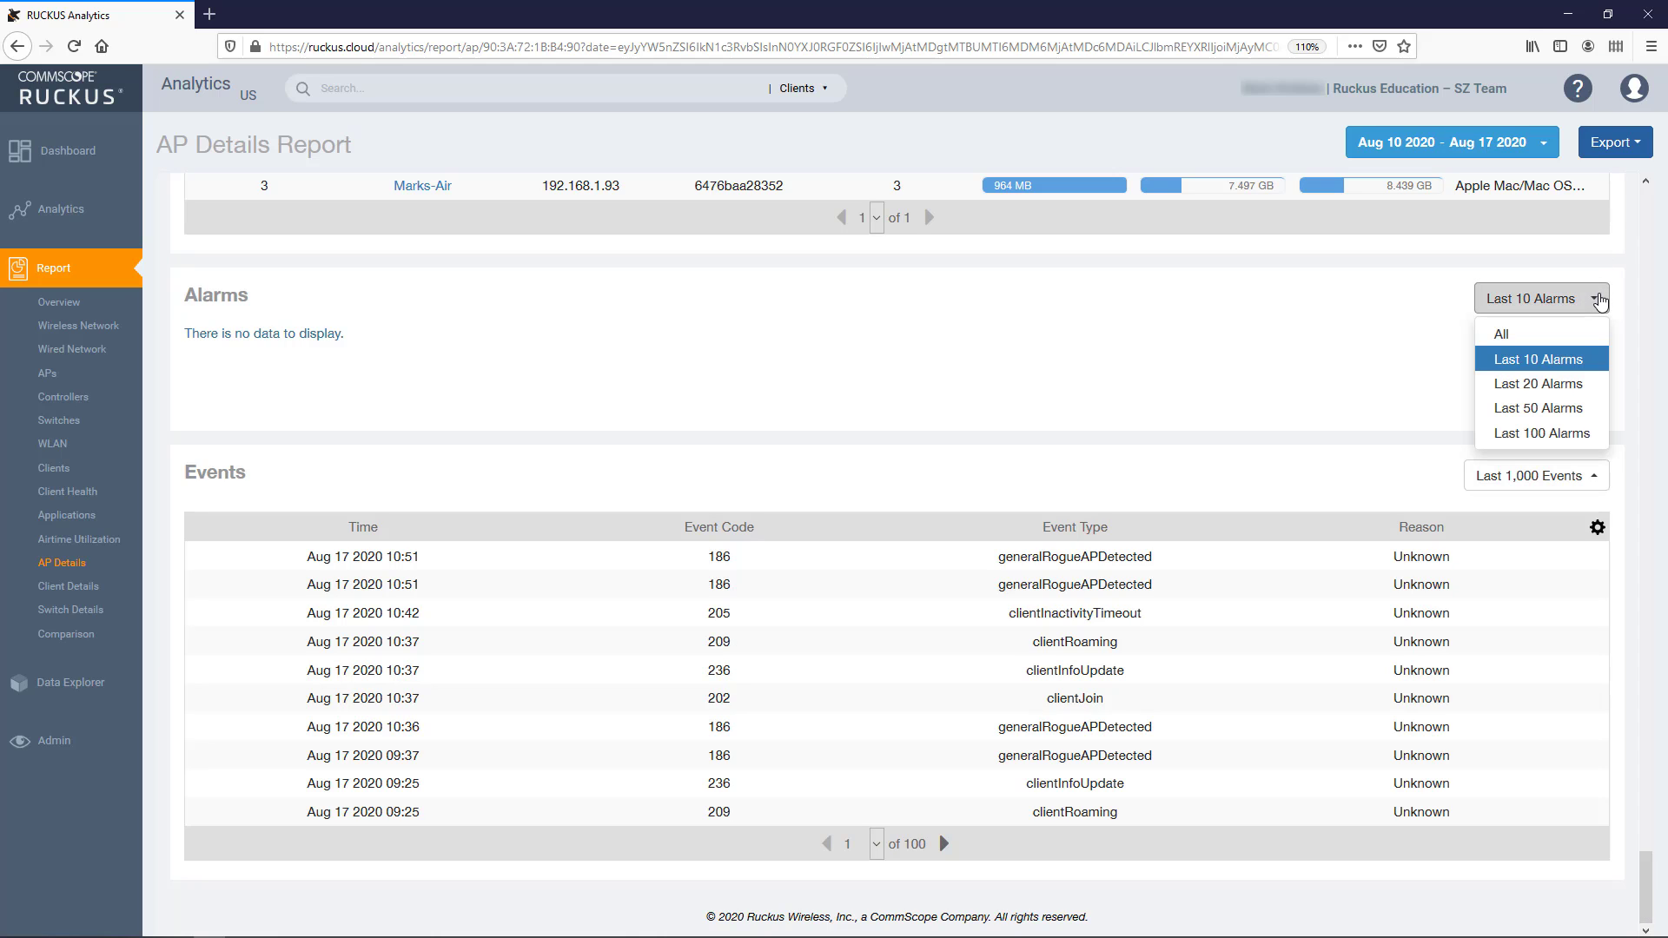
pyautogui.moveTo(1607, 415)
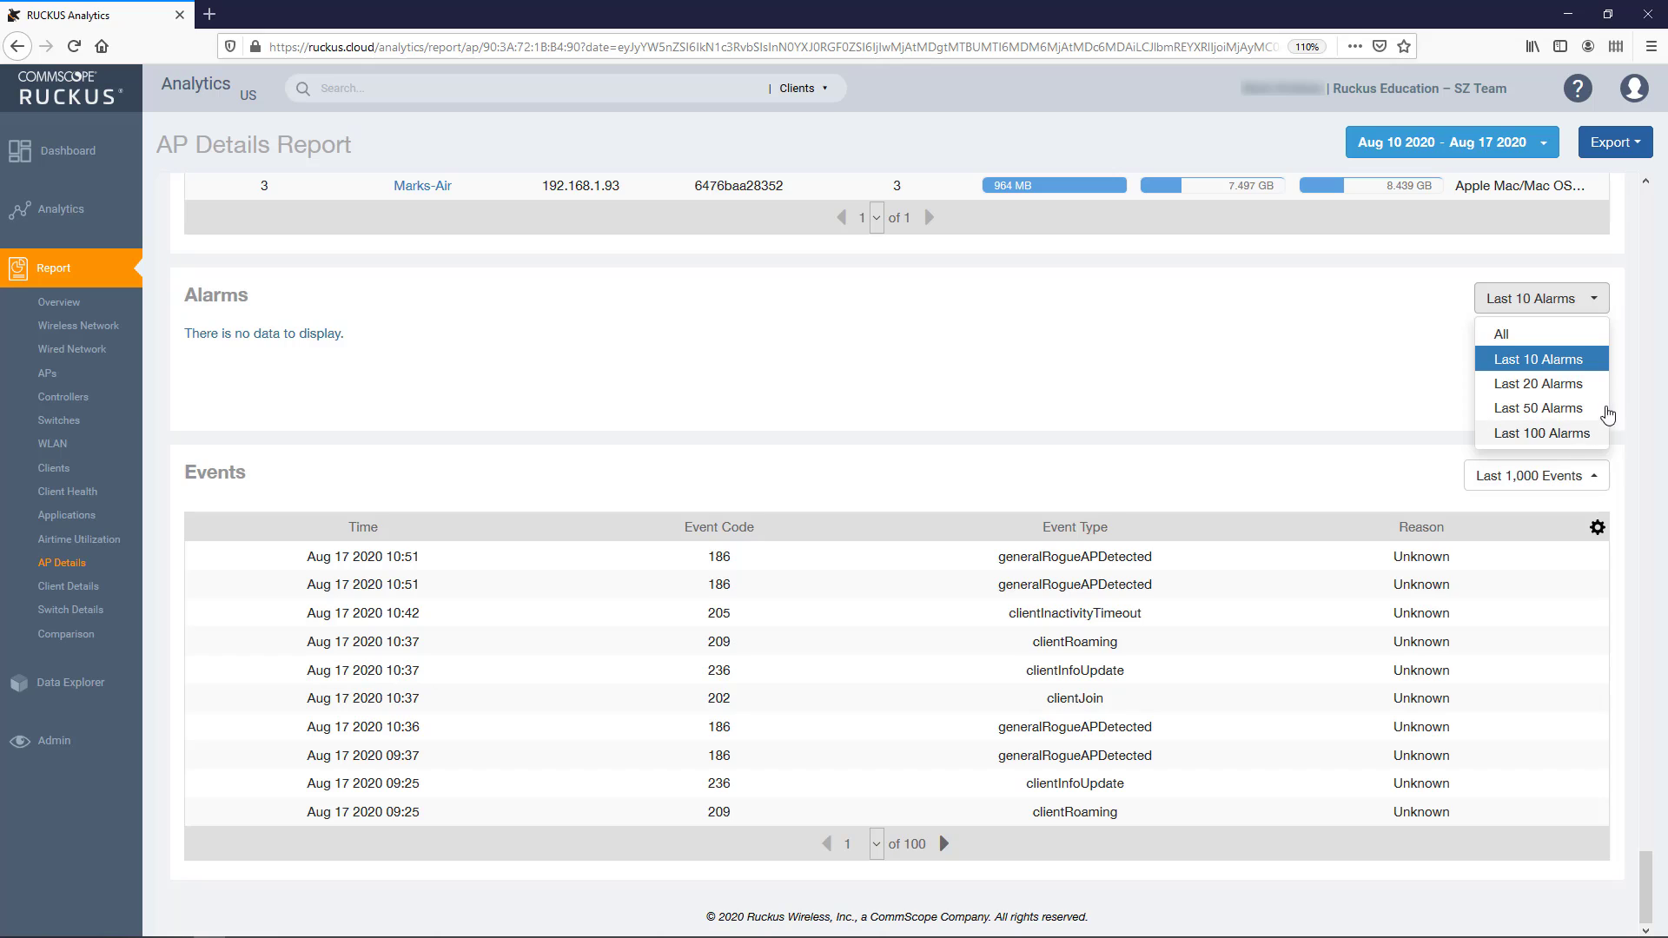
pyautogui.moveTo(1570, 338)
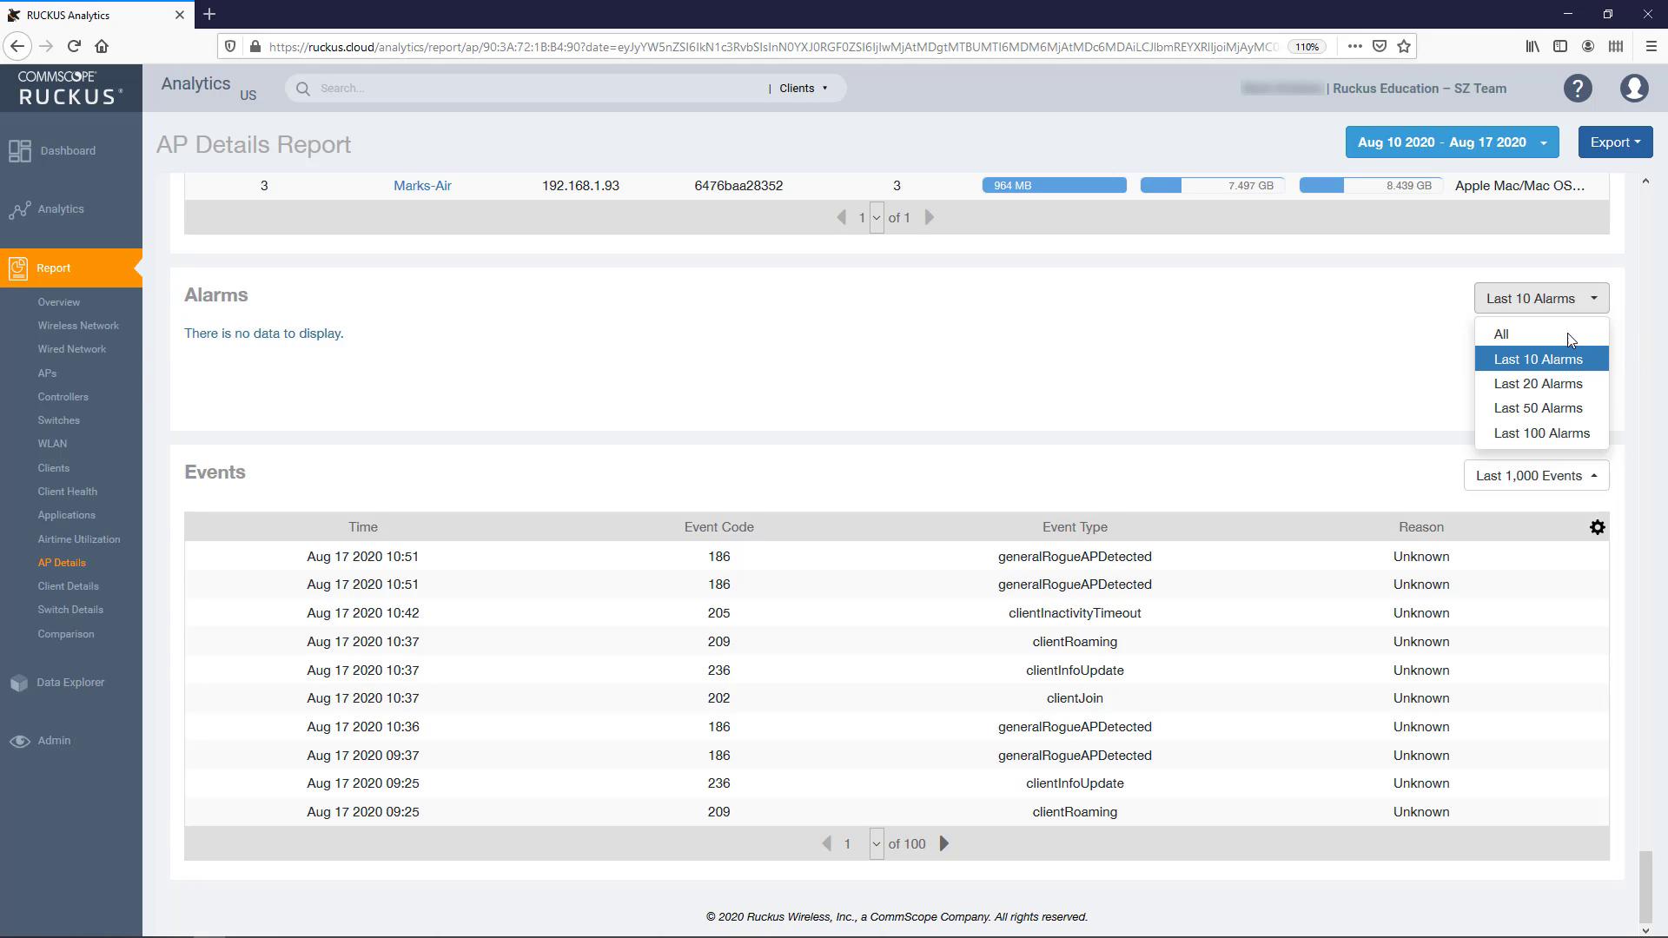
pyautogui.click(1540, 358)
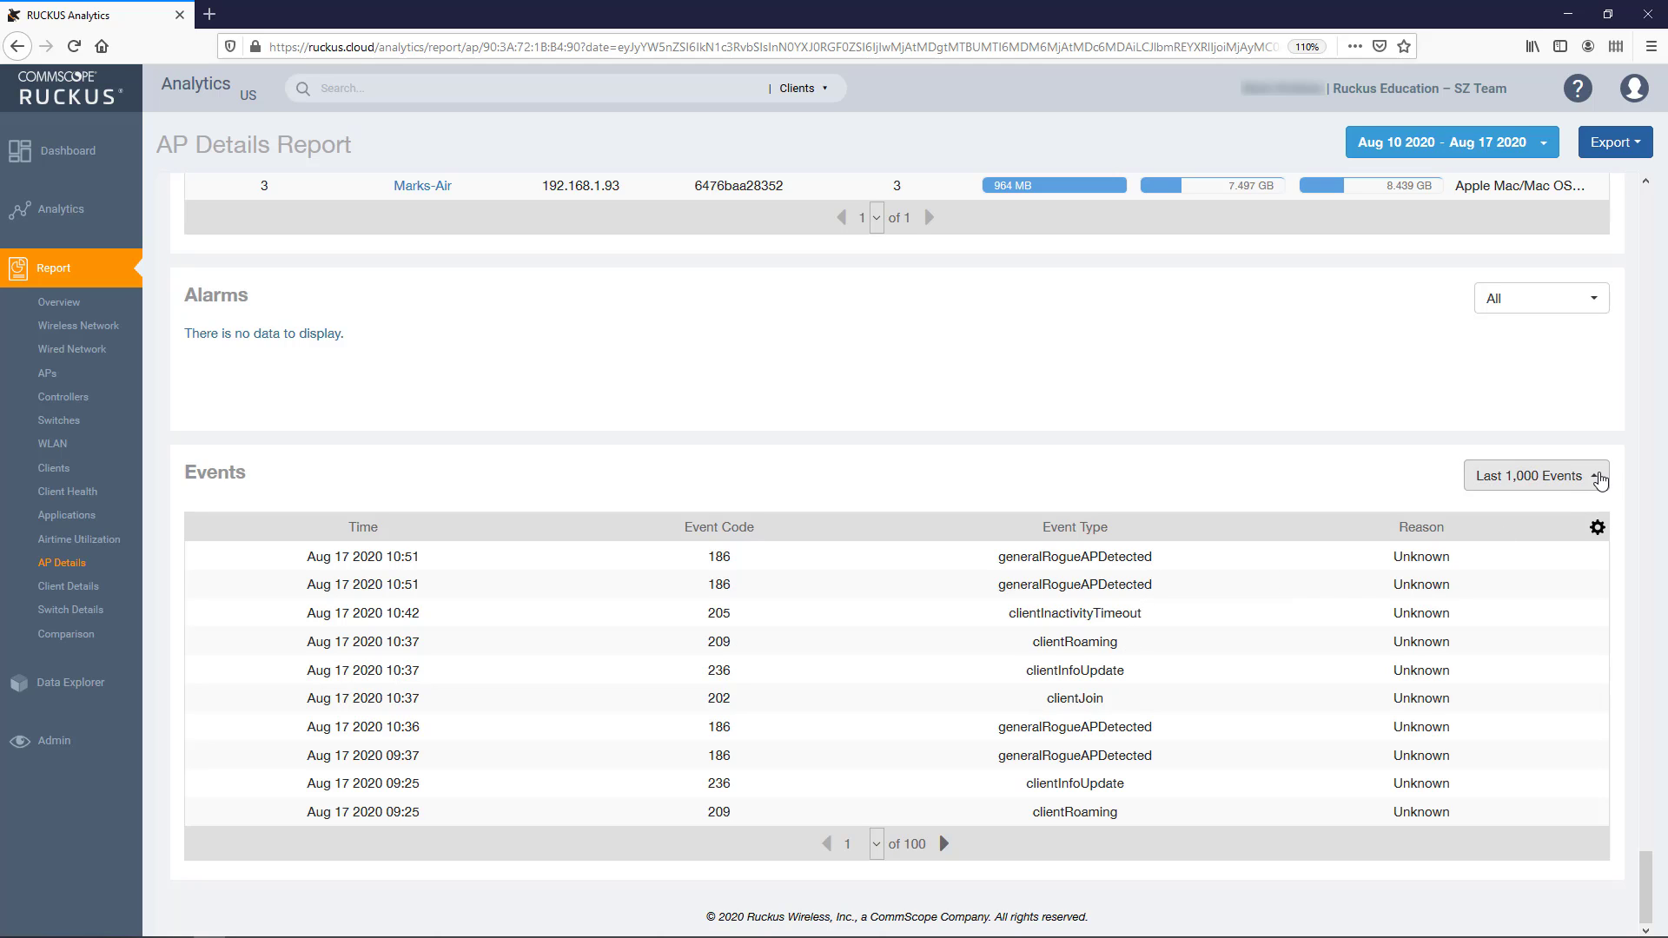
# Step: Add Severity and Category columns to the Events table with 100 rows per page
pyautogui.click(1532, 475)
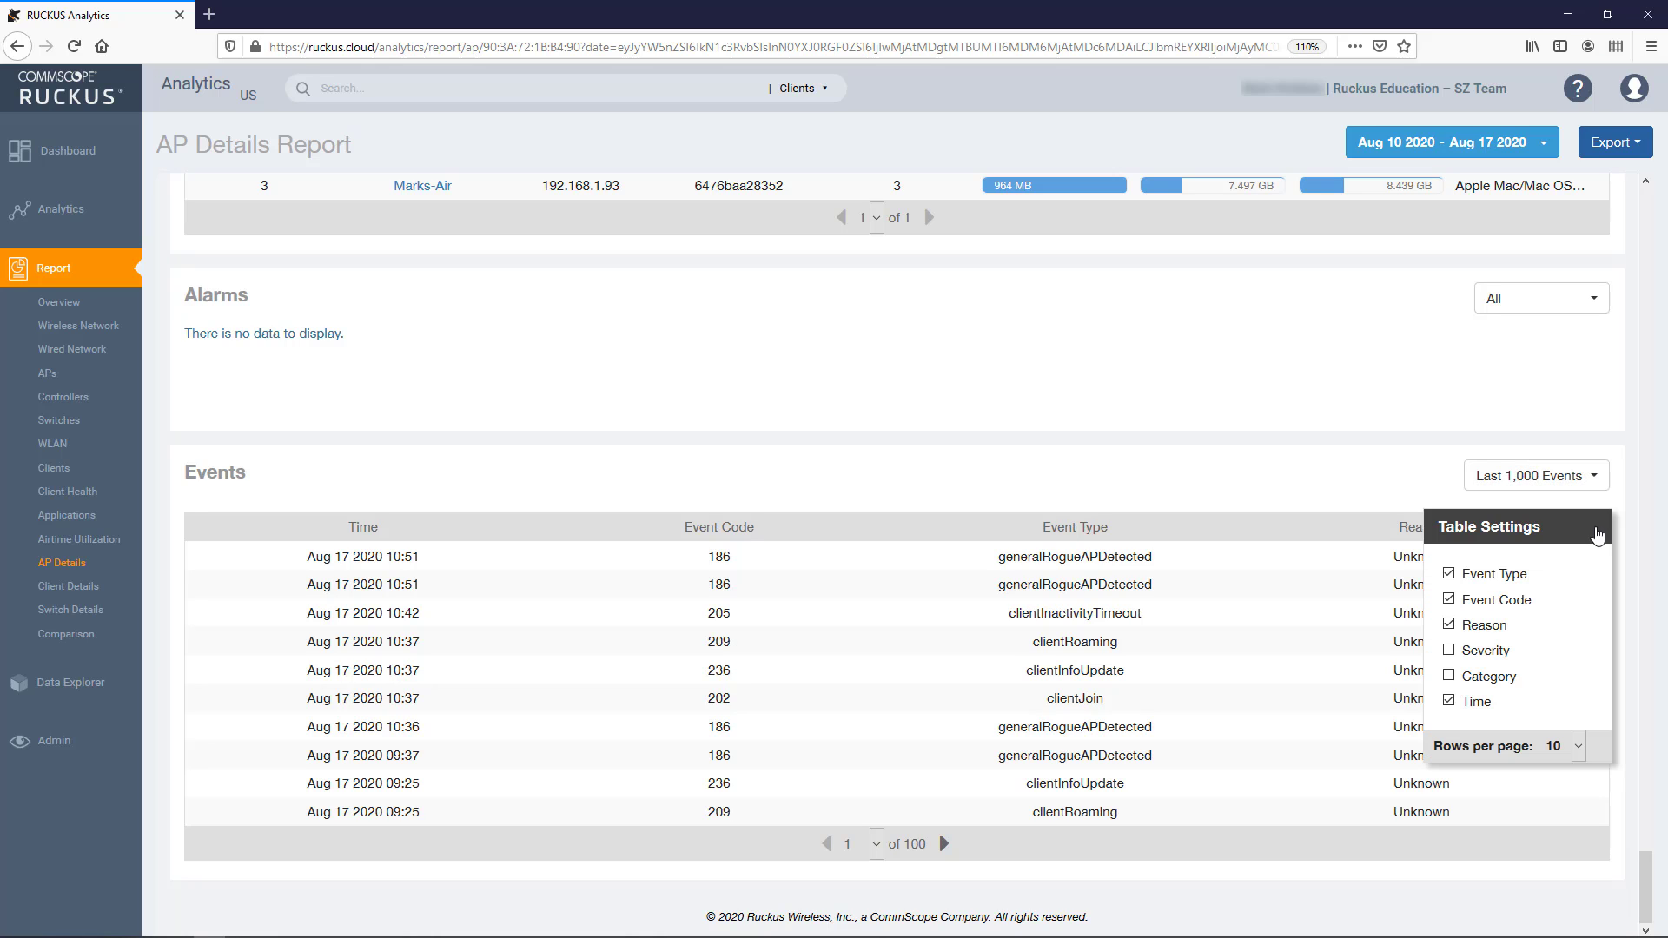
pyautogui.click(1449, 650)
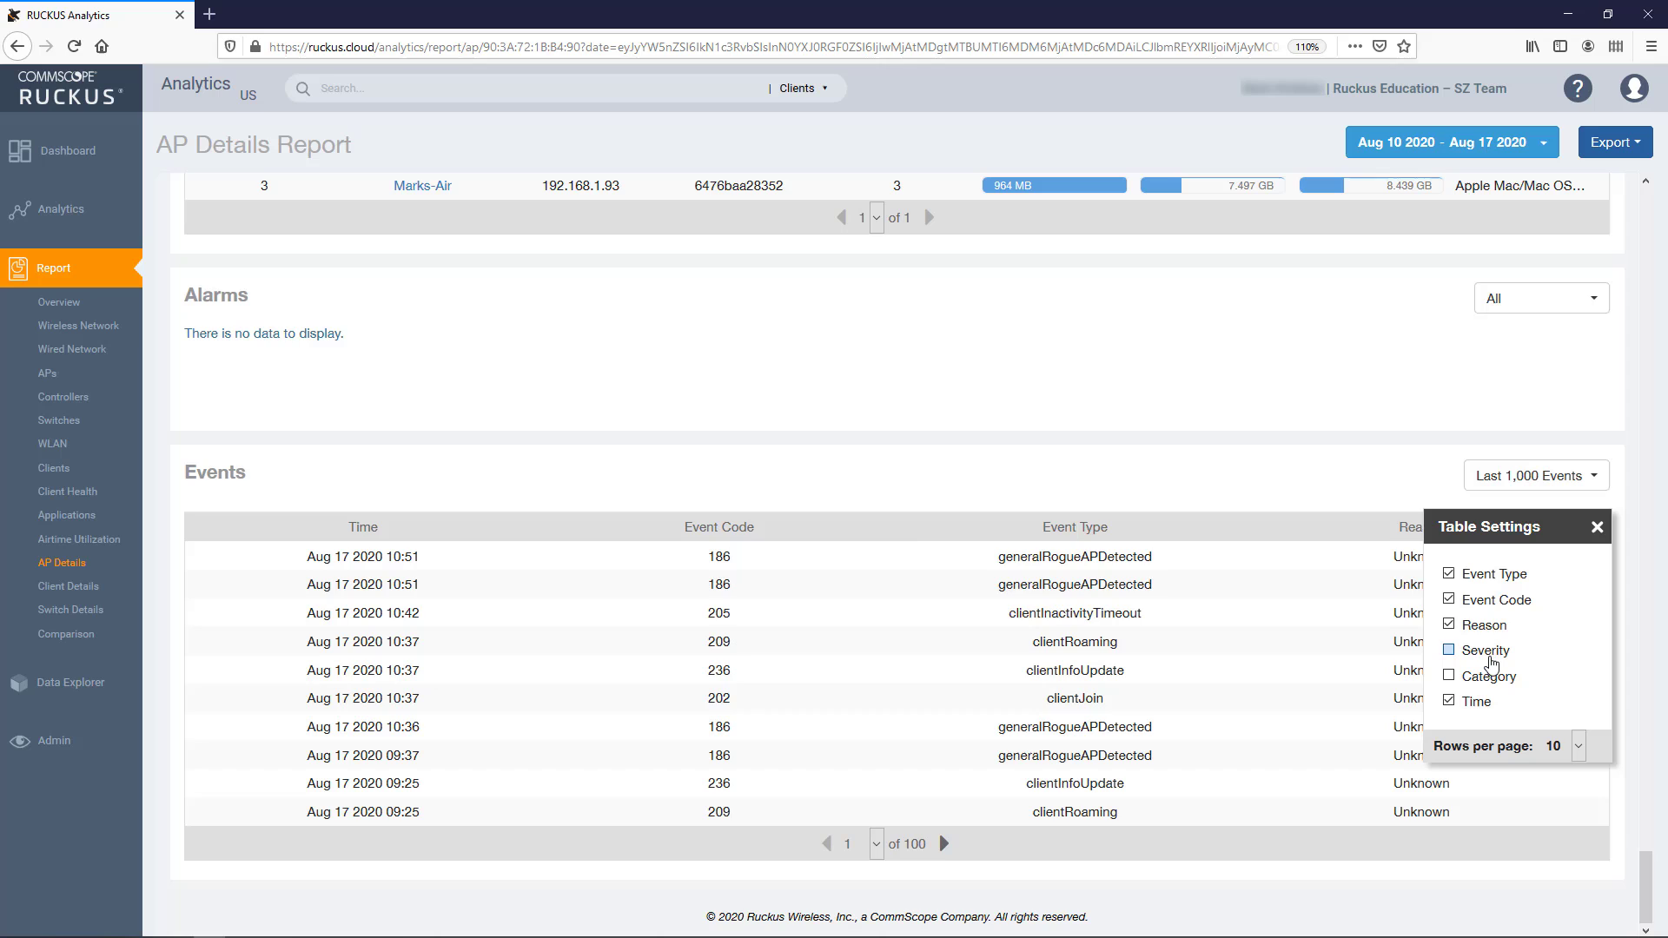
pyautogui.click(1449, 649)
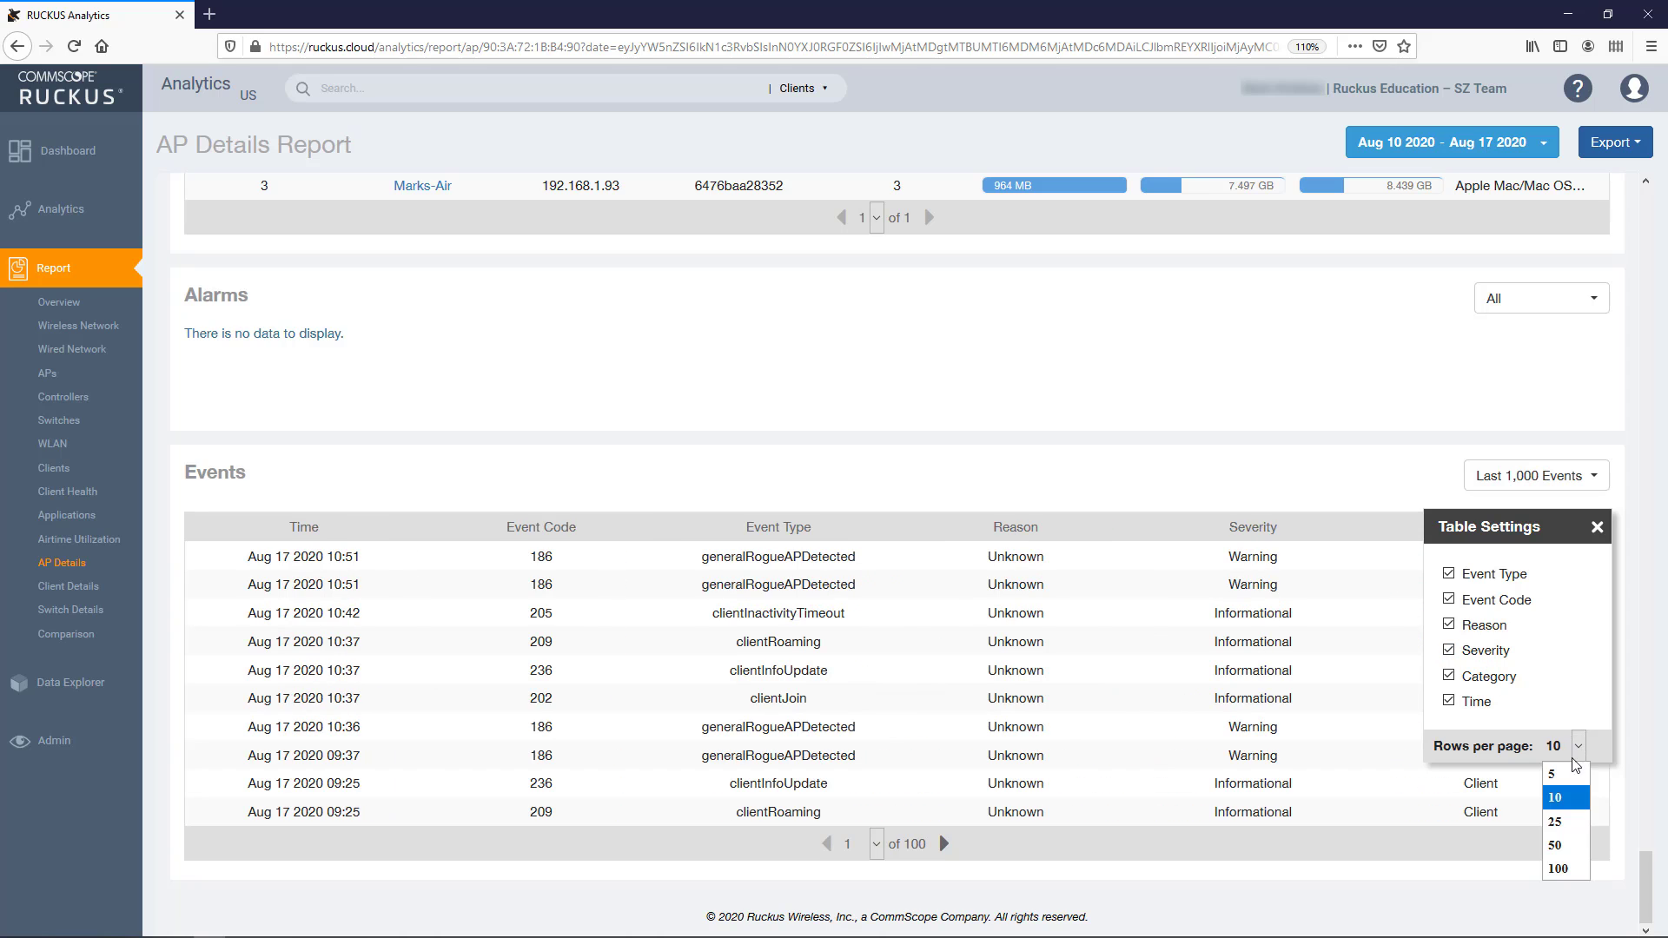
pyautogui.click(1558, 869)
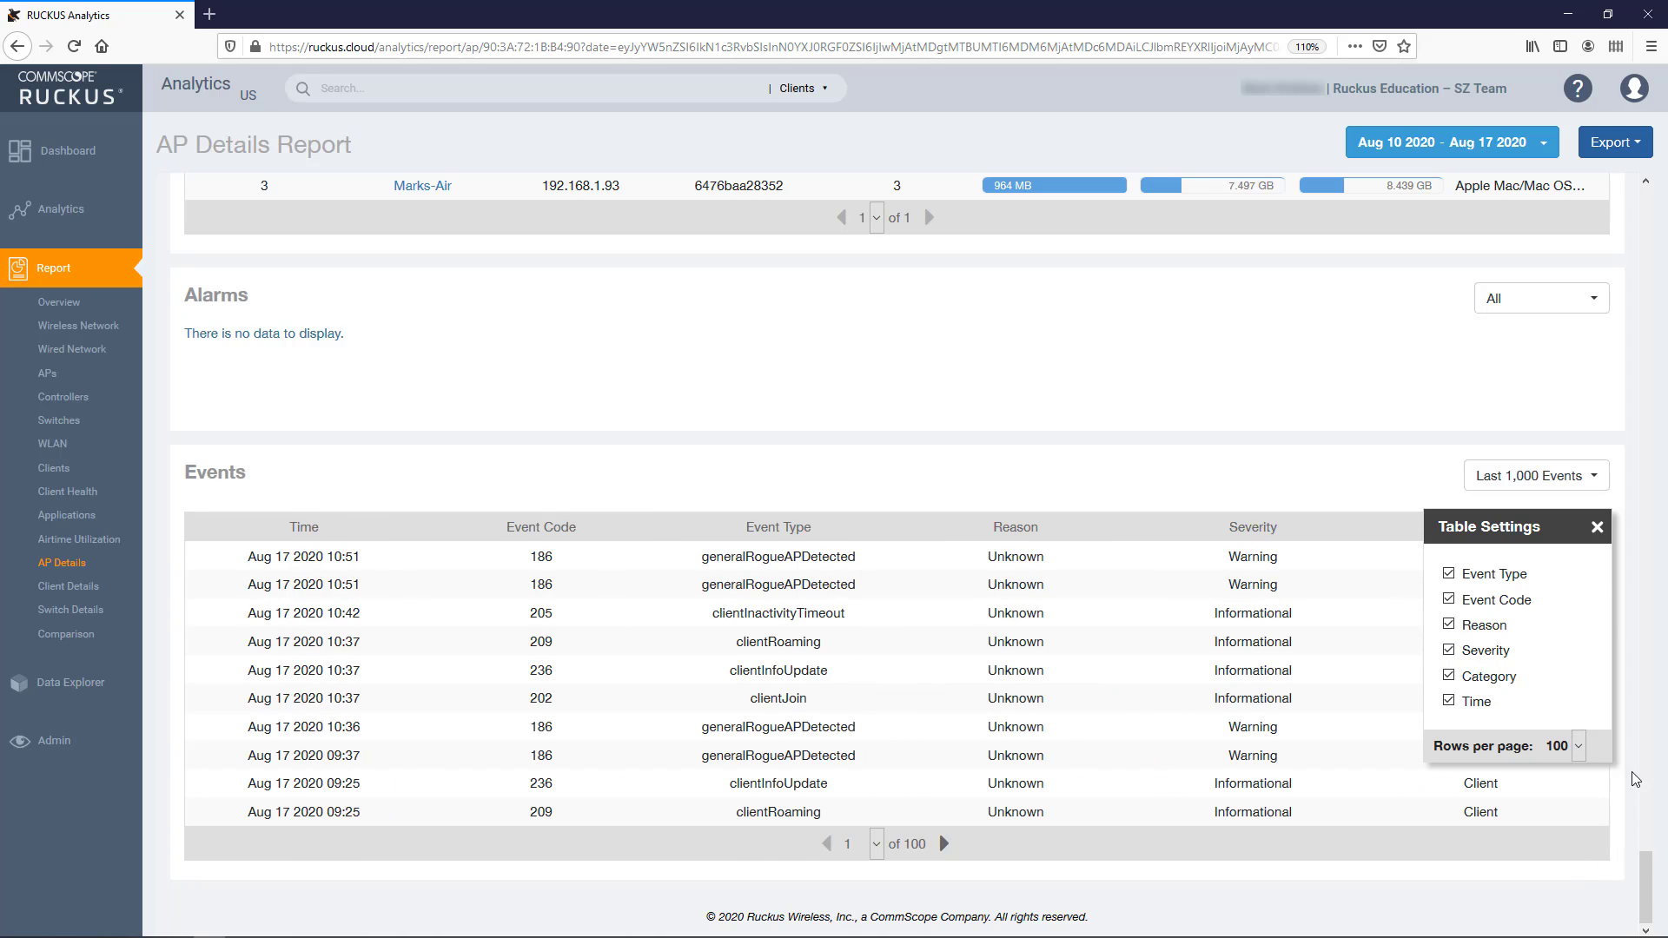
pyautogui.click(1596, 526)
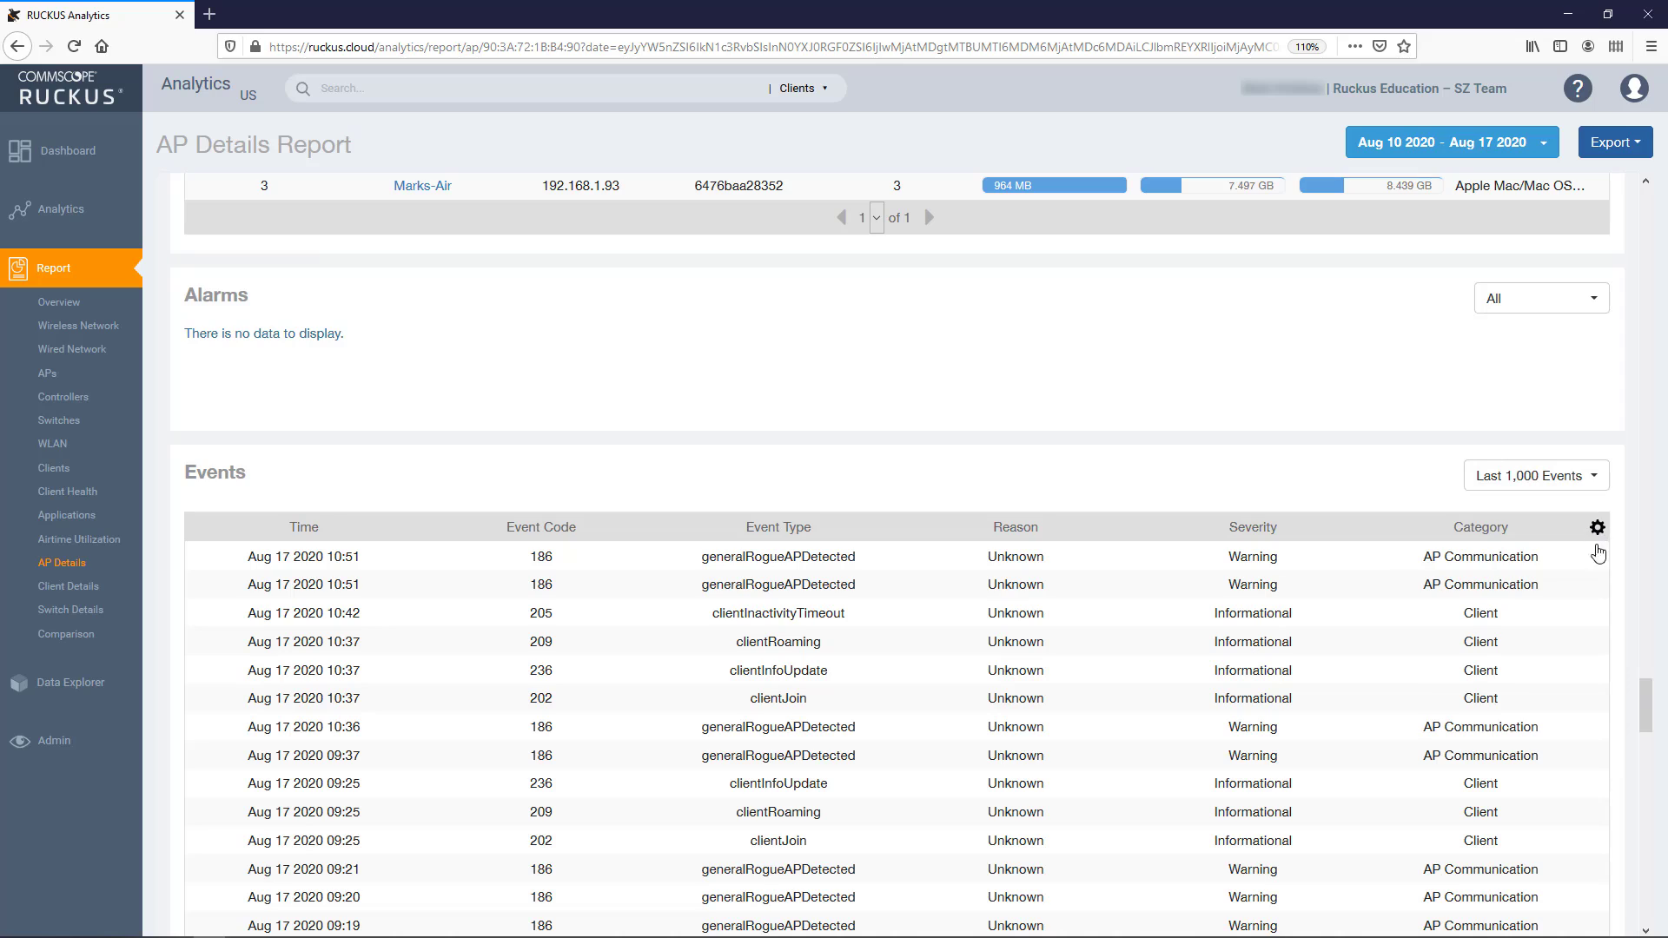
pyautogui.scroll(-3)
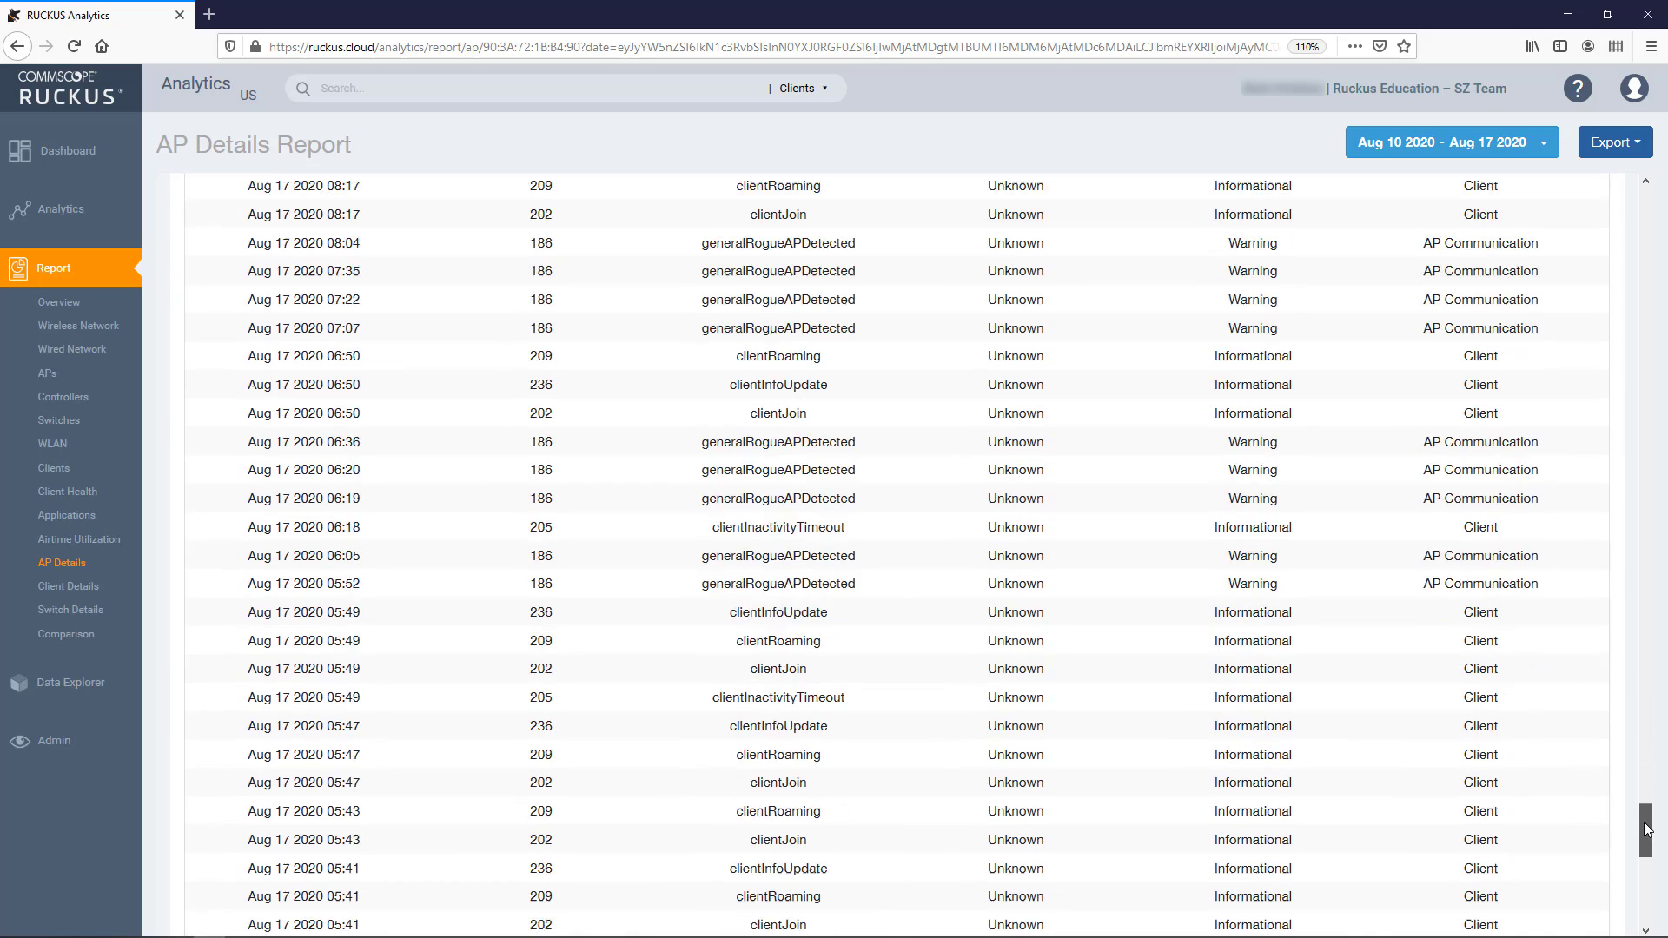
pyautogui.scroll(-3)
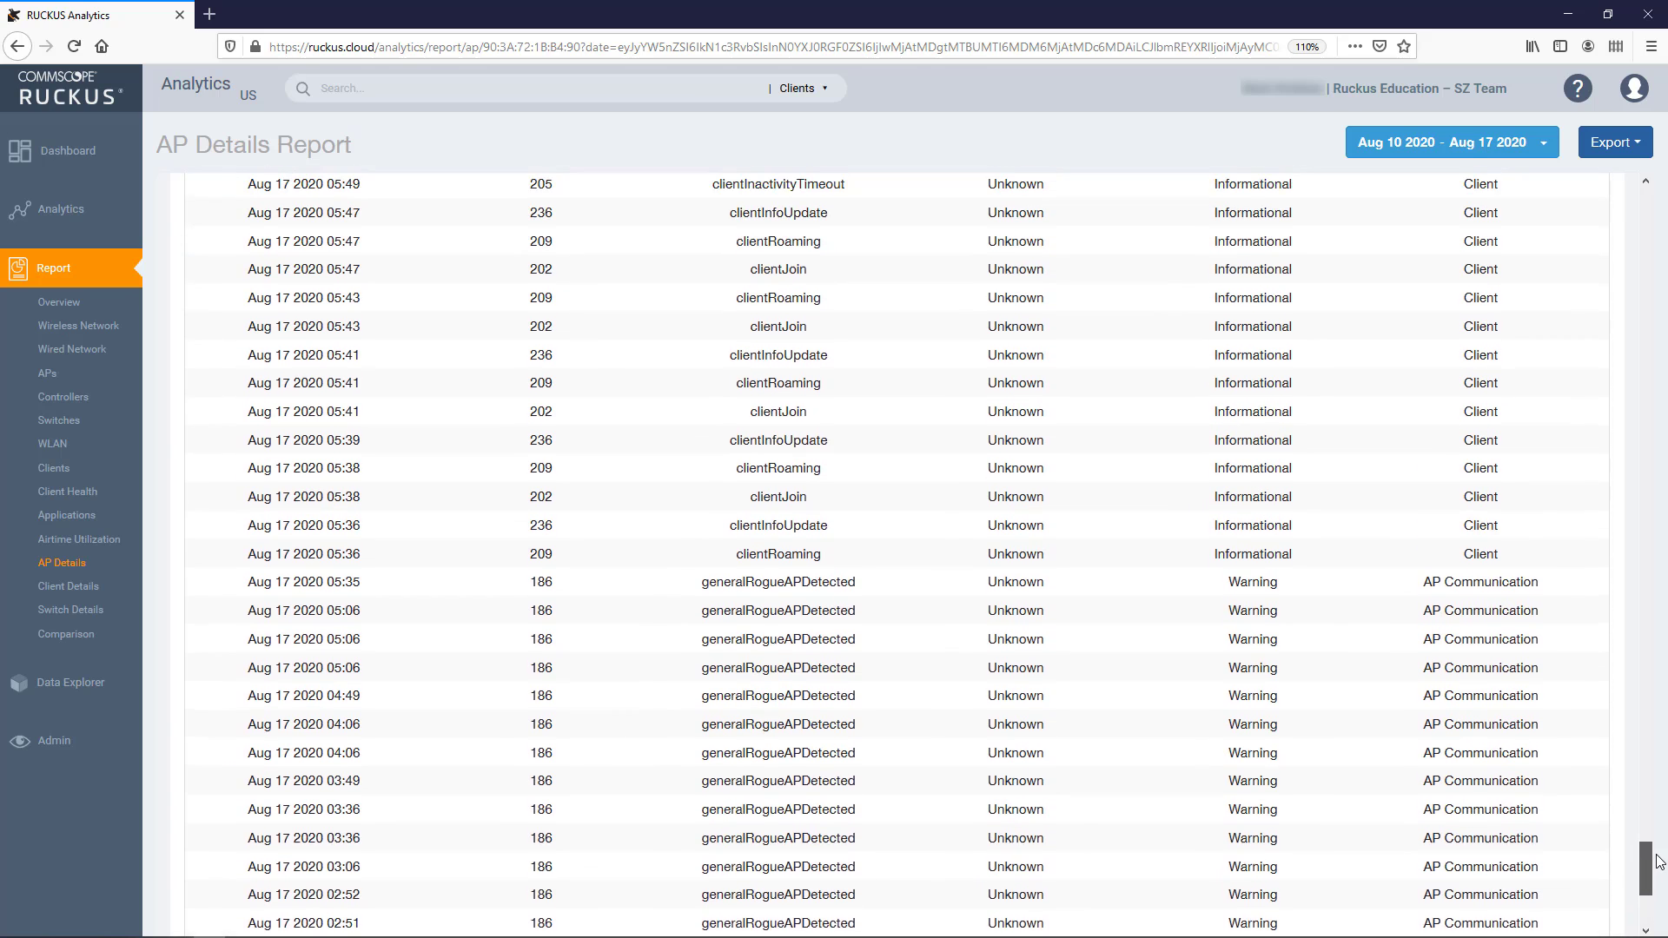
pyautogui.scroll(-3)
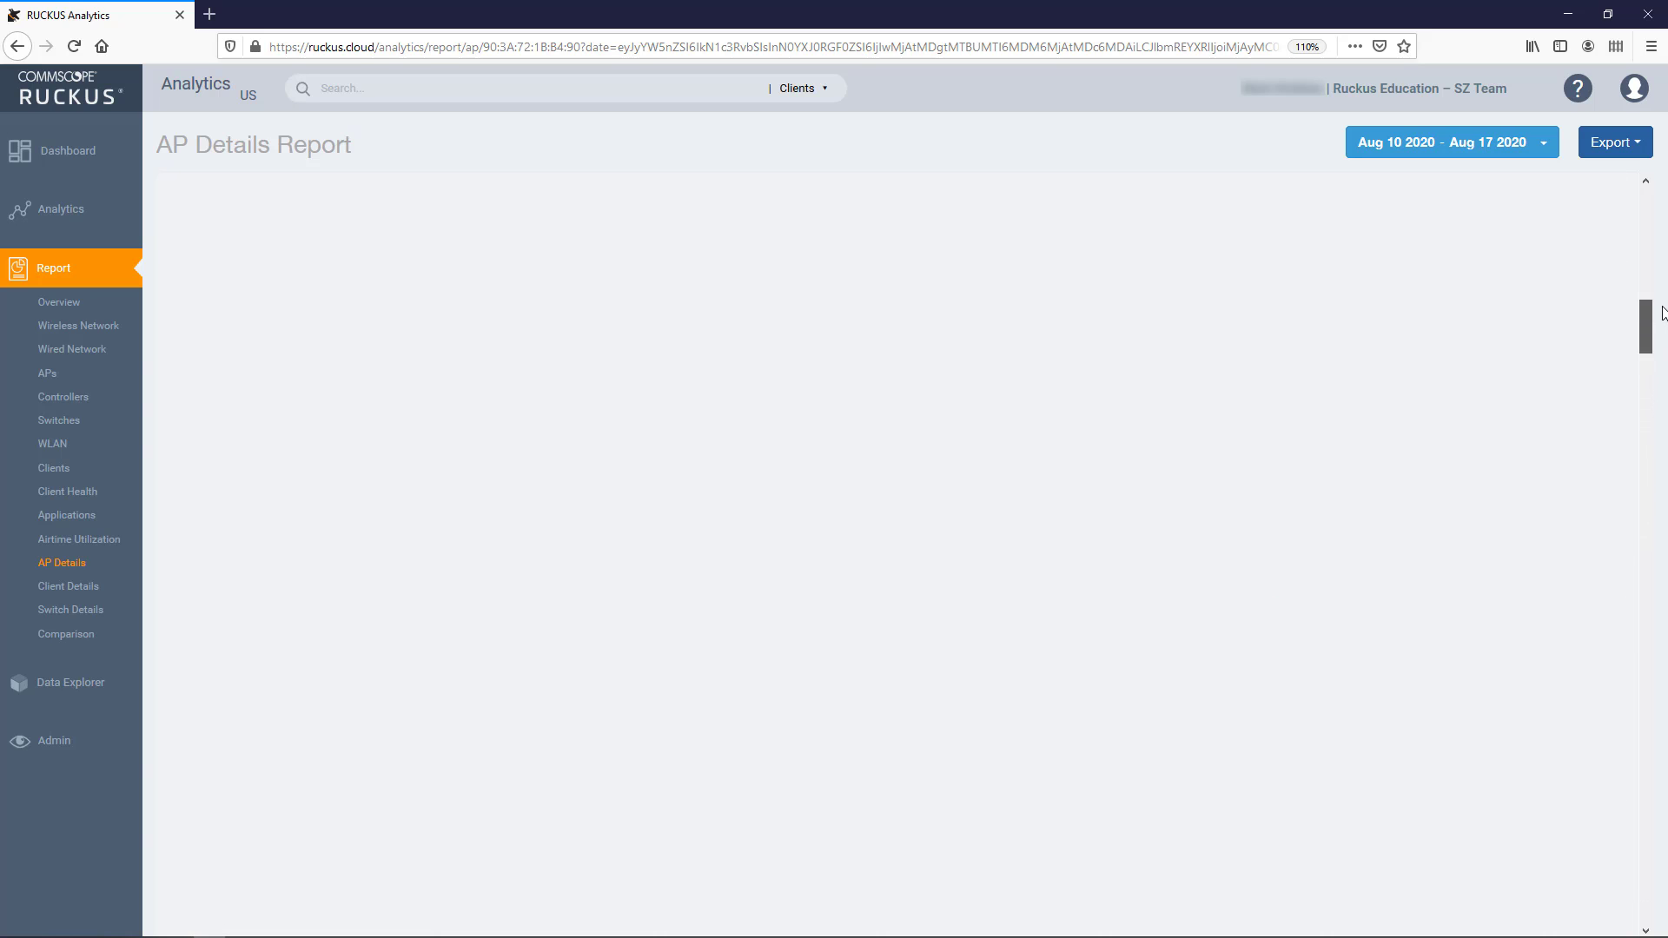
# Step: Export the AP report as CSV and save the zip file
pyautogui.scroll(3)
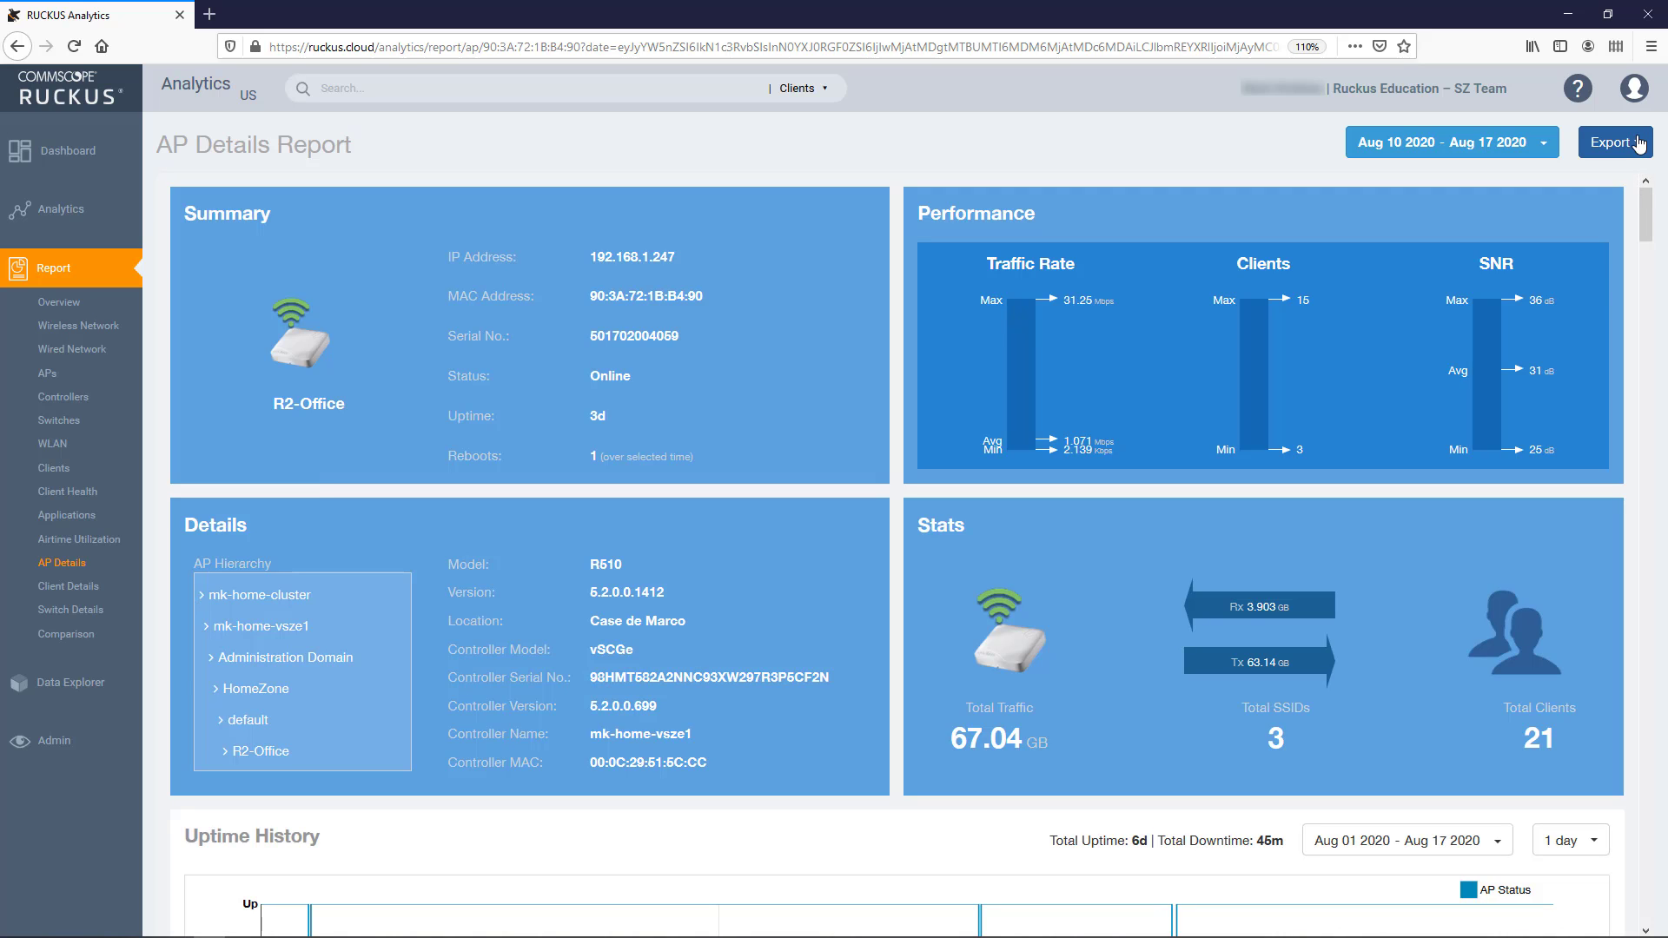
pyautogui.click(1612, 141)
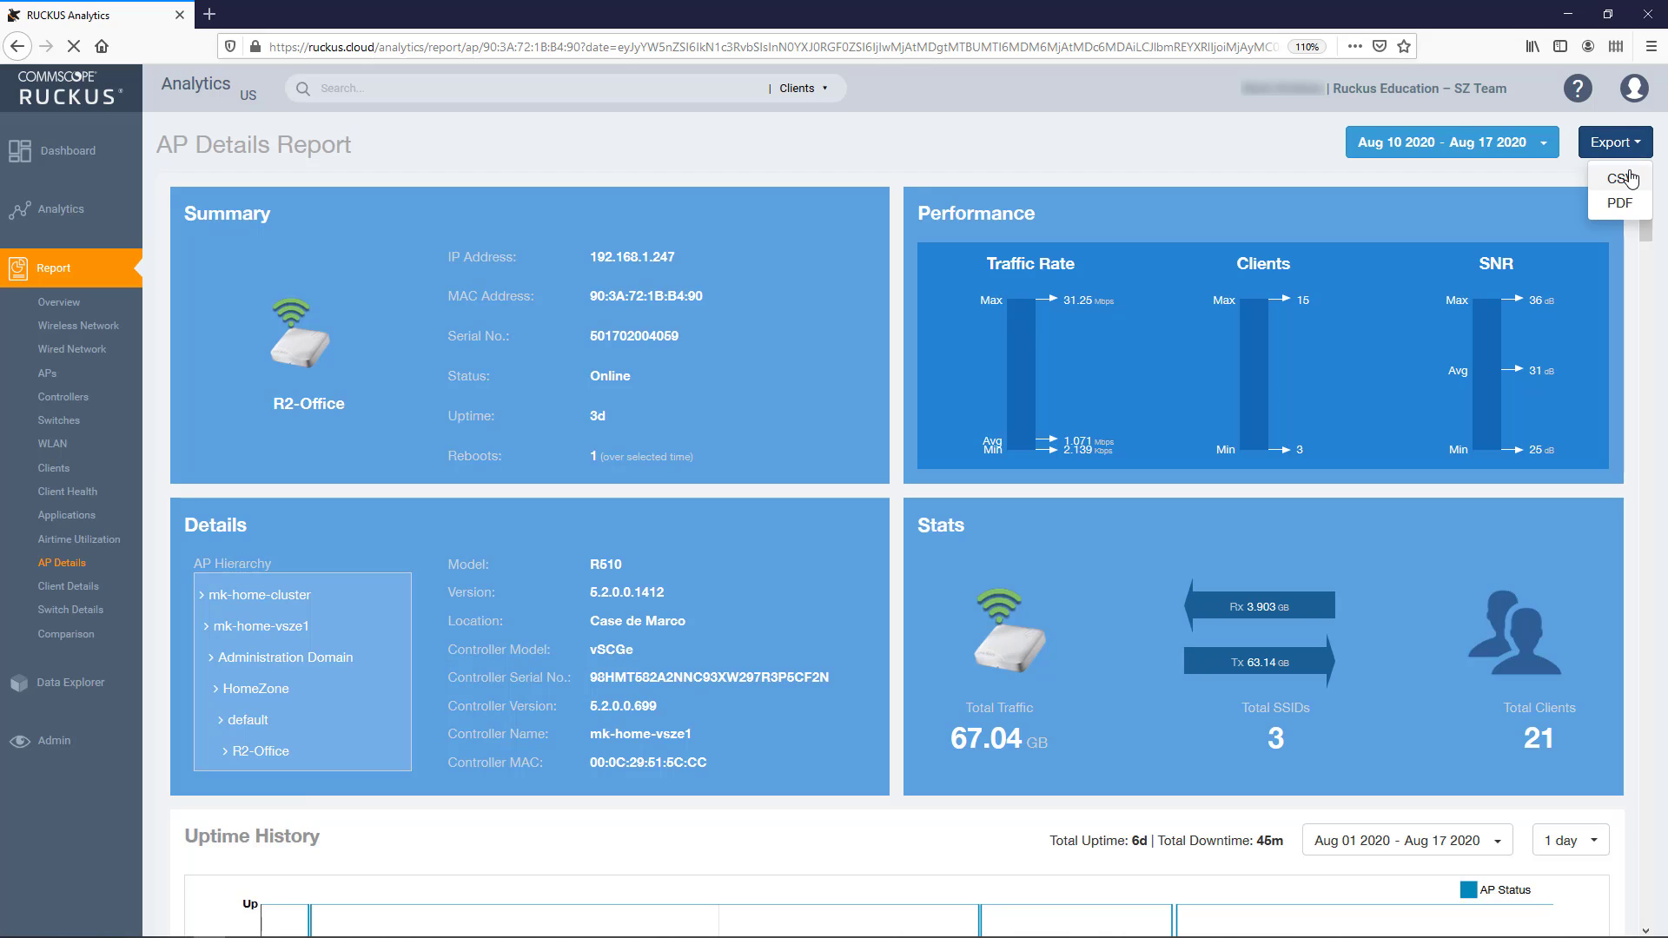
pyautogui.click(1617, 177)
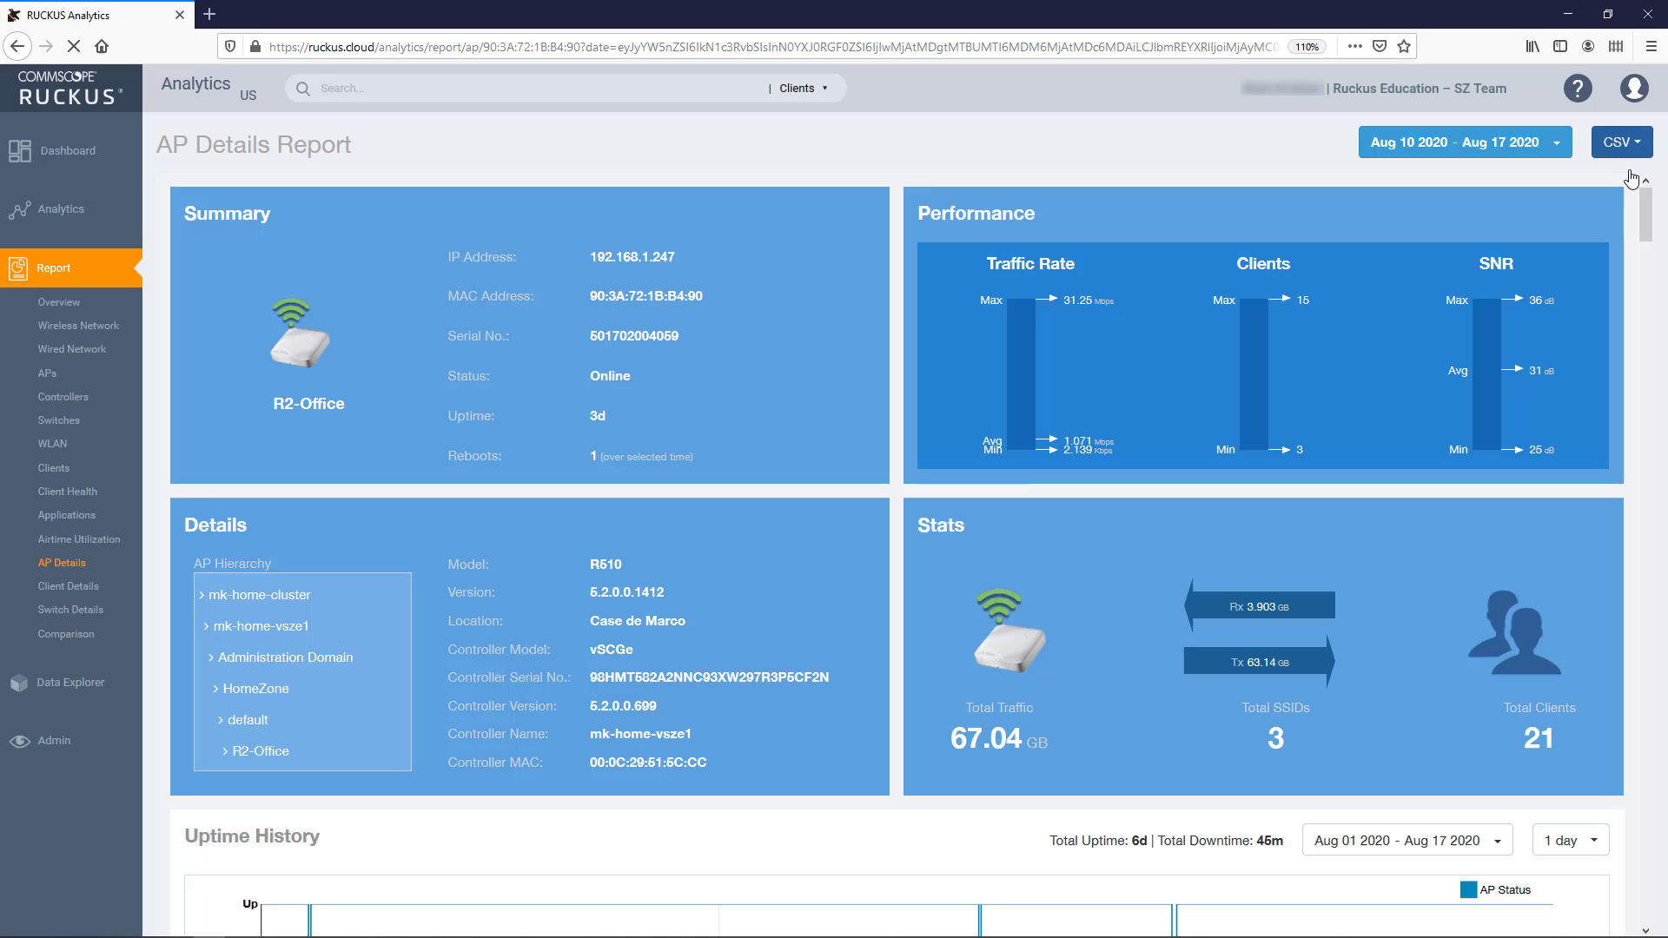
pyautogui.click(1617, 141)
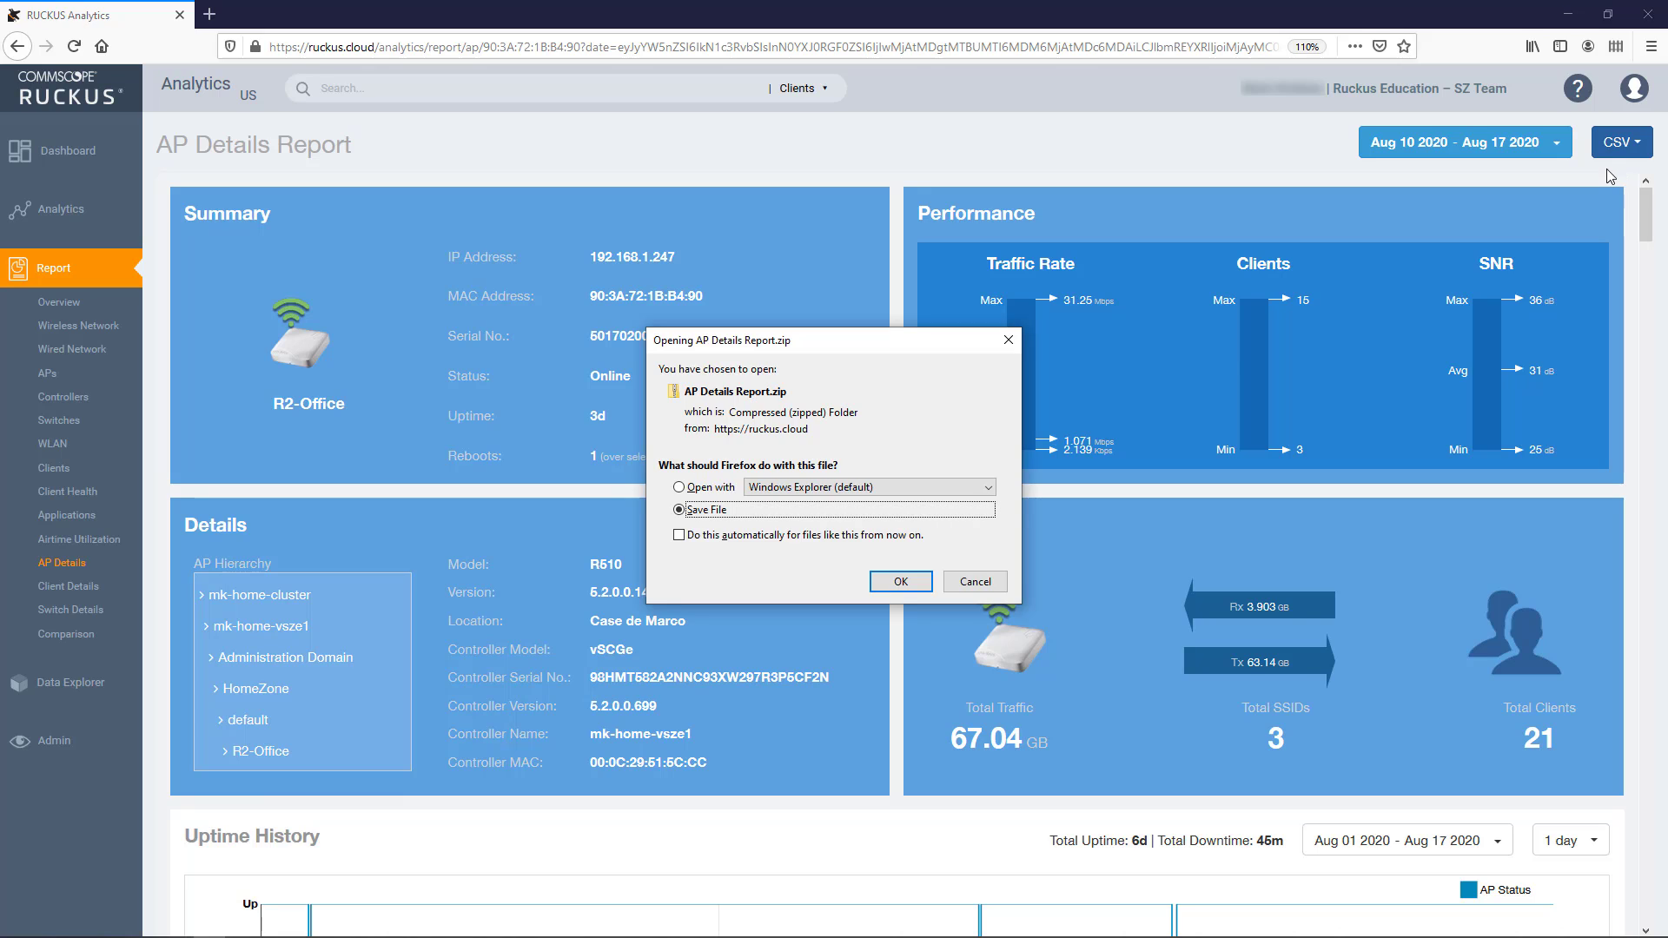
pyautogui.moveTo(790, 403)
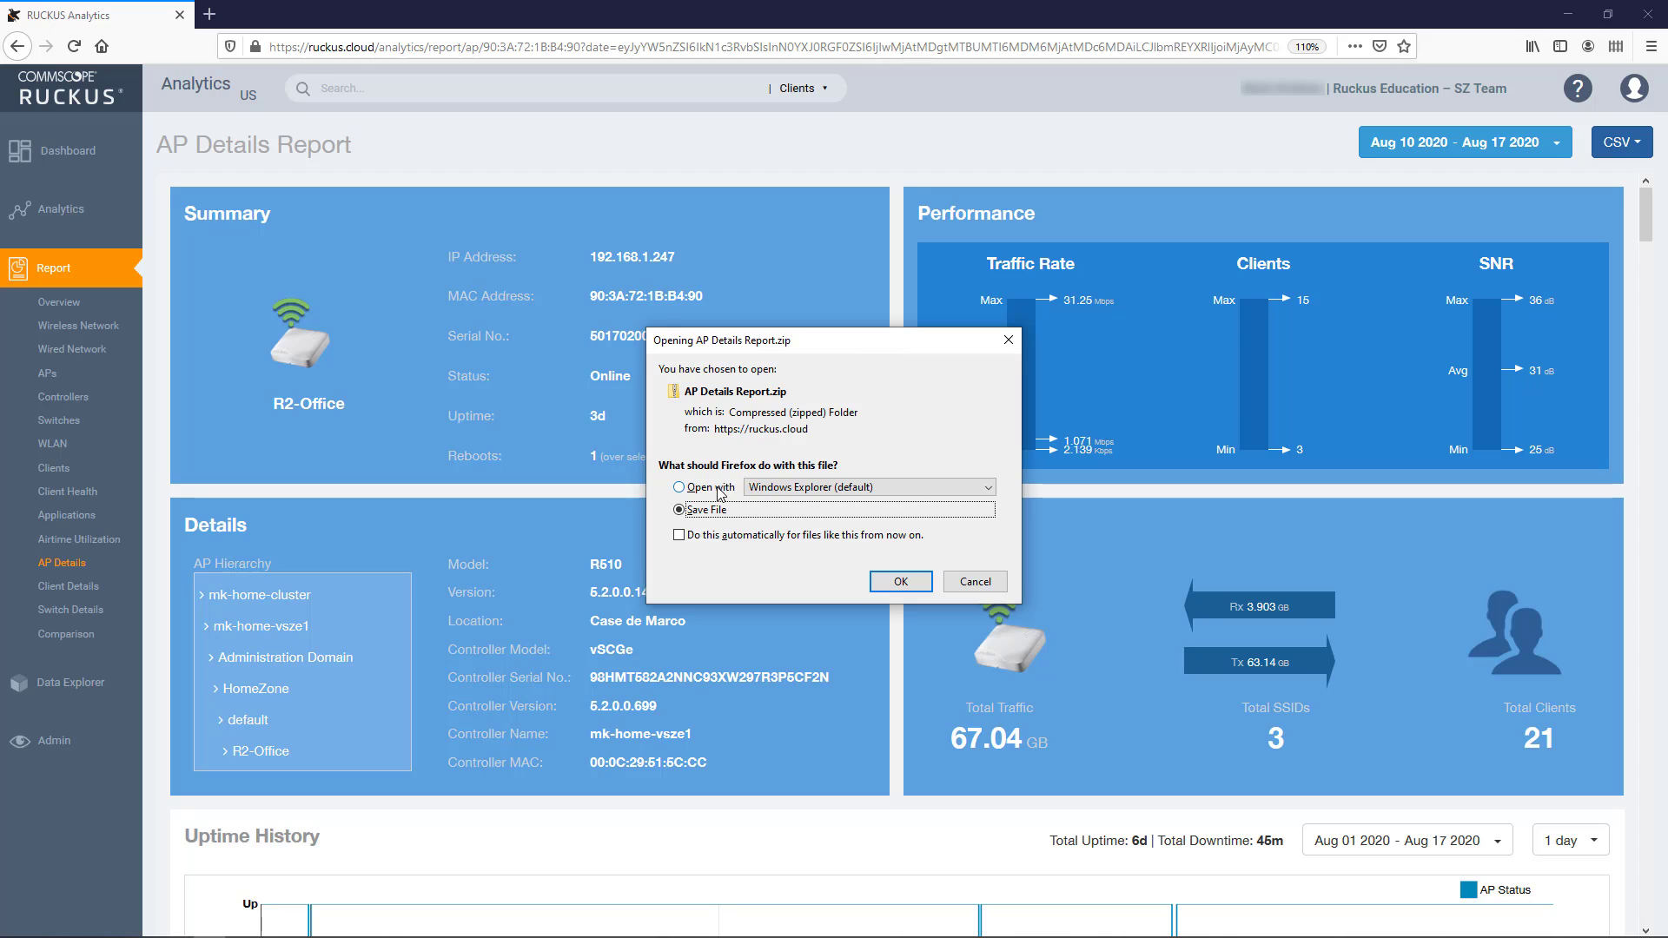
pyautogui.click(972, 582)
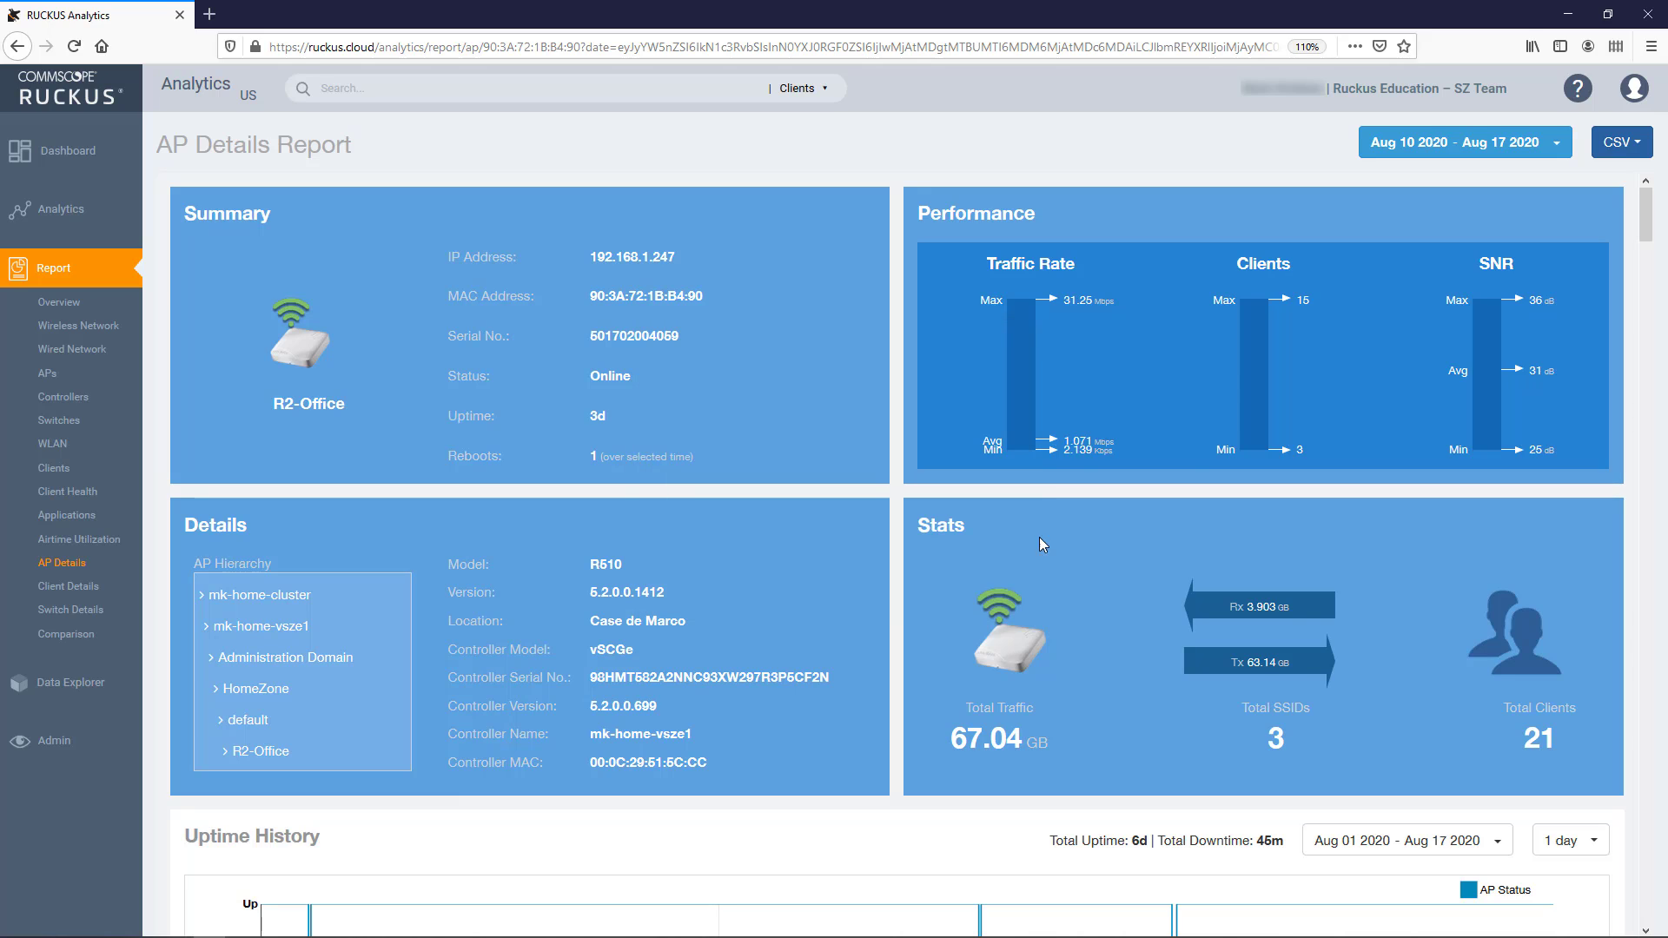
# Step: Export the report as PDF, open it in Firefox, and return to the report tab
pyautogui.click(1620, 142)
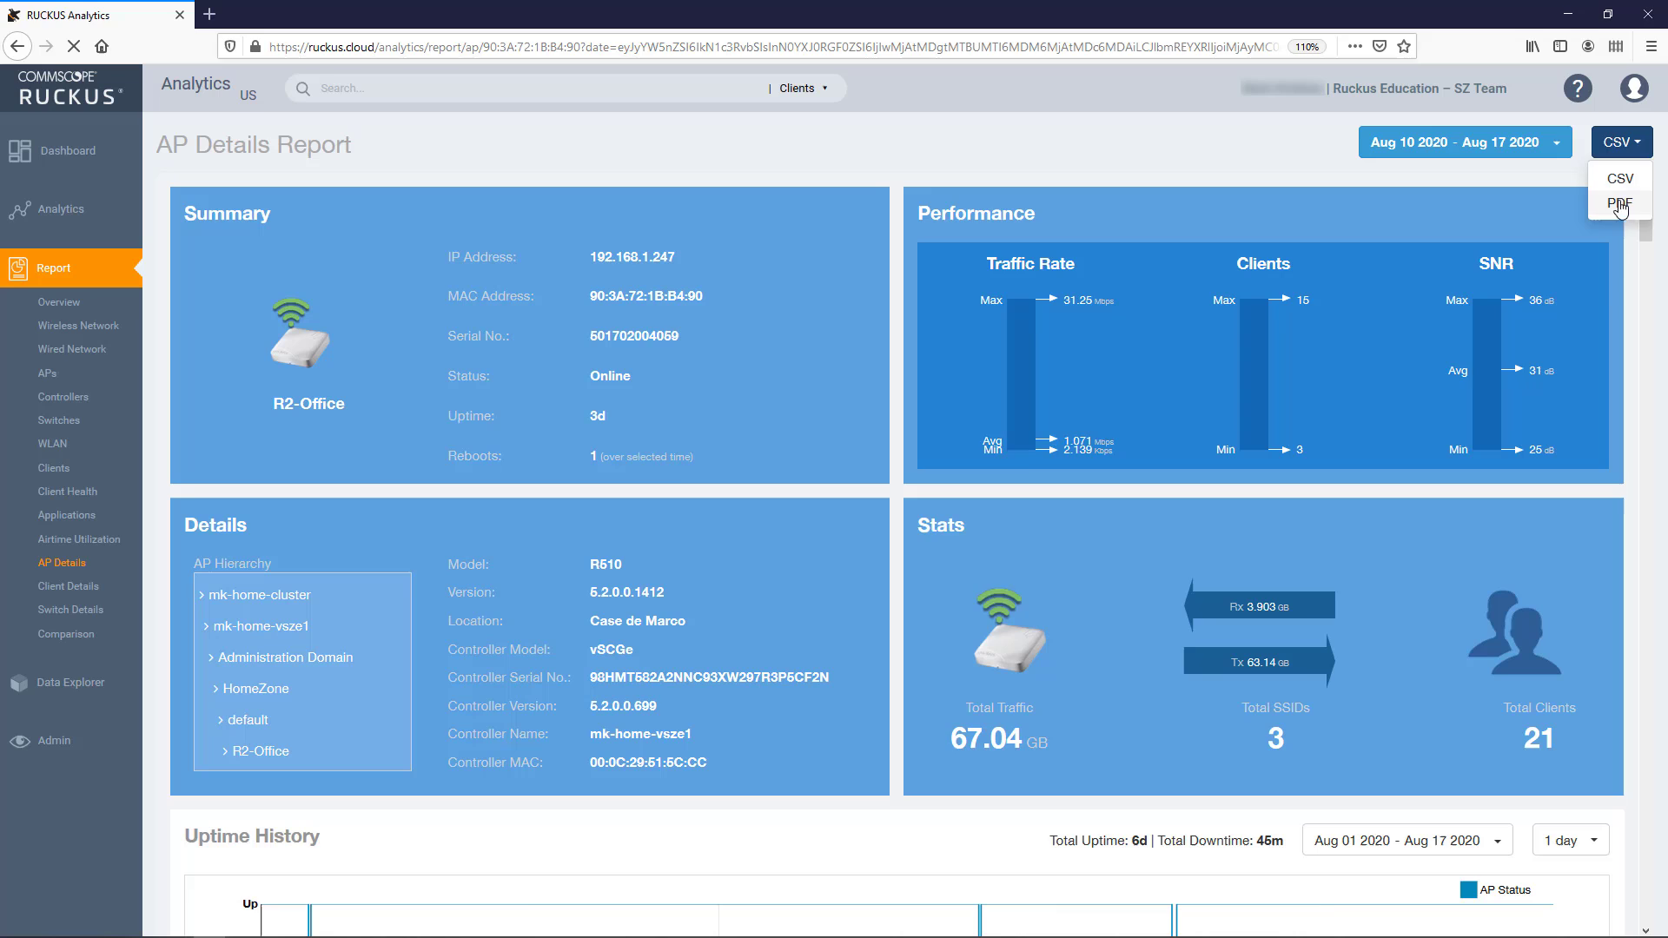
pyautogui.click(1619, 204)
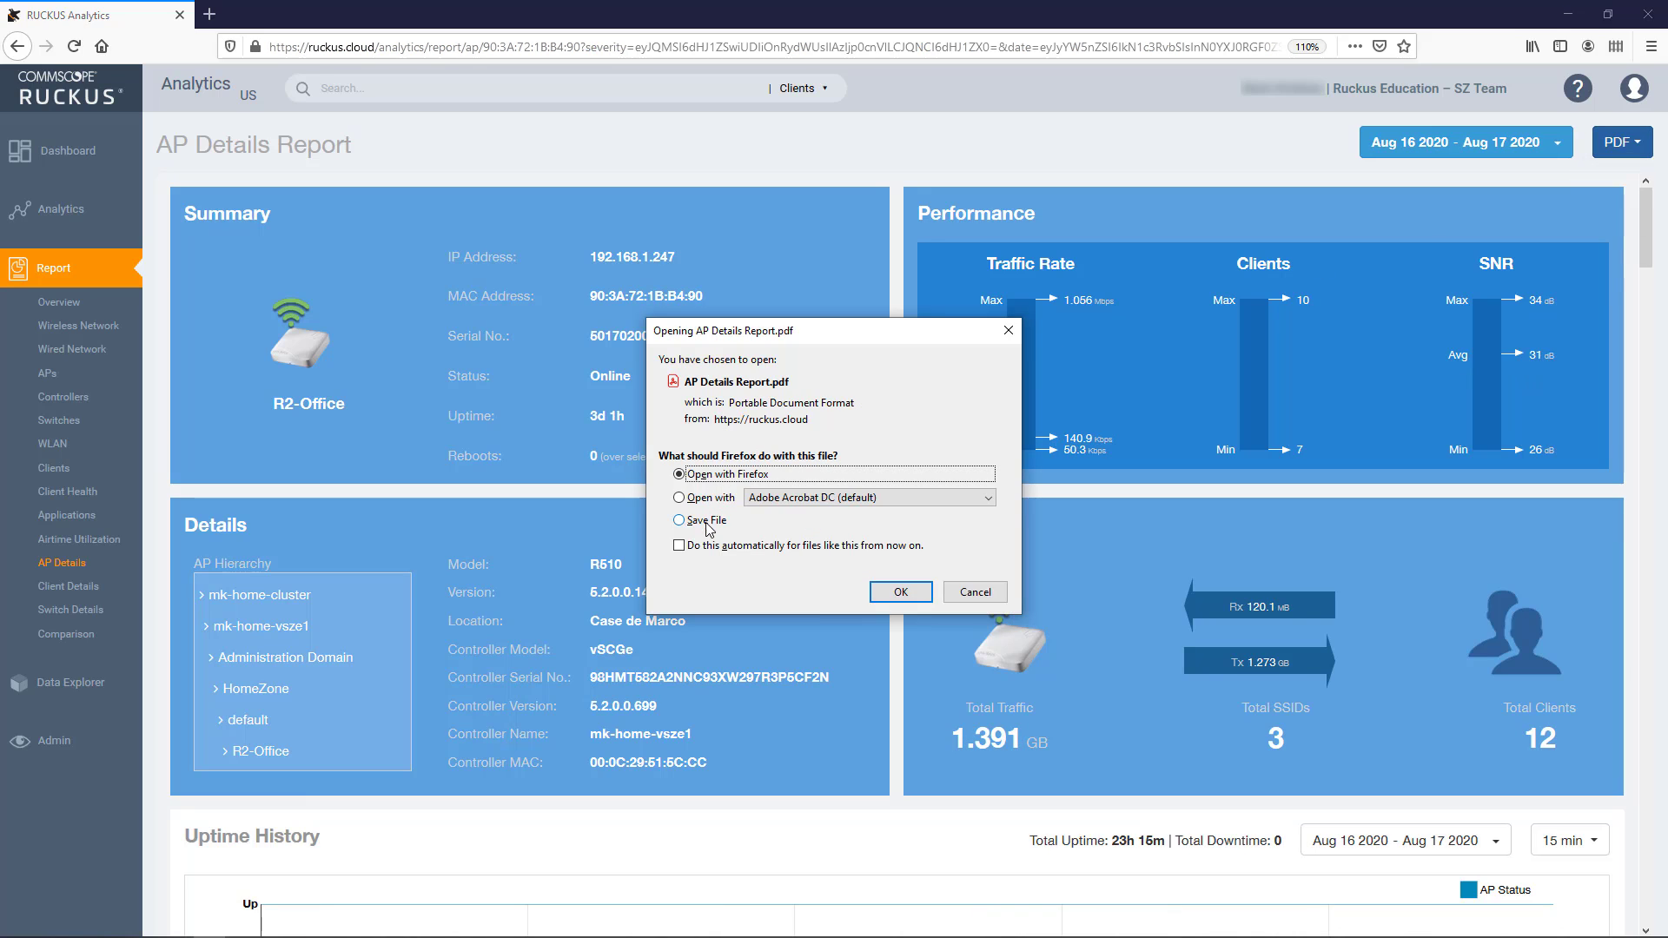
pyautogui.click(900, 592)
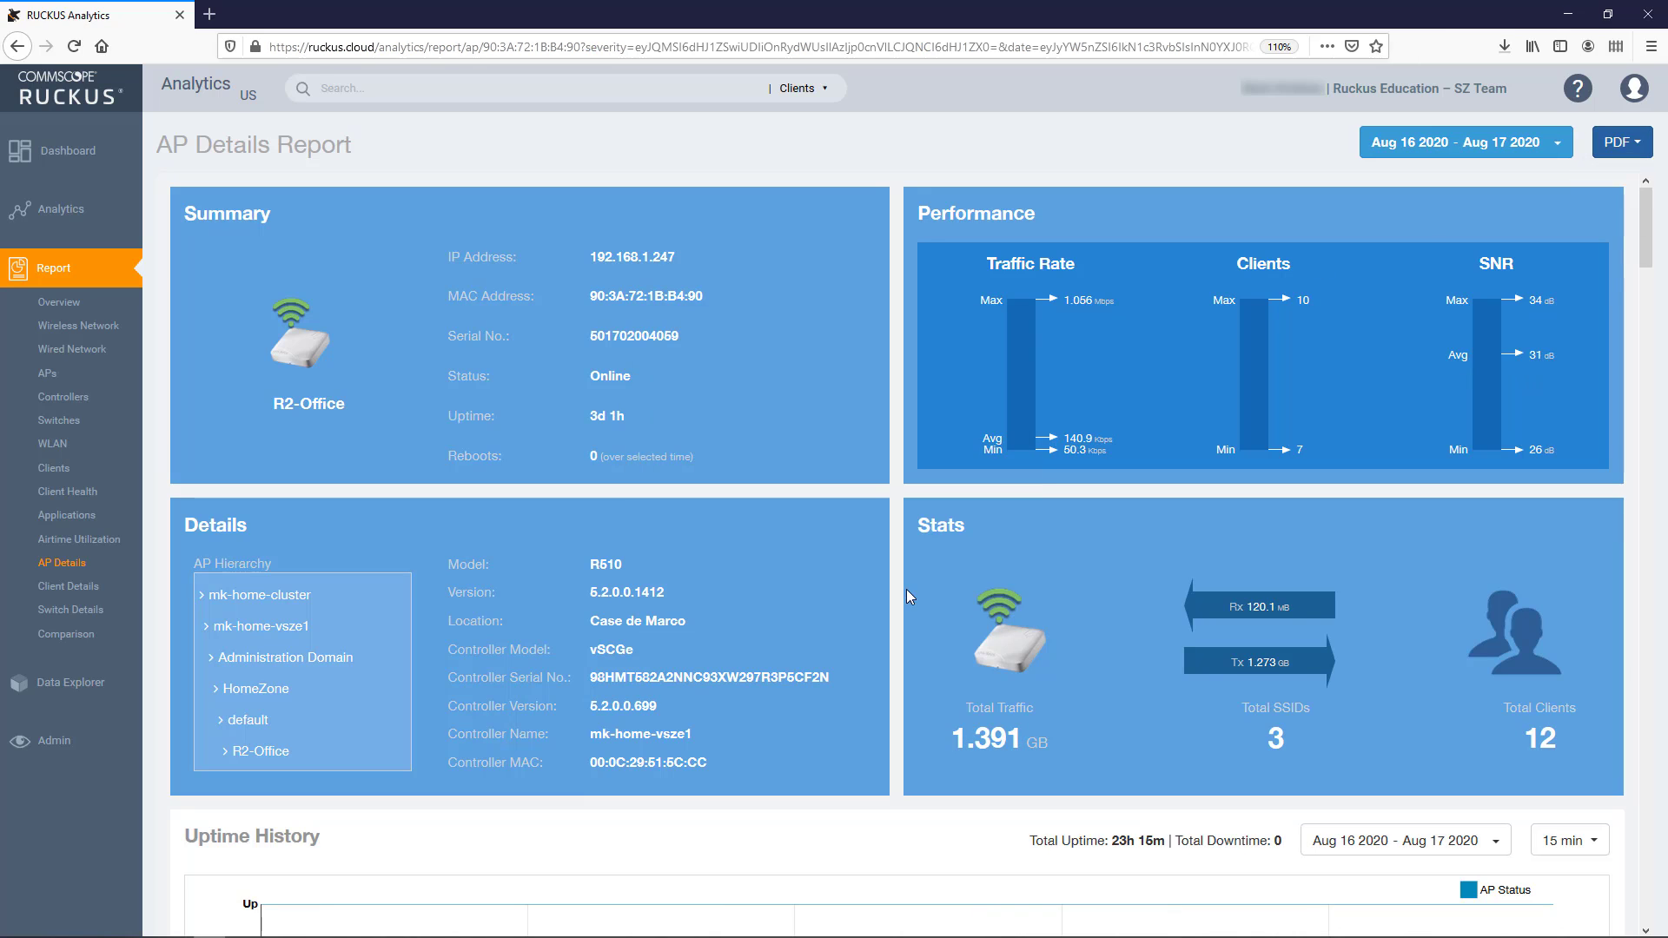
pyautogui.click(1619, 141)
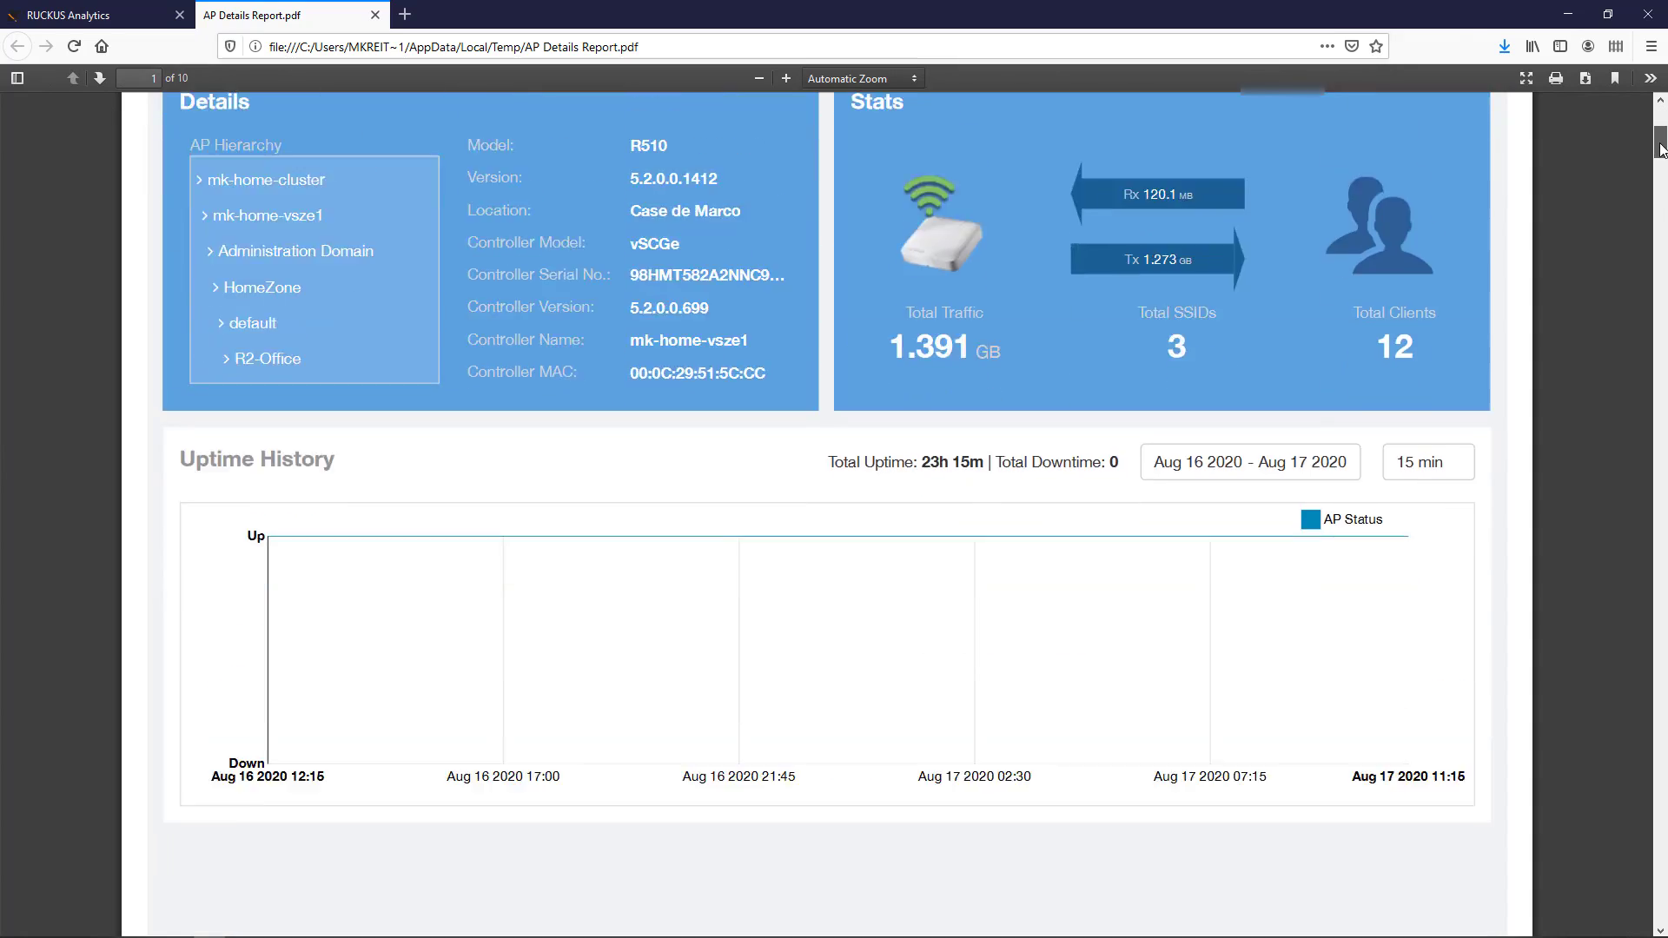
pyautogui.scroll(-3)
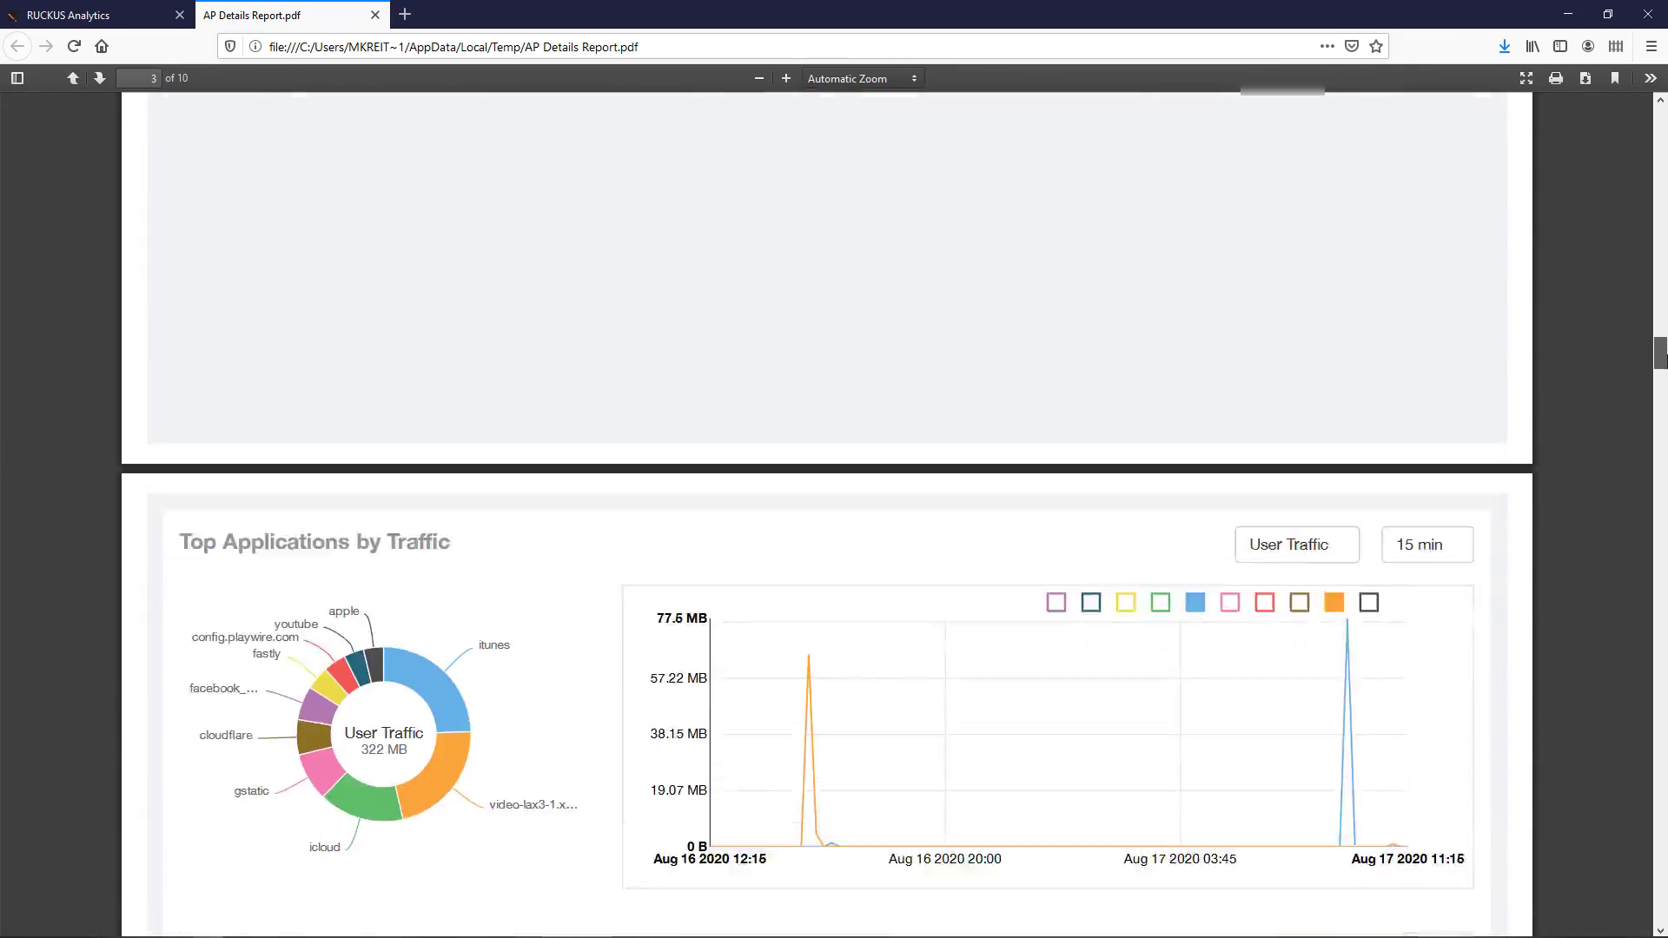
pyautogui.click(91, 15)
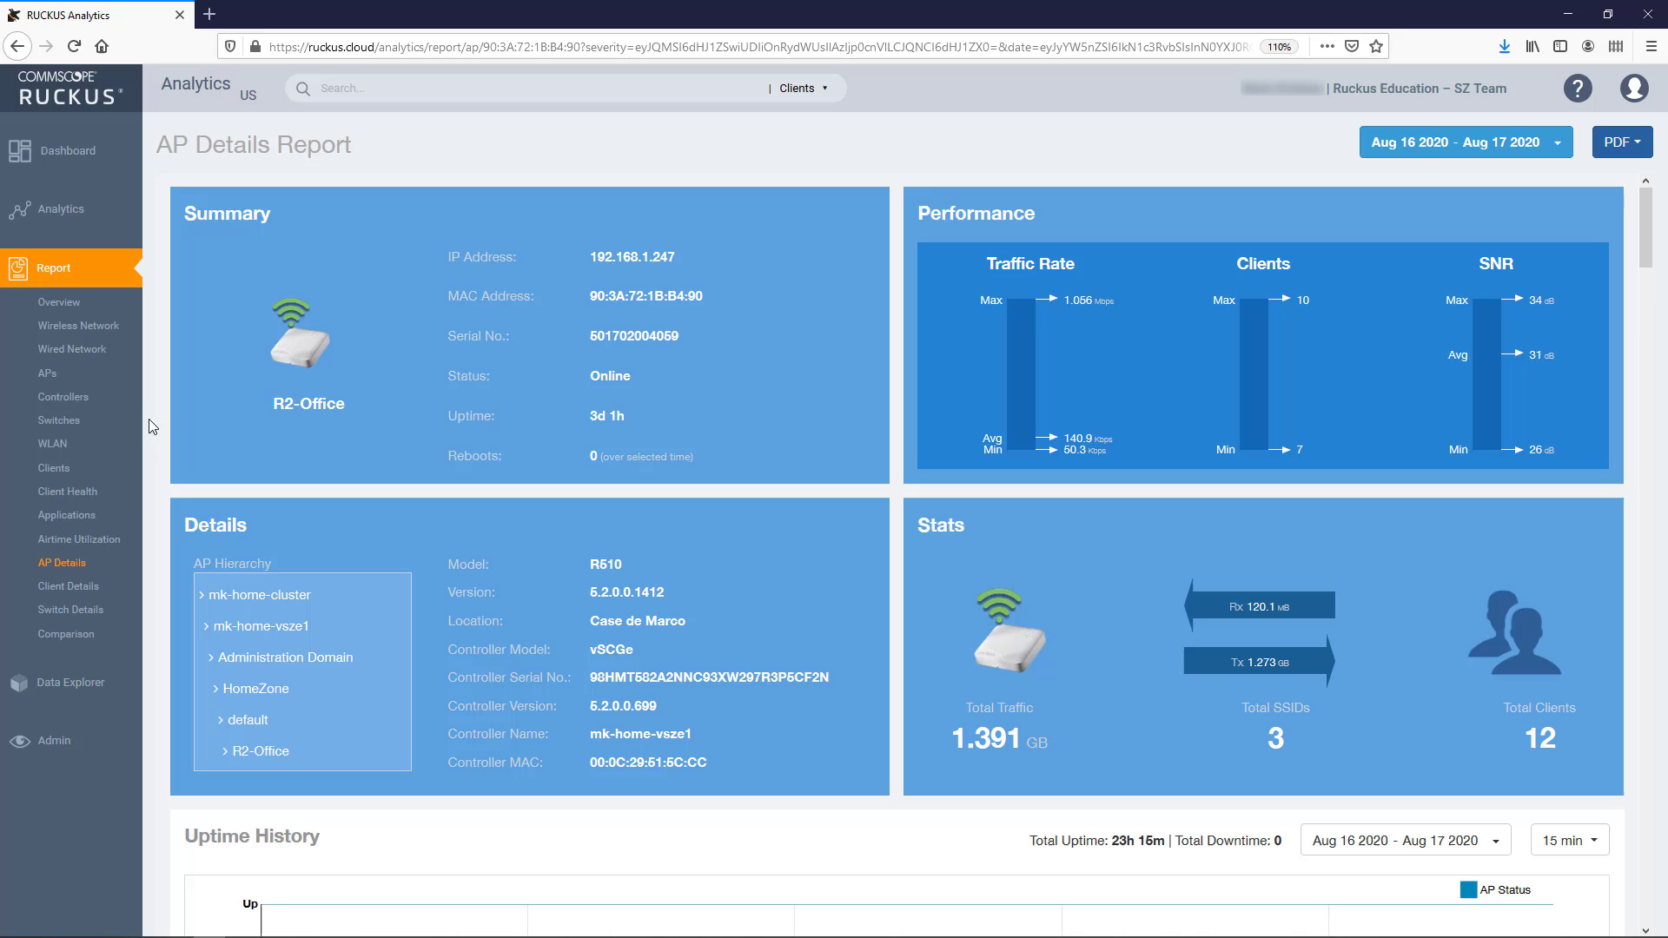
pyautogui.moveTo(61, 563)
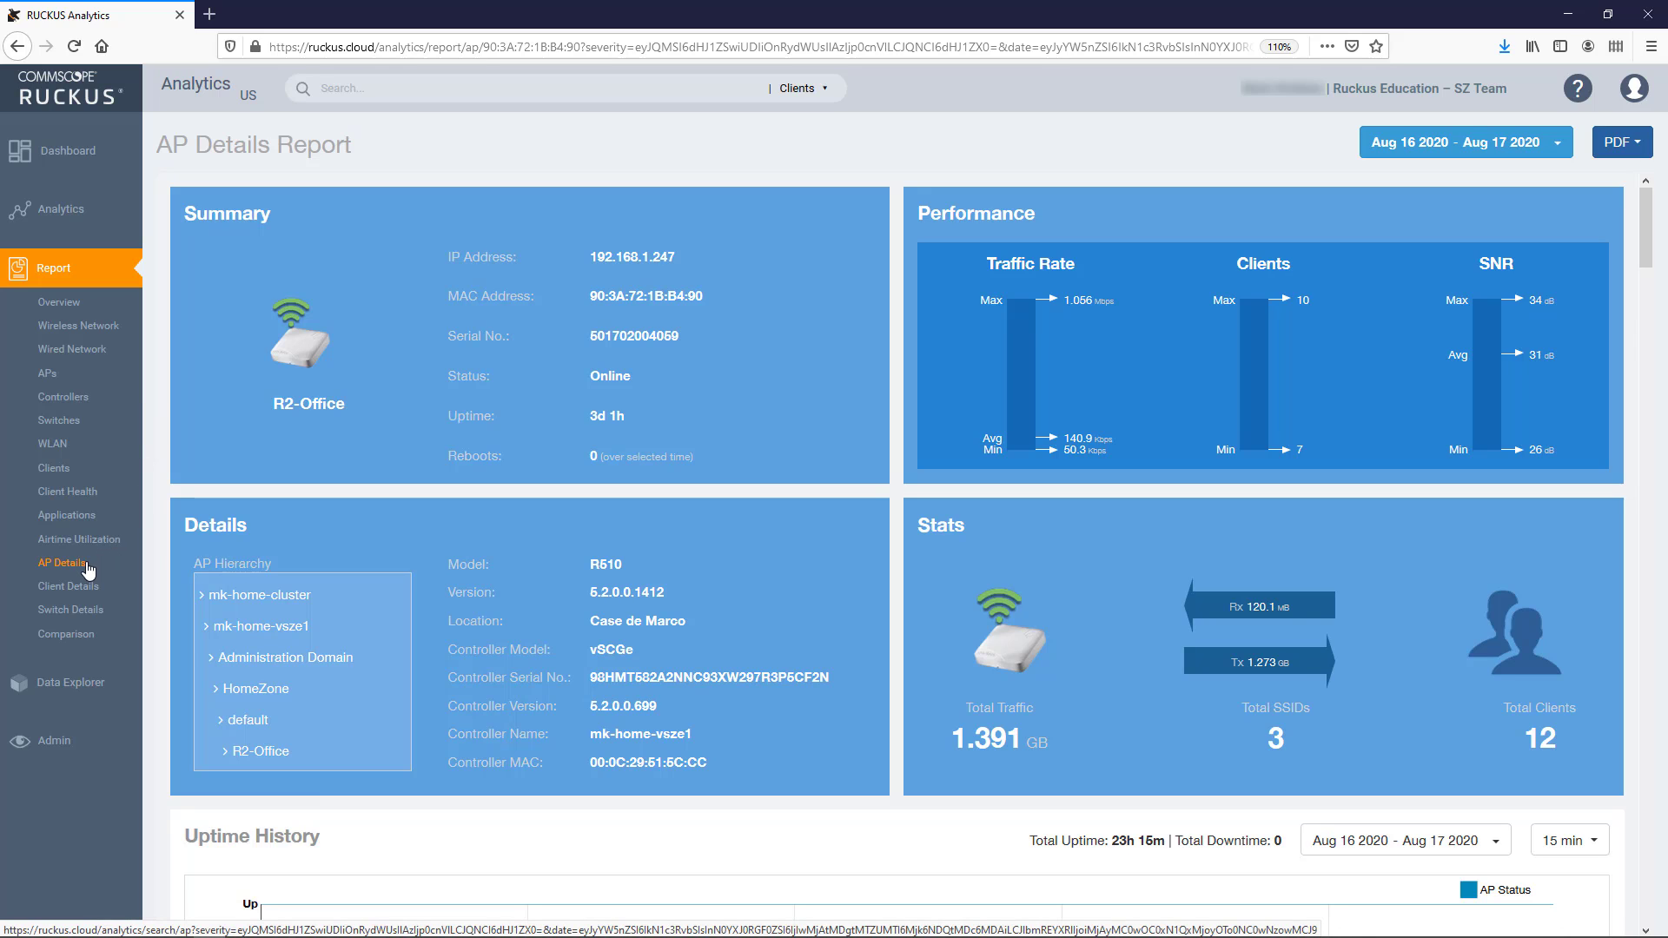